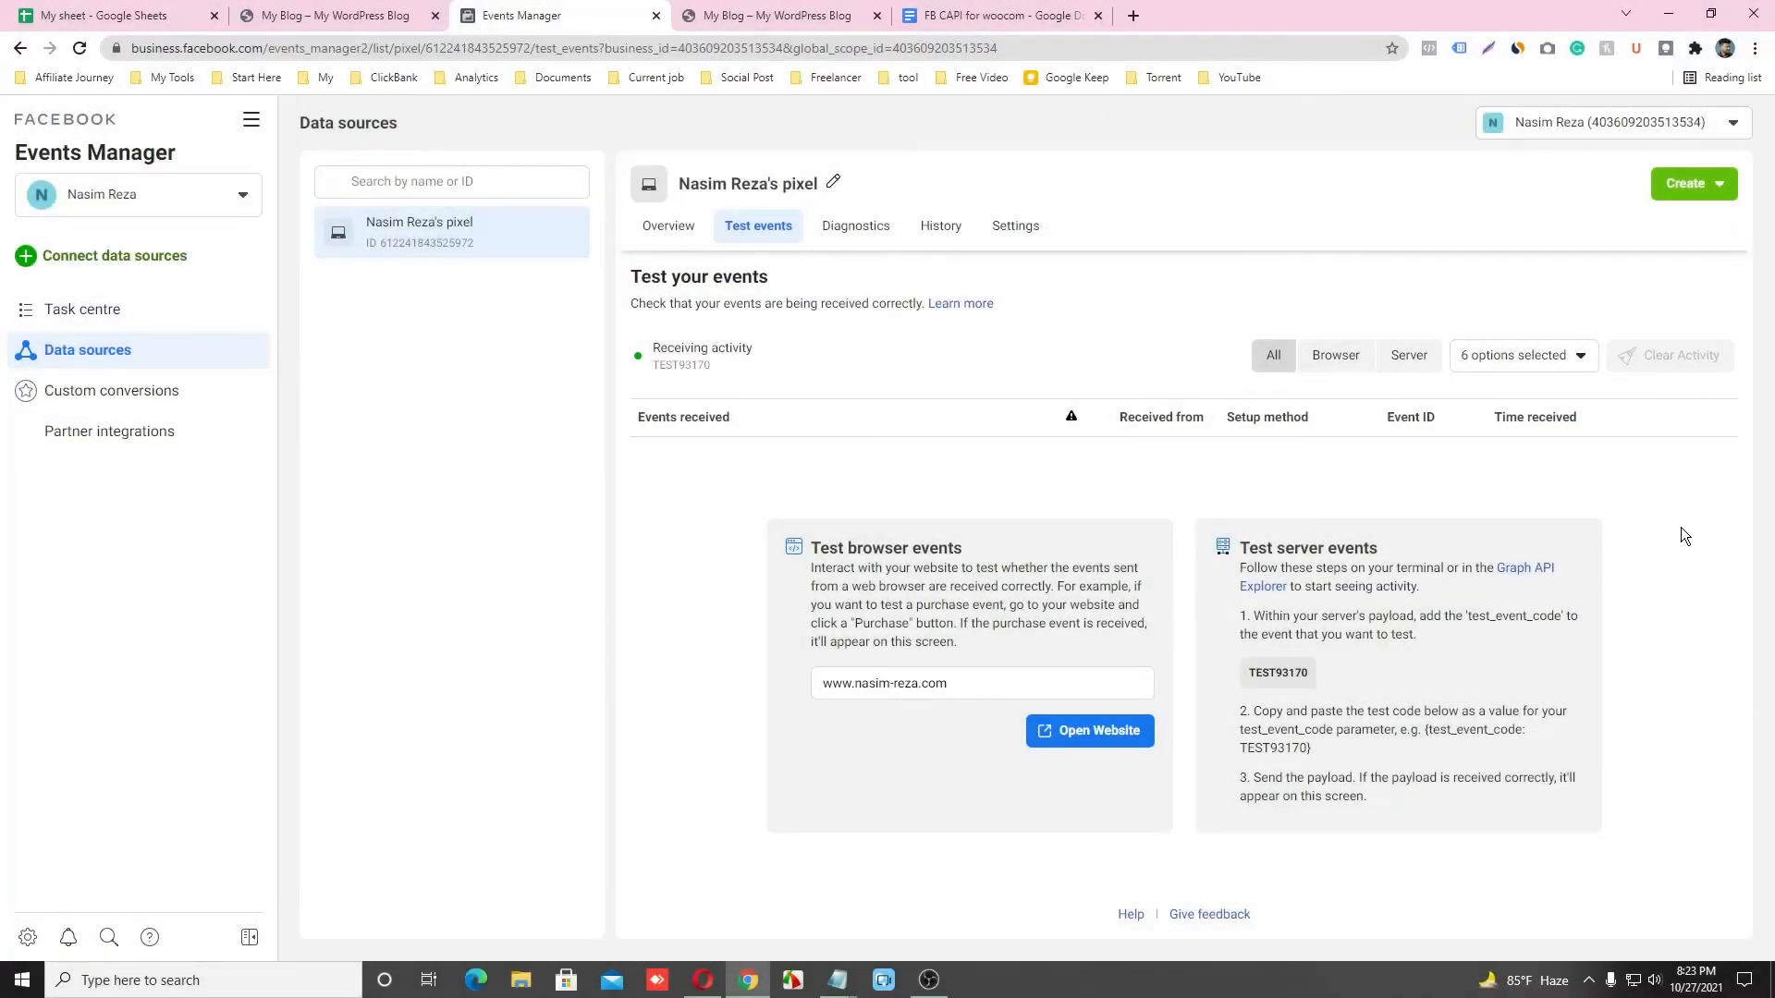
pyautogui.moveTo(1689, 542)
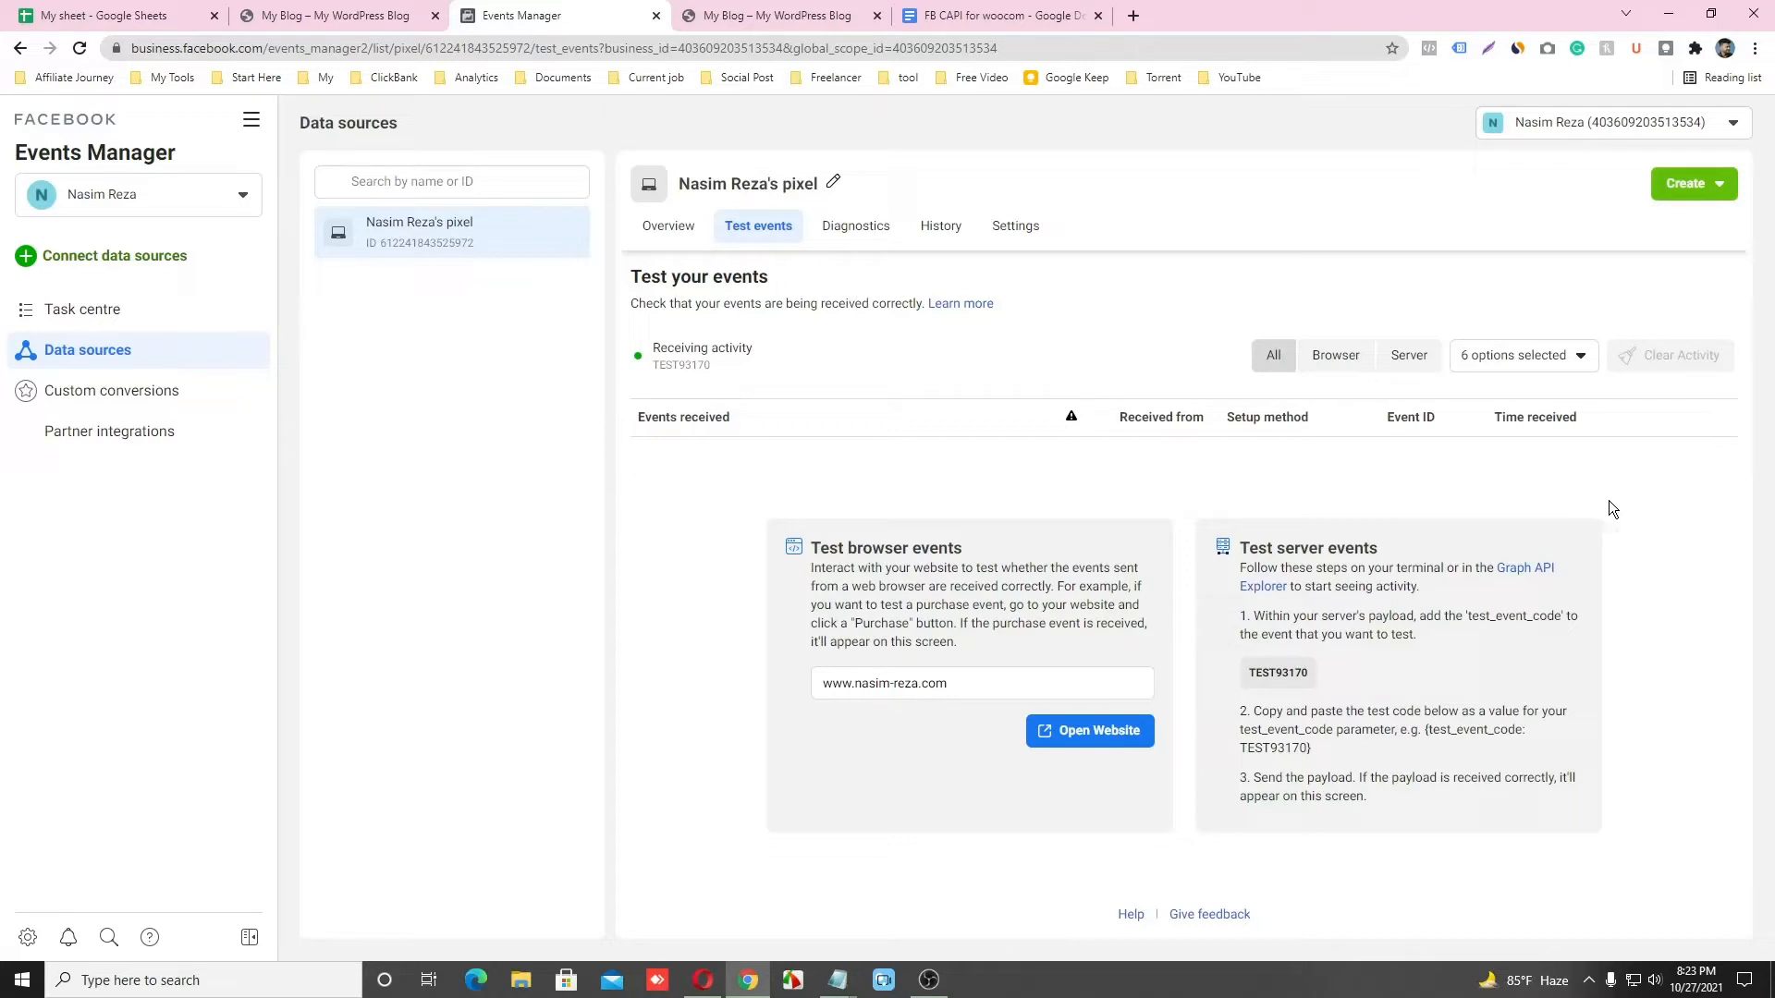
pyautogui.moveTo(1131, 502)
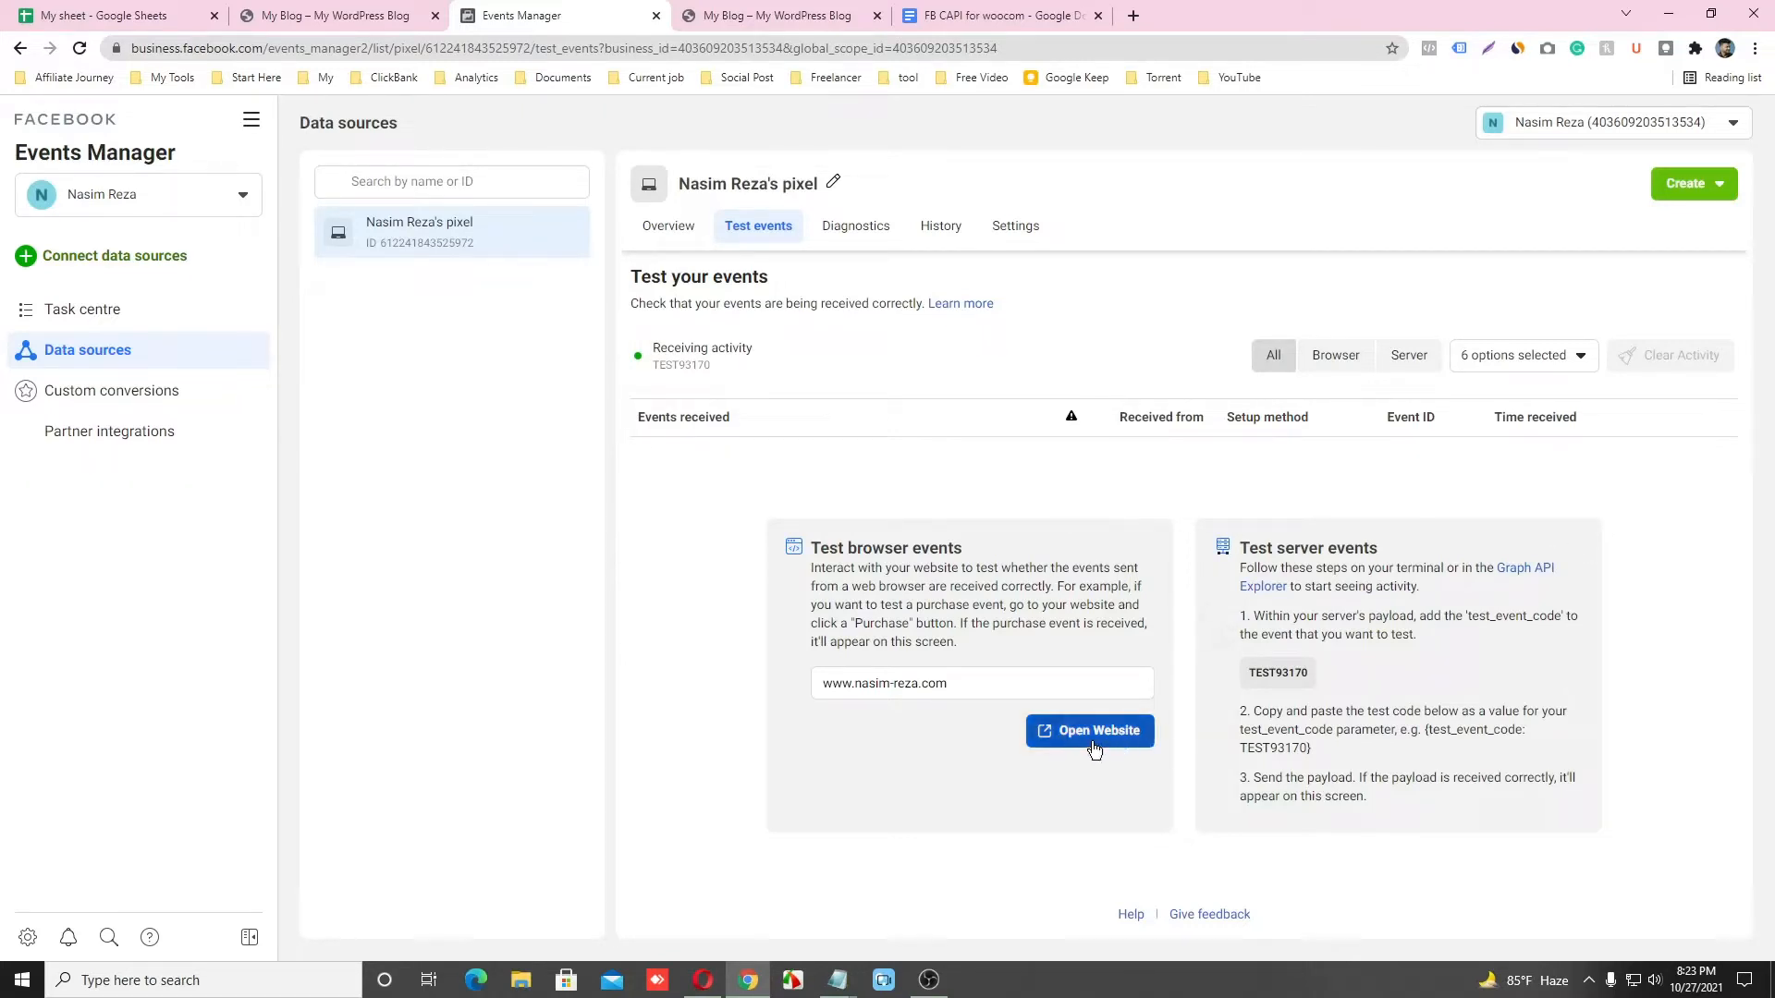
# Open the store, add the Panton tunior chair to the cart, and view the cart
pyautogui.click(1089, 730)
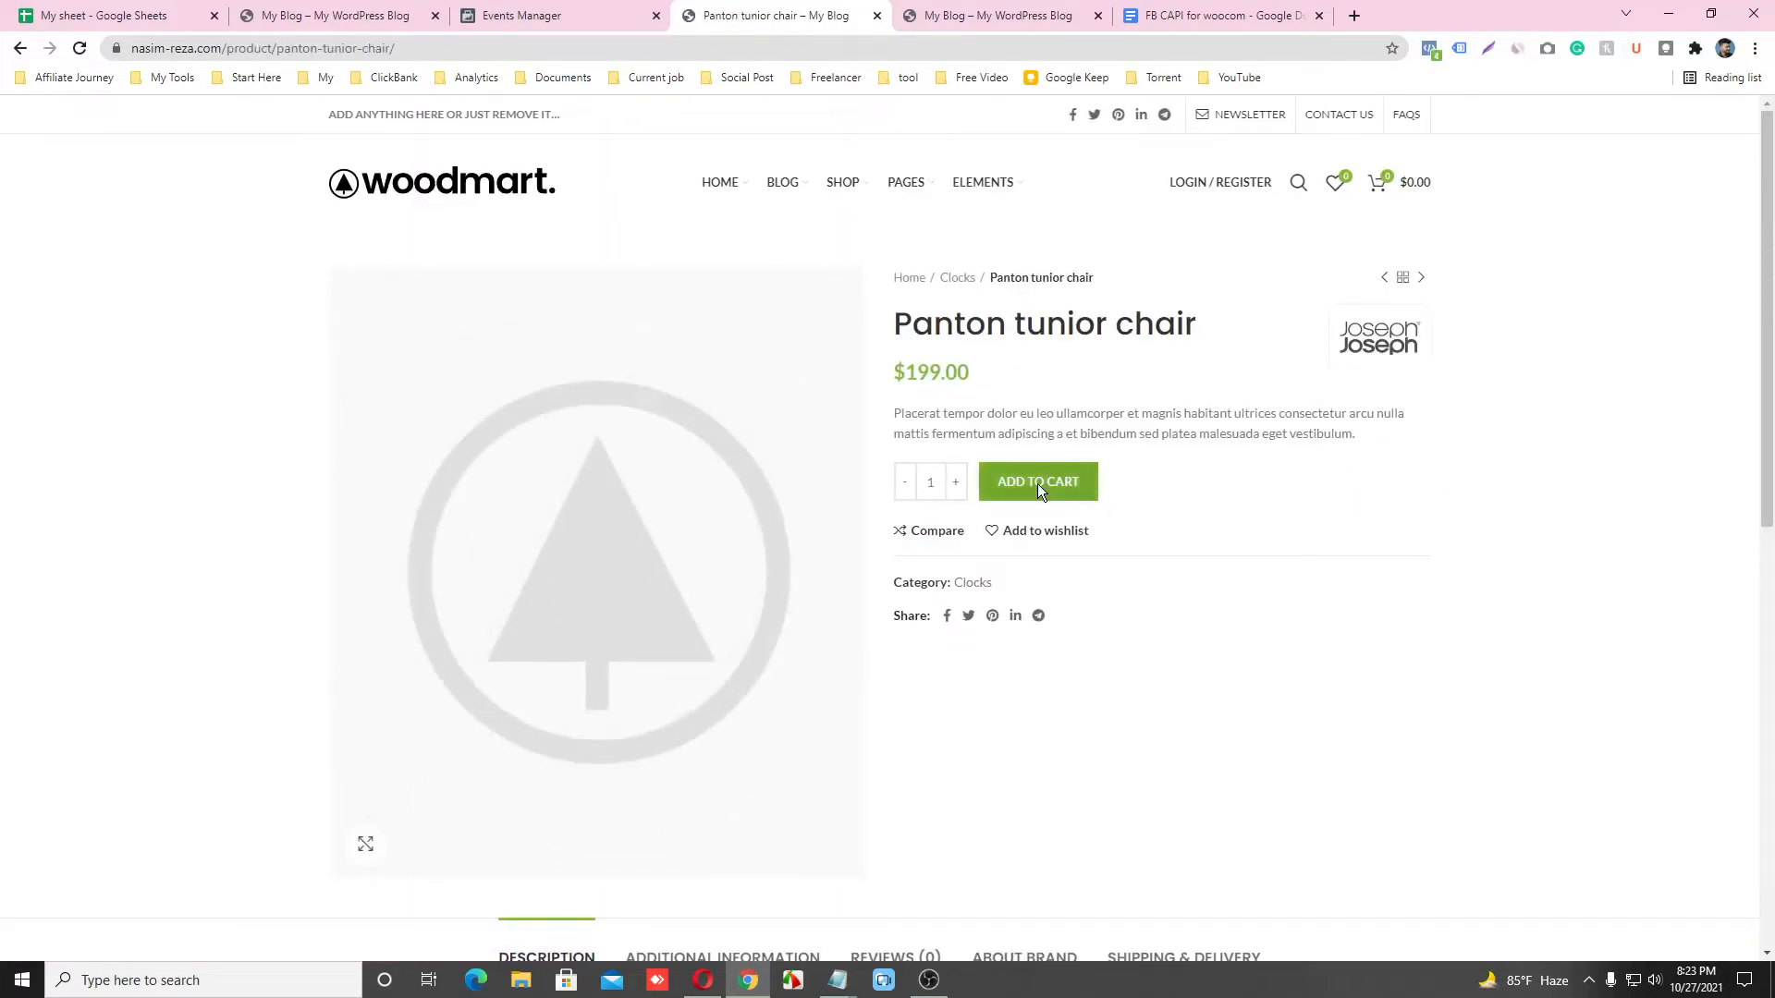
pyautogui.click(1037, 481)
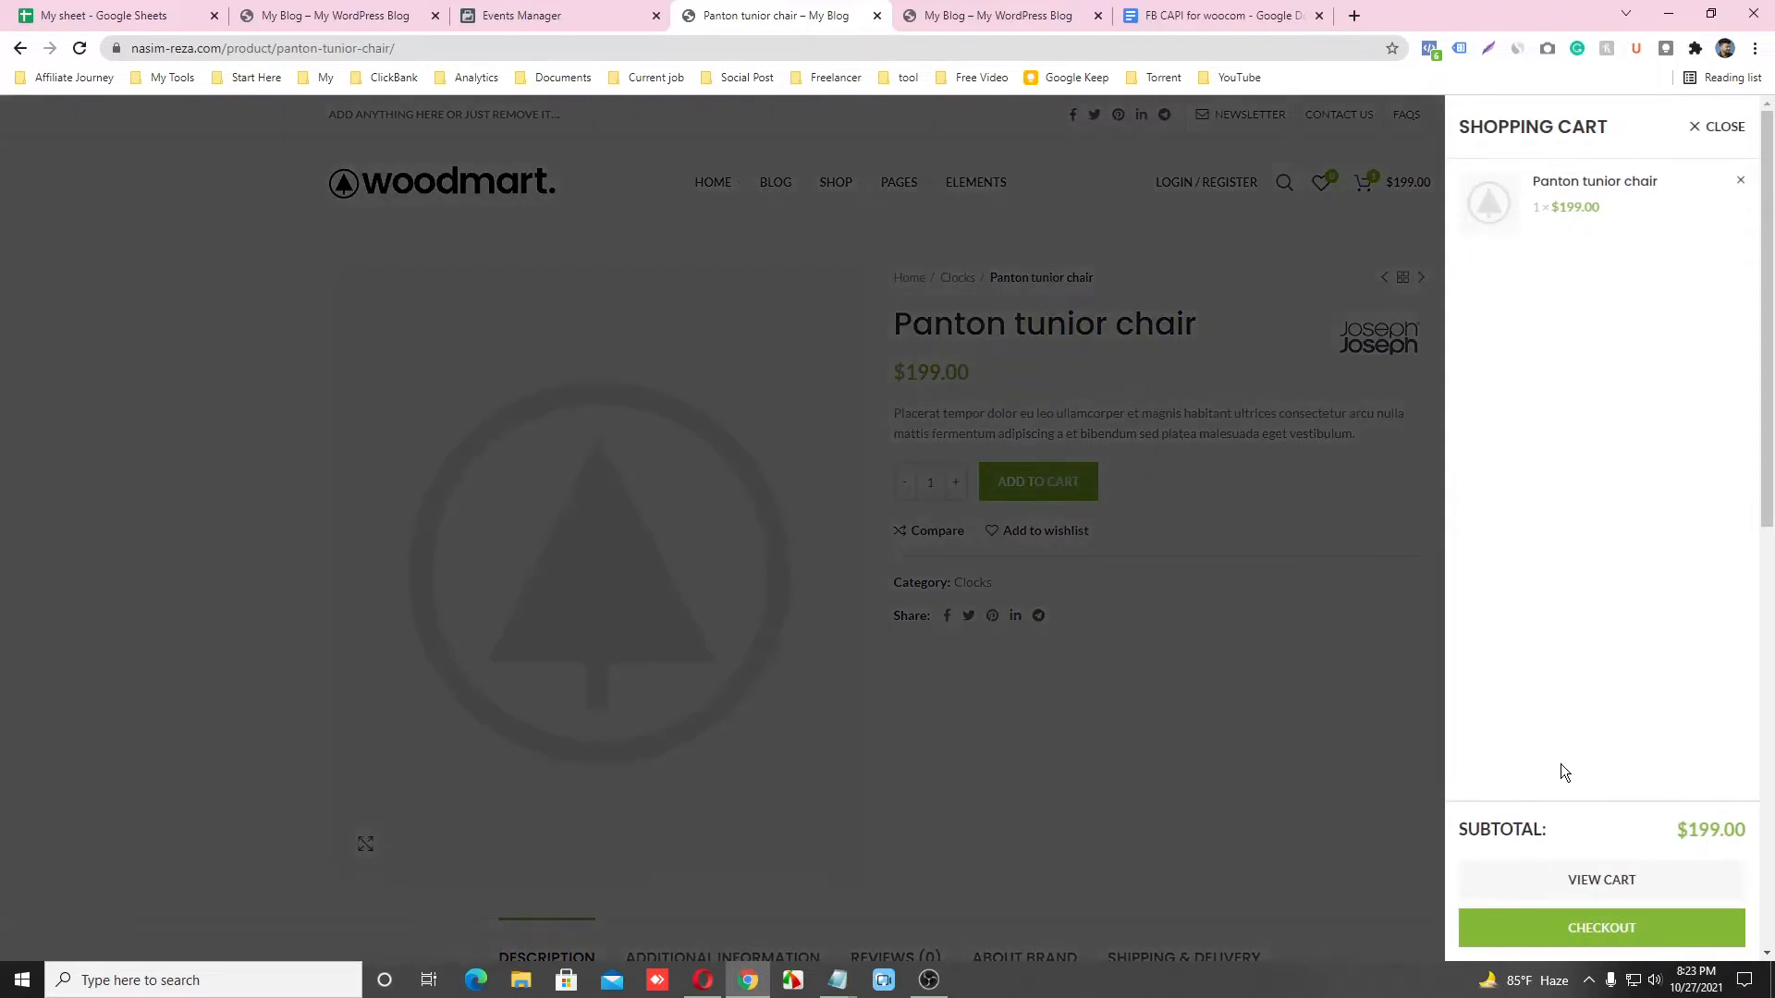
pyautogui.click(1600, 879)
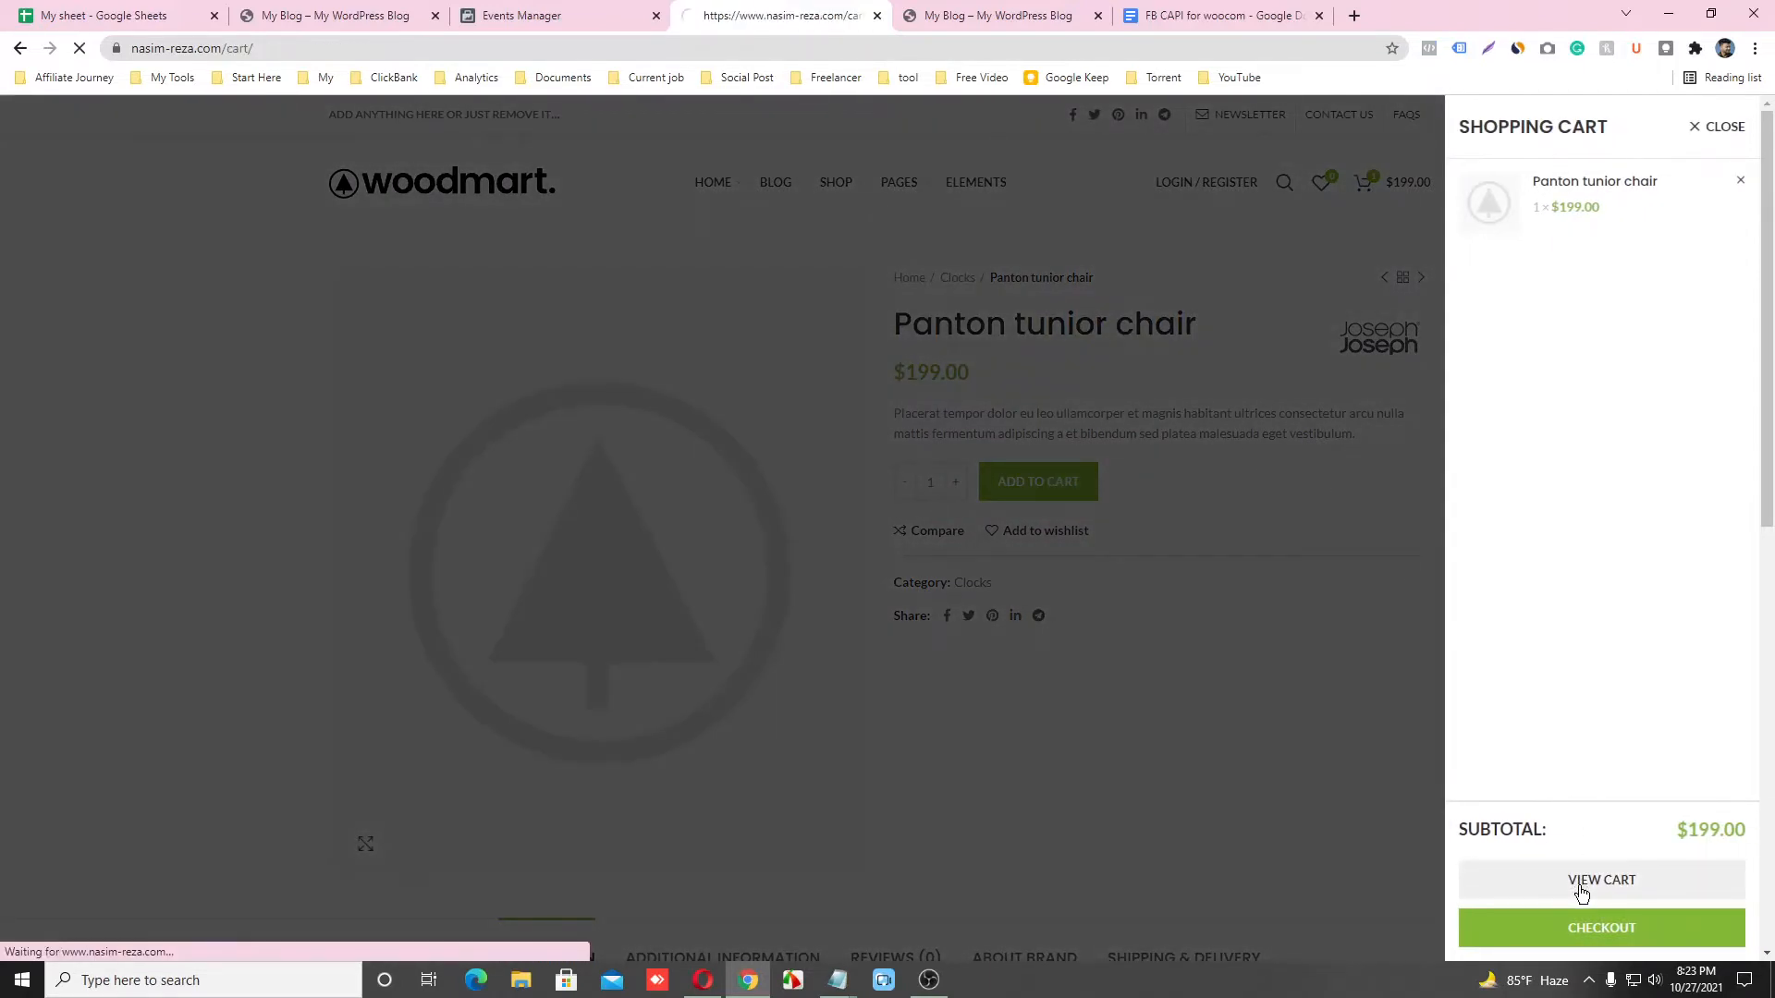
pyautogui.click(1600, 879)
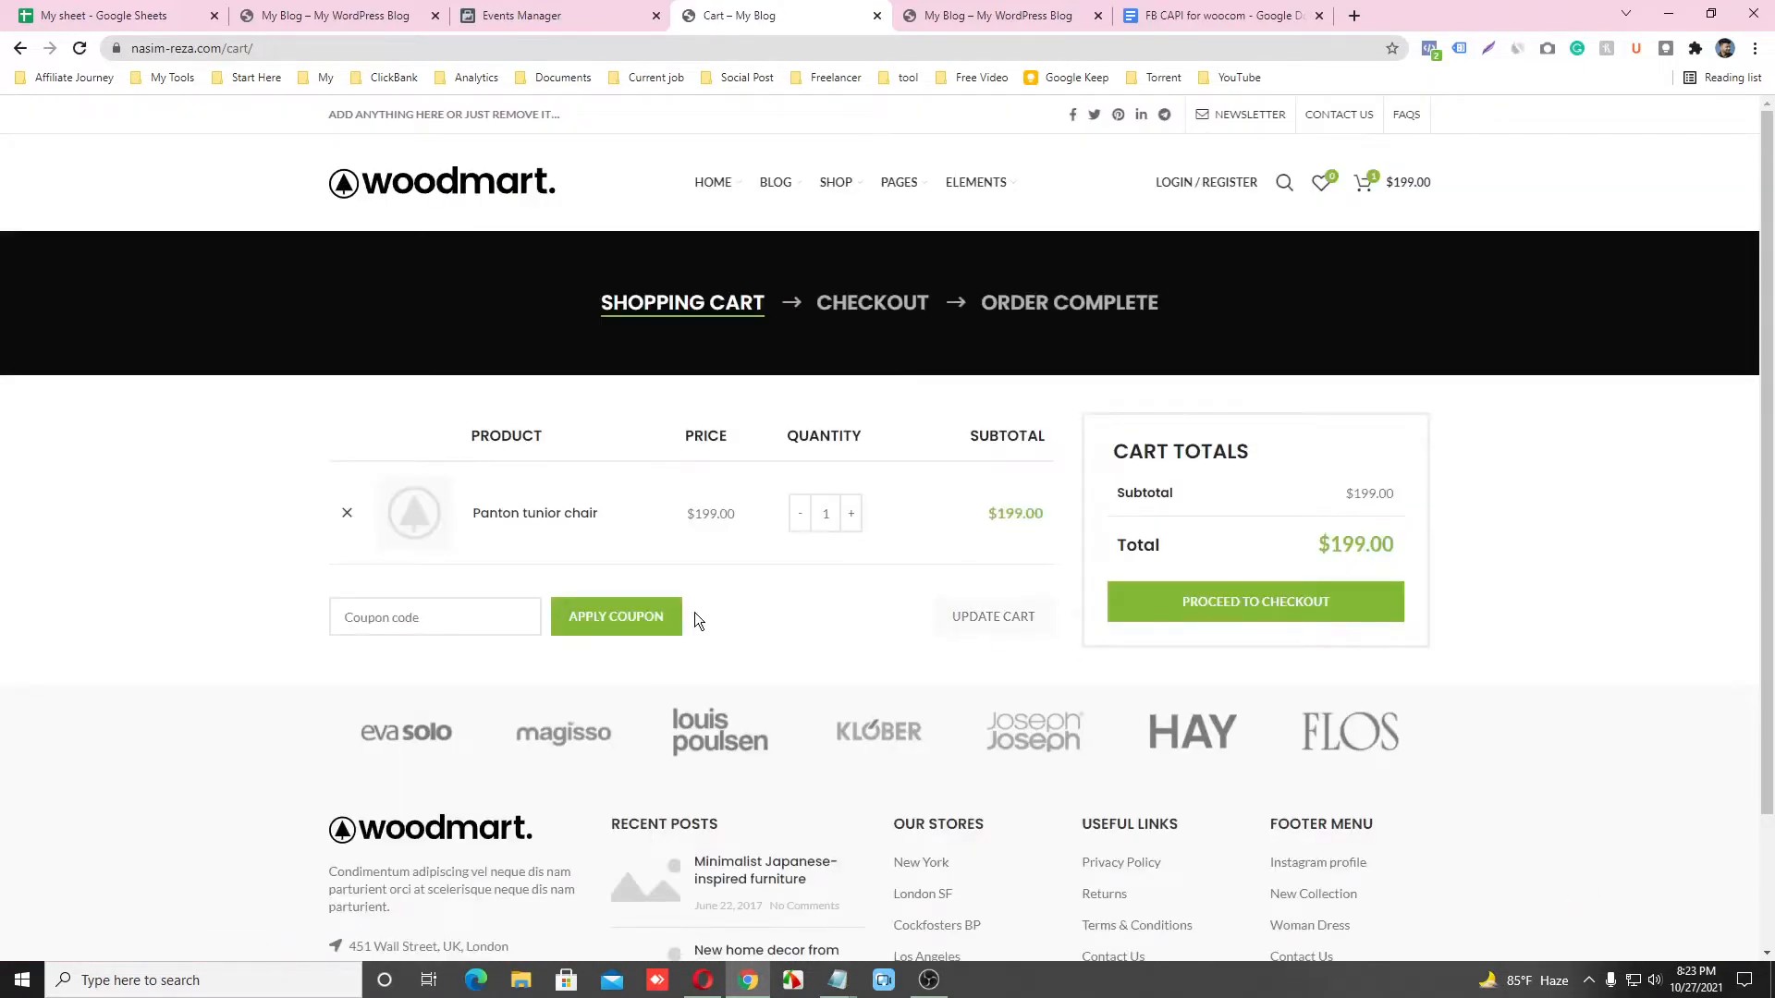
# Check out and place the cash-on-delivery order for the chair
pyautogui.click(1254, 600)
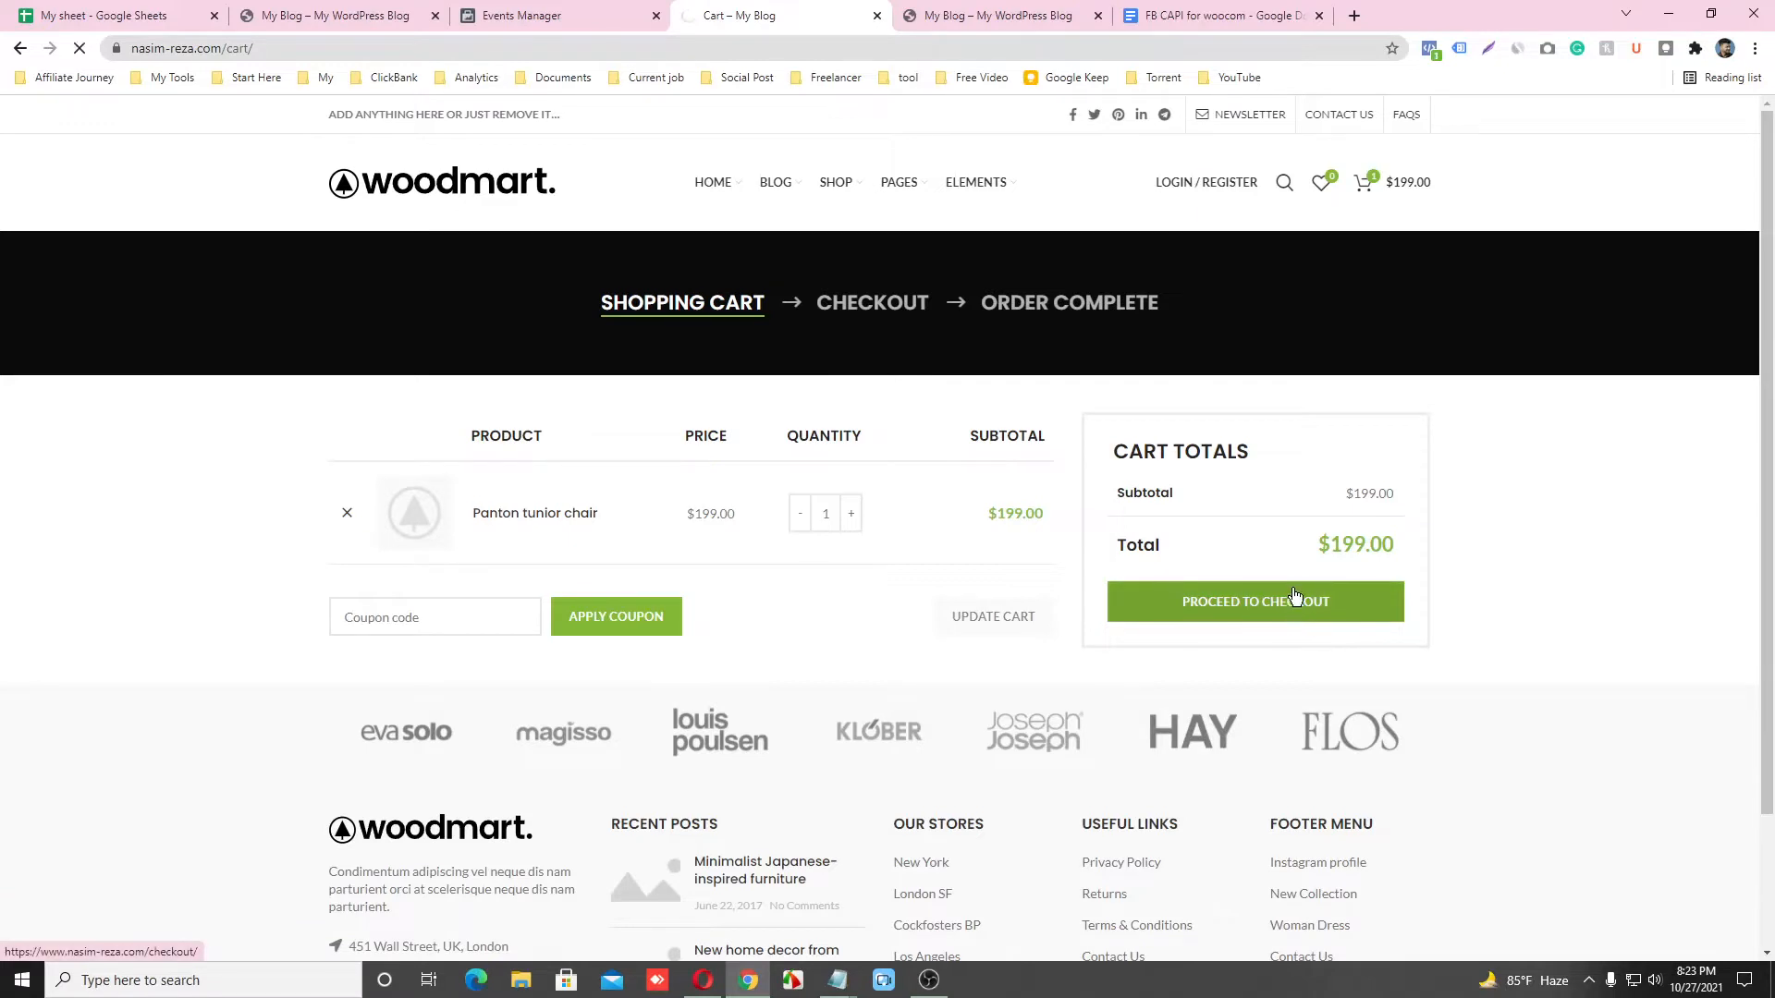
pyautogui.click(1254, 601)
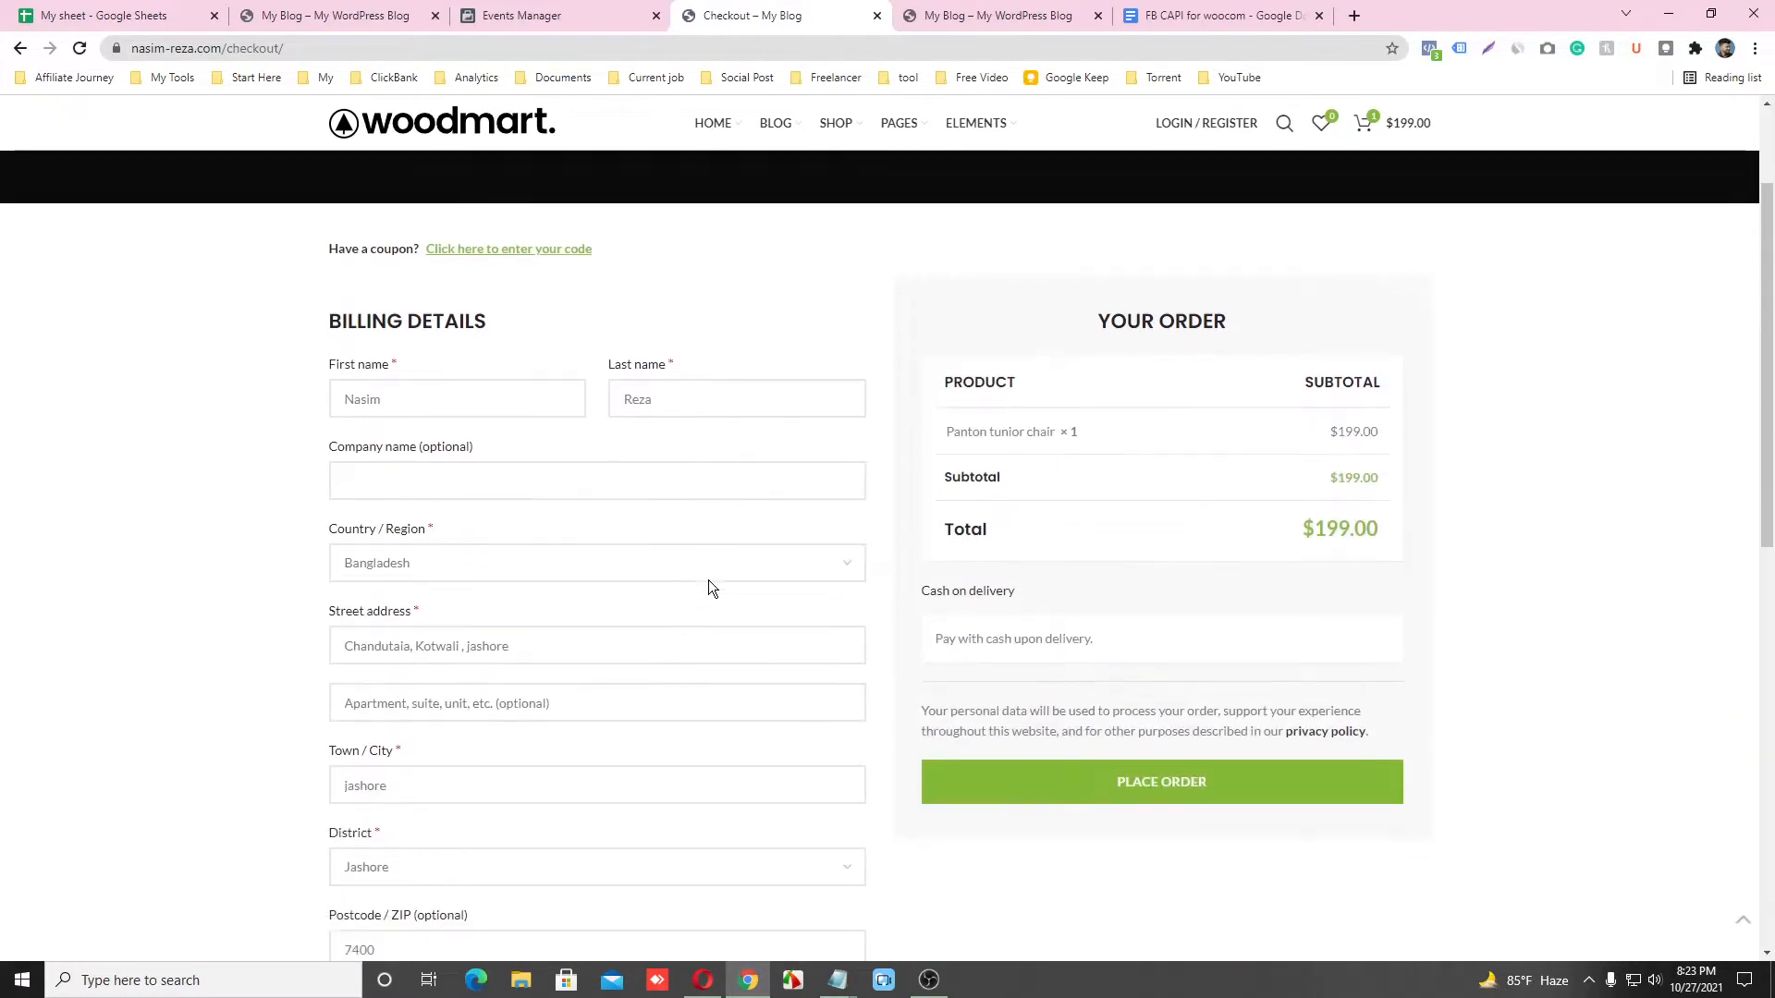
pyautogui.scroll(-3)
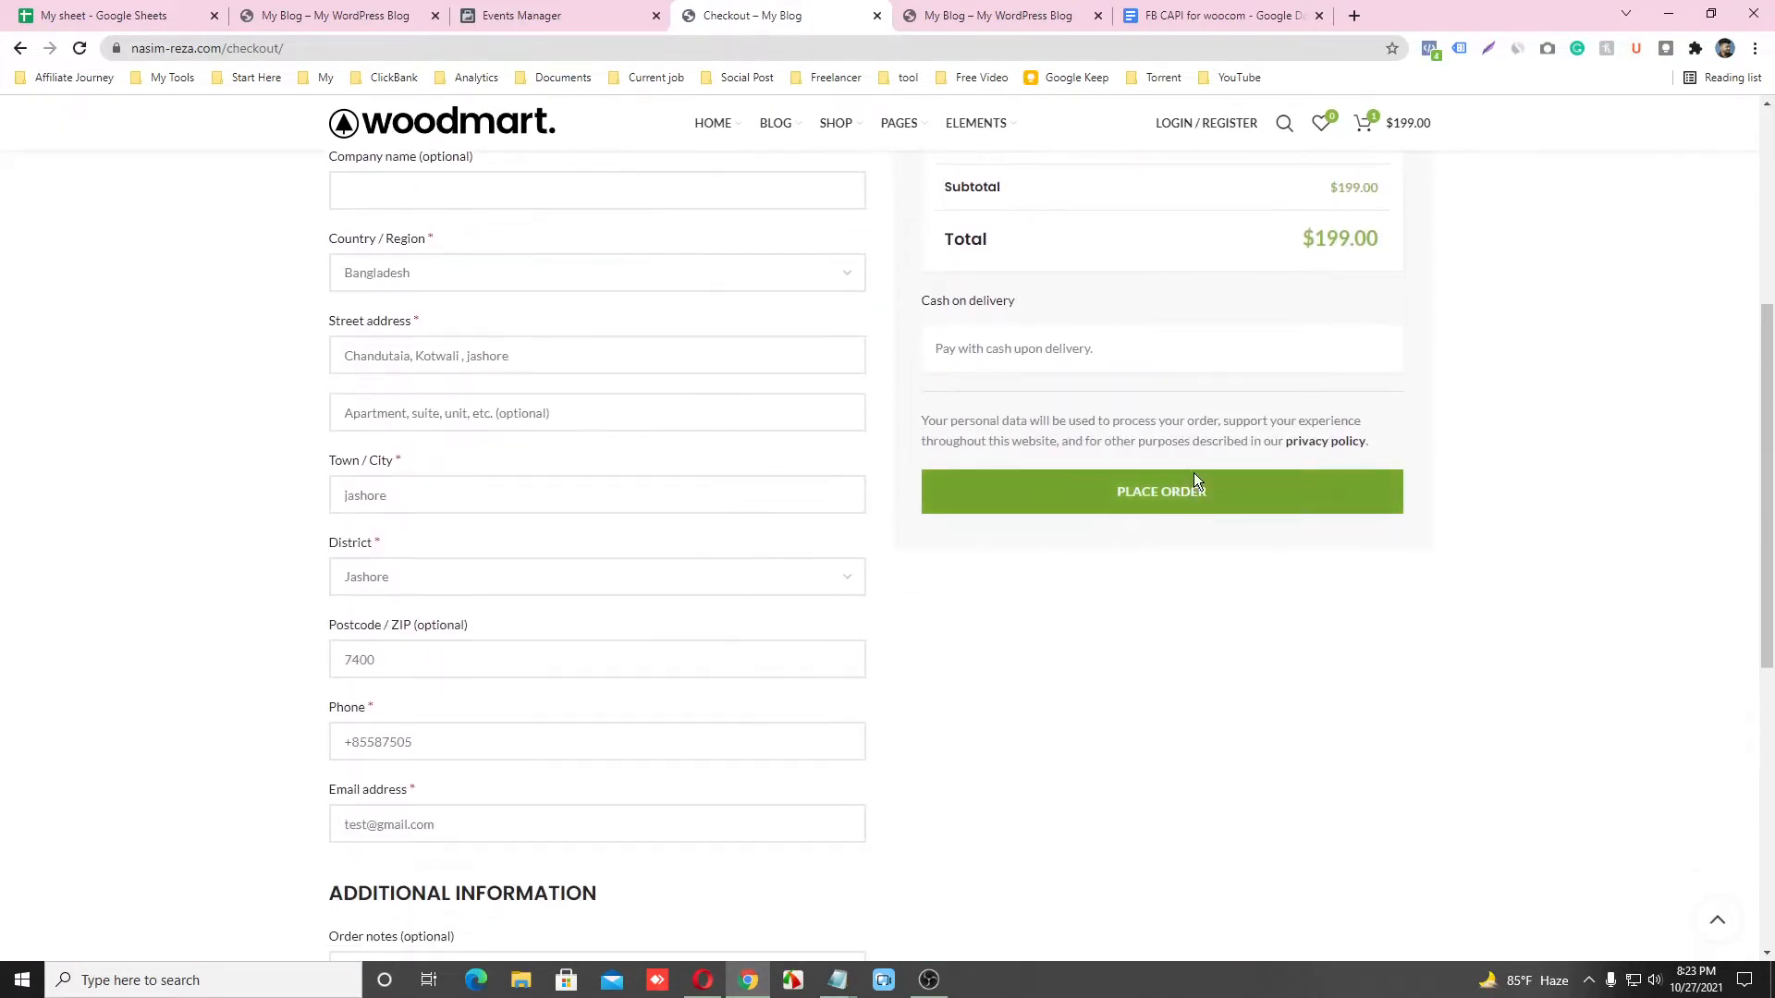
pyautogui.click(1160, 490)
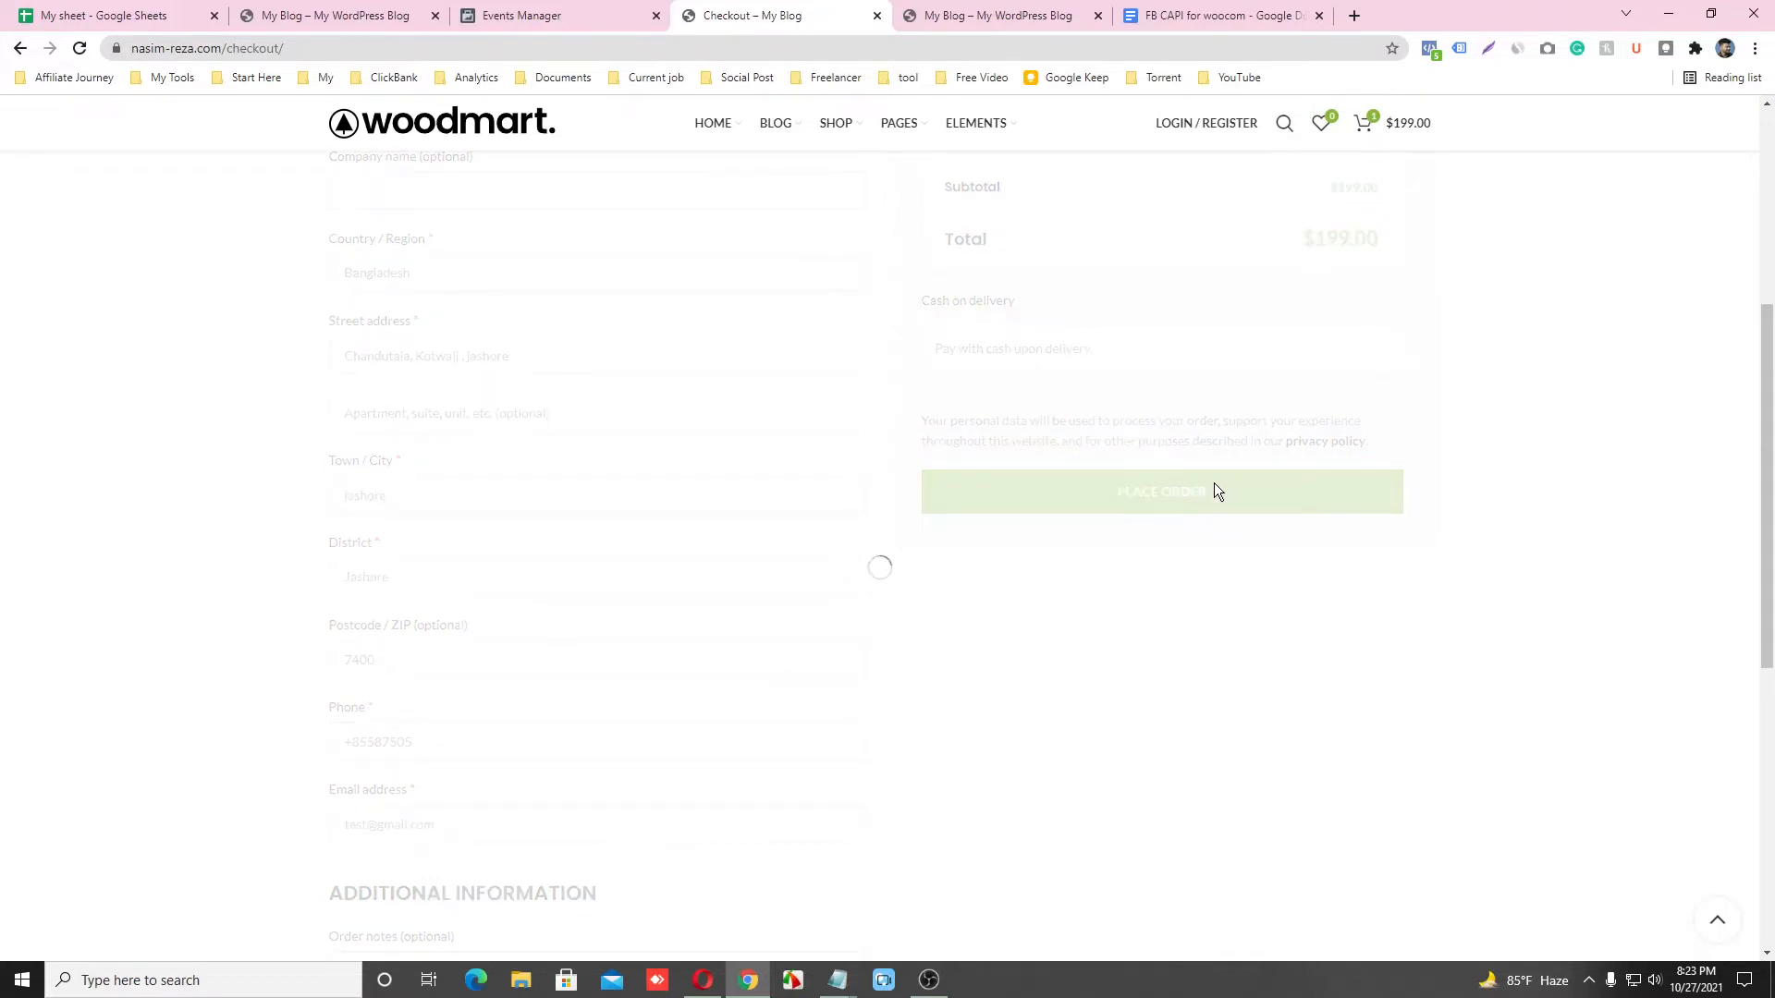
pyautogui.click(1161, 491)
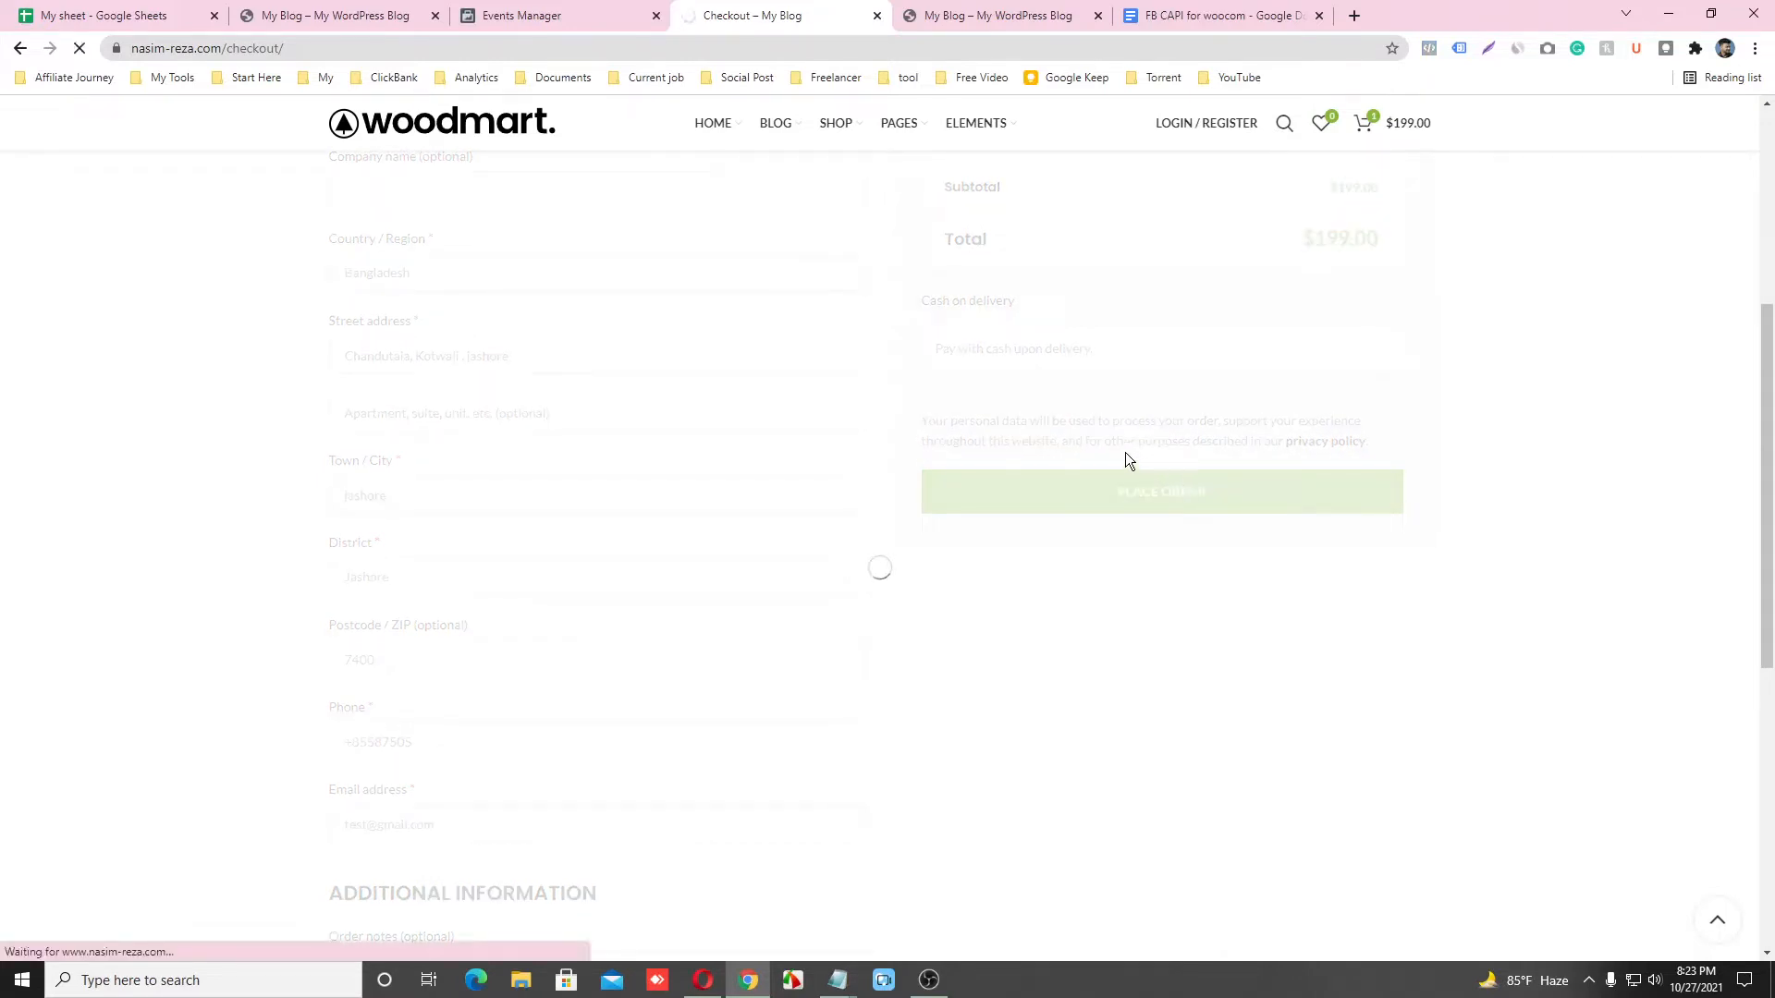
pyautogui.click(515, 15)
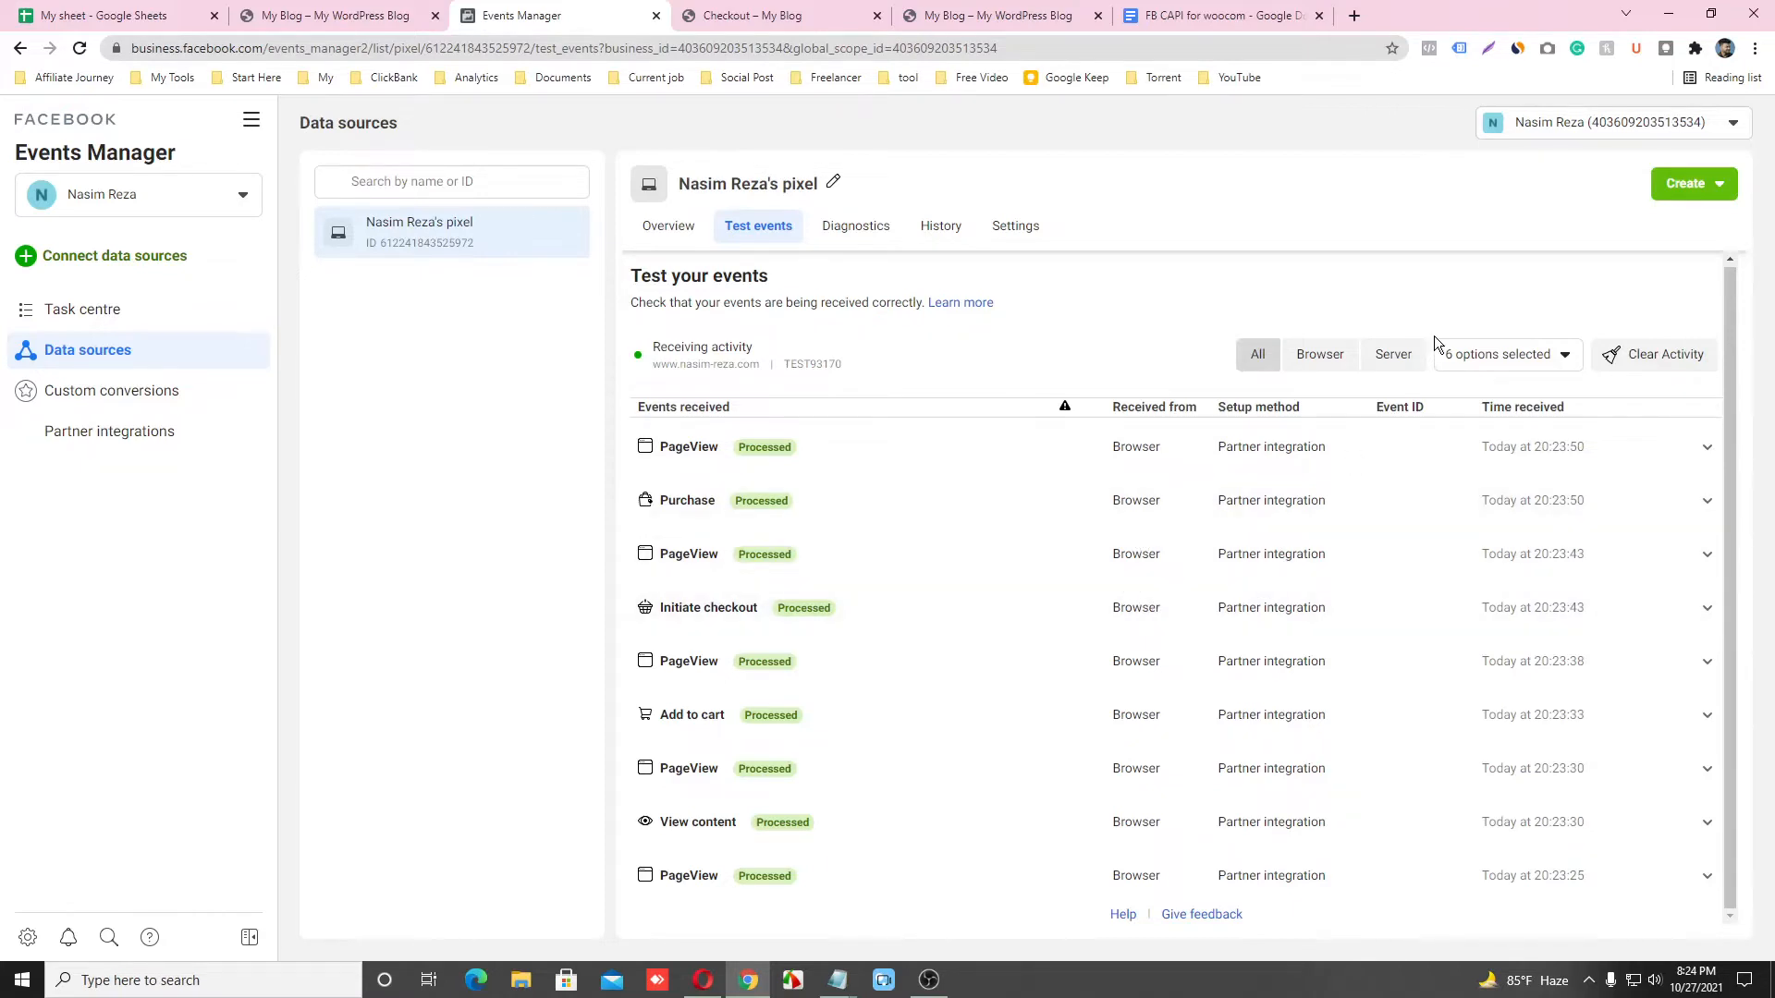
pyautogui.moveTo(1173, 301)
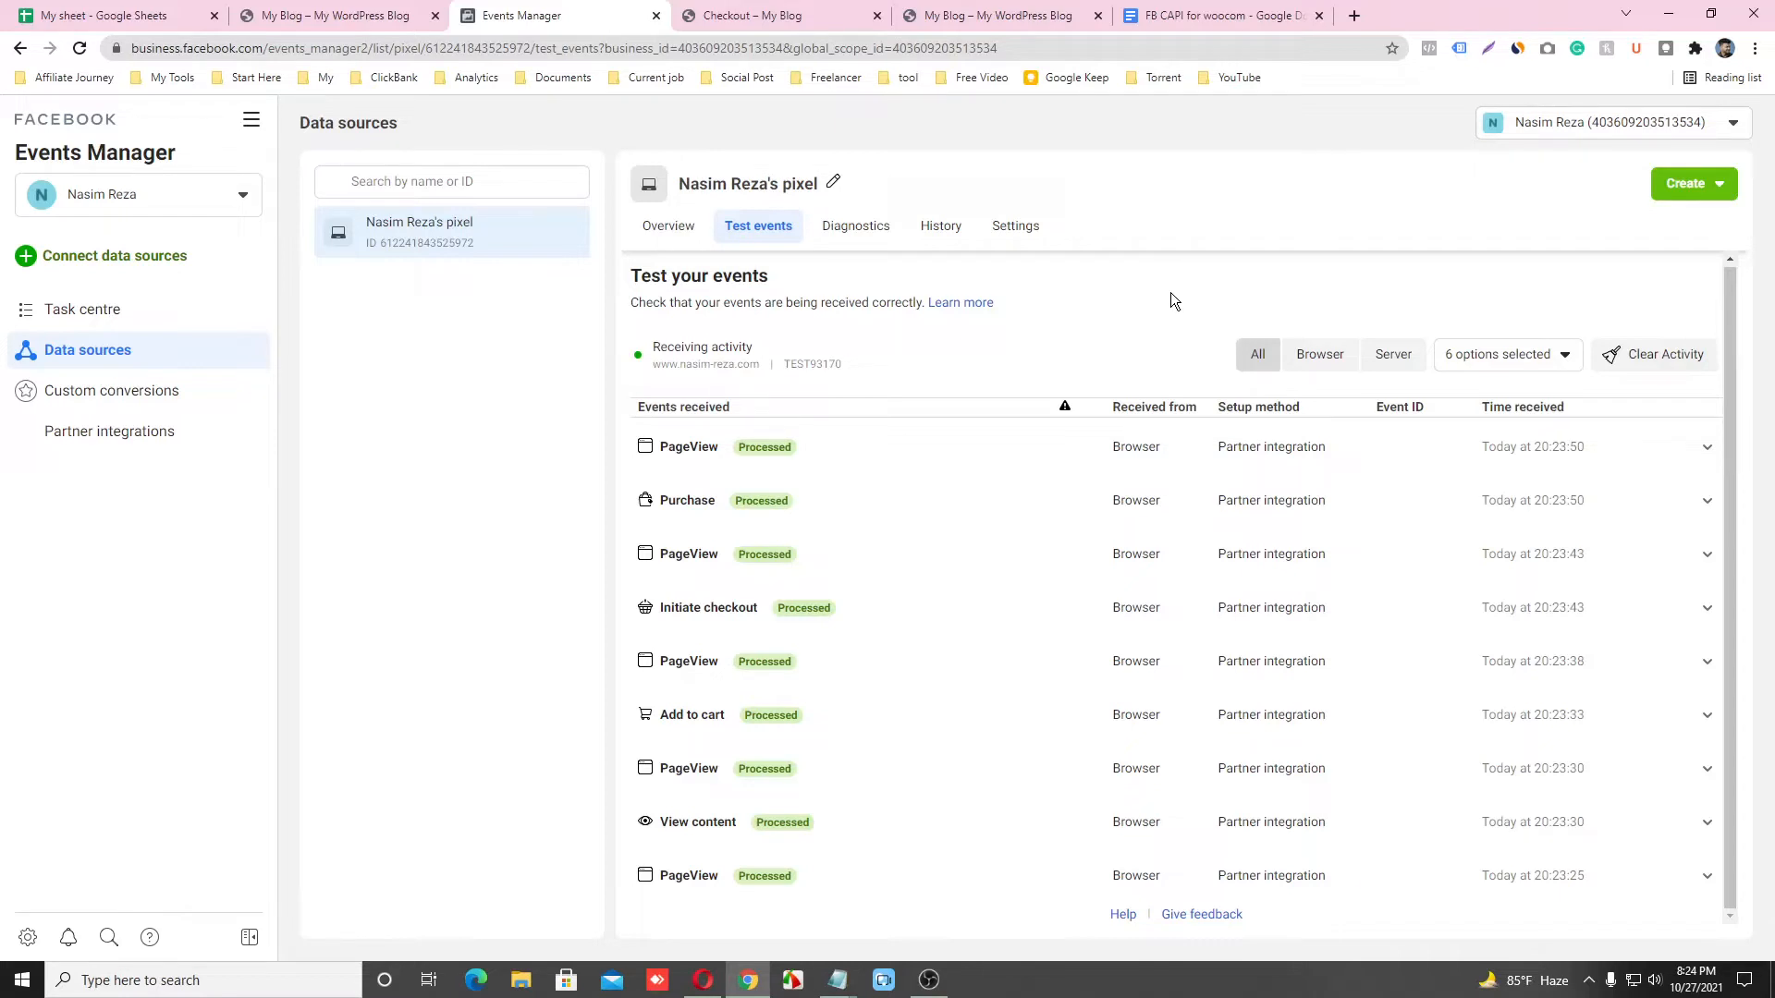
pyautogui.moveTo(1142, 282)
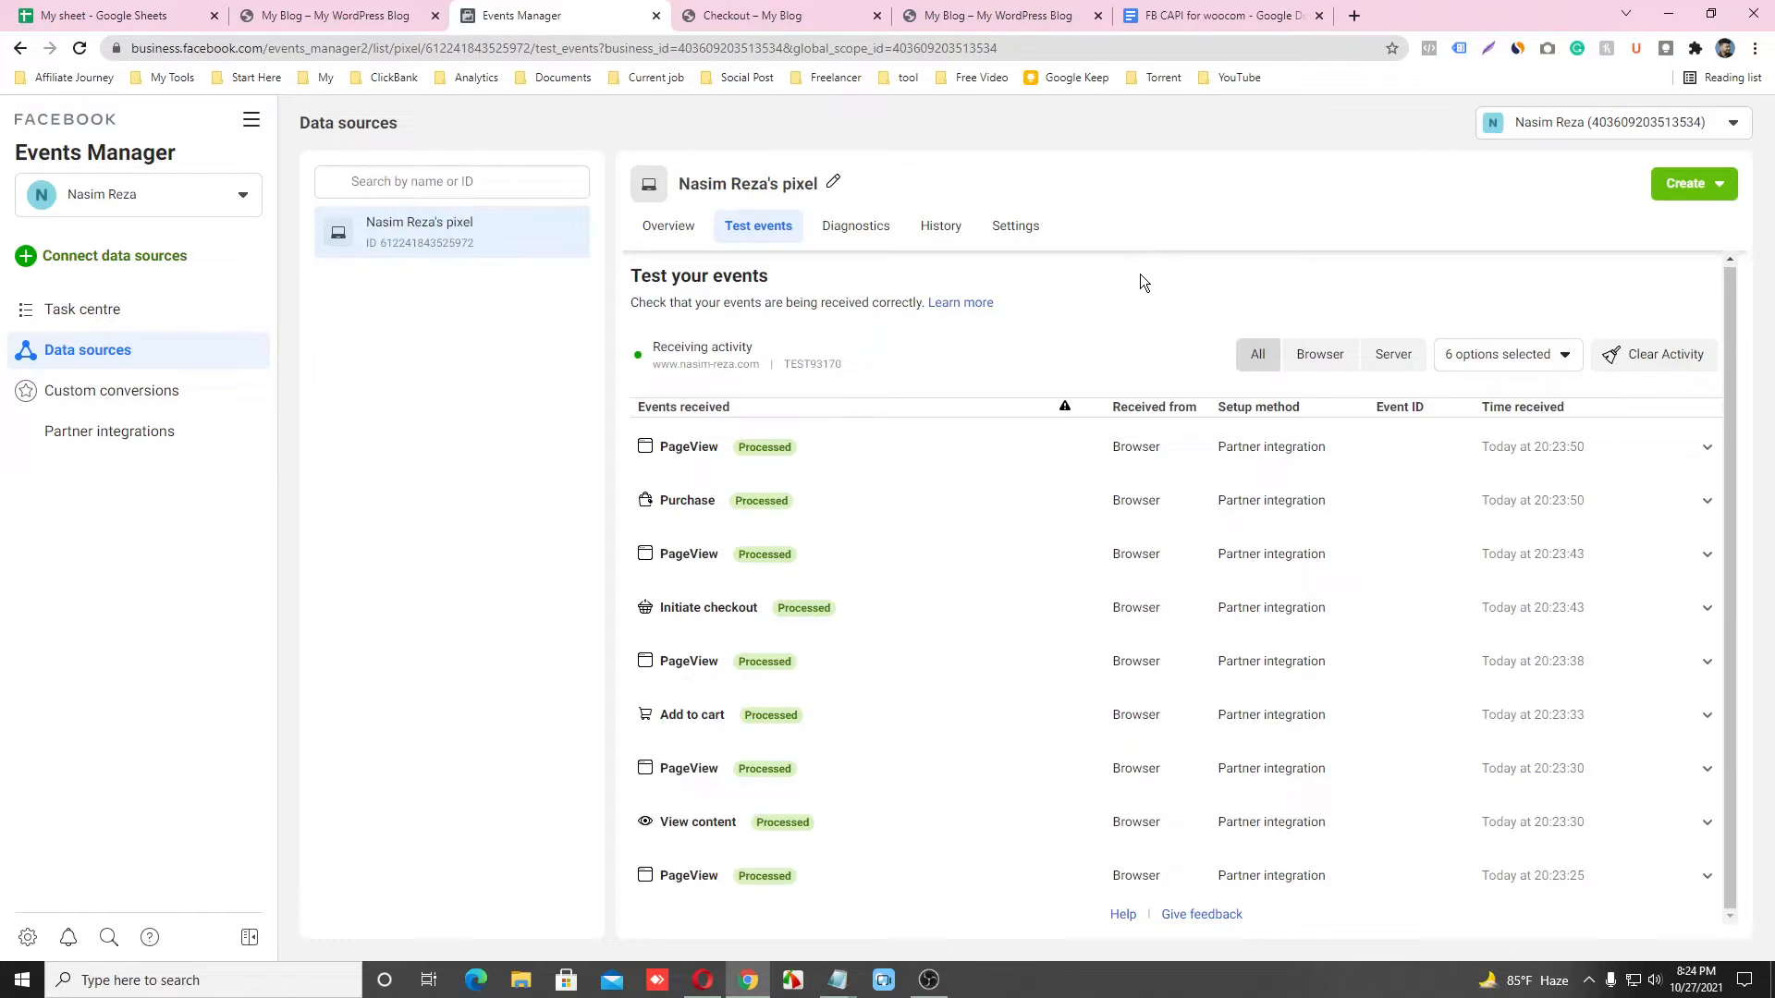
# Choose Create Container from the Nasim account's options menu in Tag Manager
pyautogui.click(1000, 15)
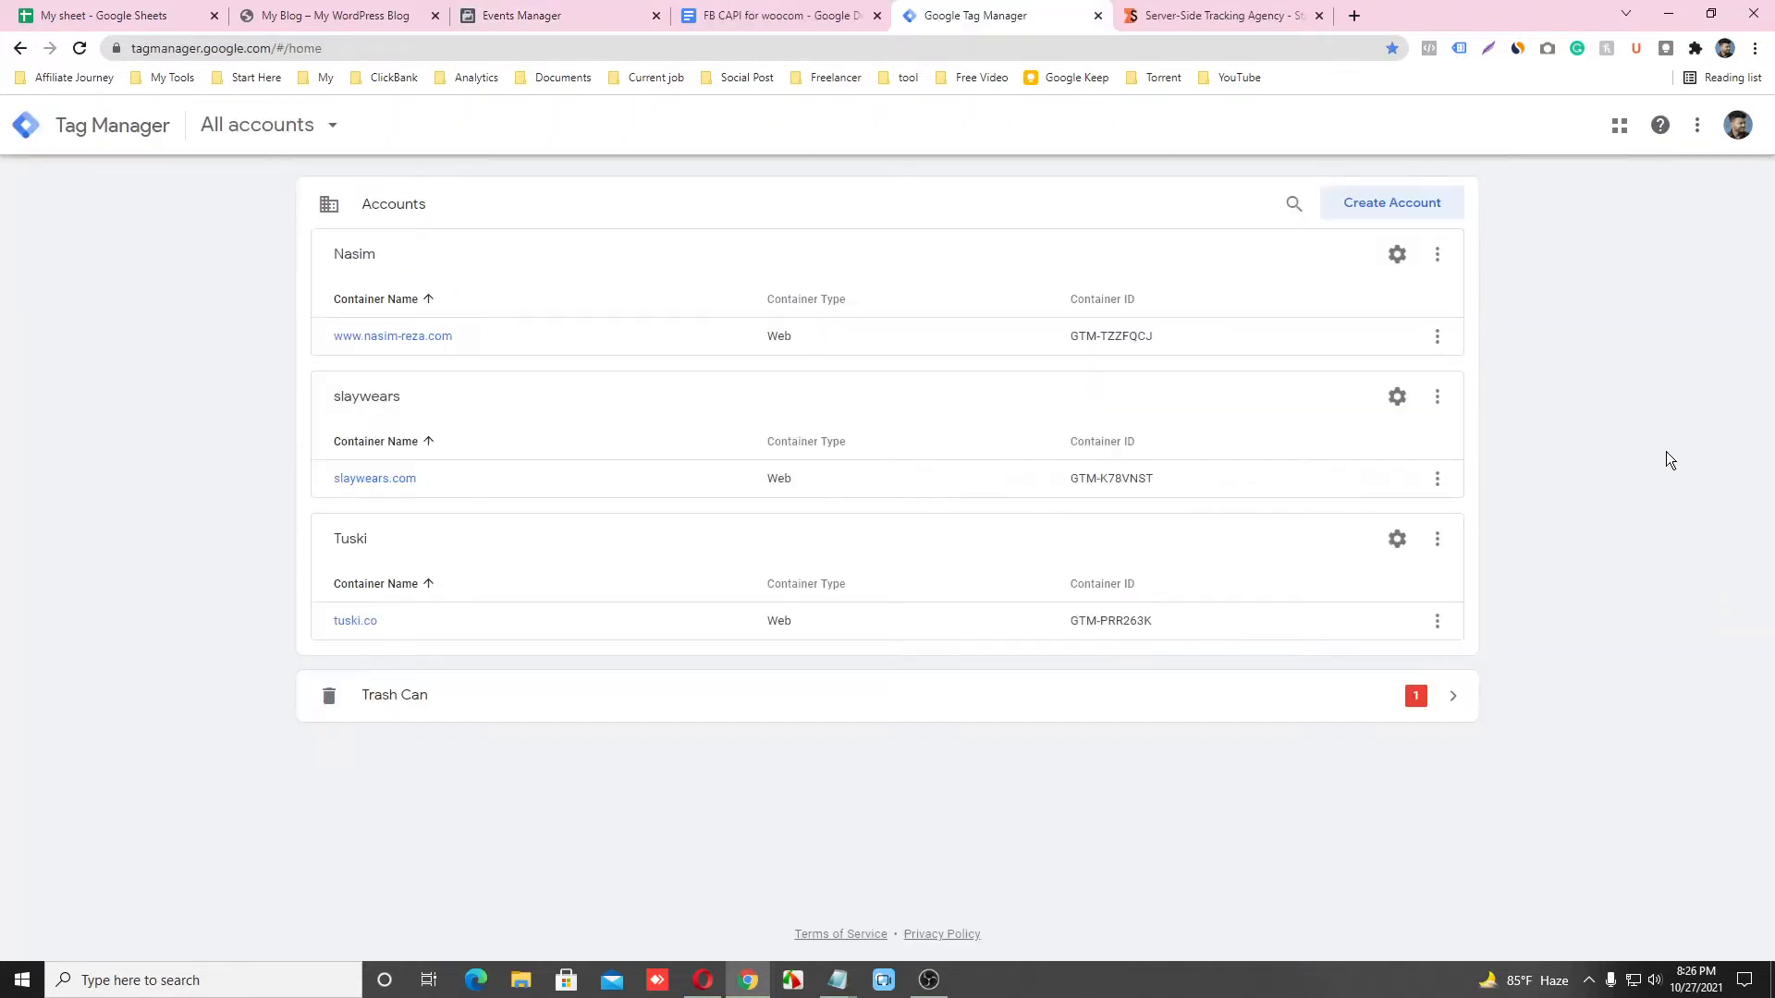
pyautogui.moveTo(1503, 351)
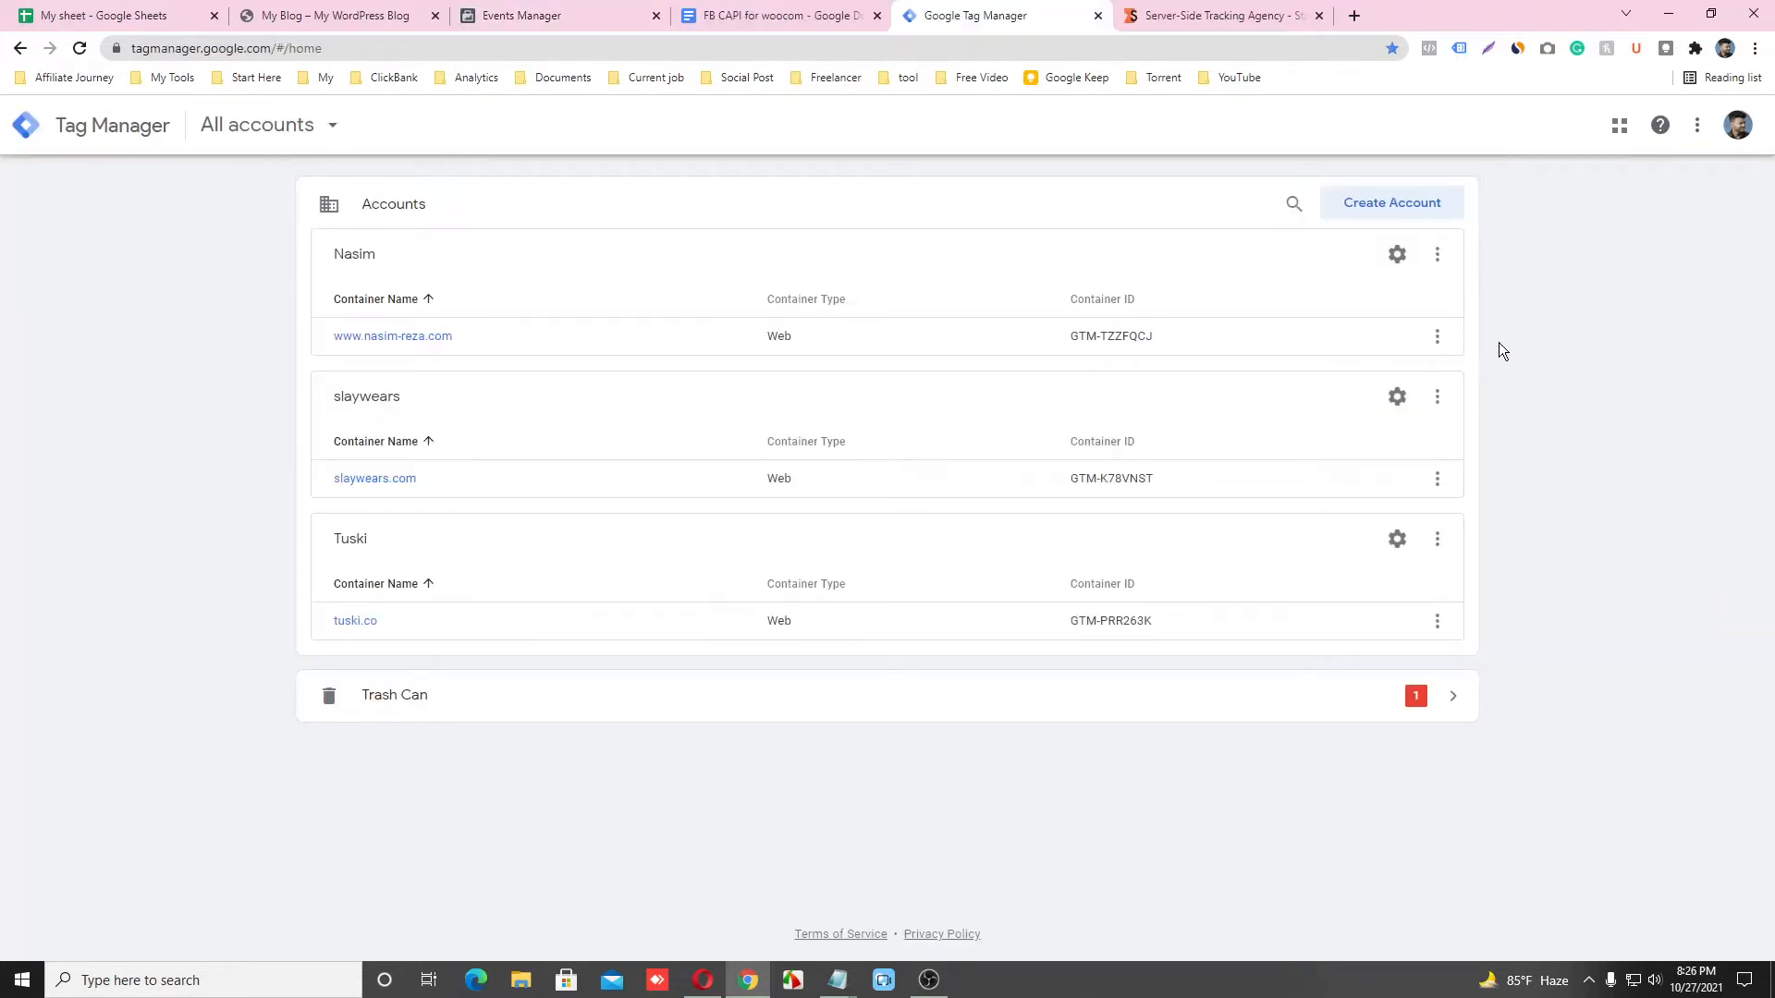
pyautogui.moveTo(574, 336)
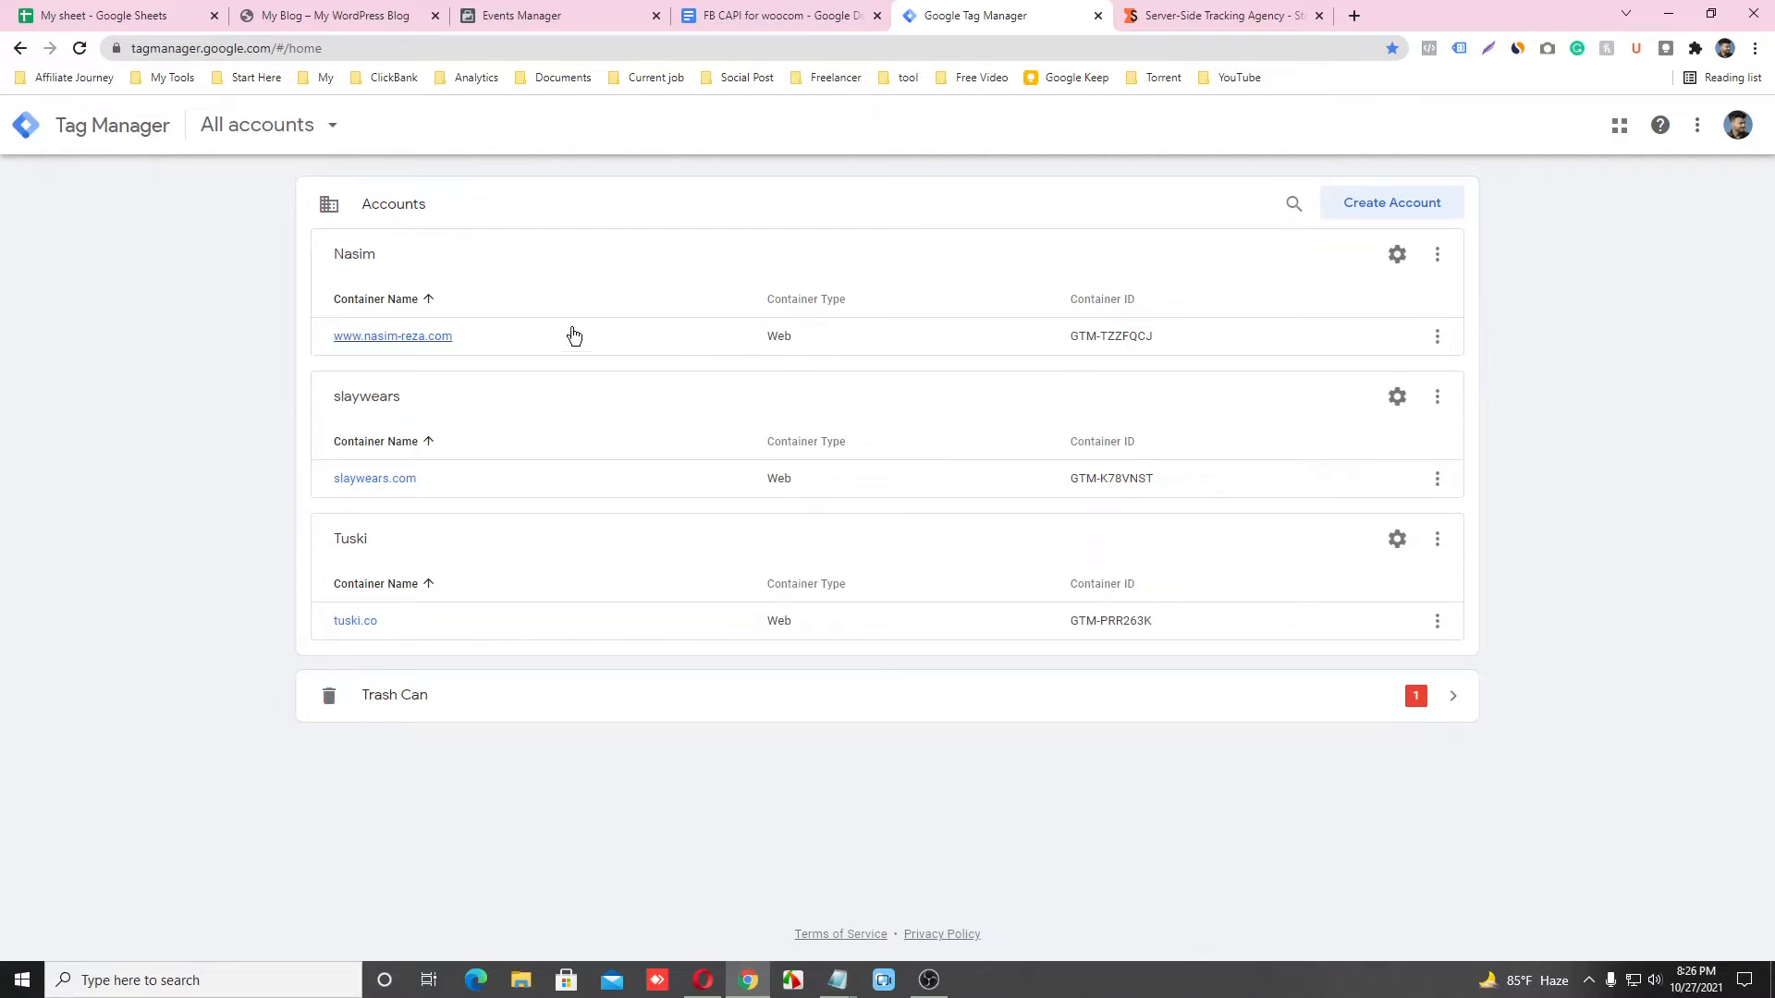
pyautogui.moveTo(1437, 253)
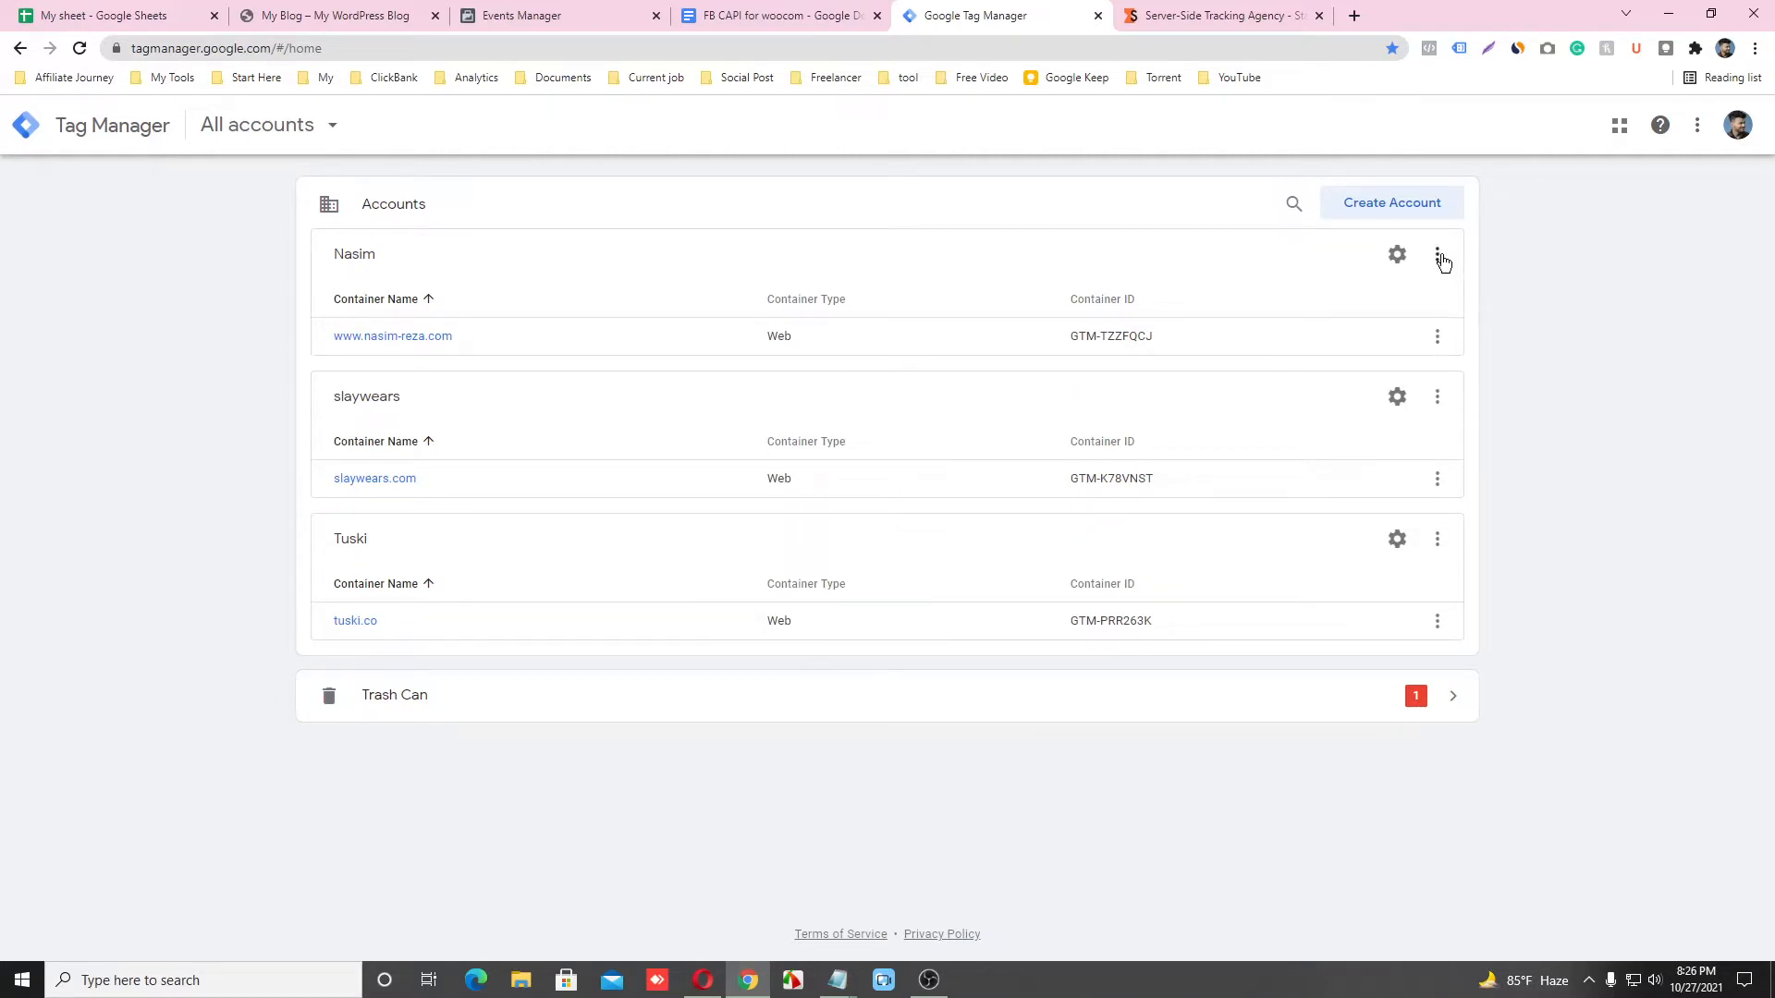
pyautogui.click(1436, 253)
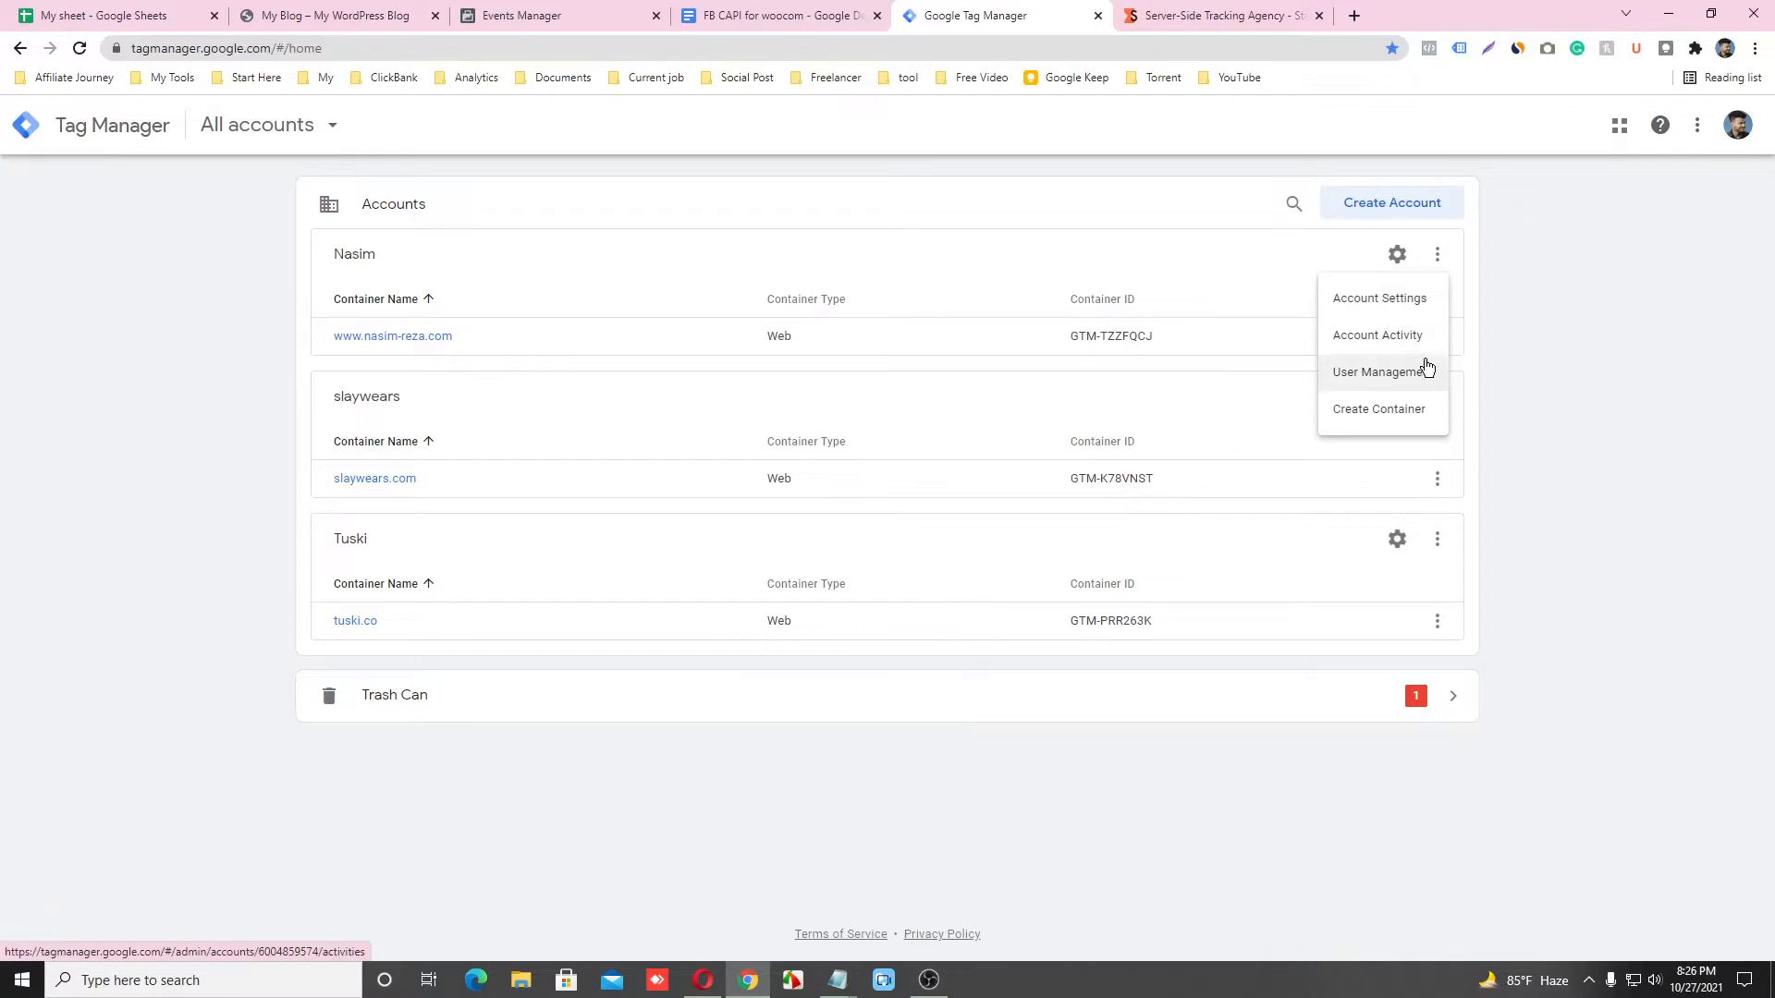
pyautogui.click(1378, 409)
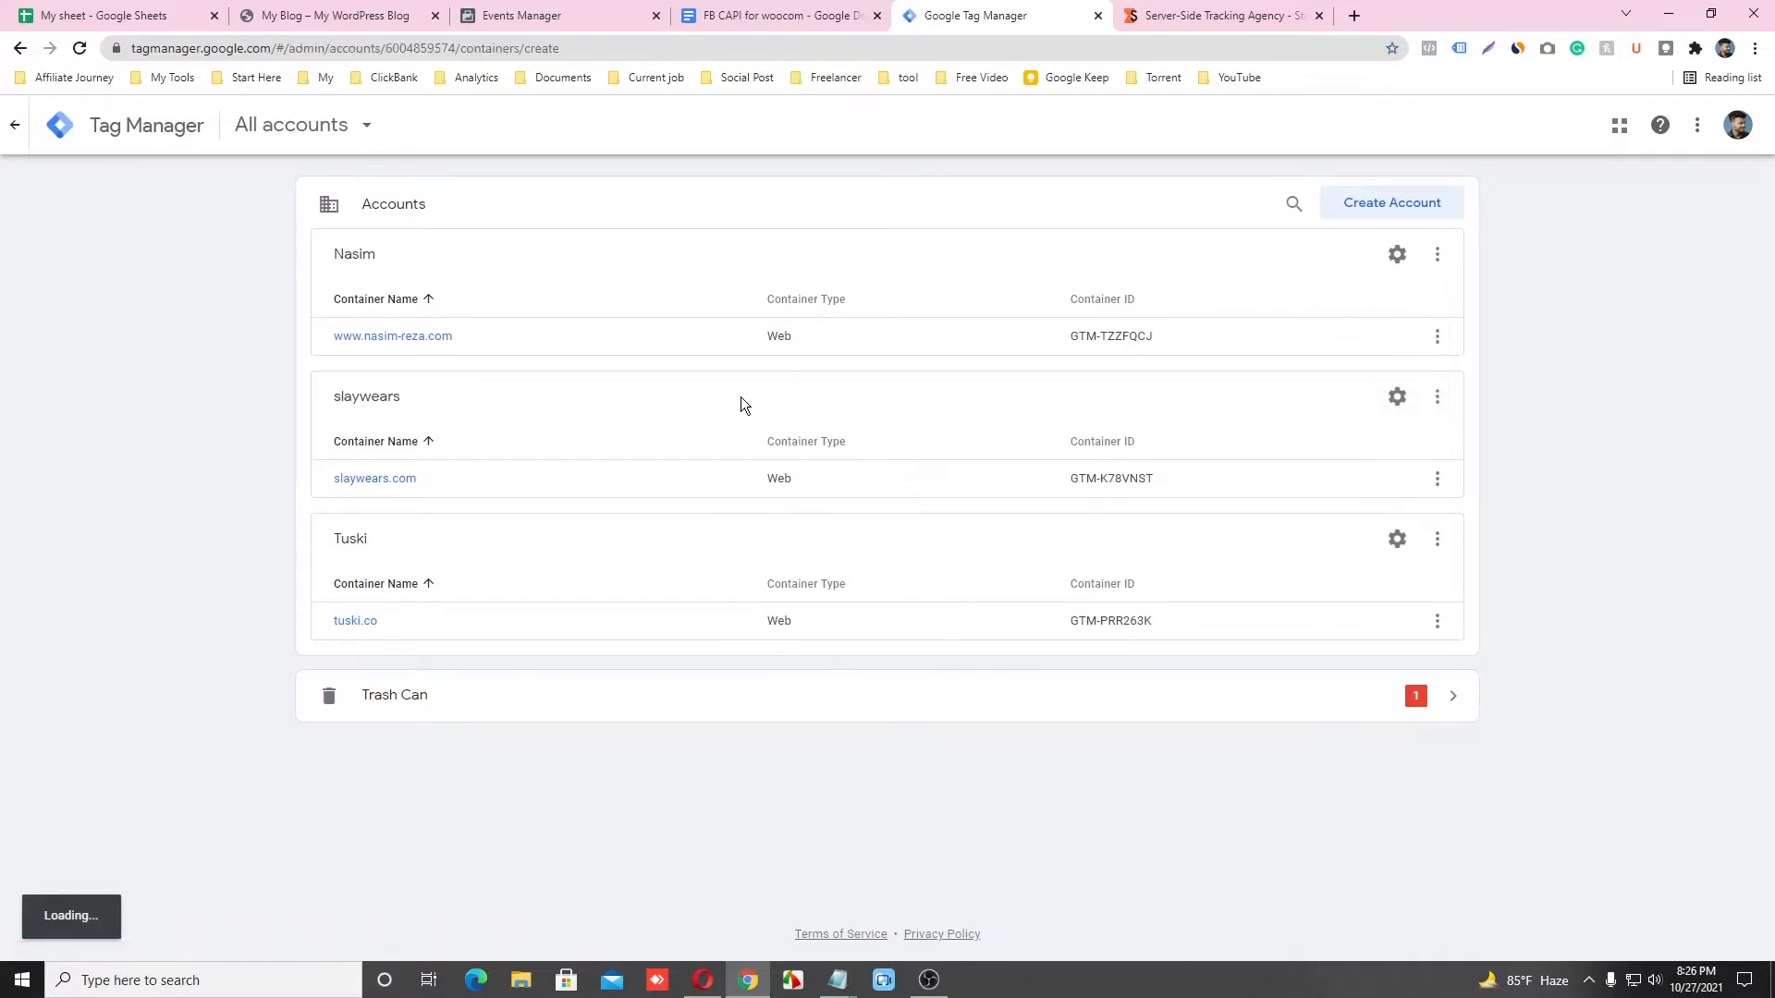
pyautogui.click(1391, 203)
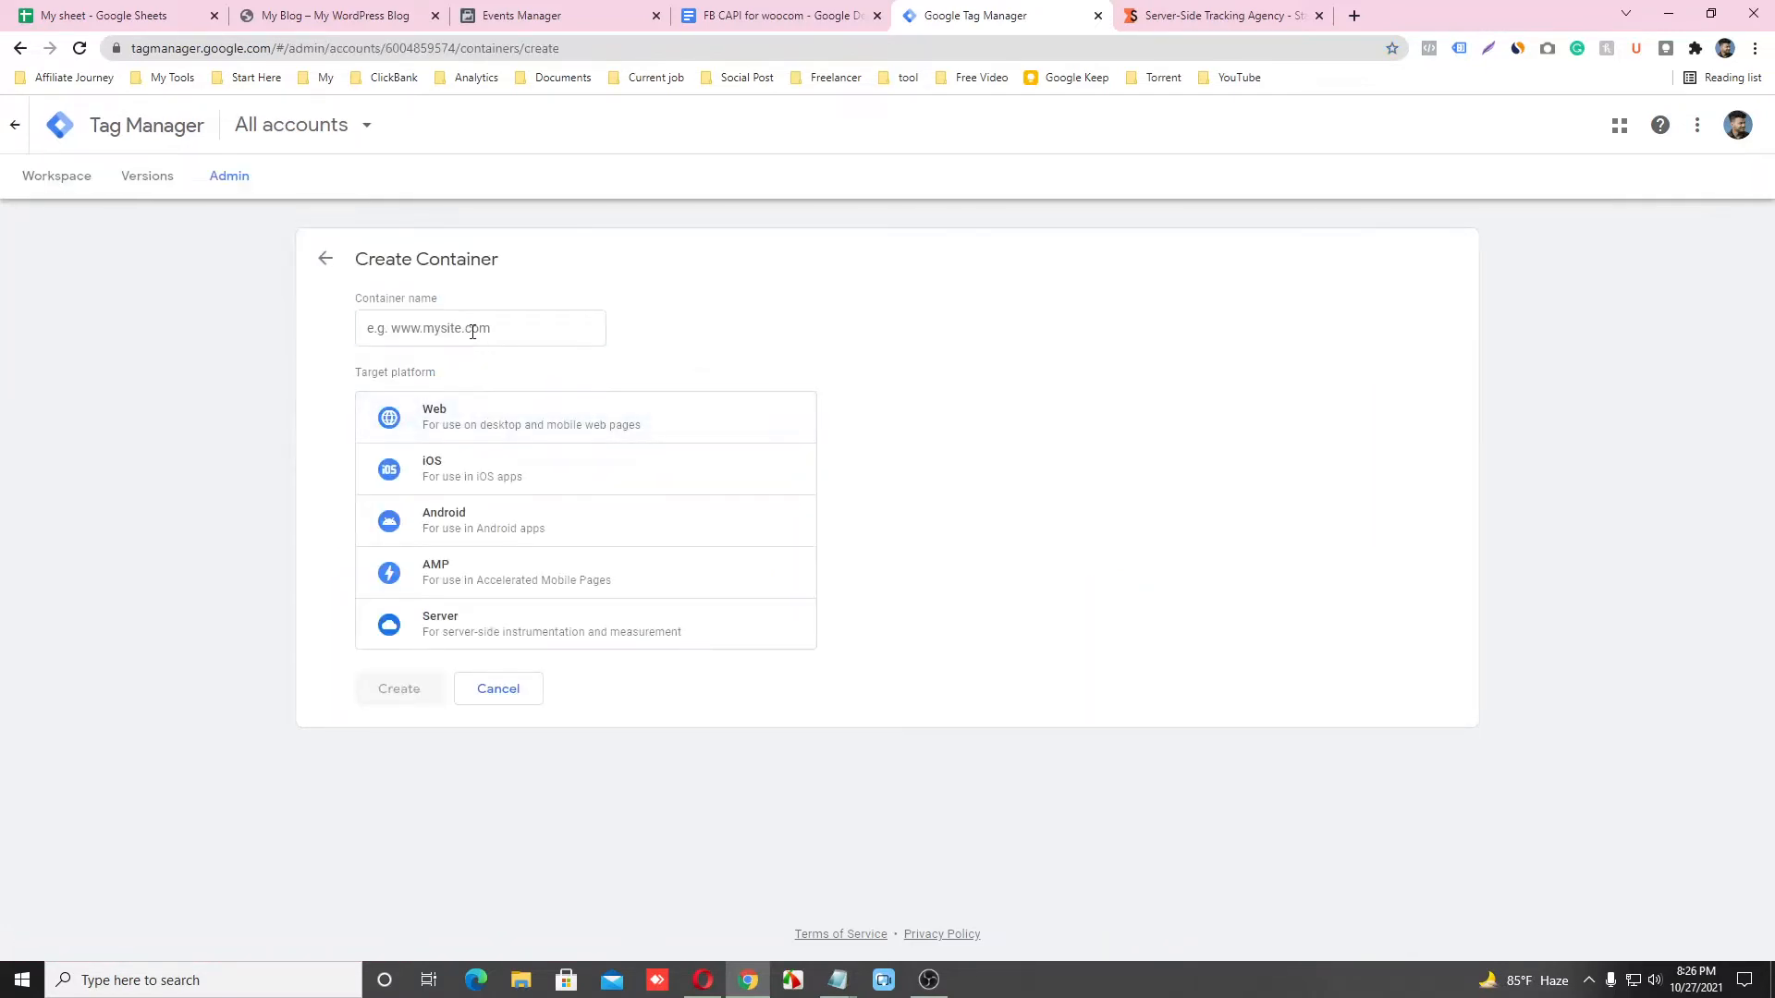
pyautogui.click(479, 329)
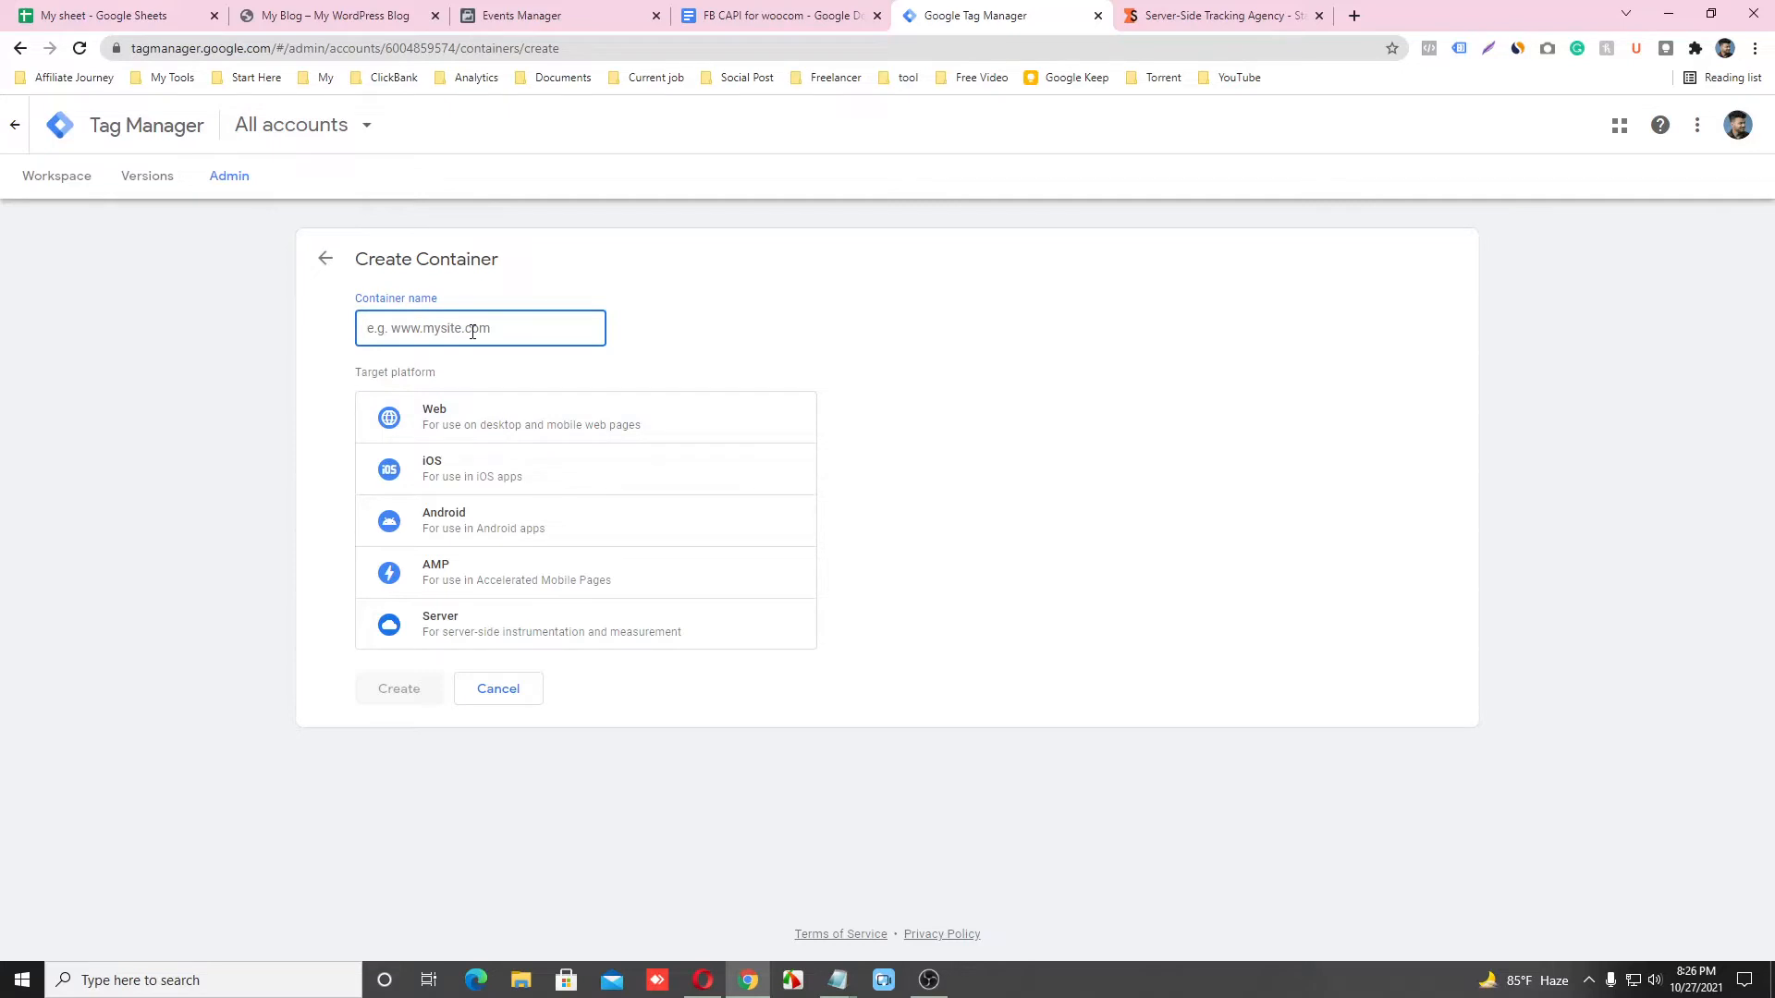
pyautogui.write('www.nasim-reza.com - Capi')
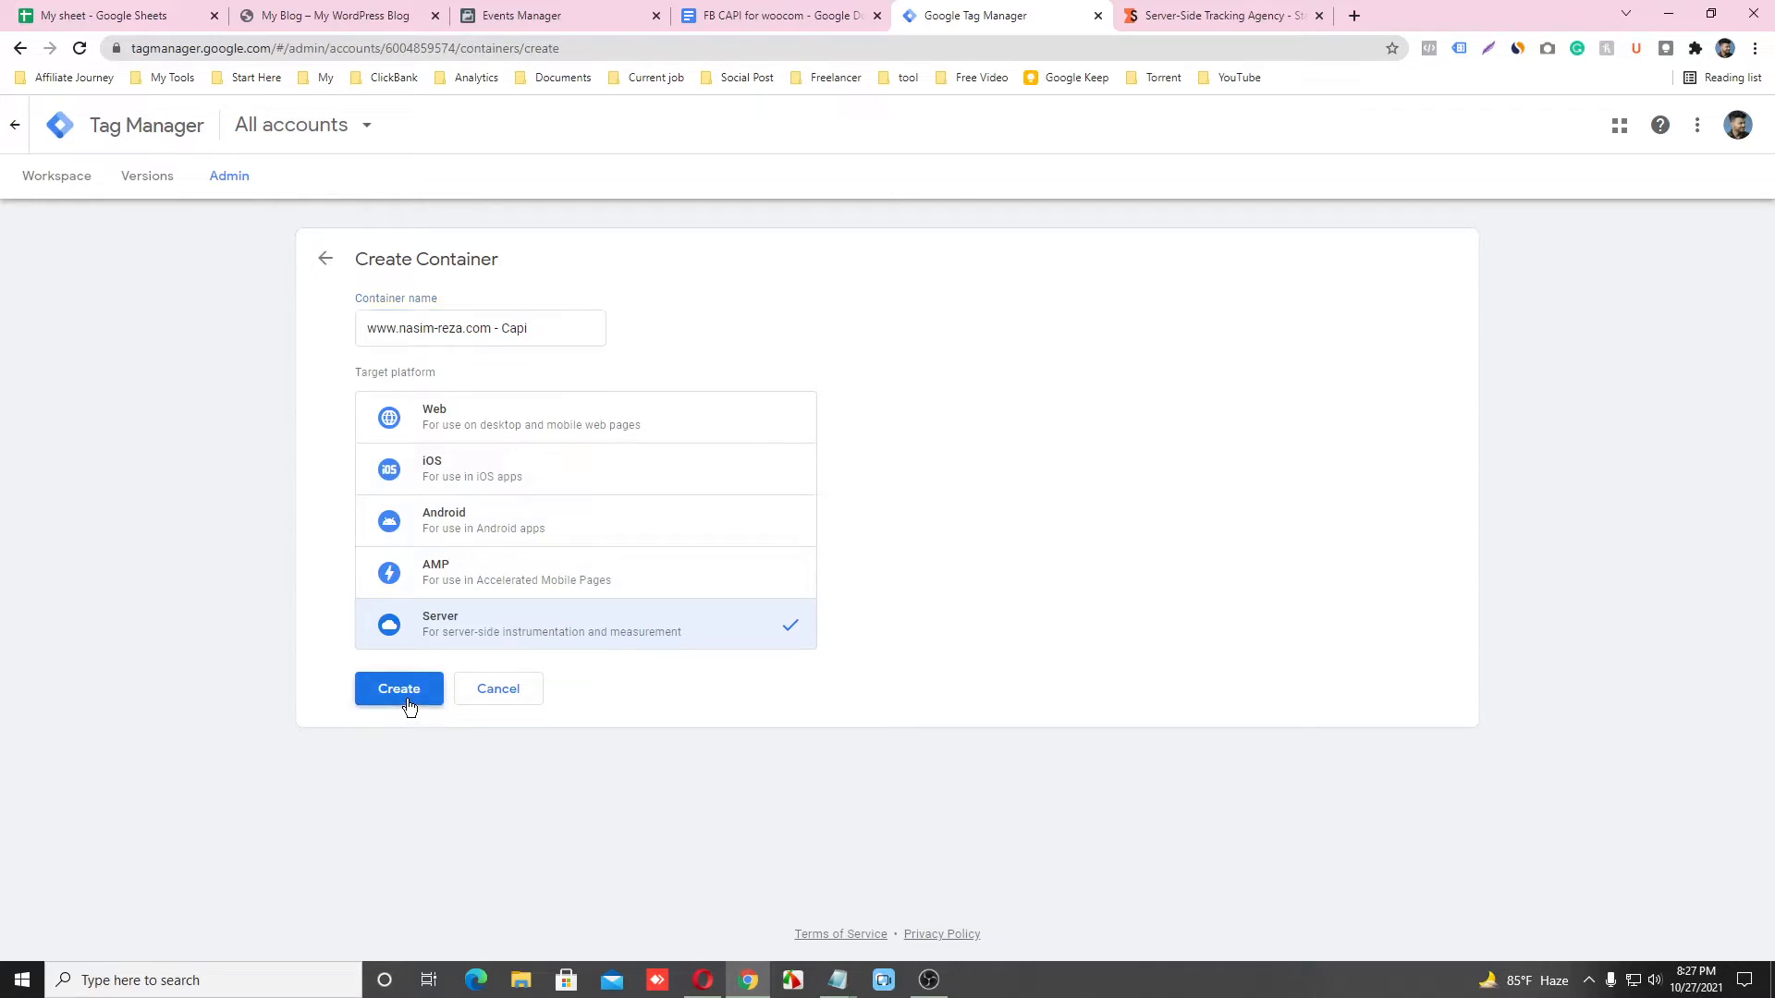
pyautogui.click(398, 688)
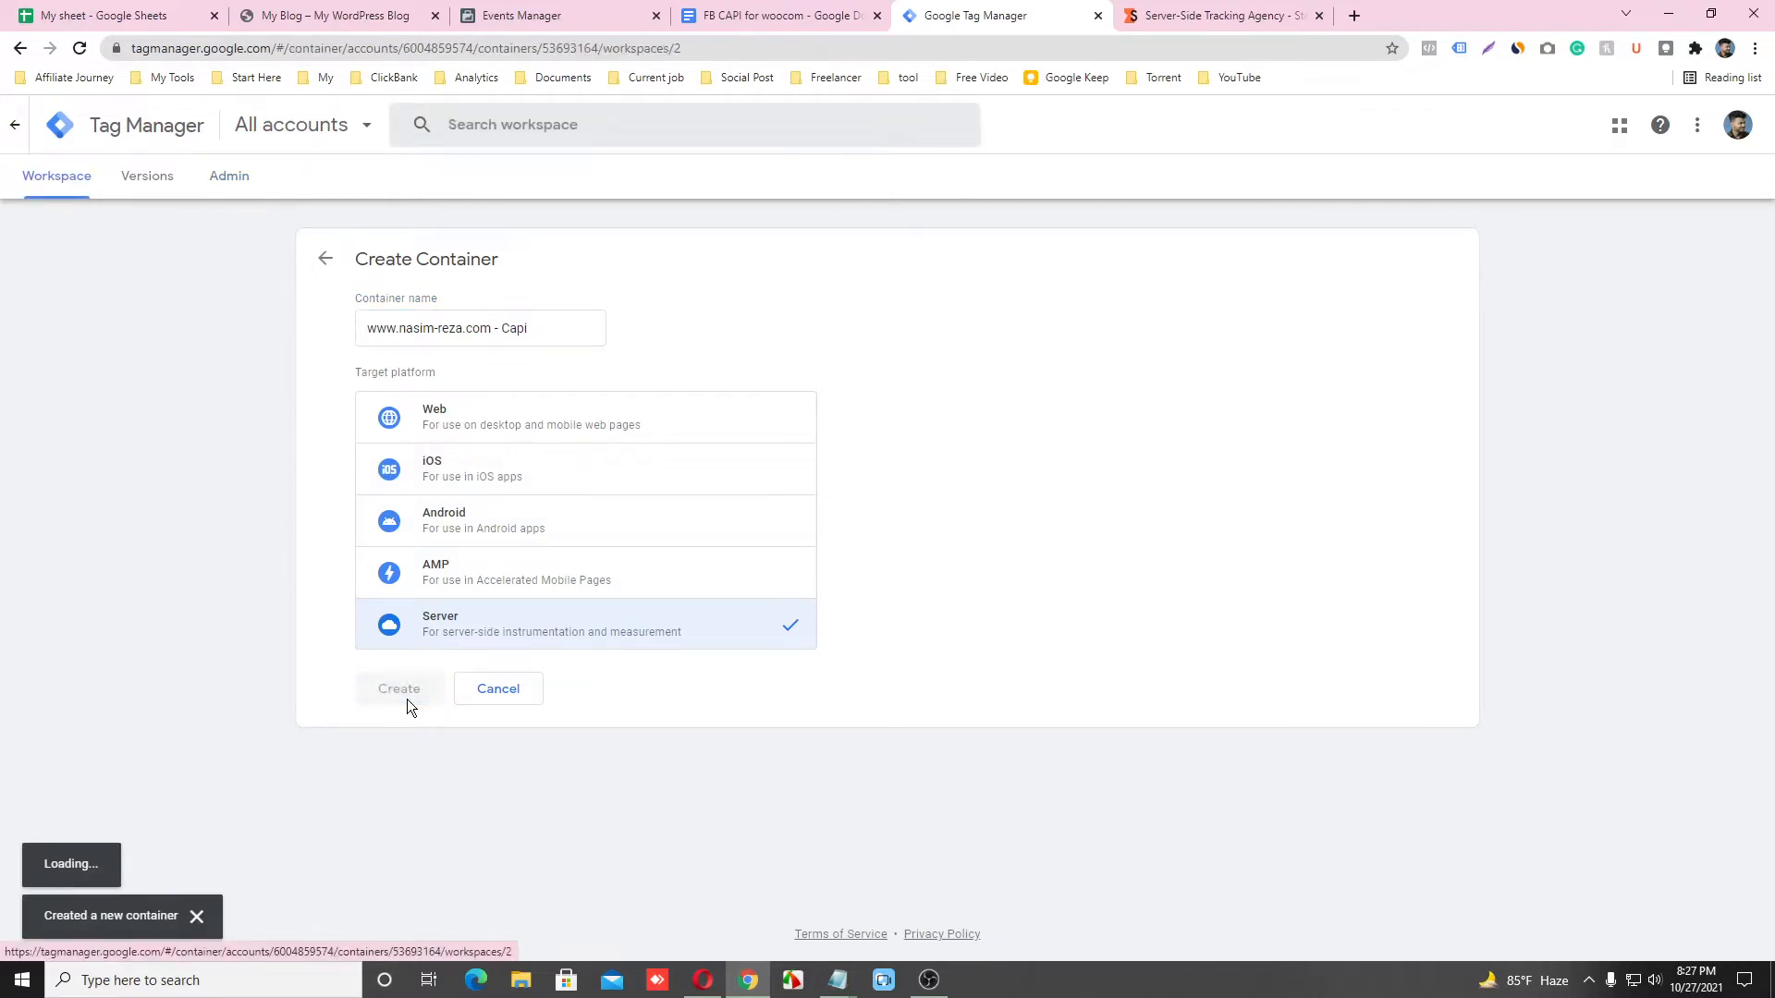
pyautogui.click(398, 688)
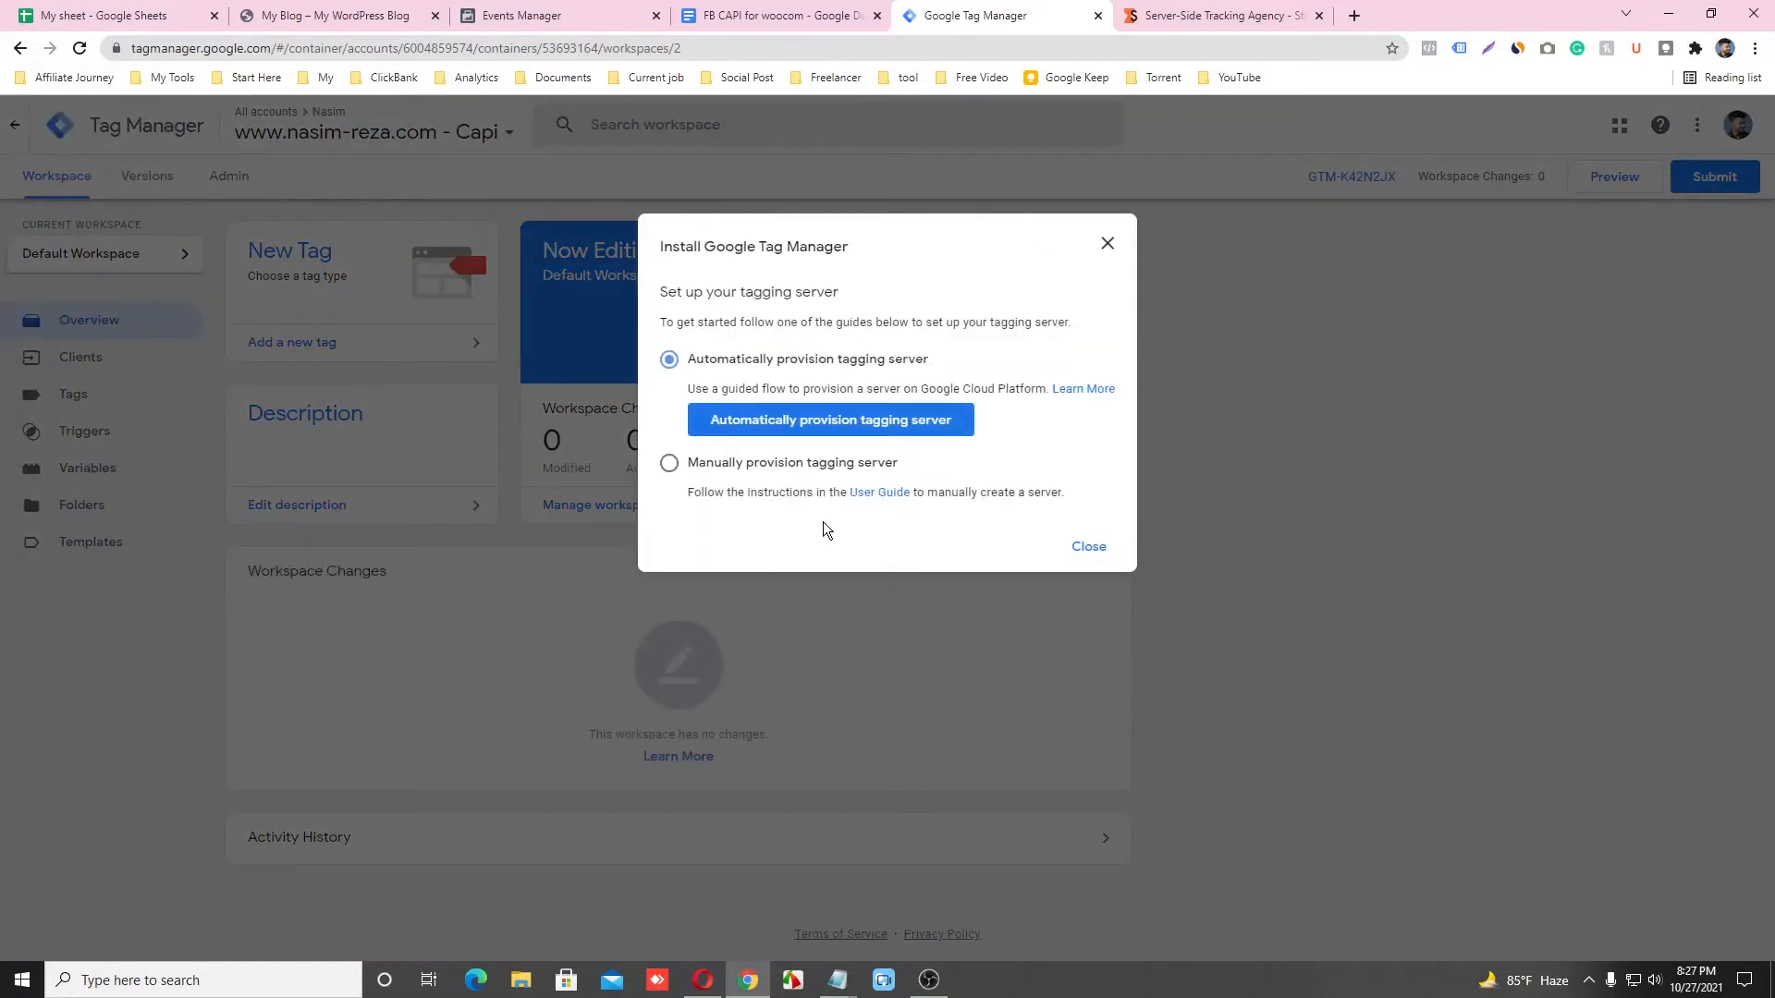
pyautogui.moveTo(843, 546)
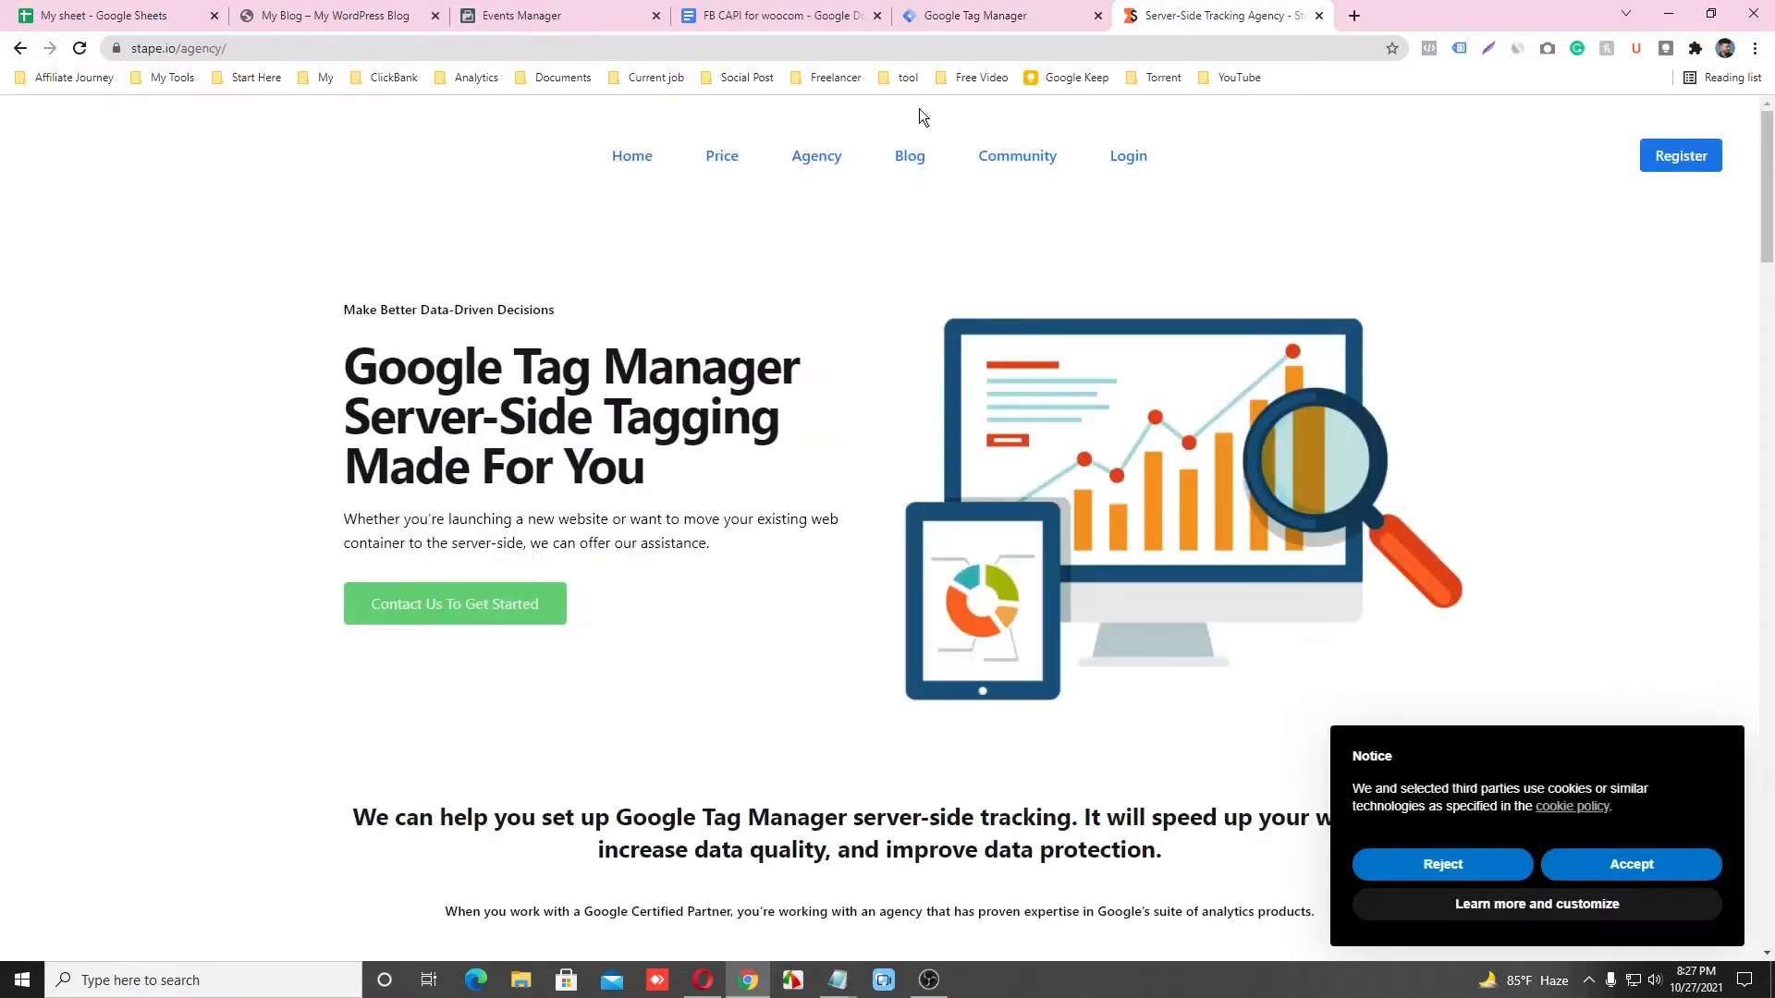
pyautogui.moveTo(477, 238)
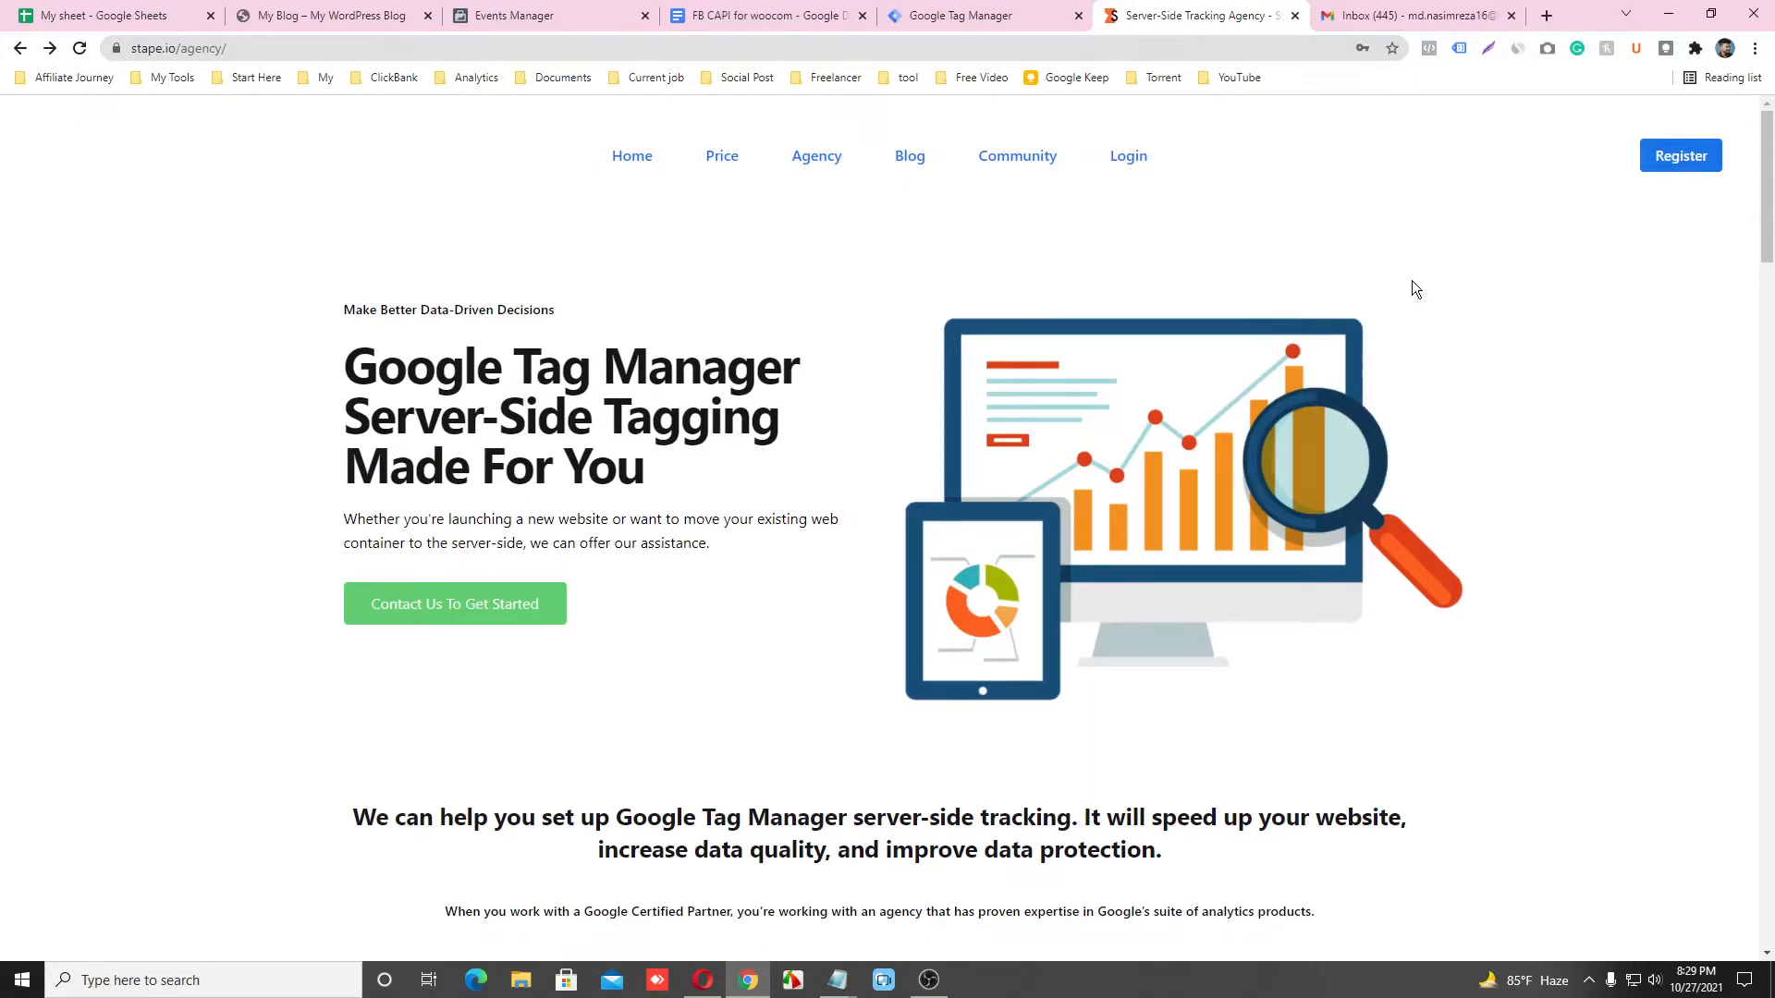
pyautogui.moveTo(1681, 155)
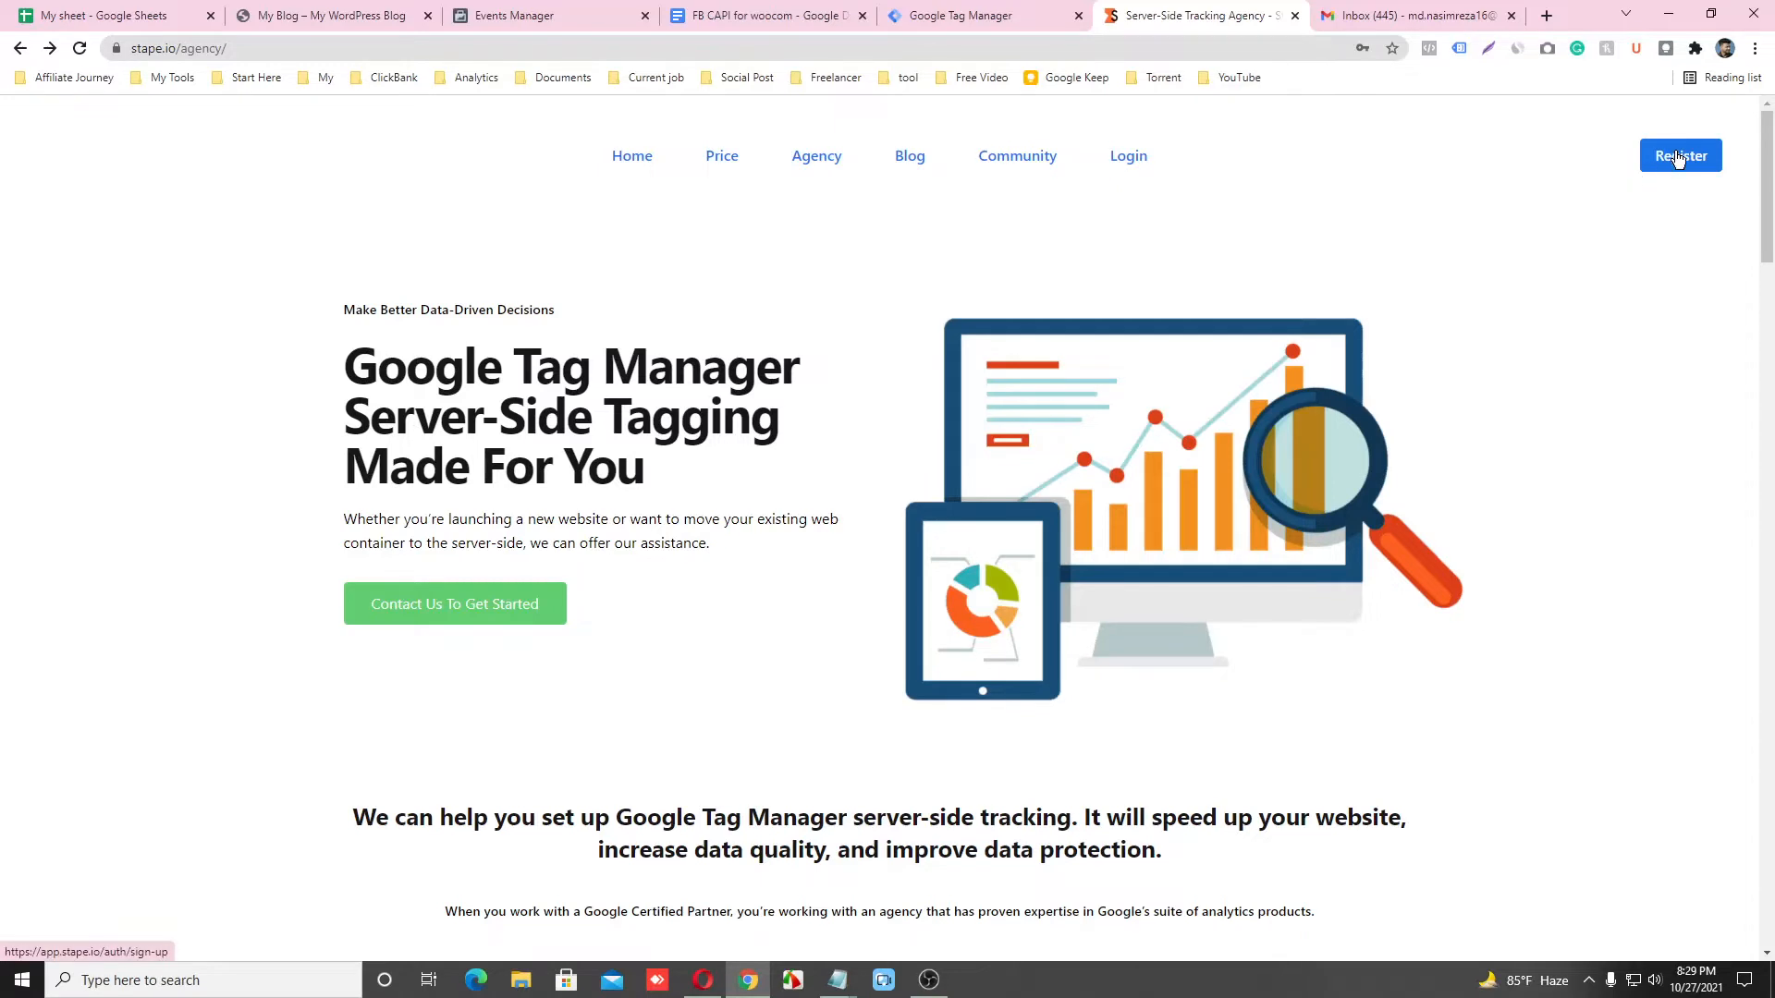
# Submit a Stape sign-up with the email and accepted Terms, dismissing the mail-sent notice
pyautogui.click(1680, 155)
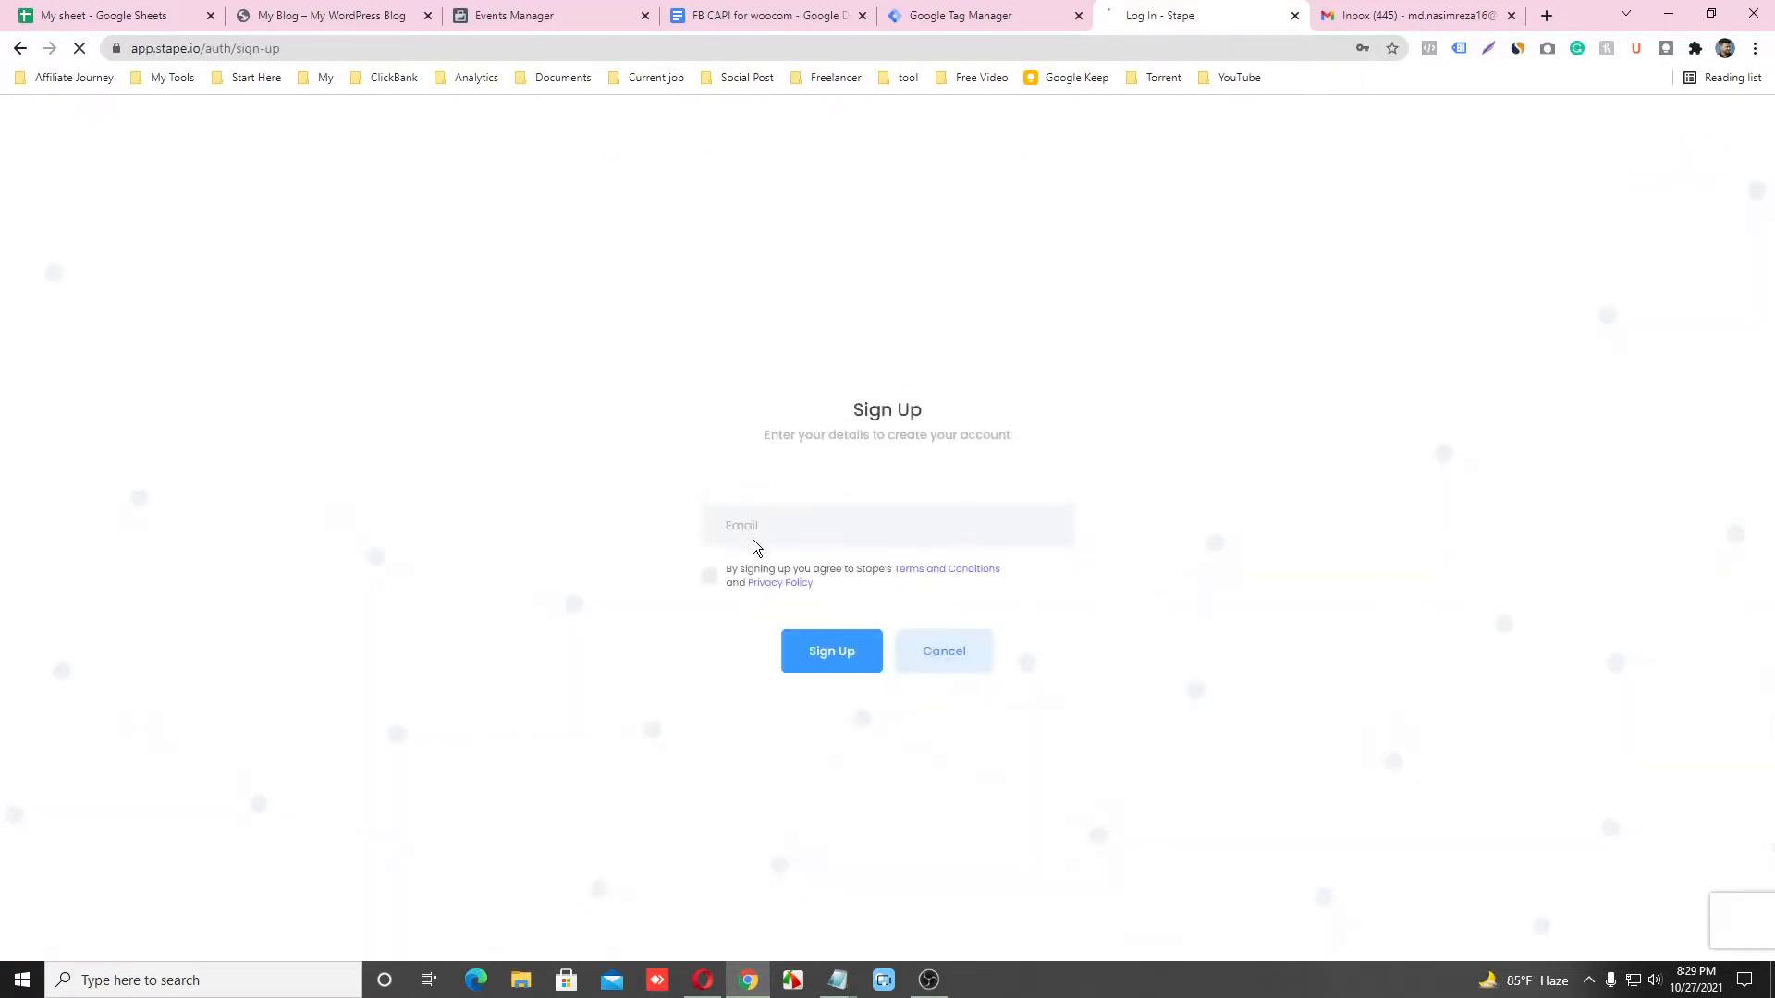
pyautogui.click(887, 524)
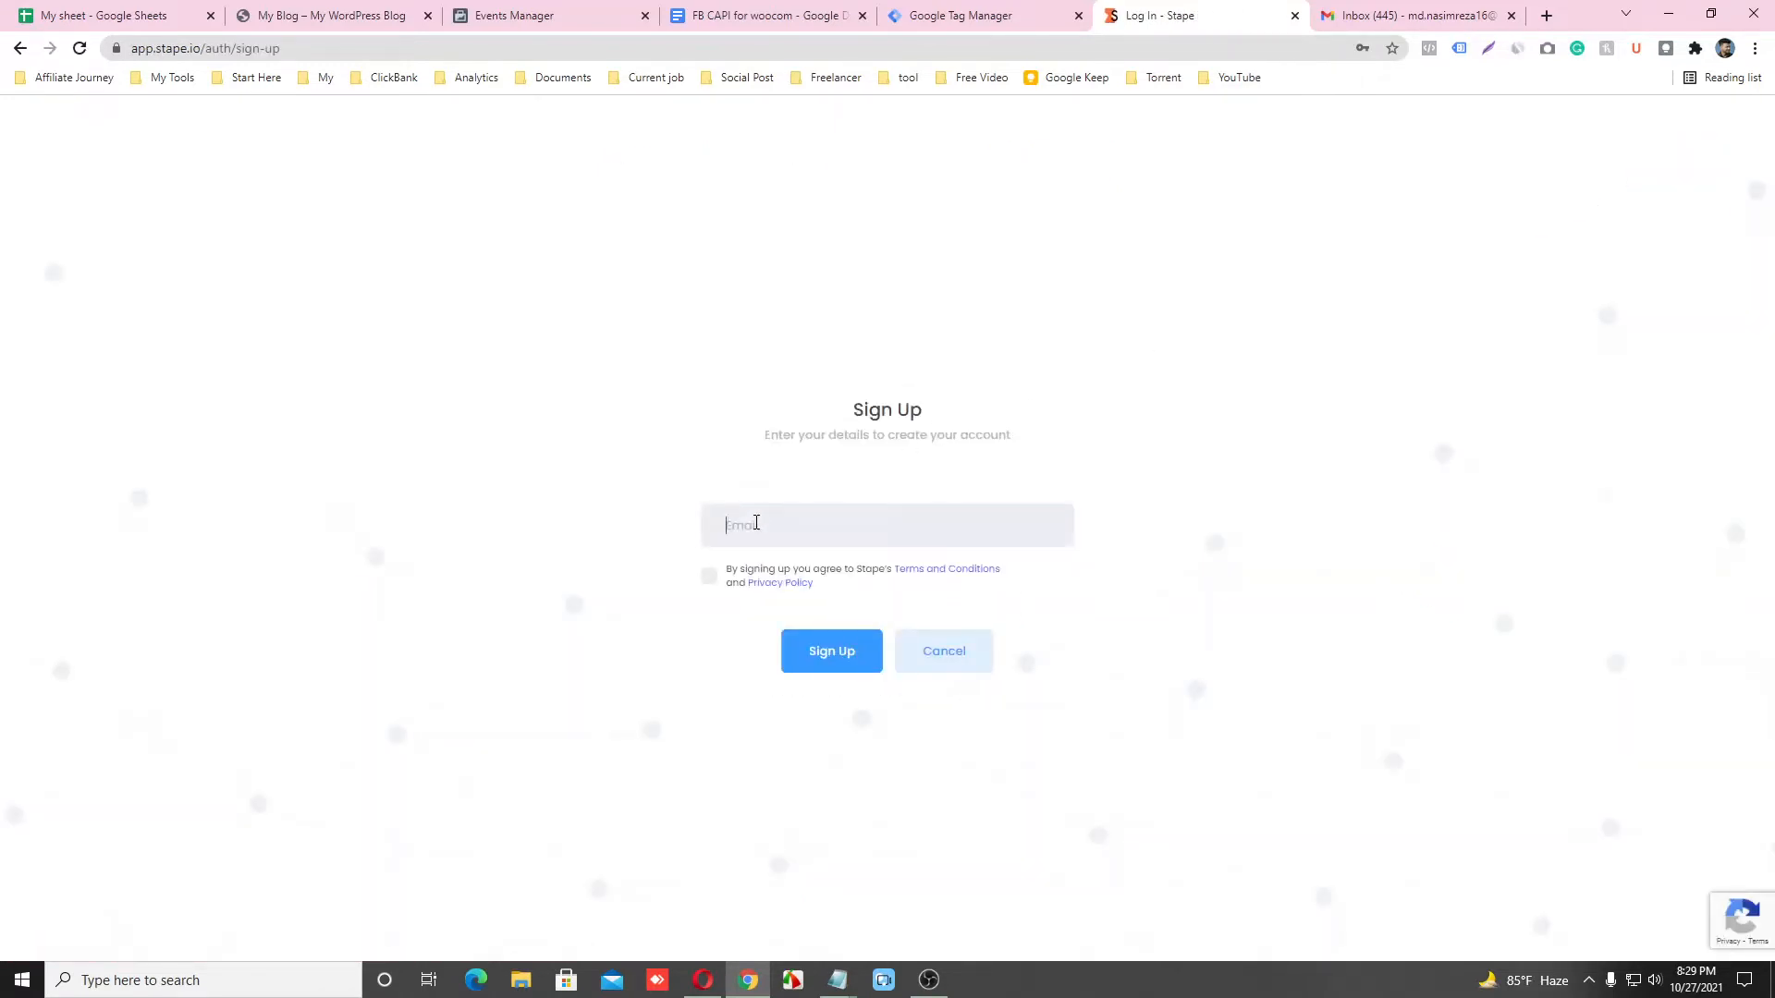
pyautogui.write('md')
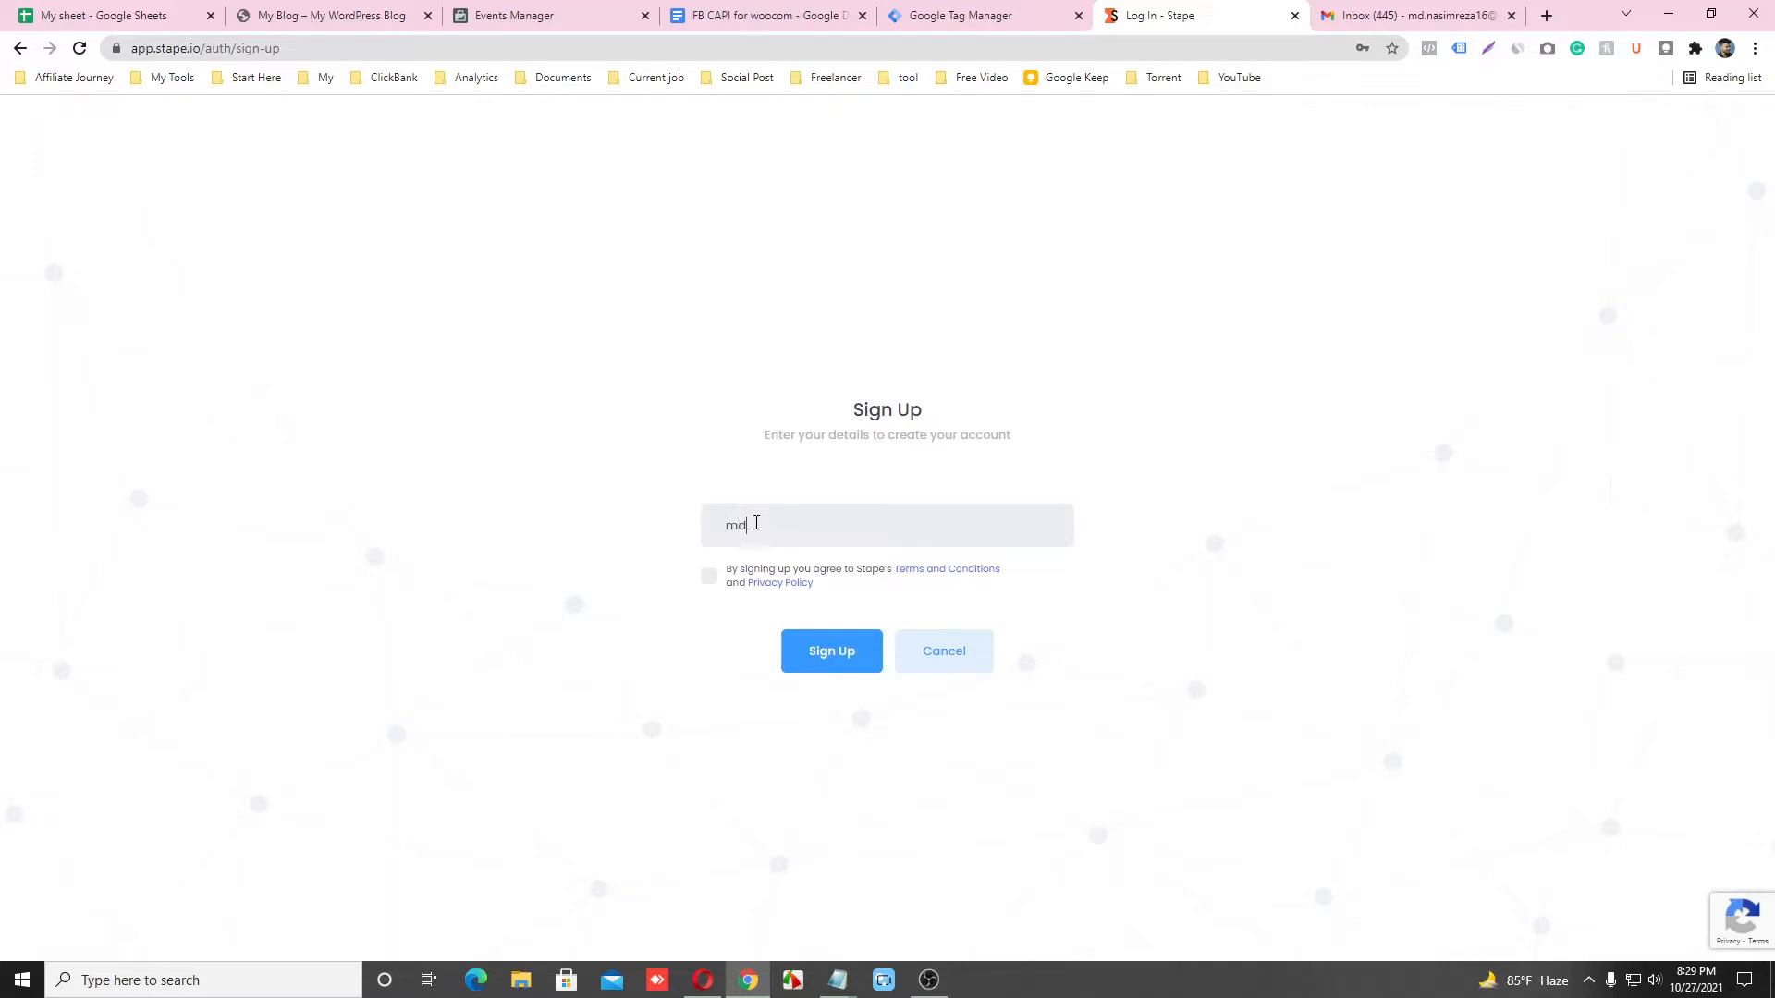
pyautogui.click(706, 574)
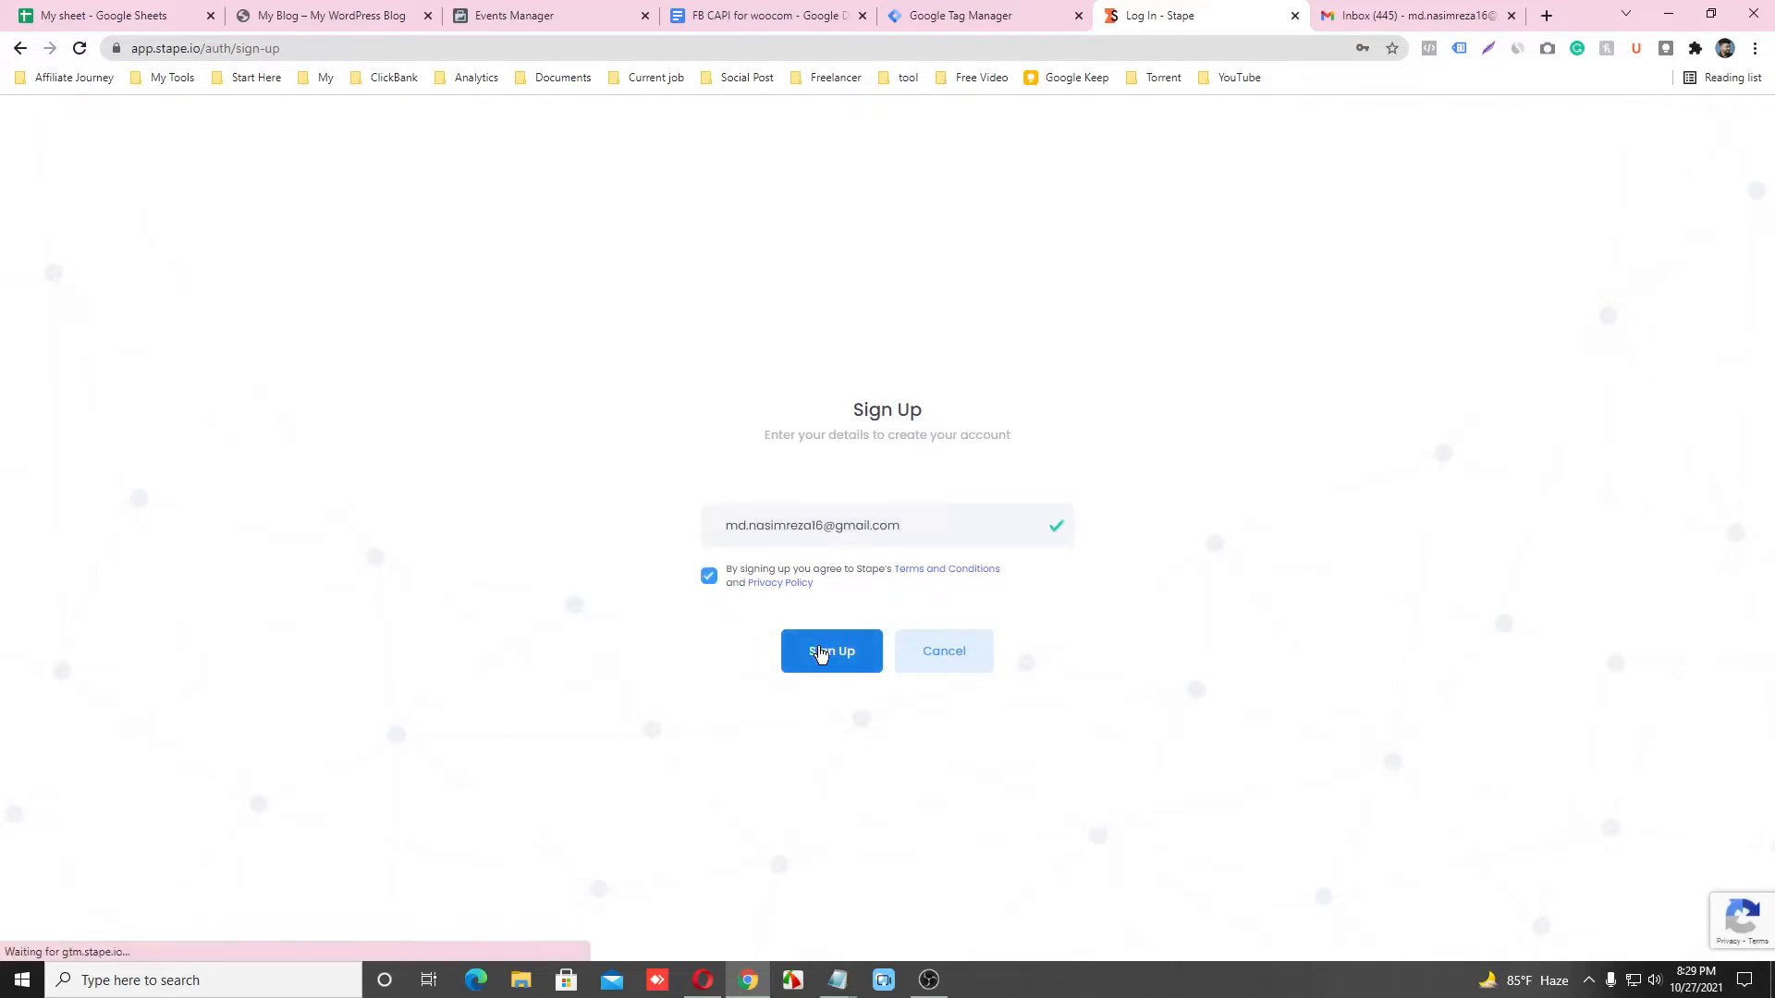
pyautogui.click(831, 651)
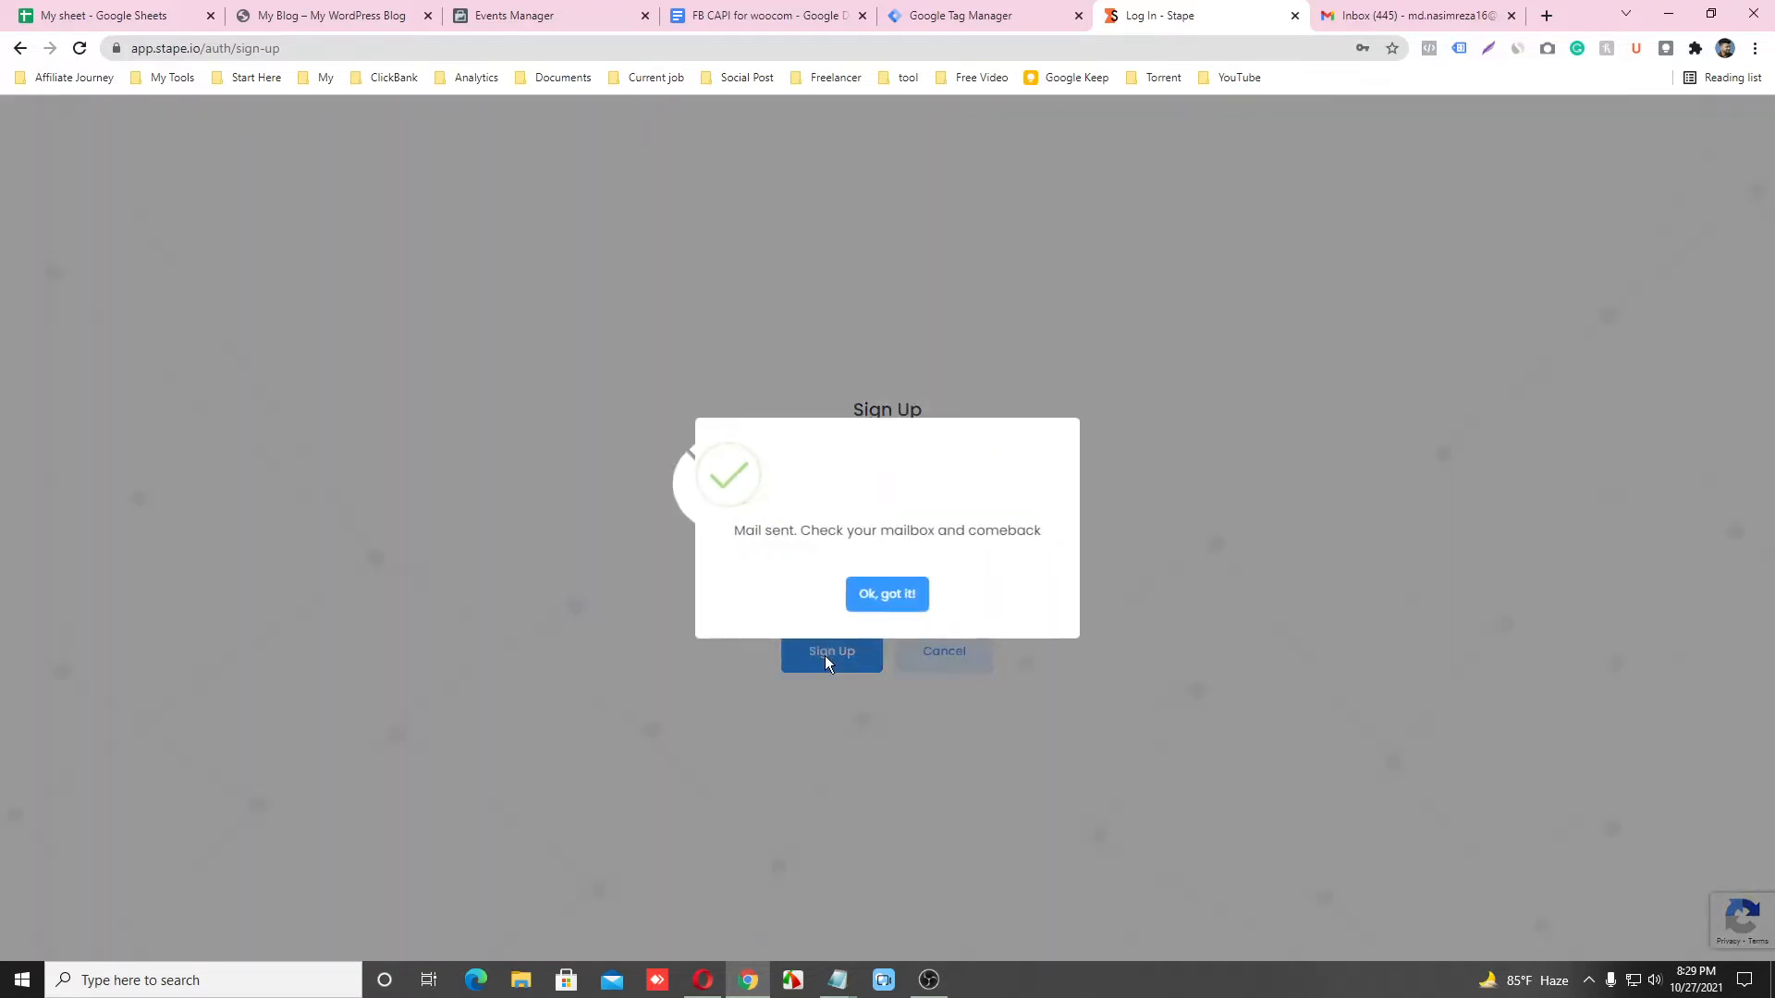
pyautogui.click(886, 594)
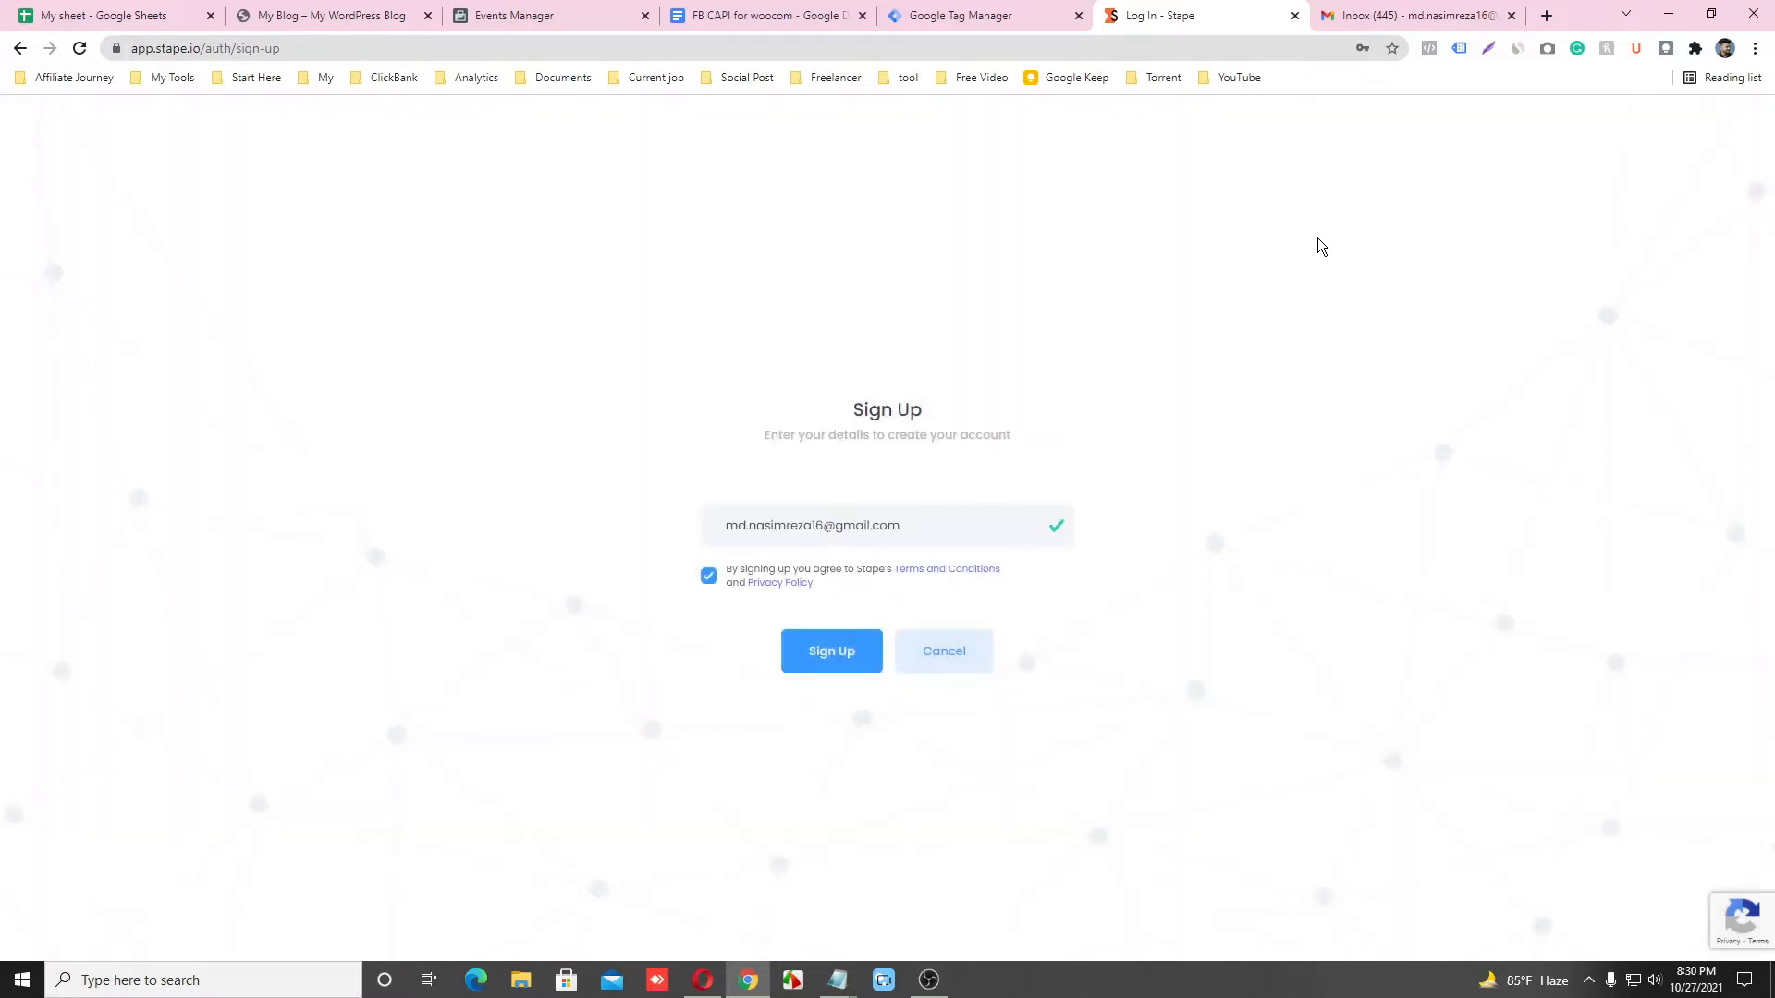
pyautogui.click(1415, 15)
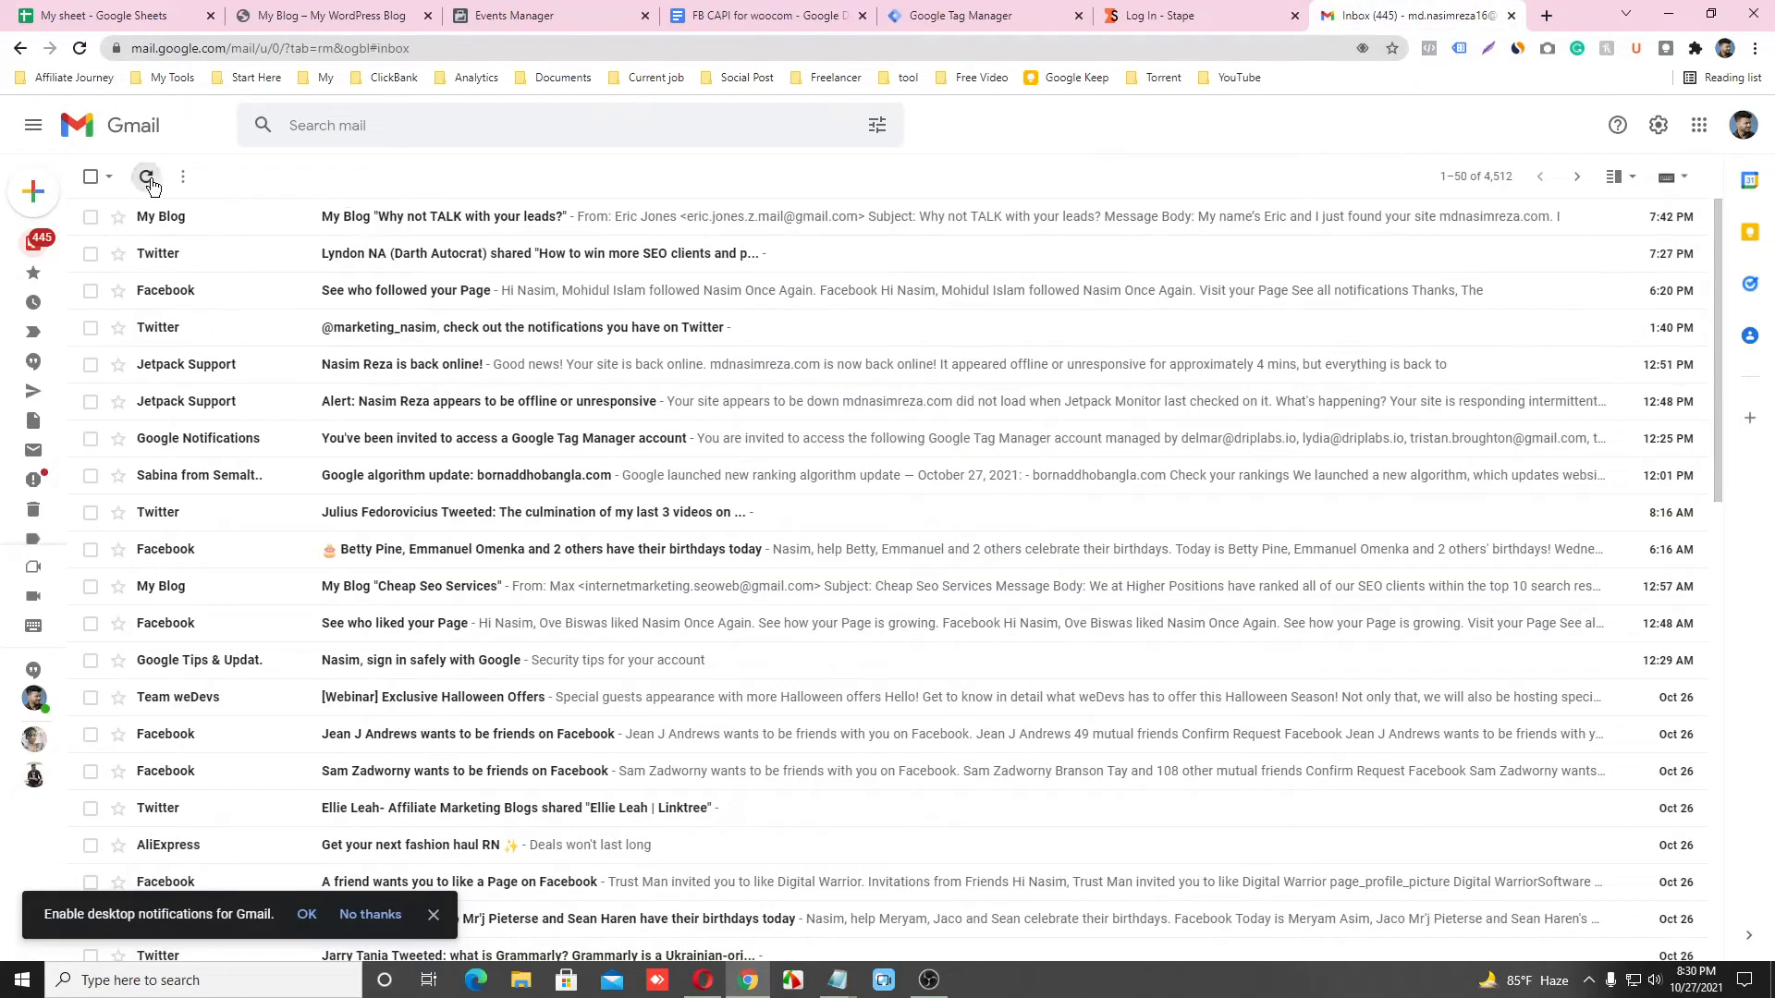
pyautogui.moveTo(1146, 121)
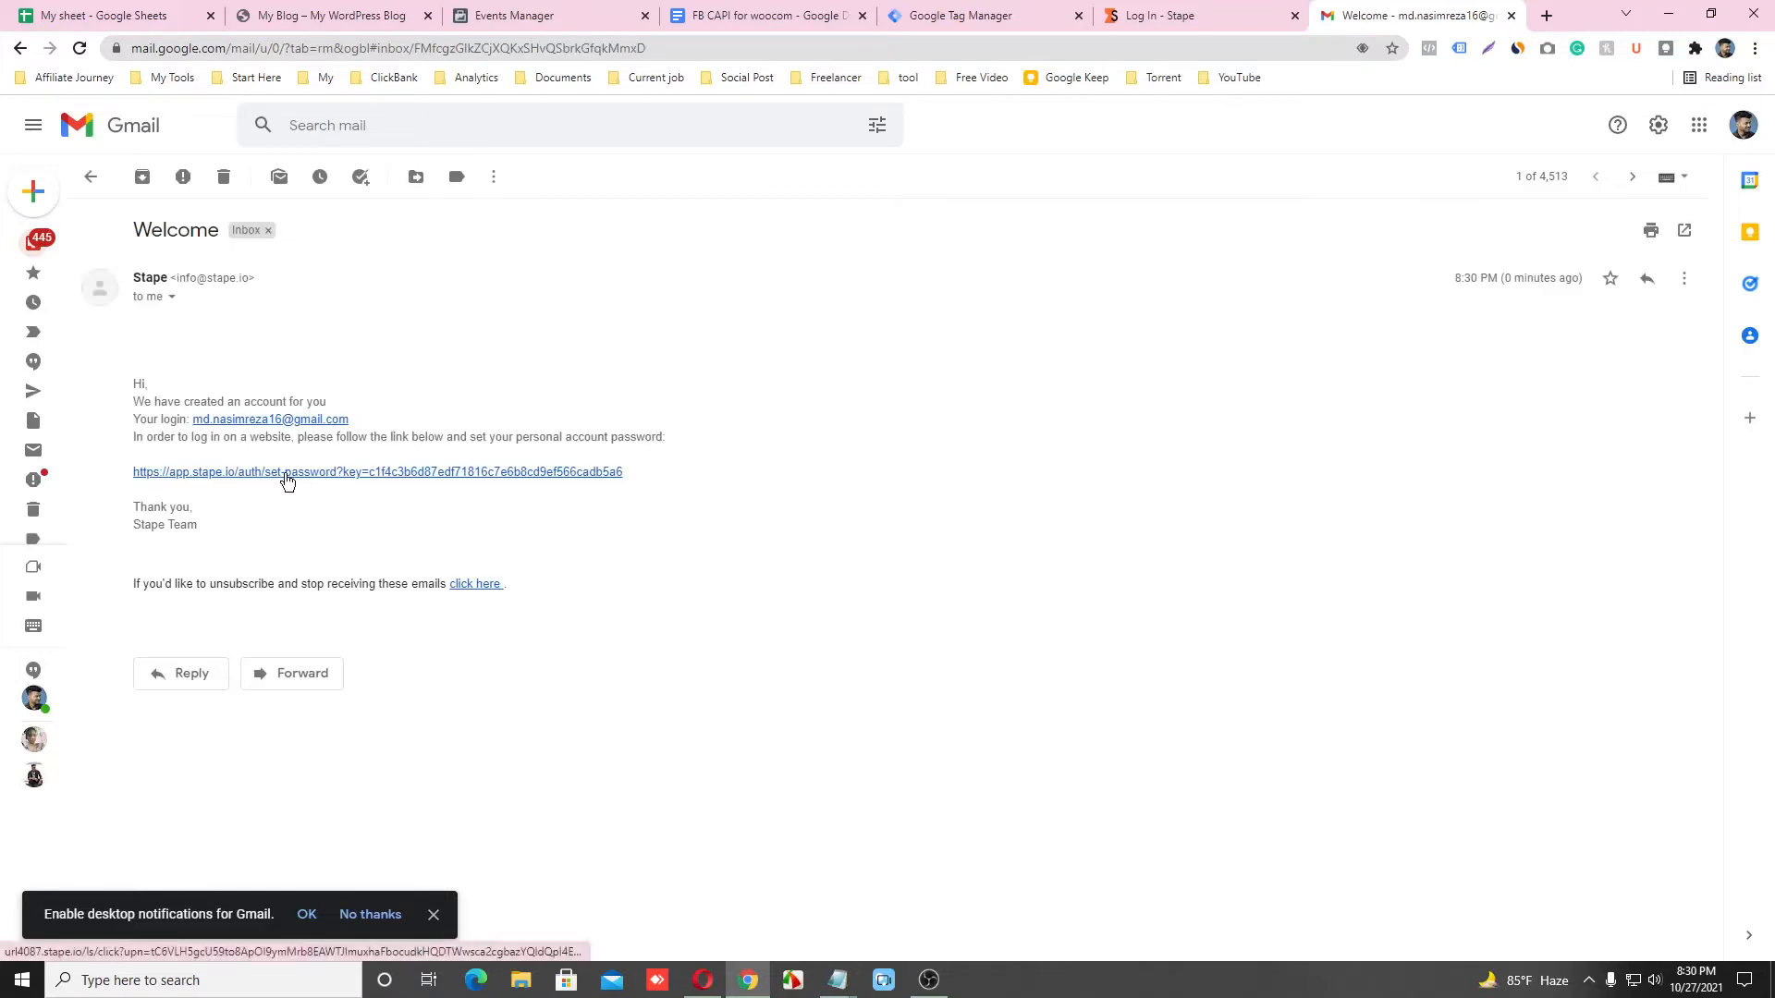
# Follow the Stape welcome email's set-password link
pyautogui.click(377, 472)
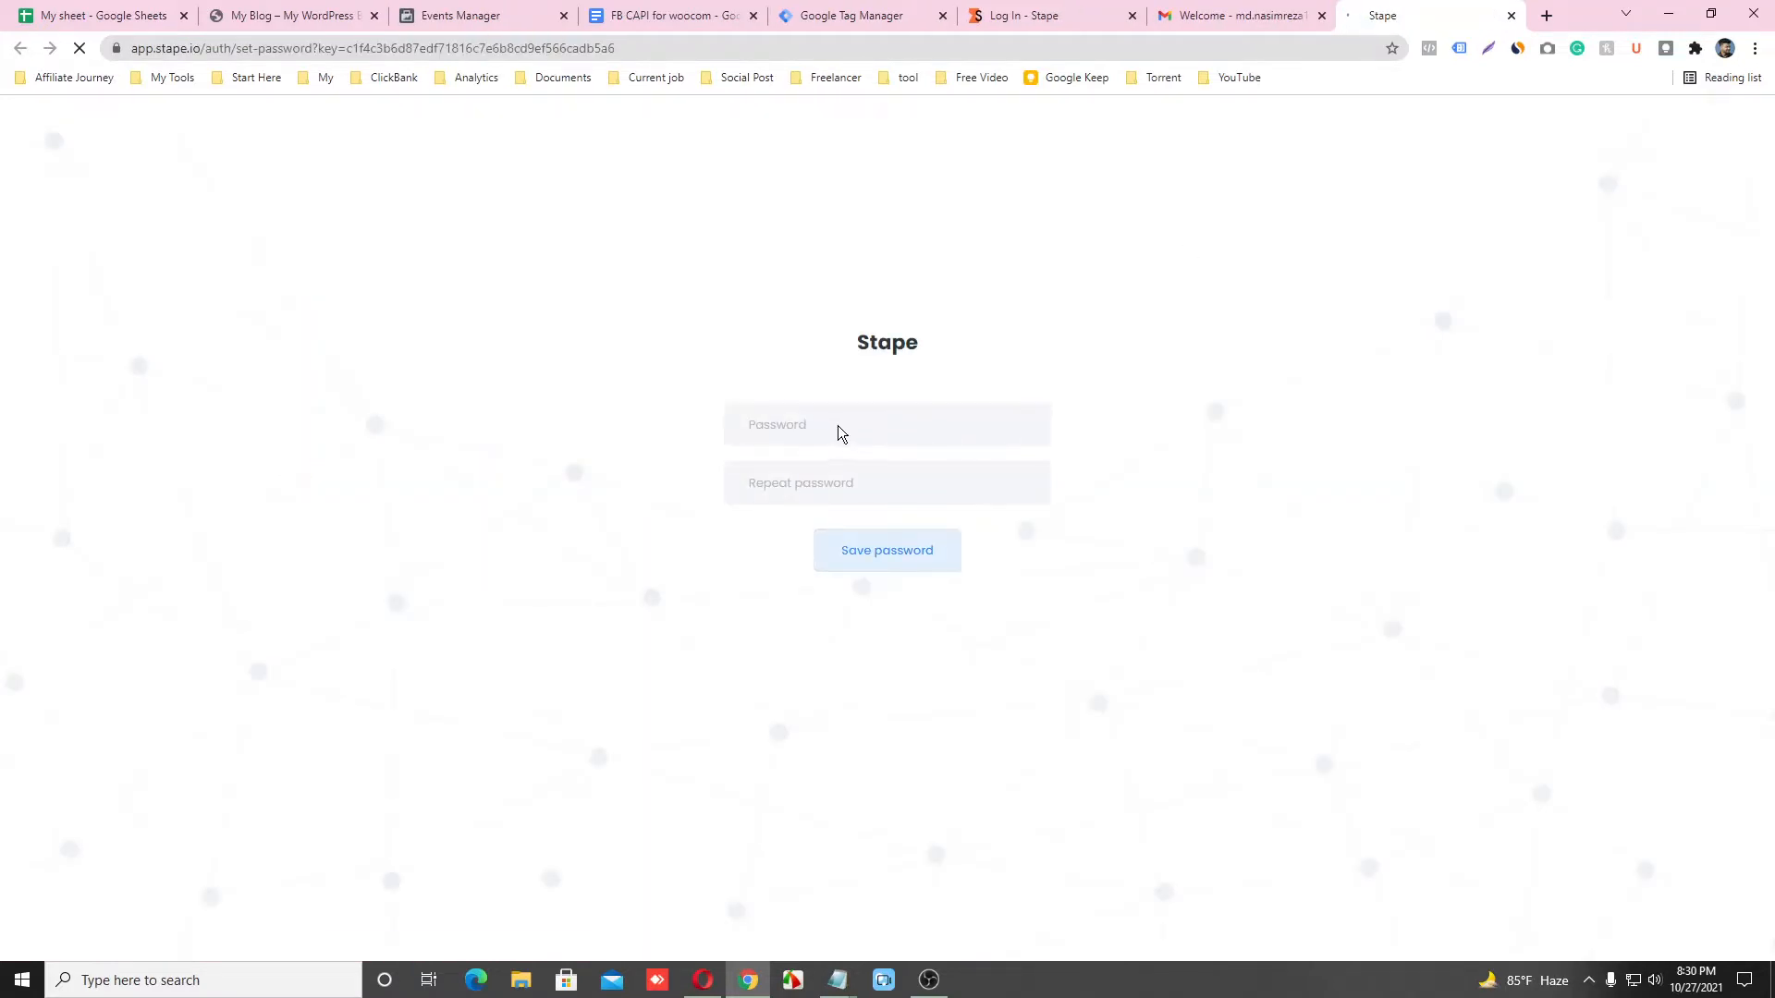
# Save the new Stape account password and bring up the Create container form
pyautogui.click(887, 424)
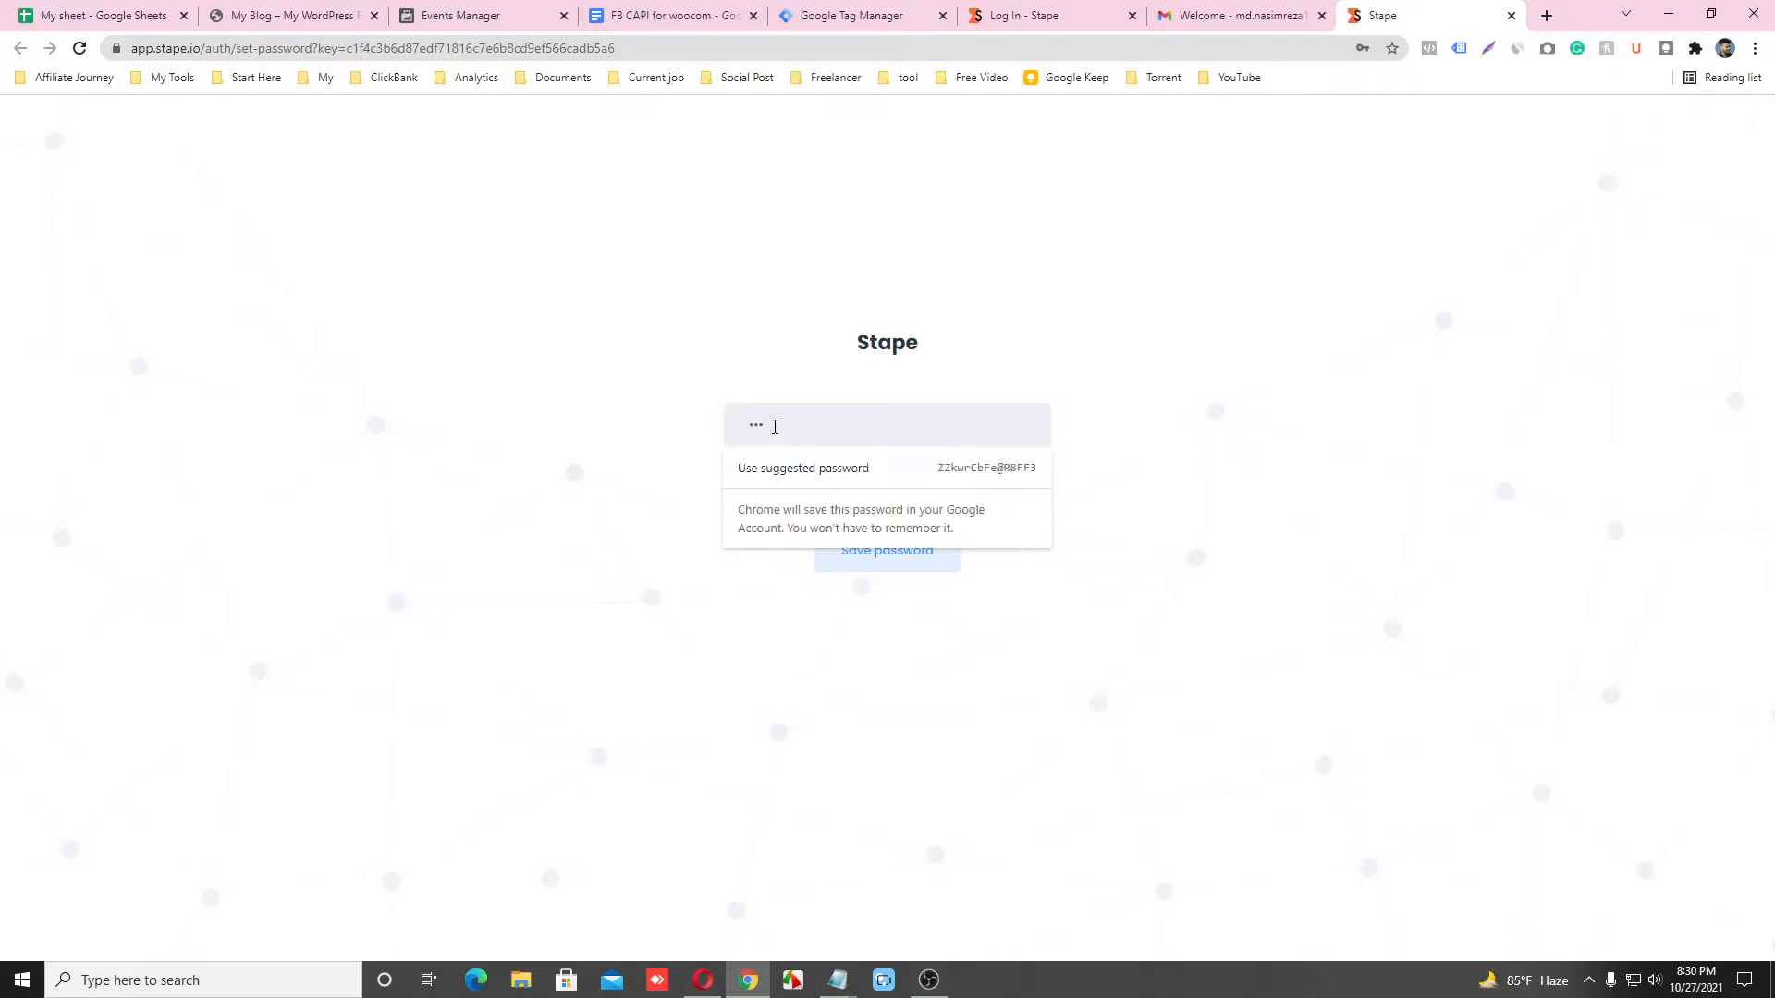
pyautogui.write('password')
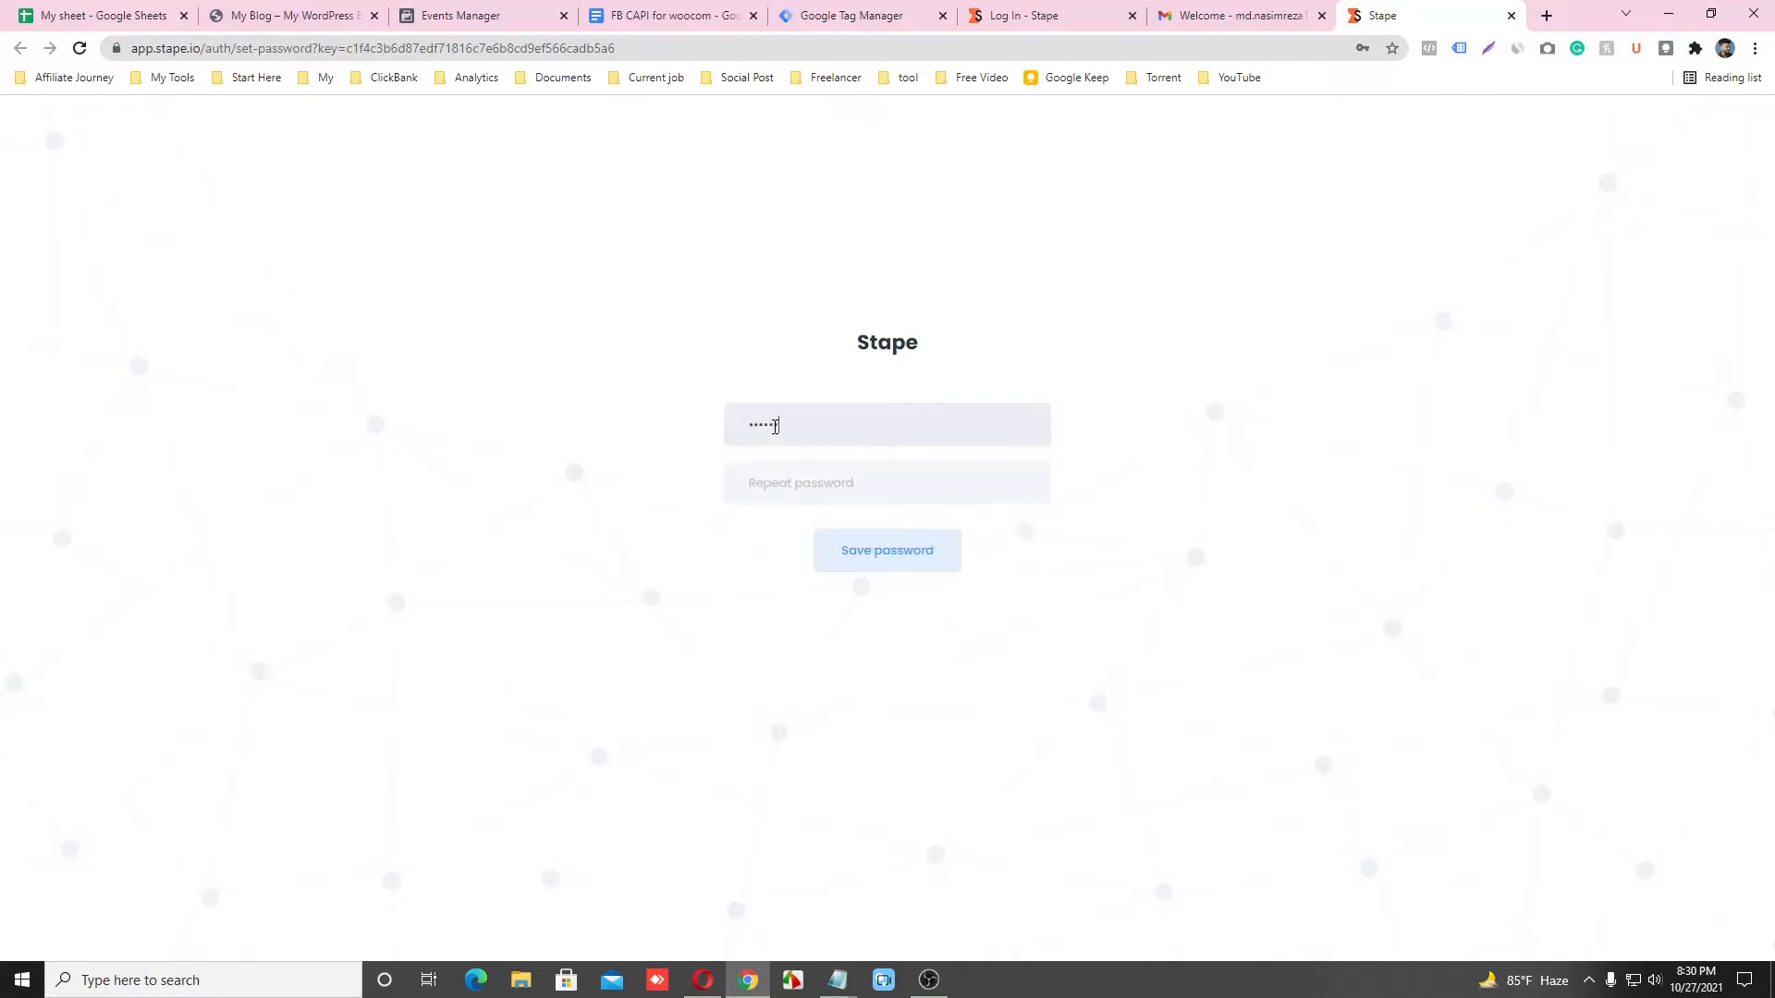
pyautogui.click(887, 550)
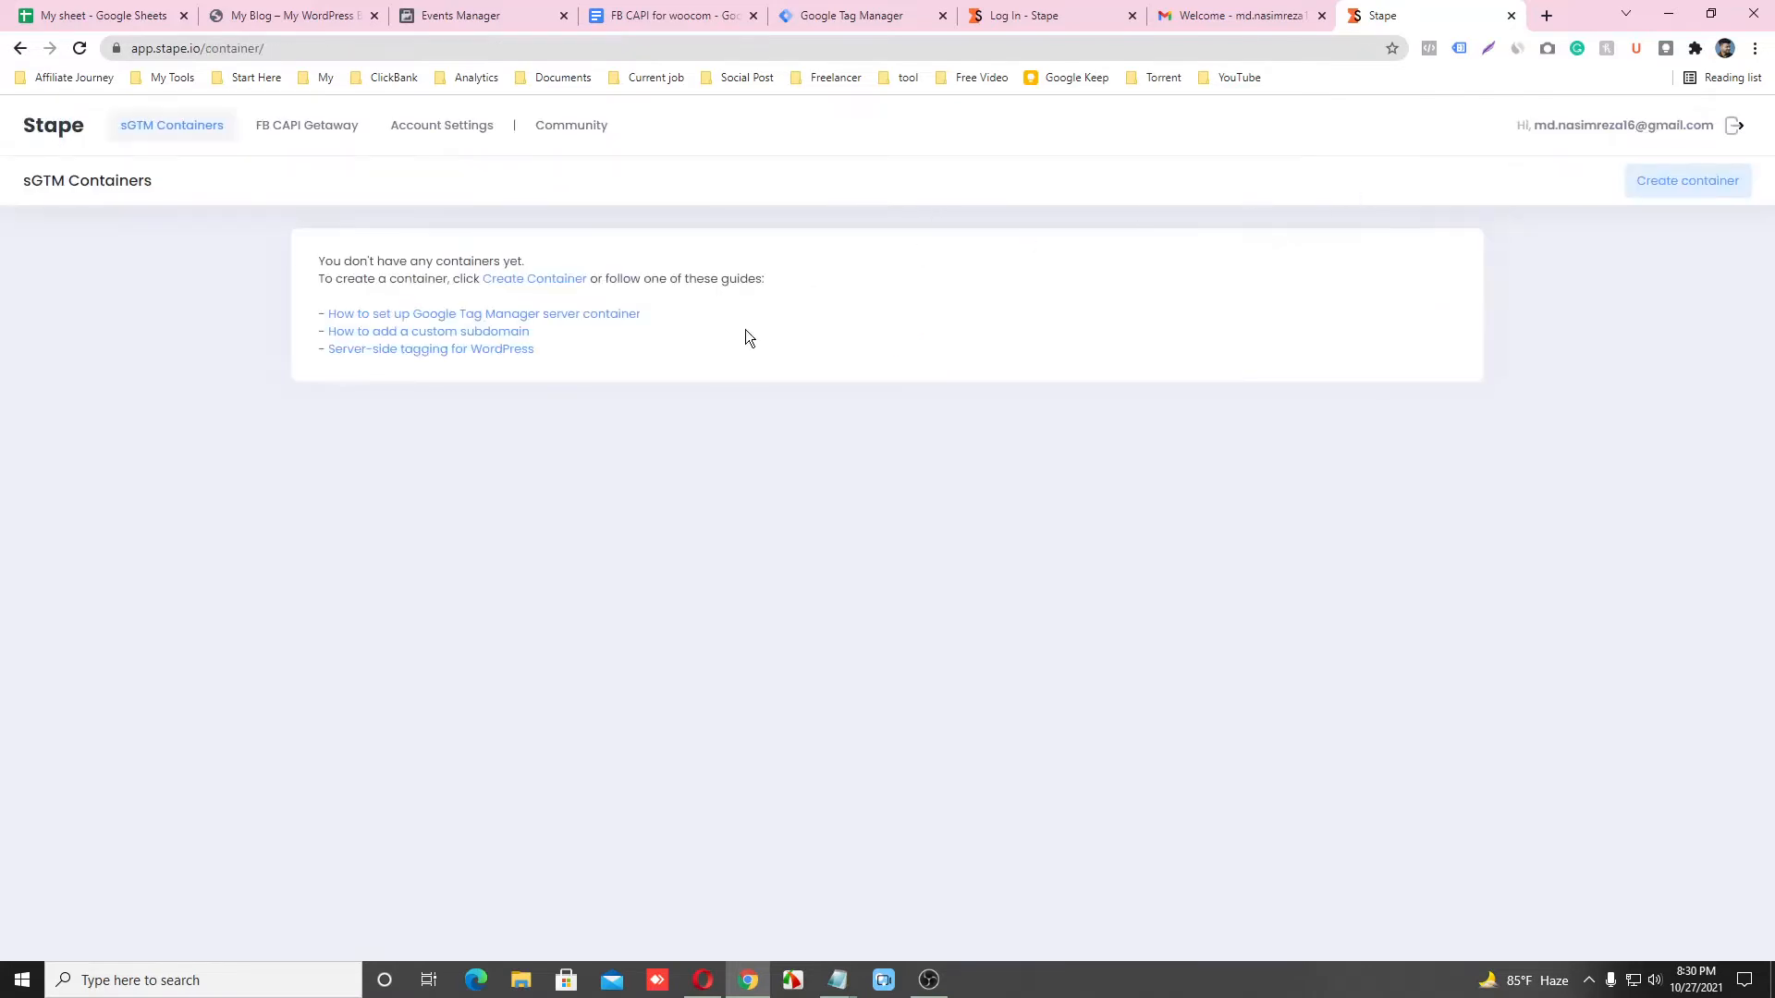
pyautogui.moveTo(745, 319)
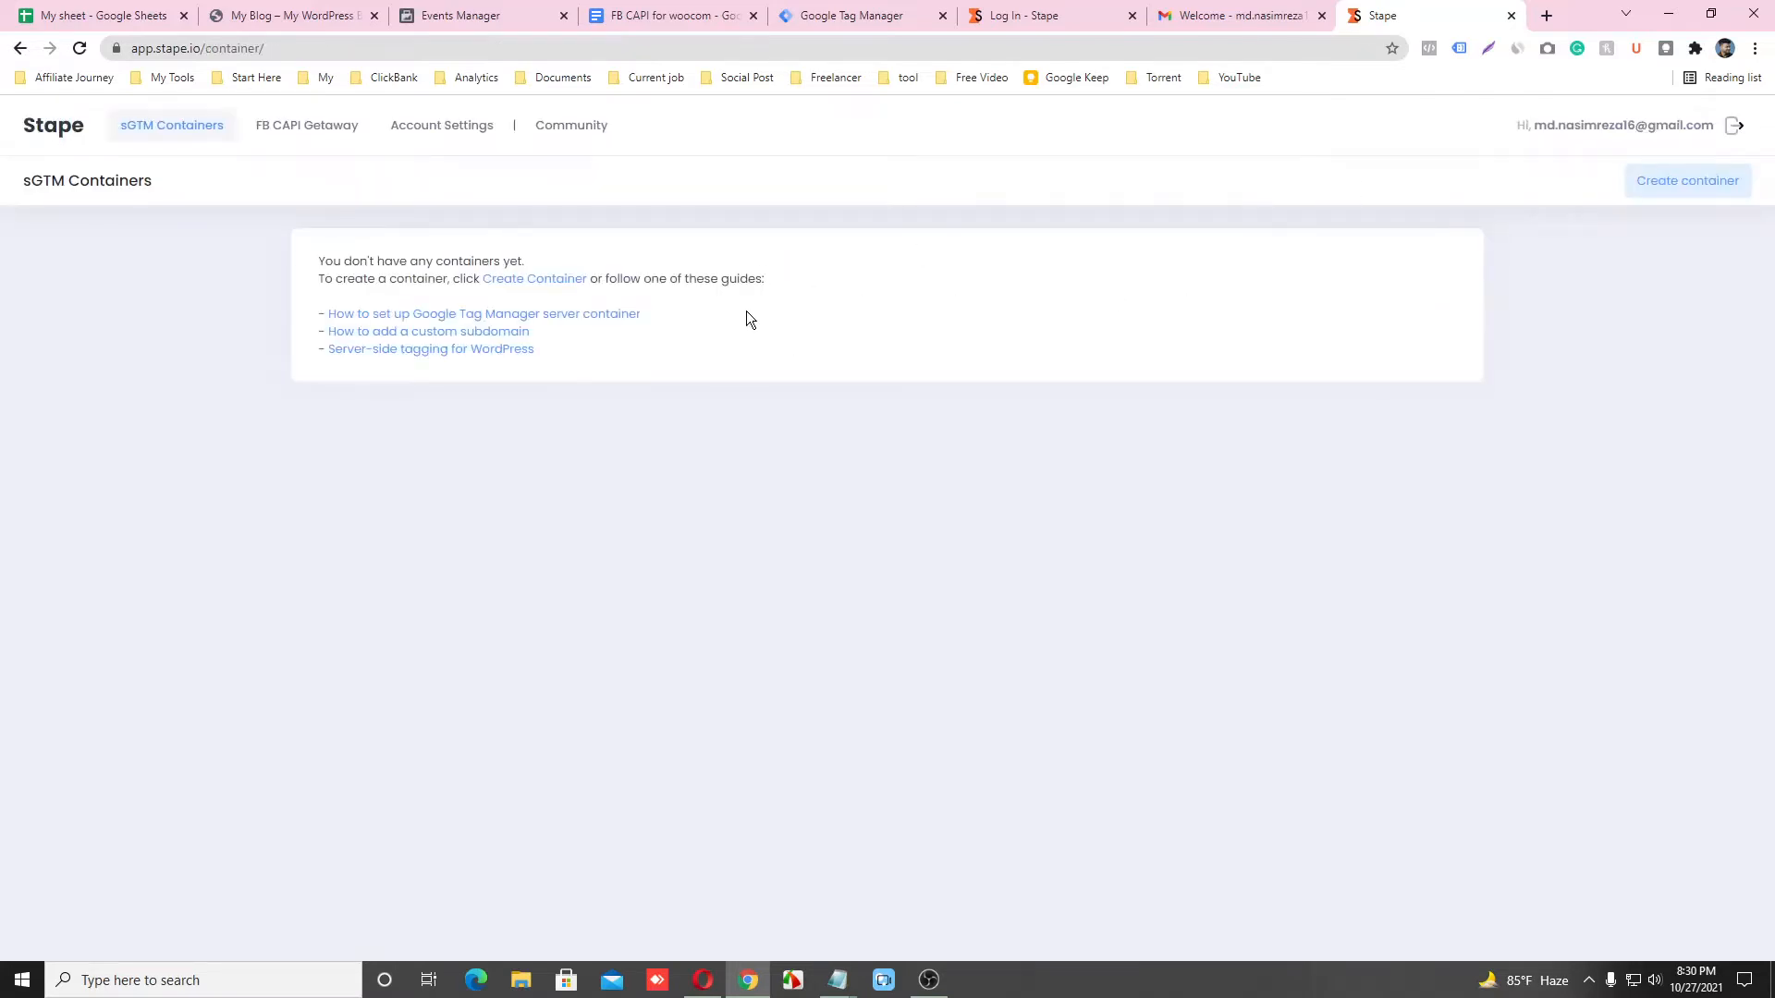
pyautogui.click(1685, 181)
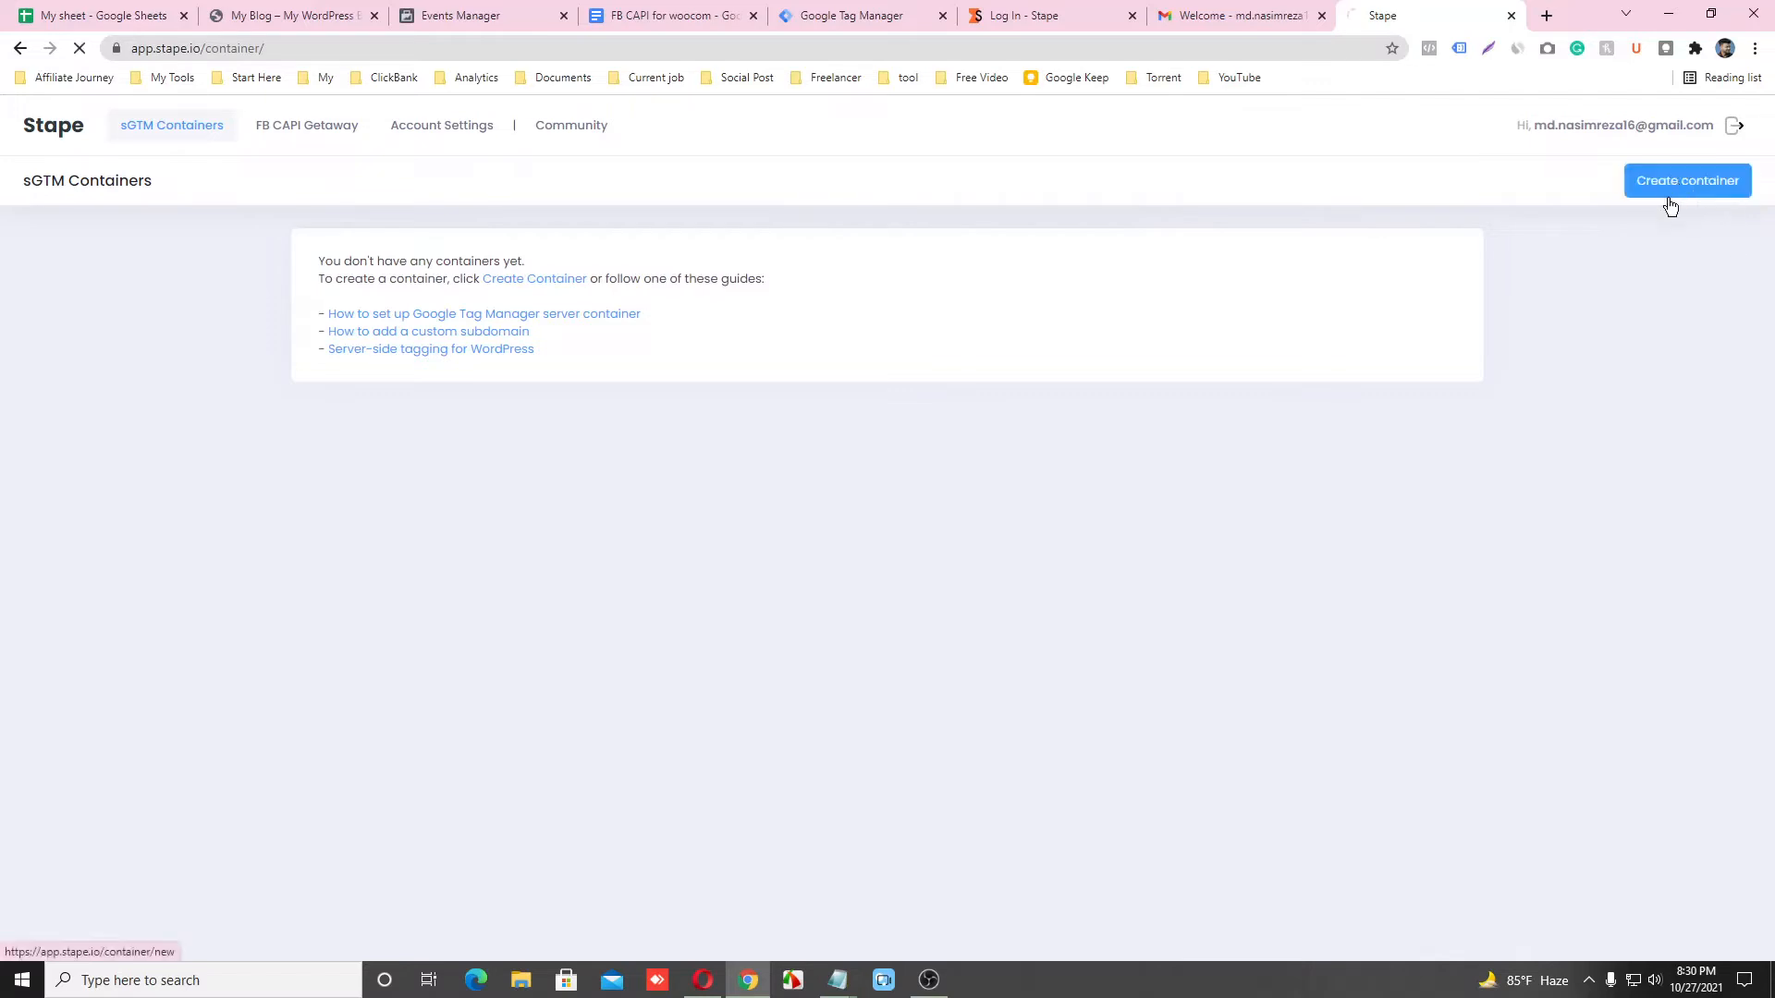
pyautogui.click(1685, 181)
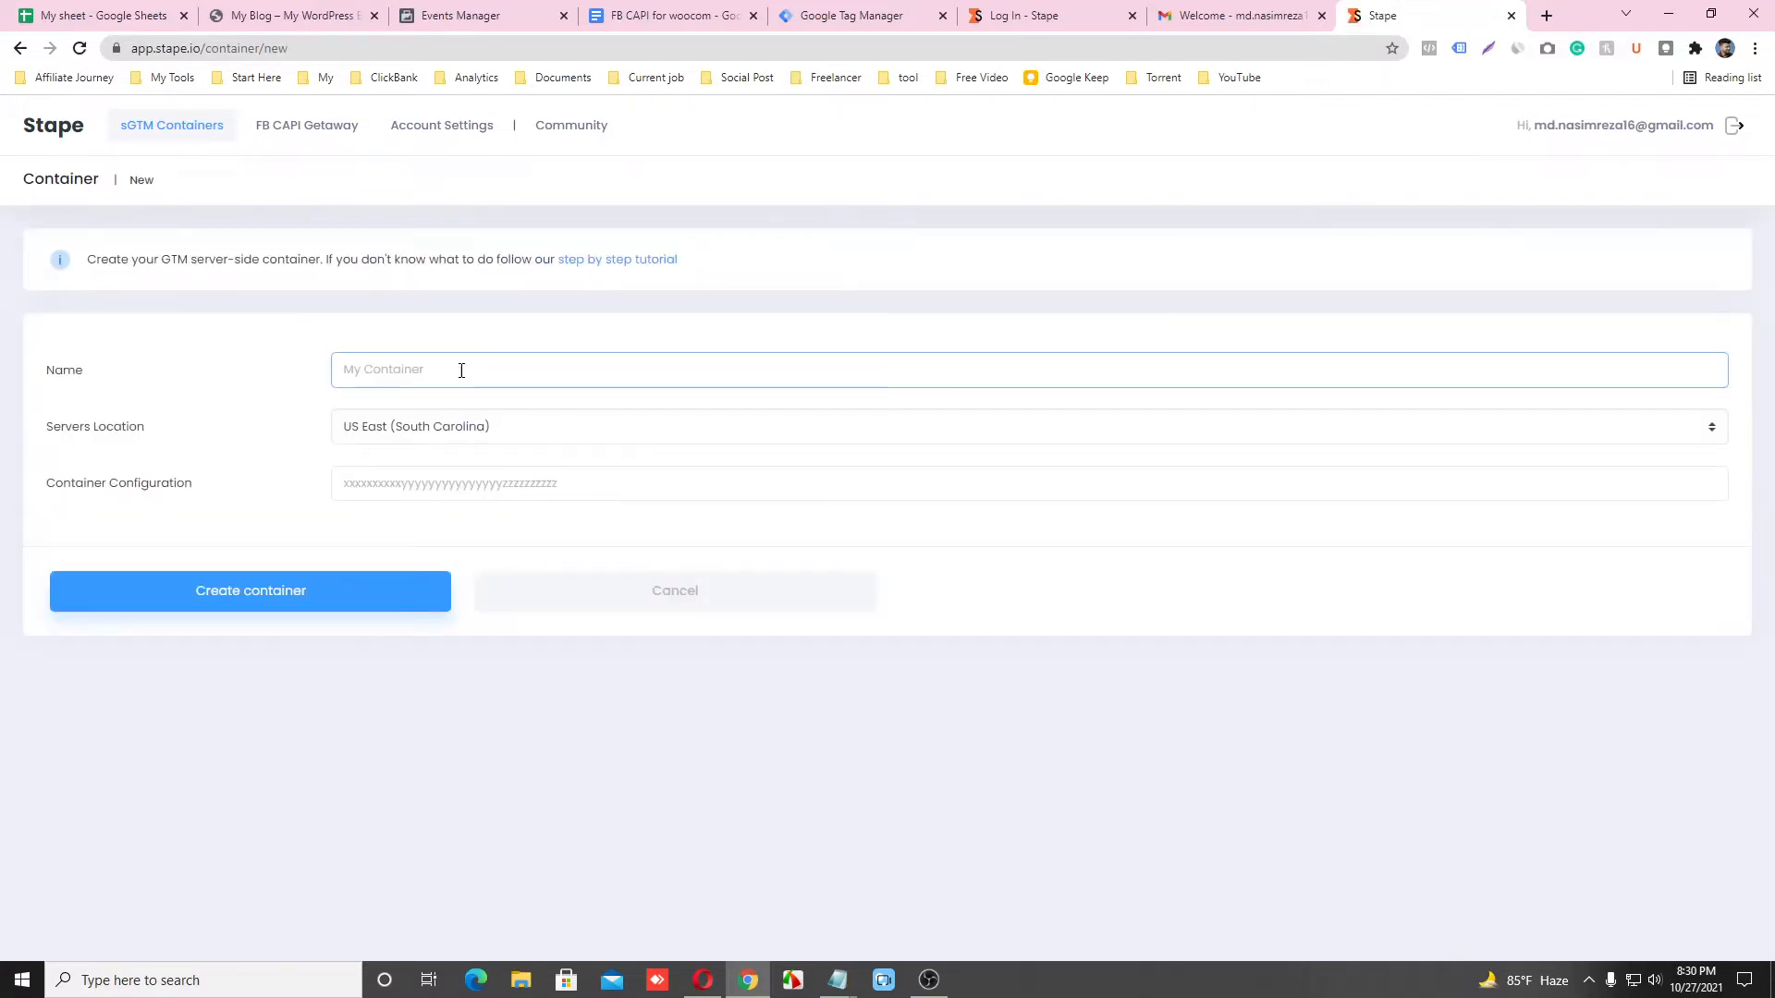
# Create Stape container Nasim-Reza in US East (South Carolina) using the pasted GTM config
pyautogui.write('N')
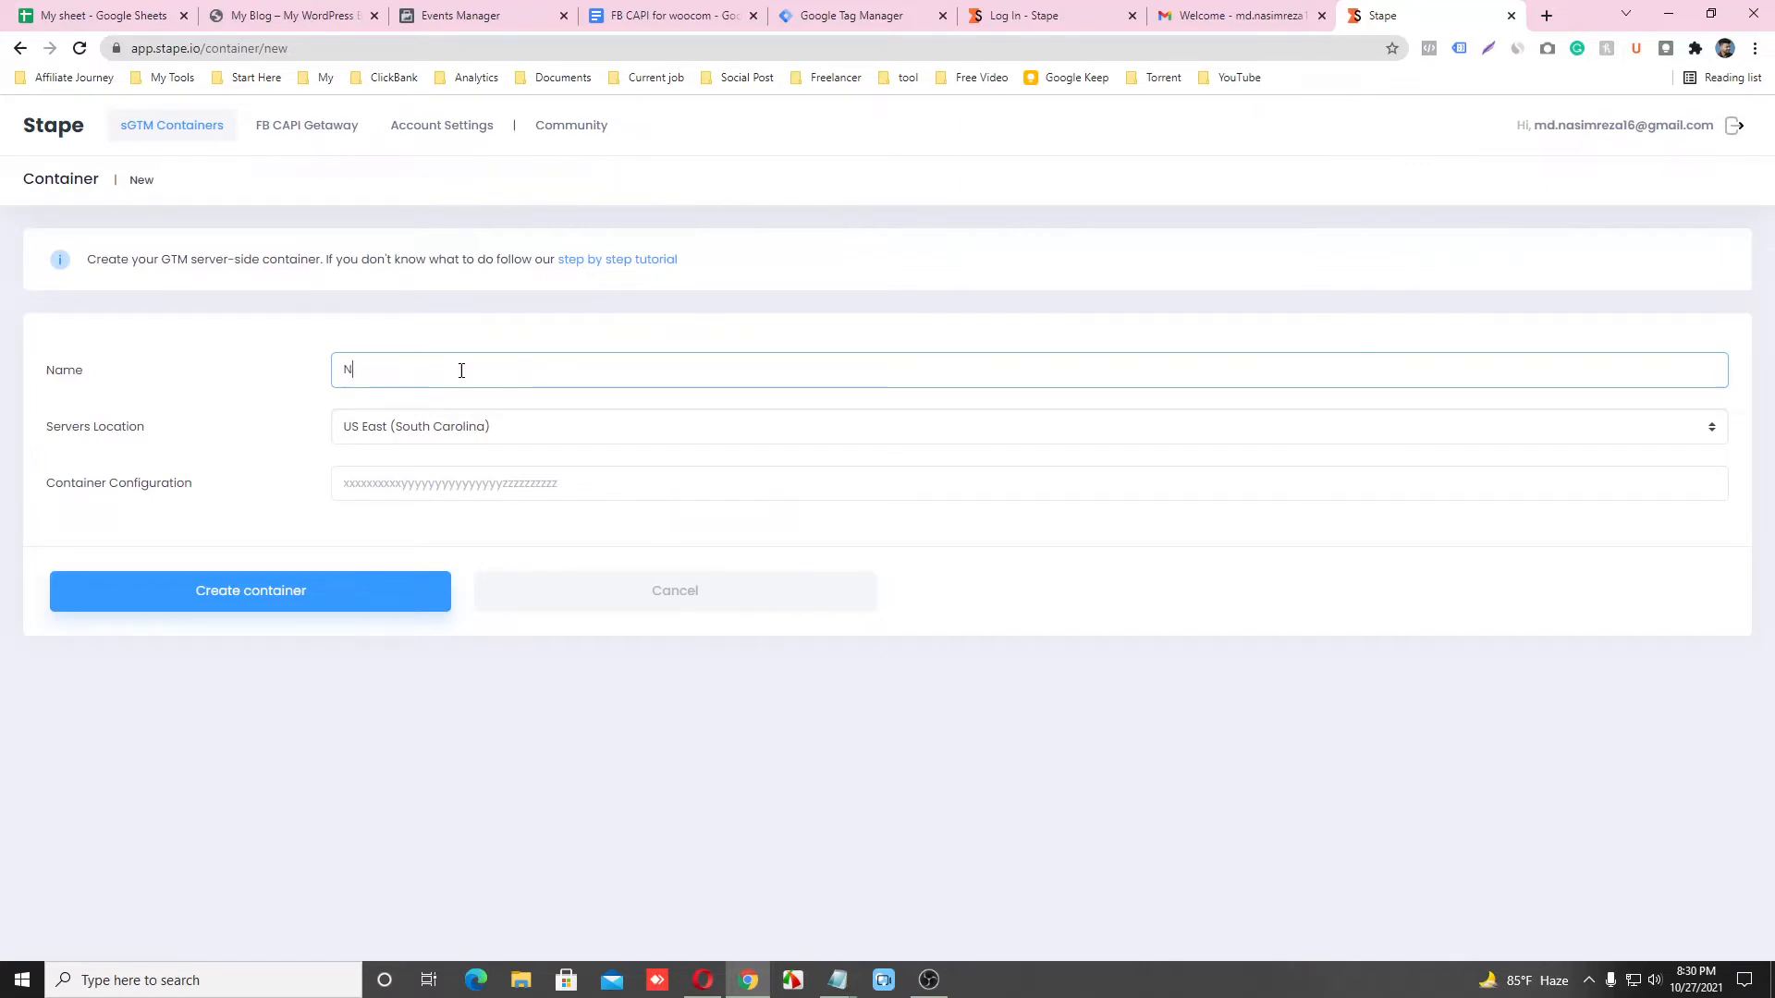
pyautogui.write('asim-')
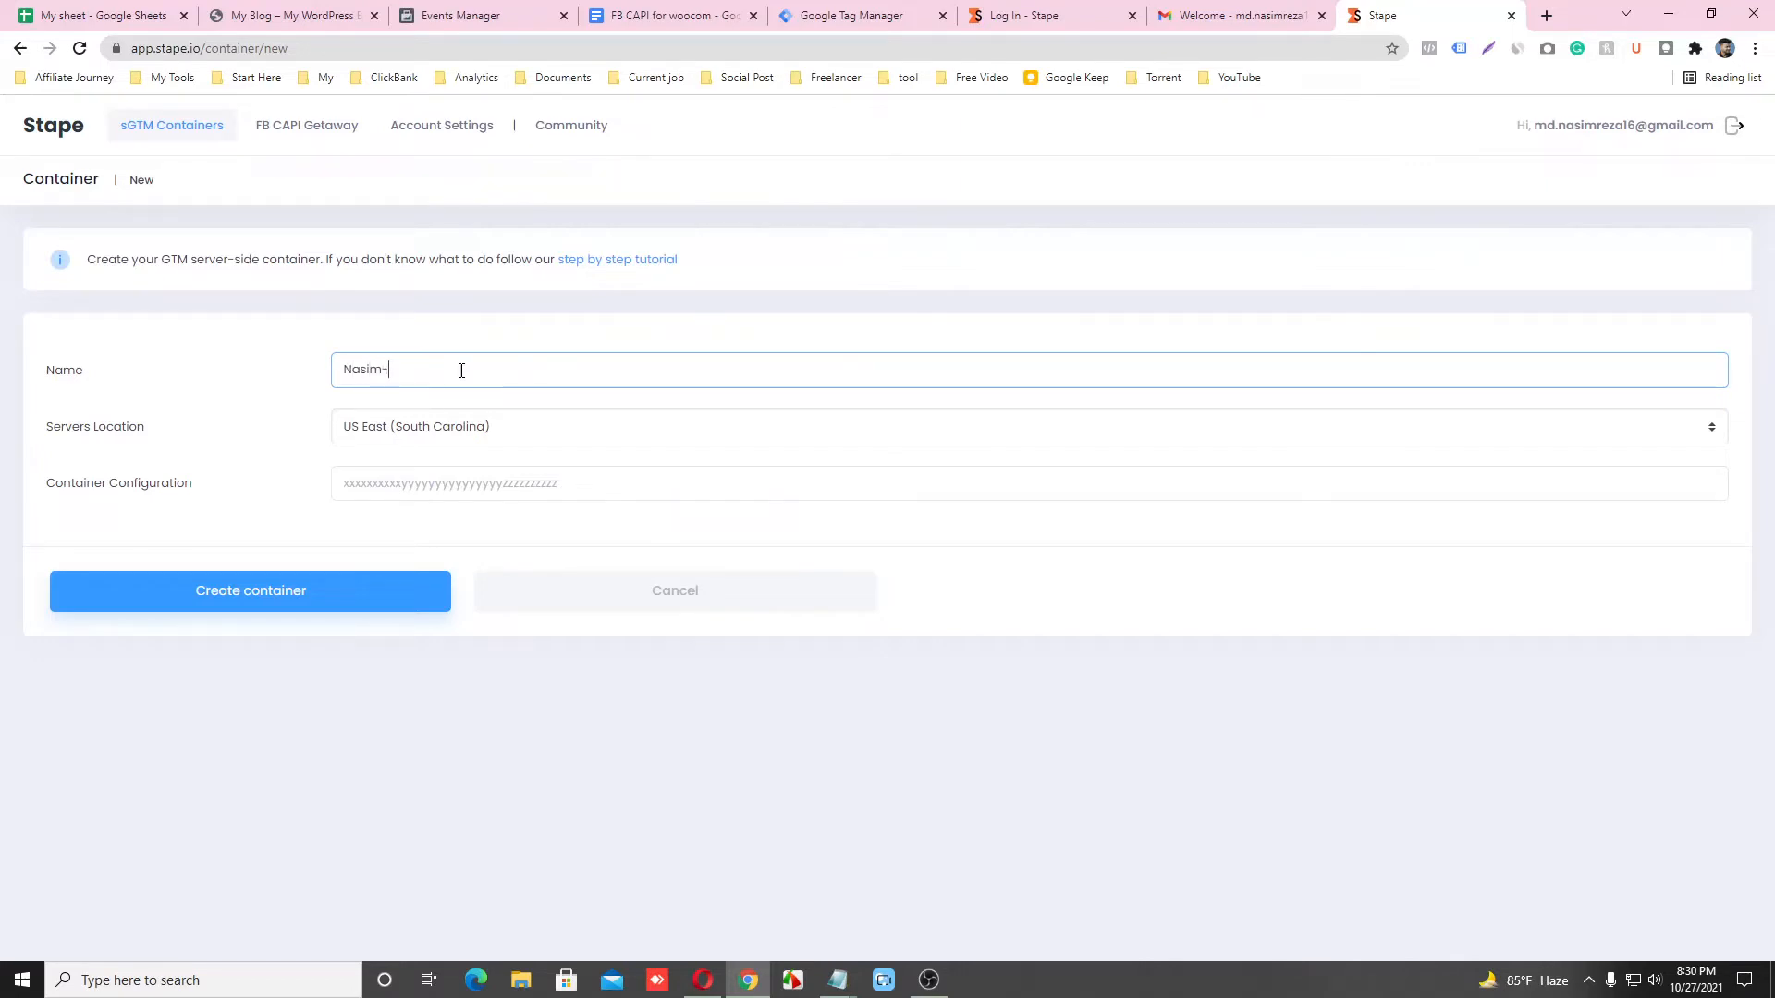
pyautogui.write('Reza')
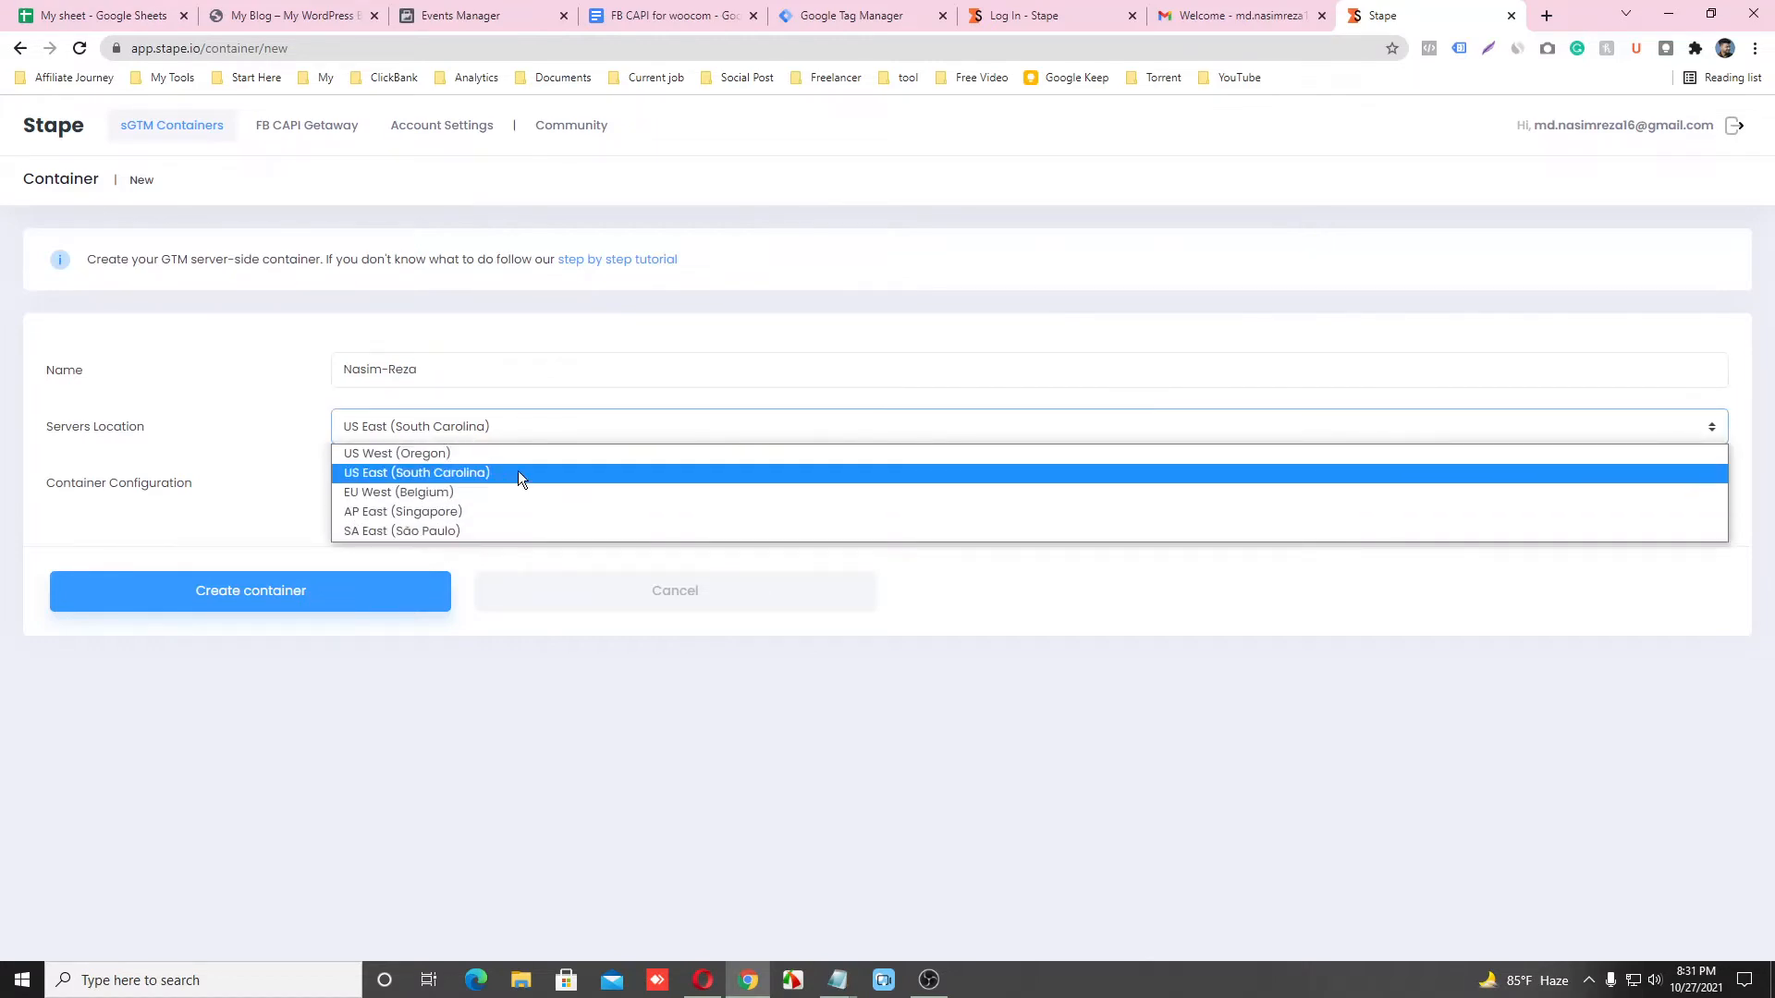
pyautogui.click(415, 472)
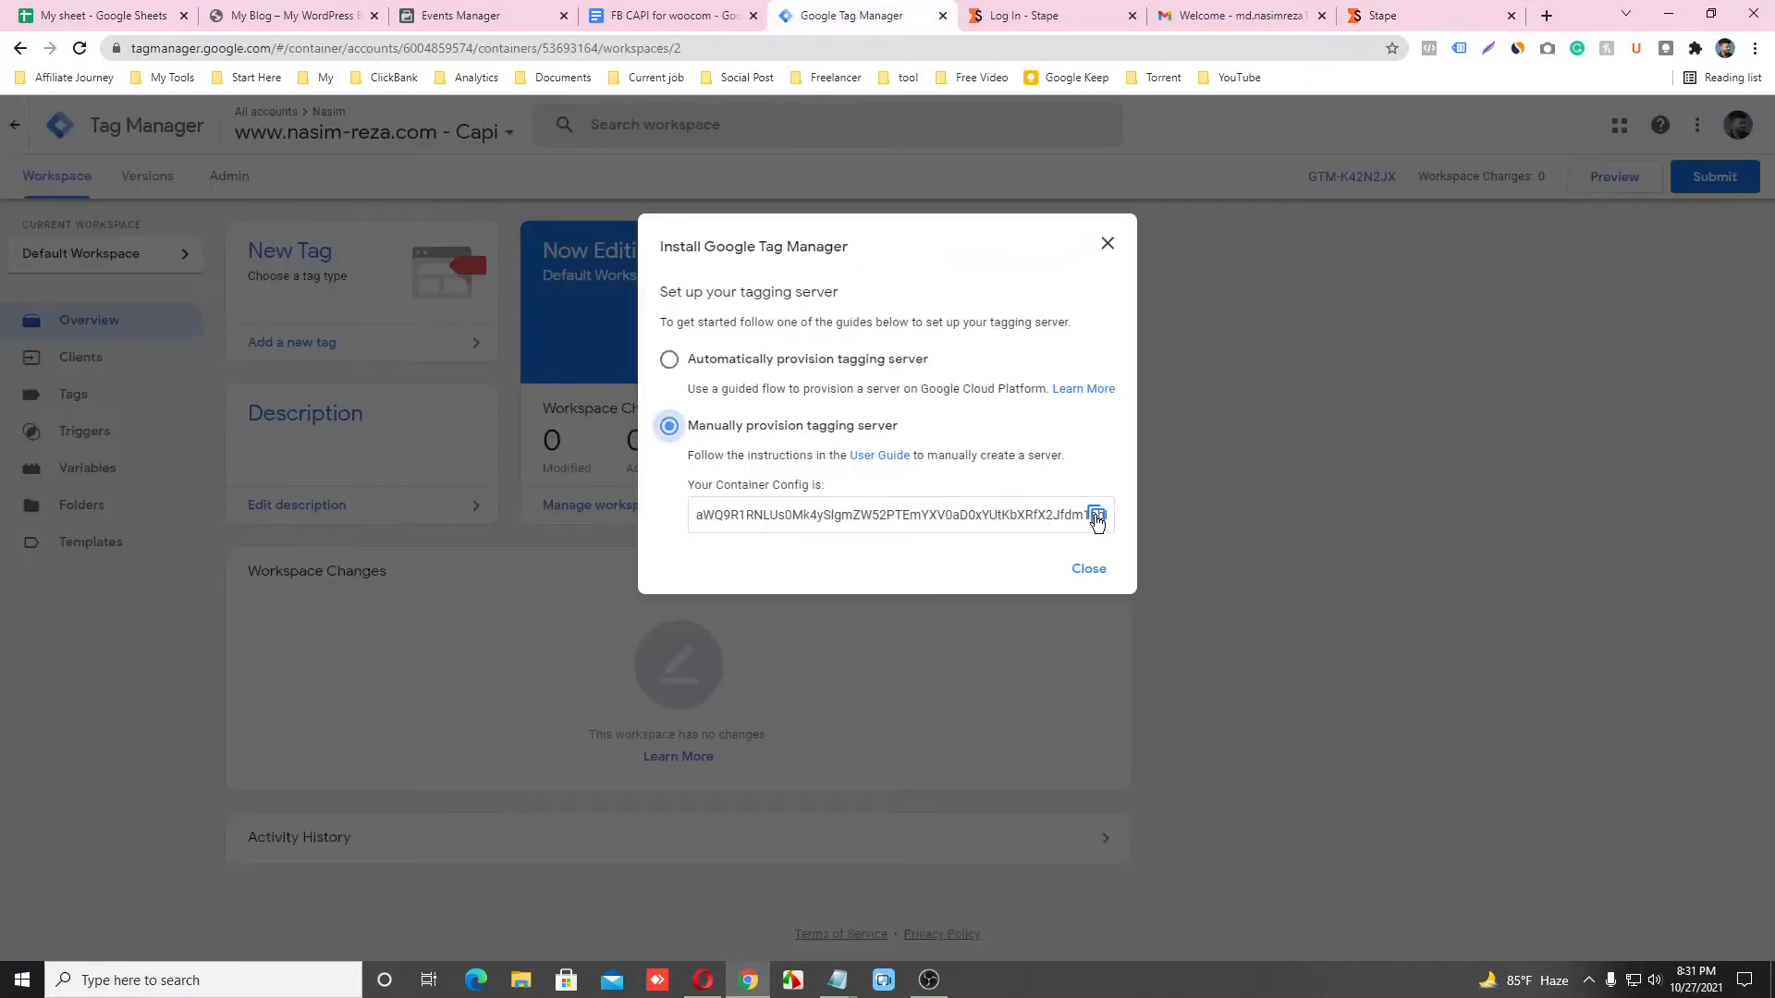
pyautogui.click(1426, 14)
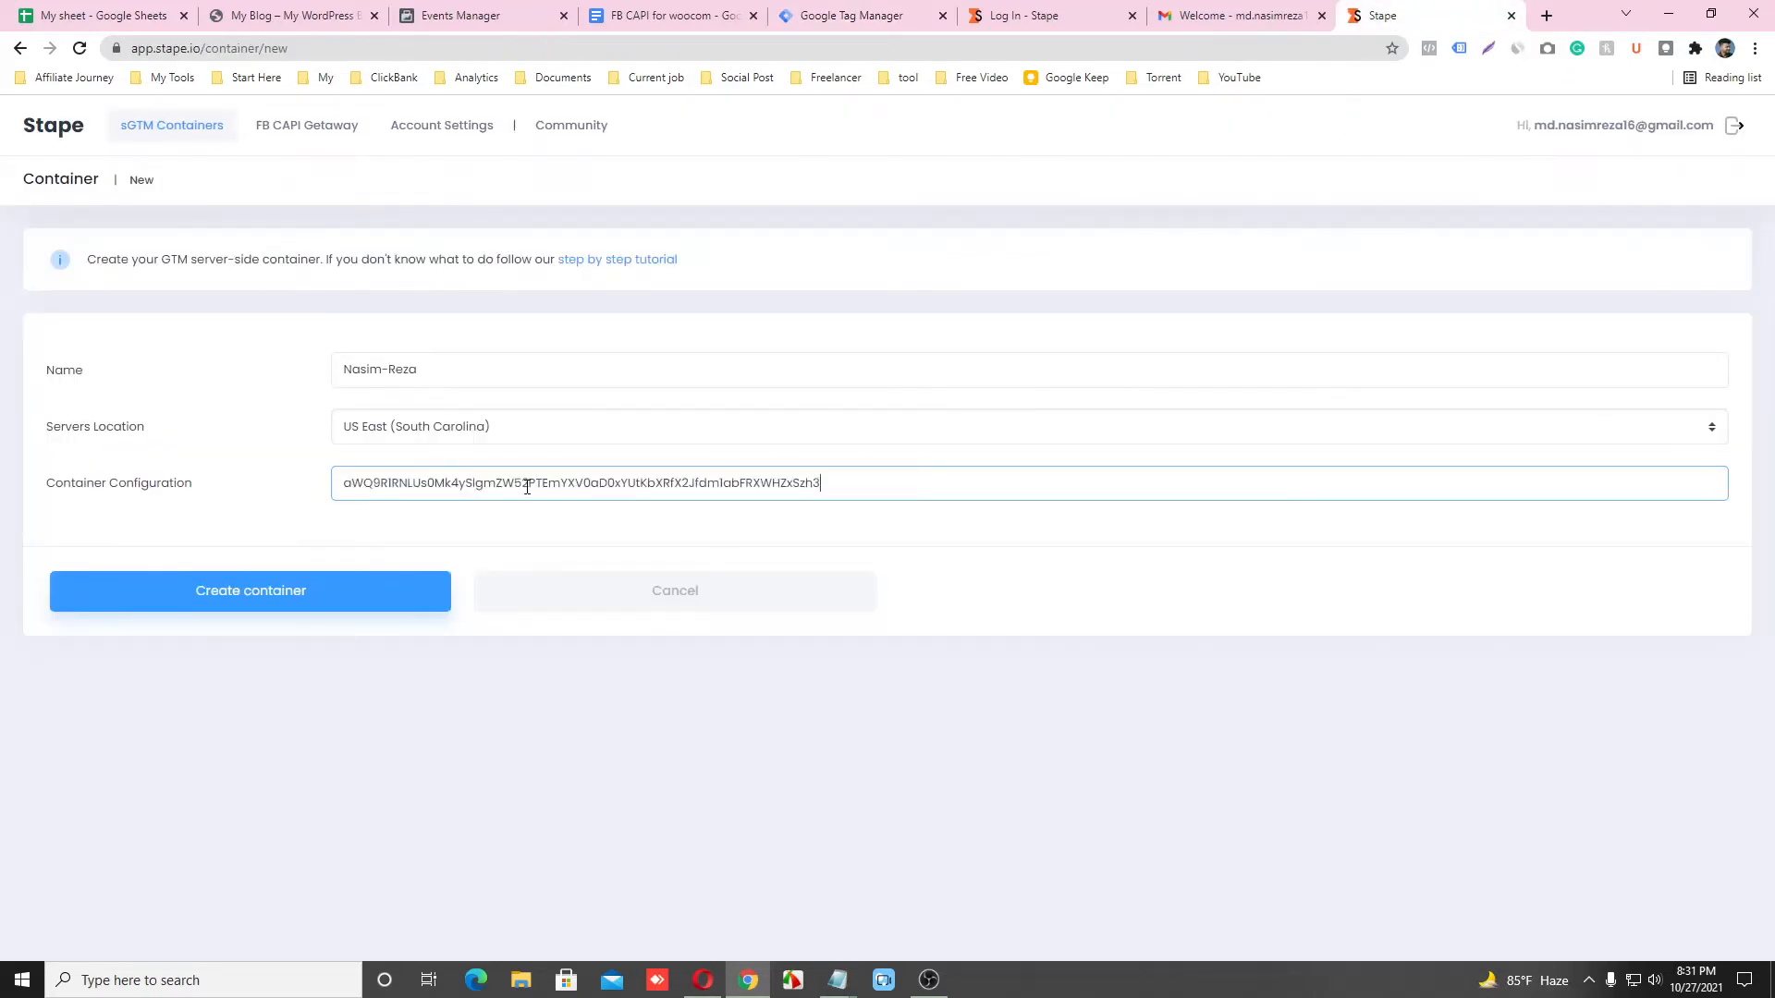
pyautogui.click(250, 589)
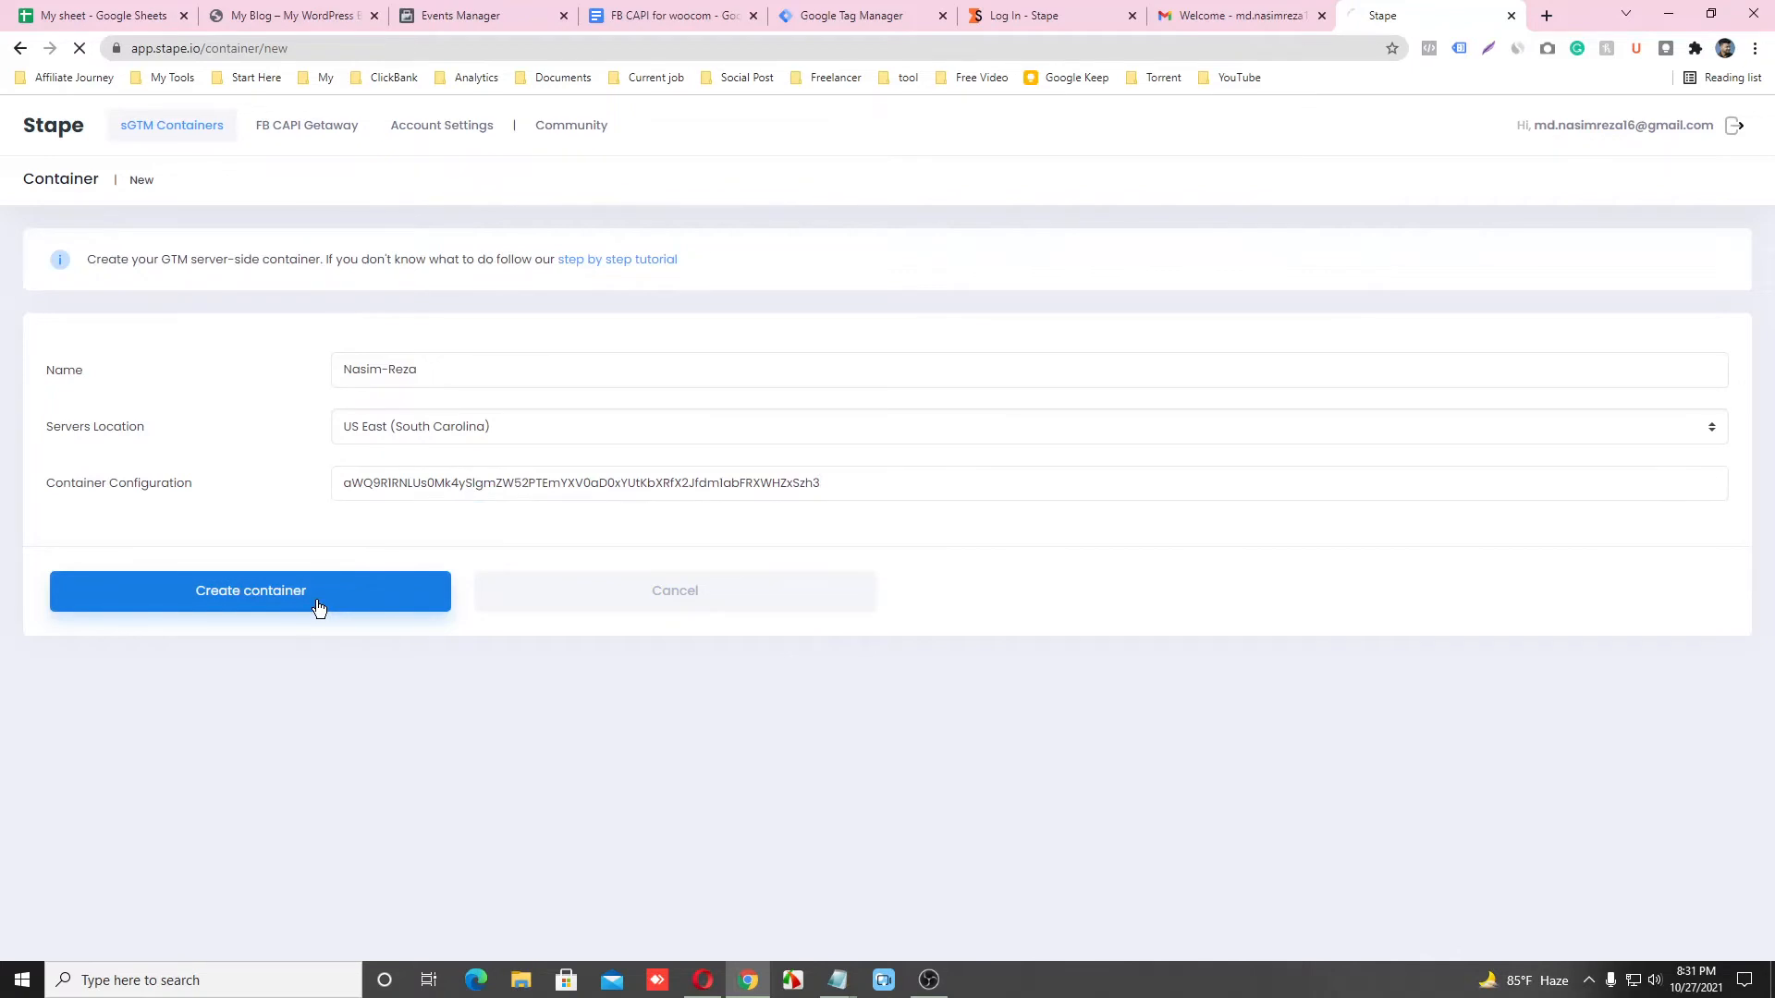
pyautogui.click(251, 590)
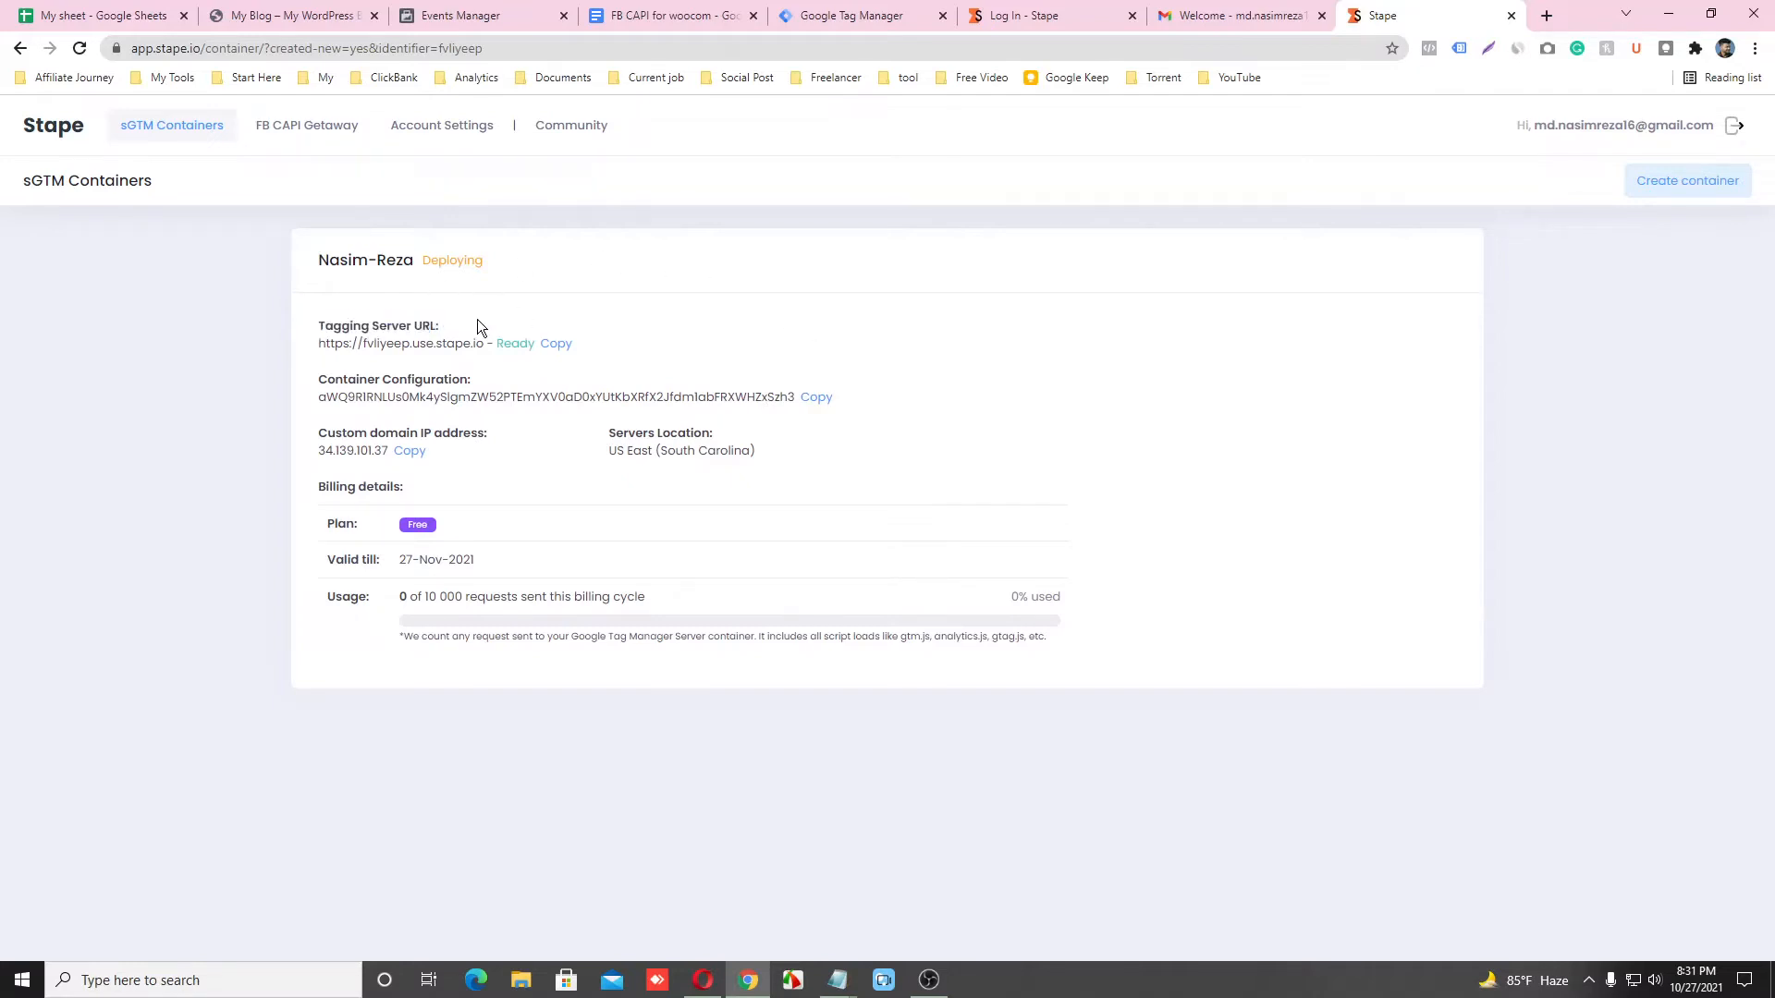
pyautogui.click(555, 343)
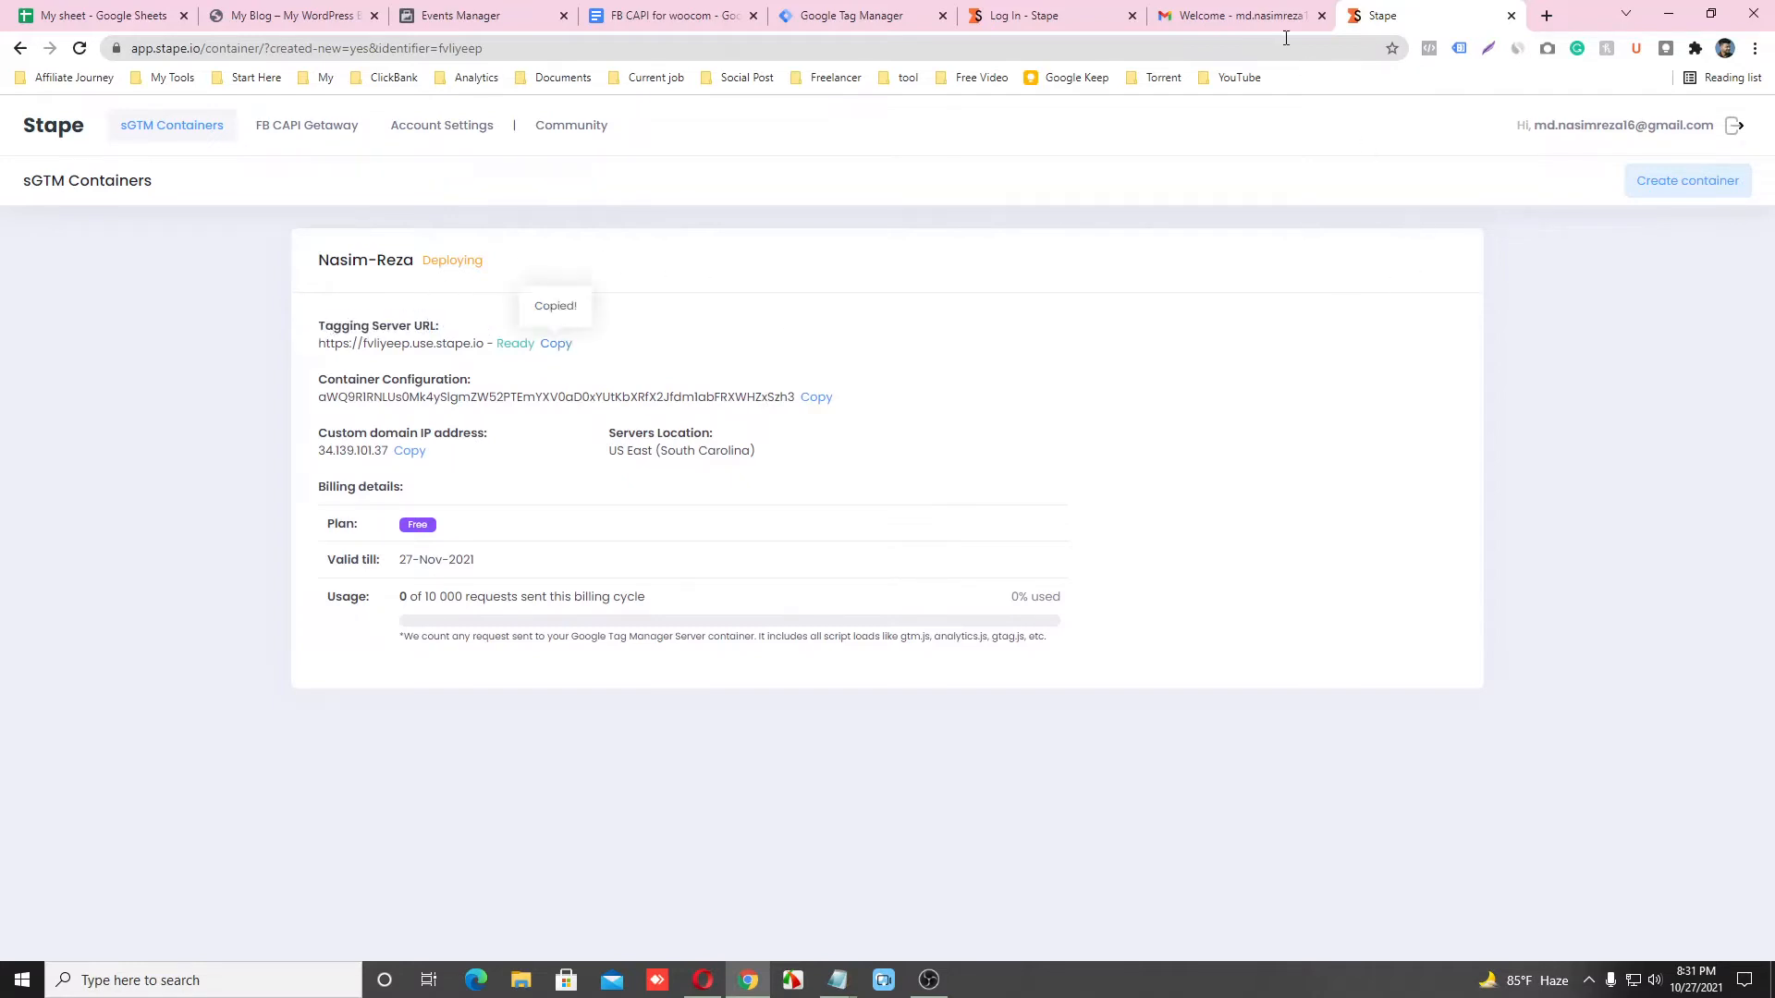
pyautogui.click(861, 15)
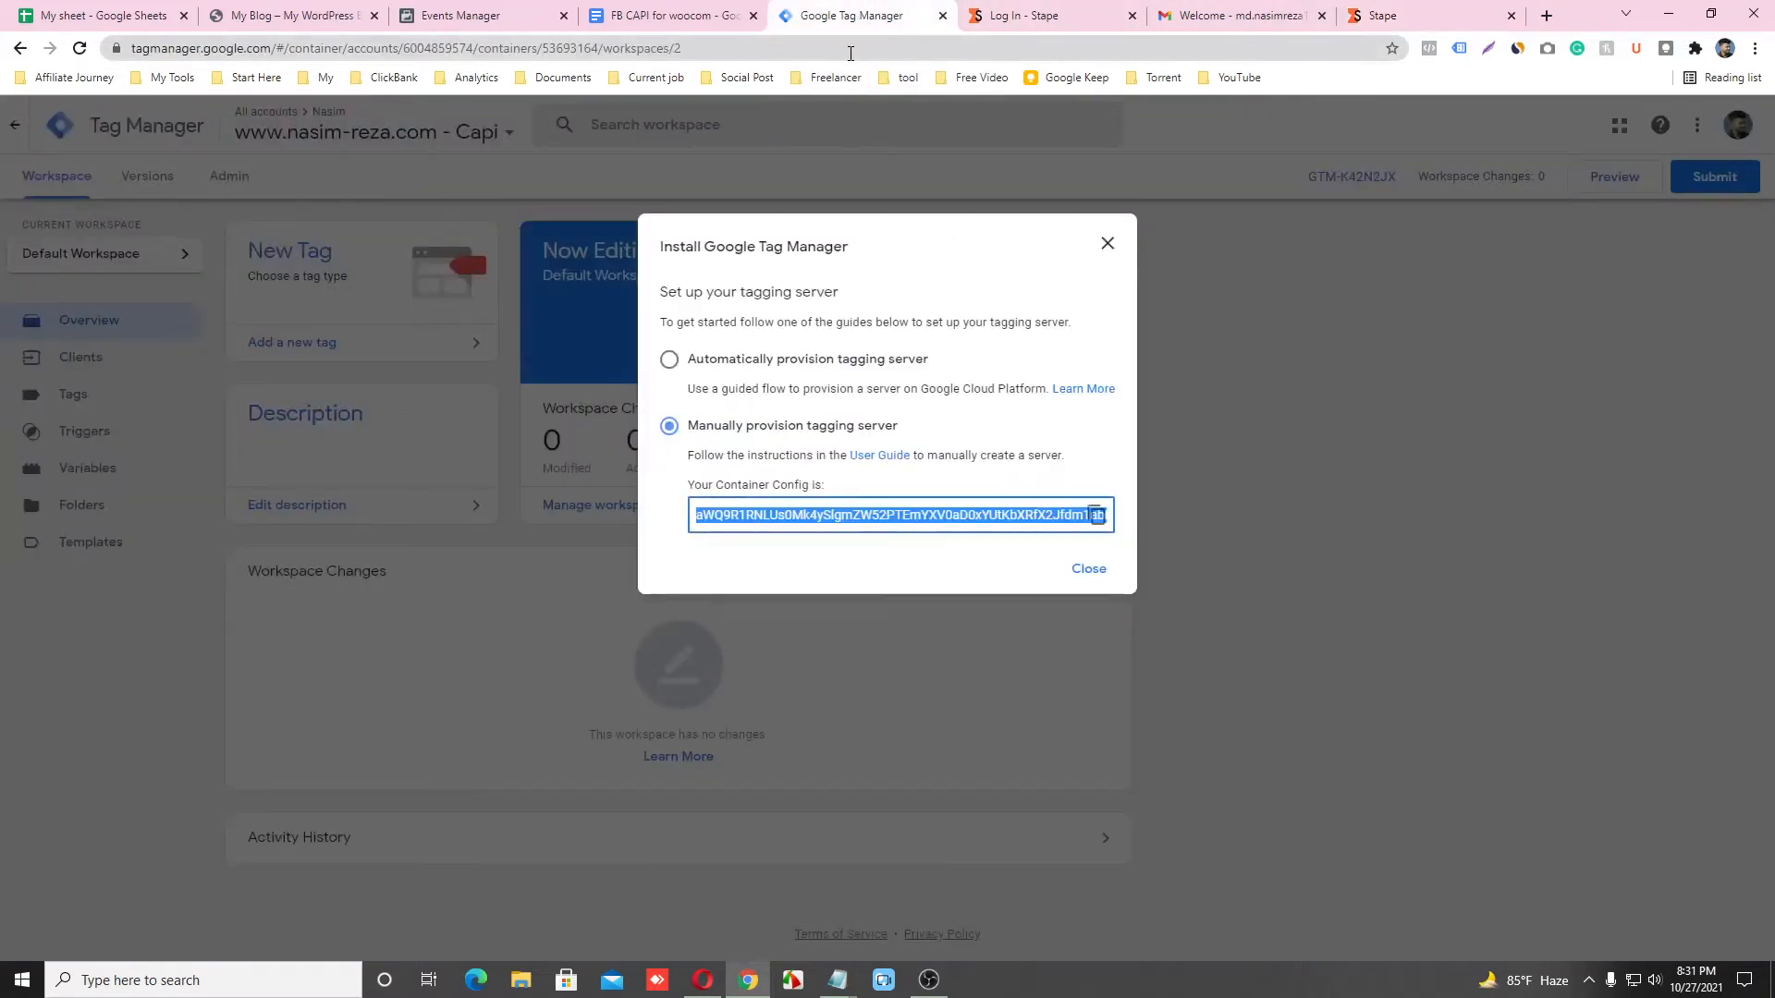
pyautogui.moveTo(928, 322)
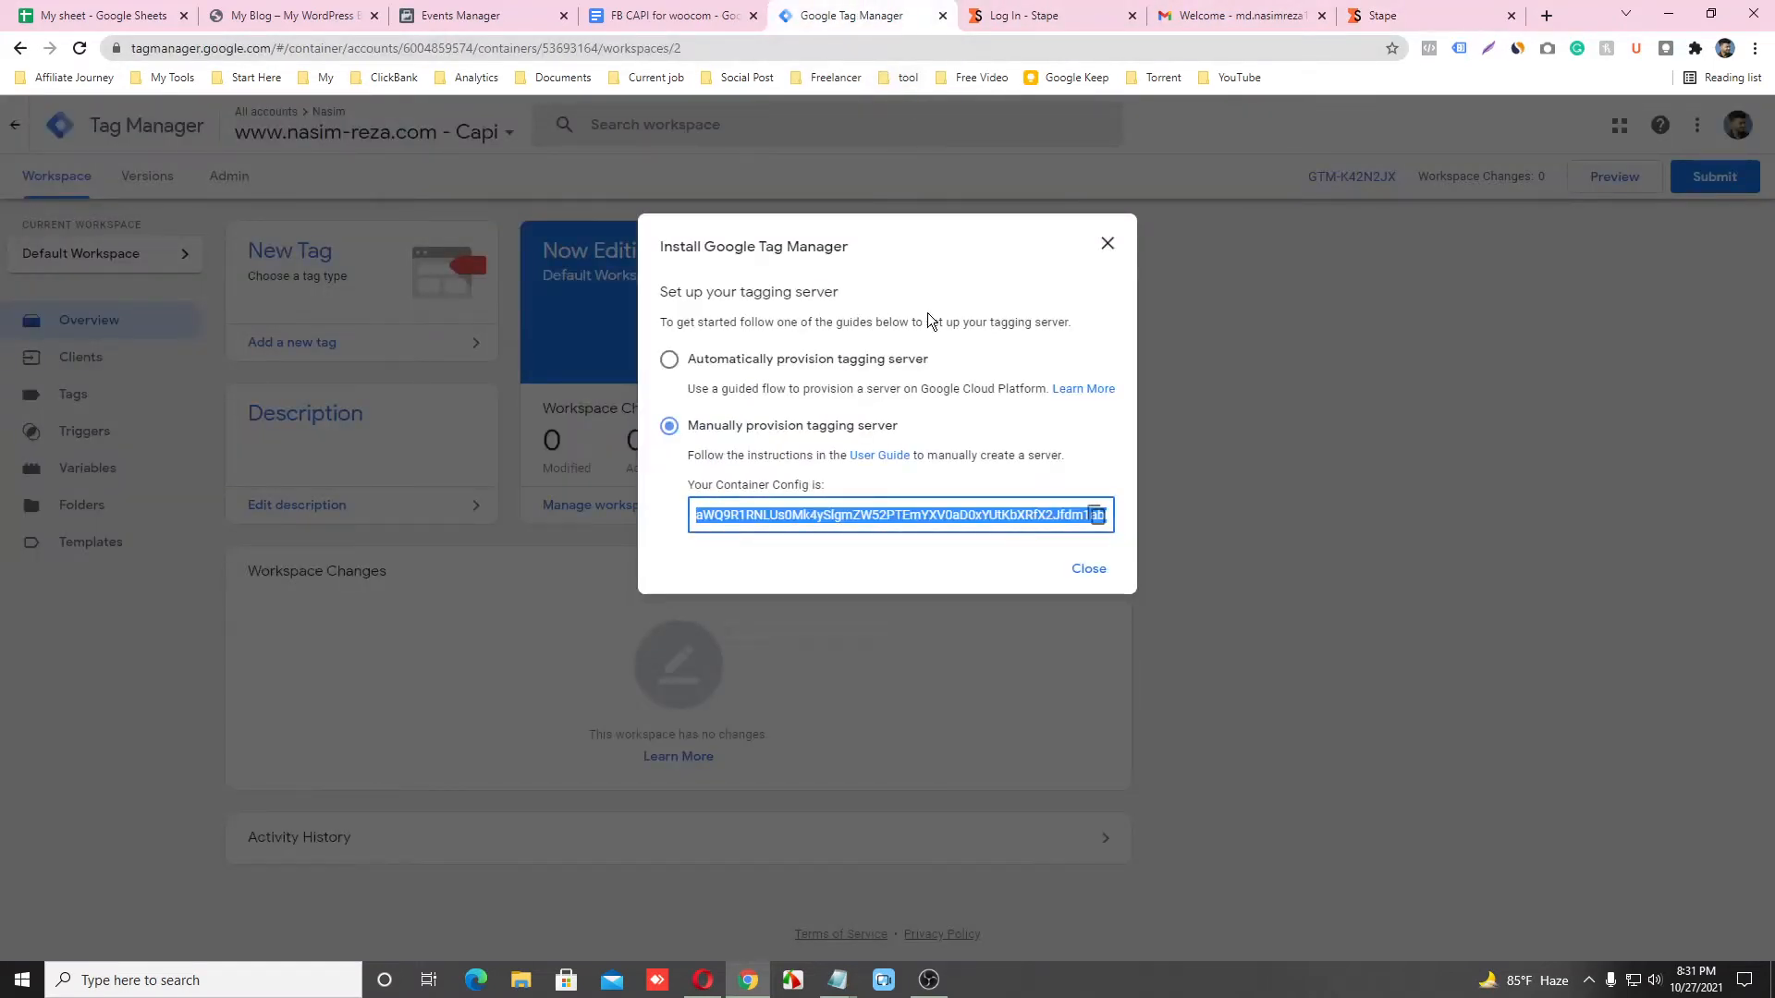
pyautogui.click(1087, 569)
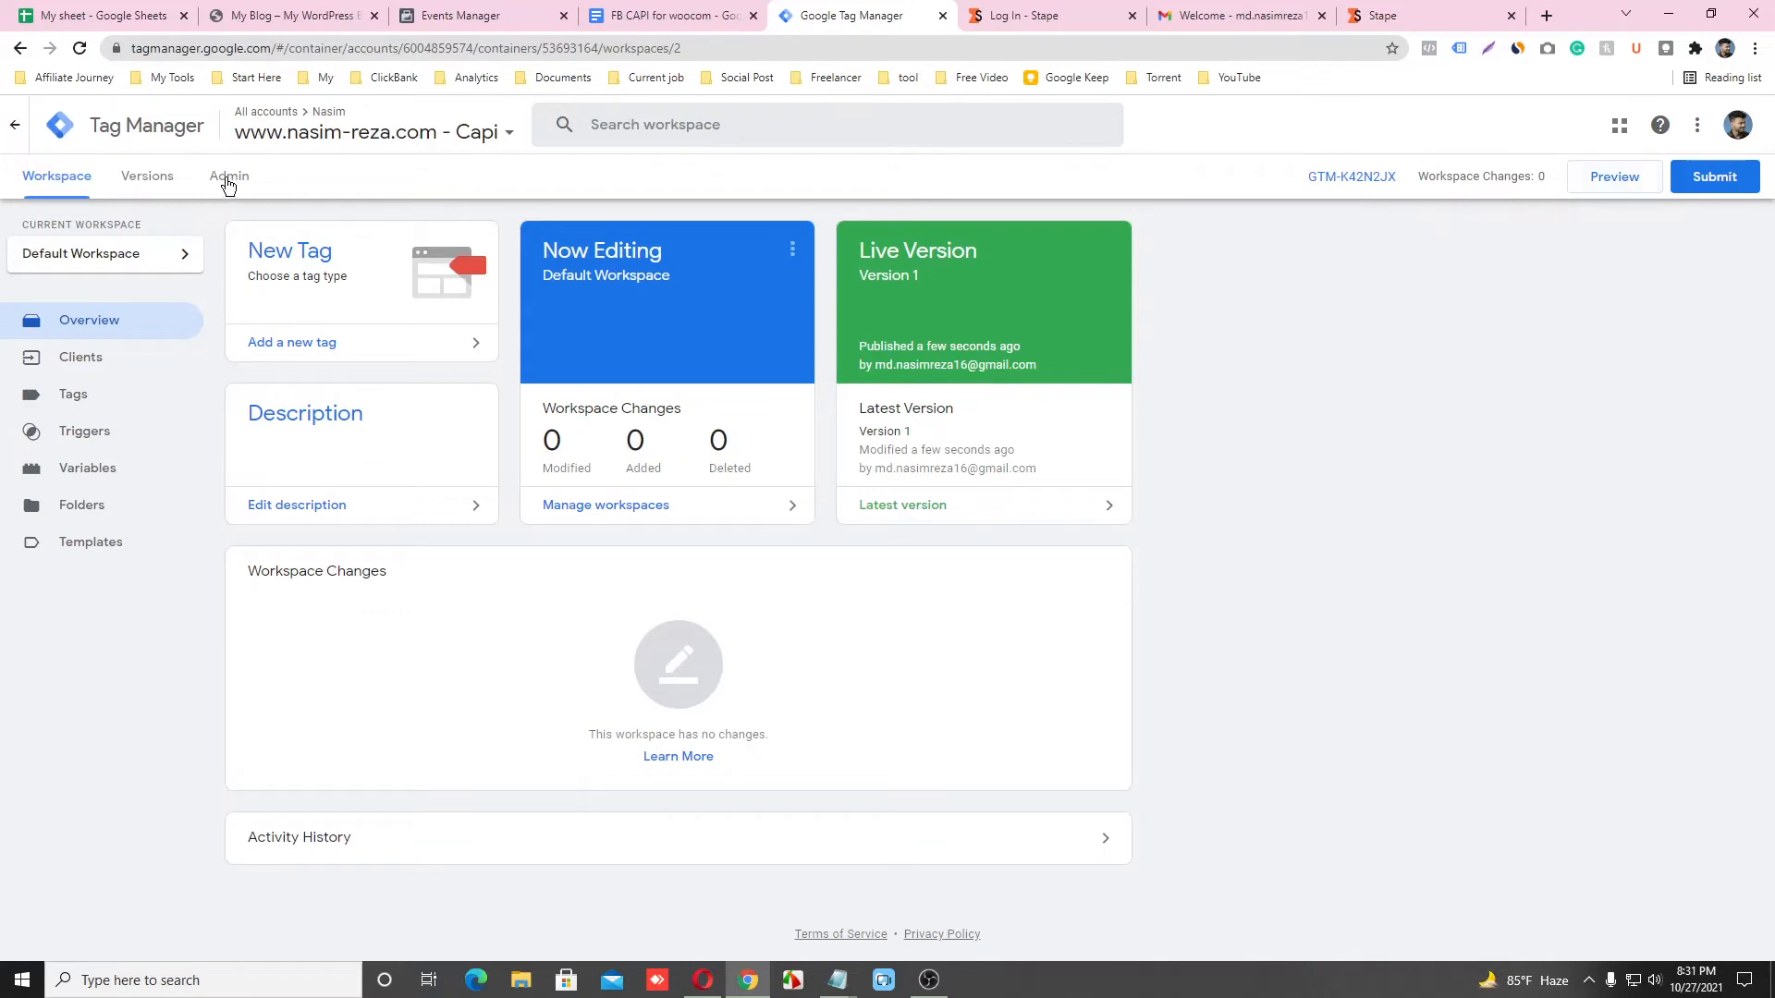
pyautogui.click(228, 175)
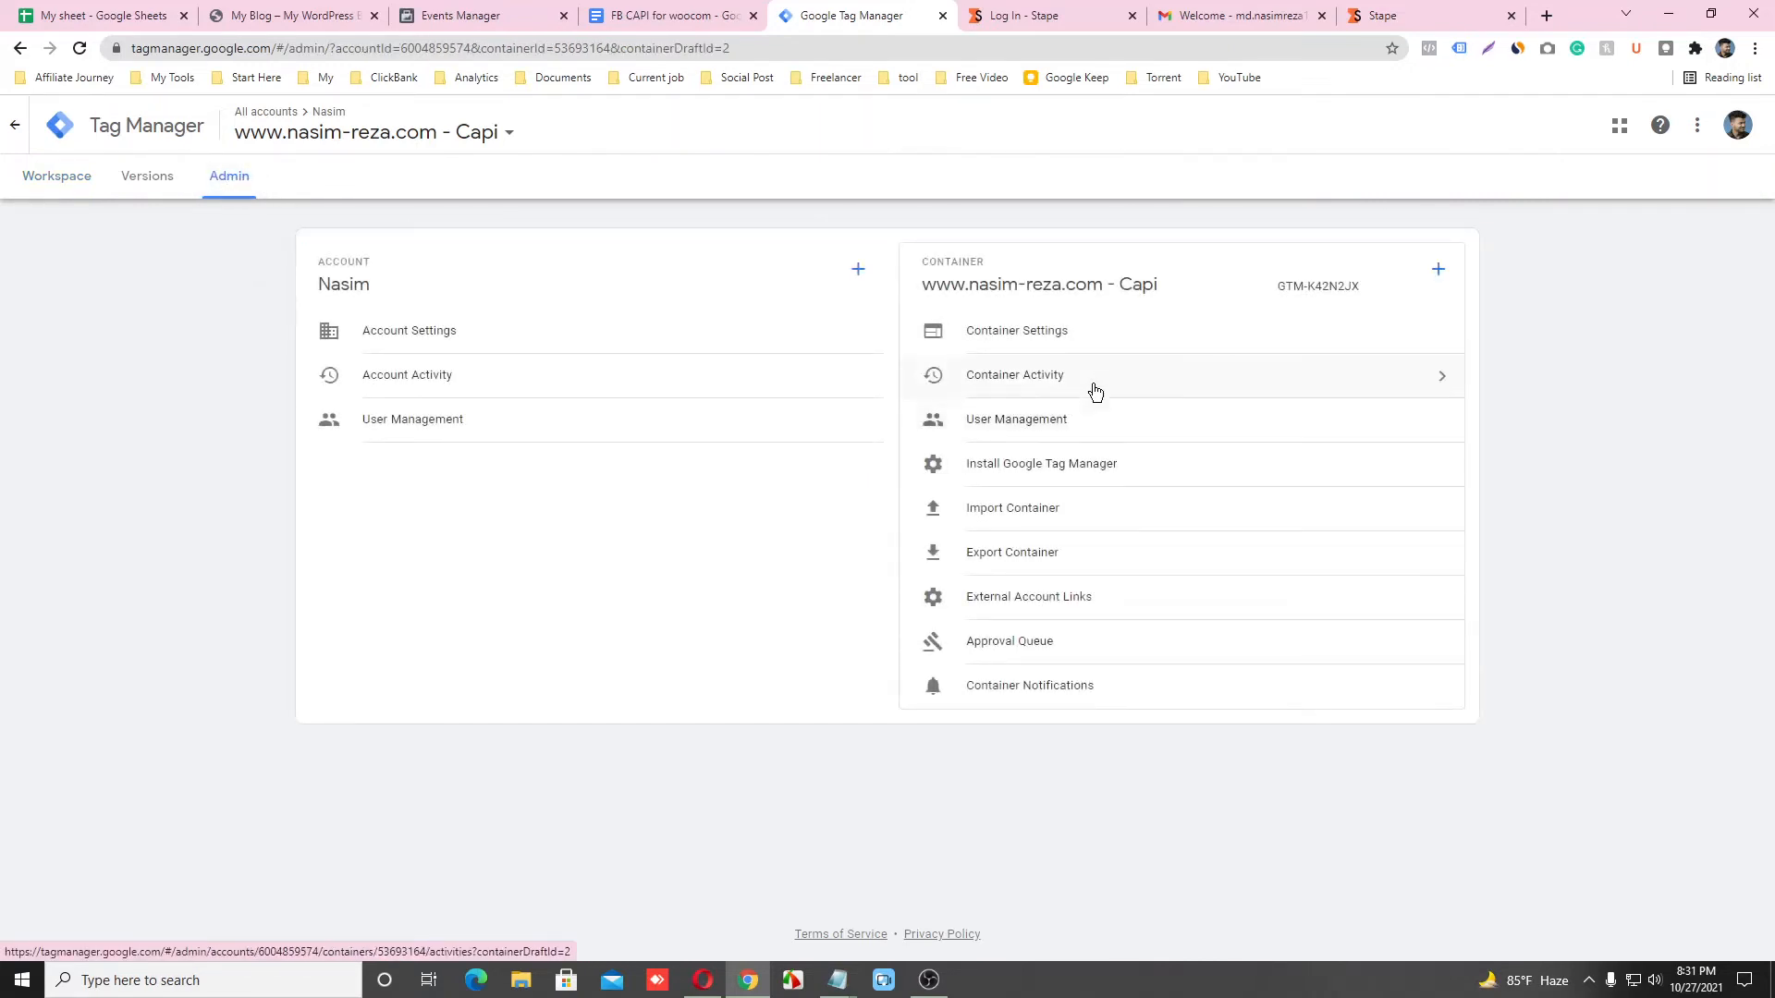
pyautogui.click(1015, 329)
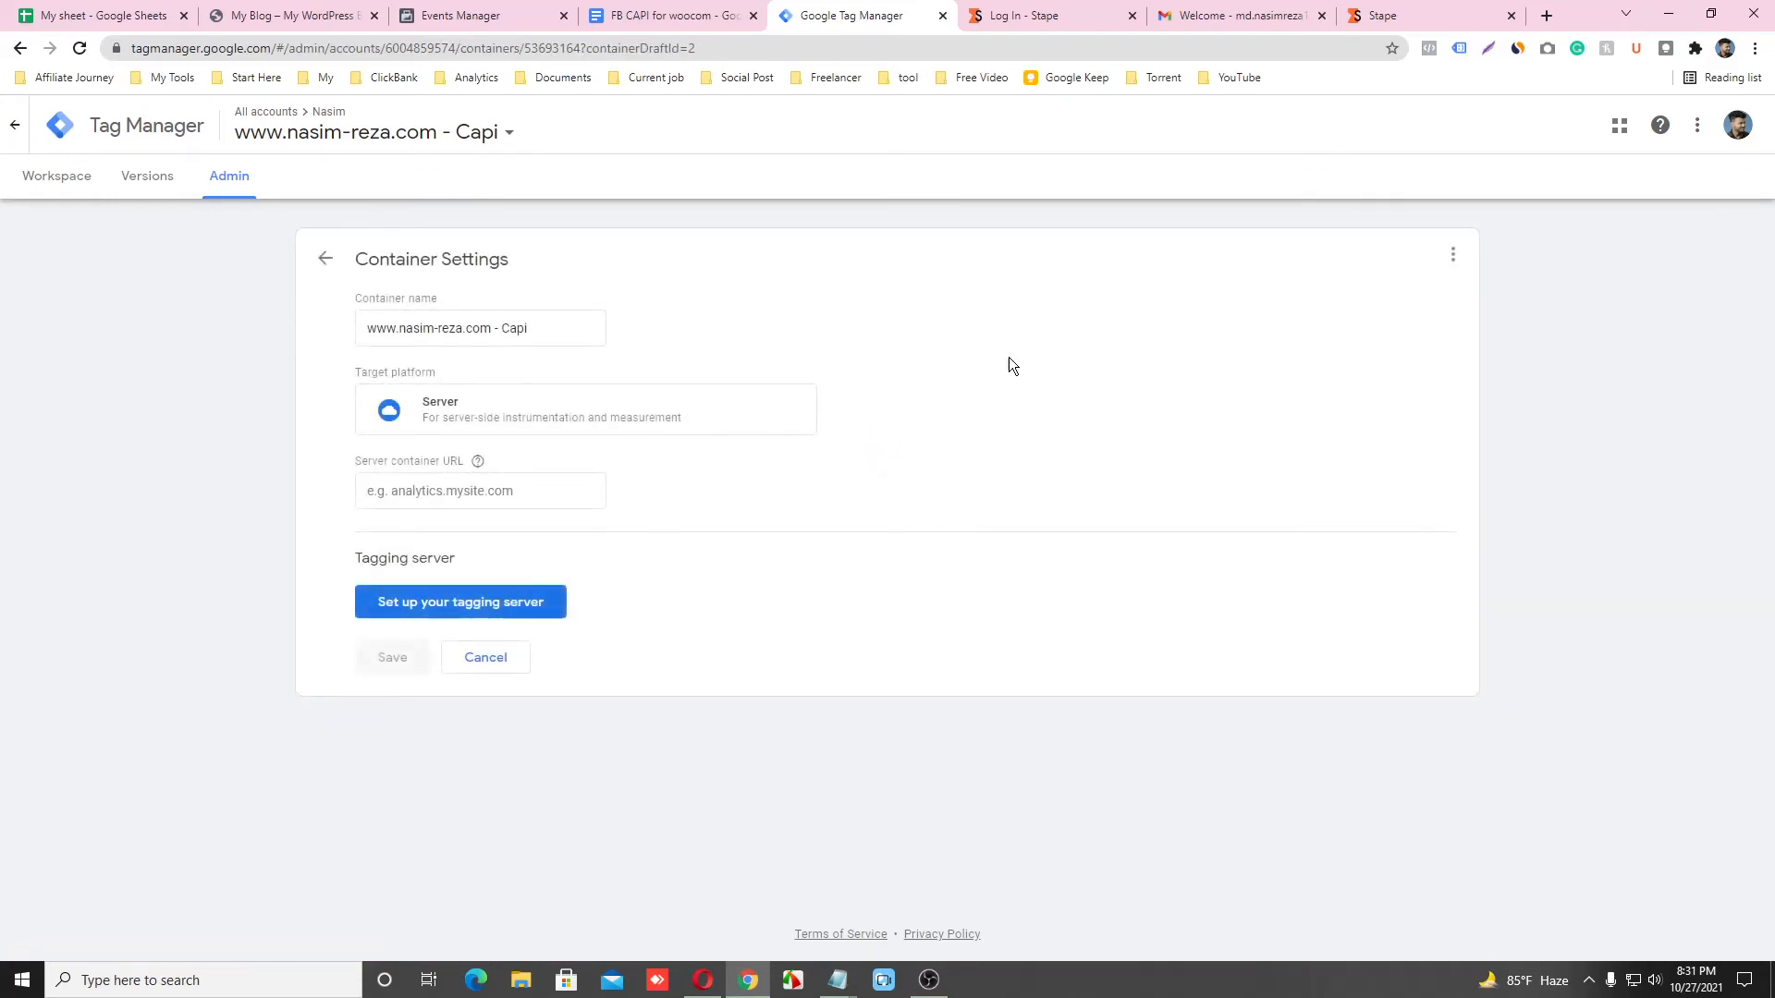
pyautogui.write('https://fvliyeep.use.stape.io')
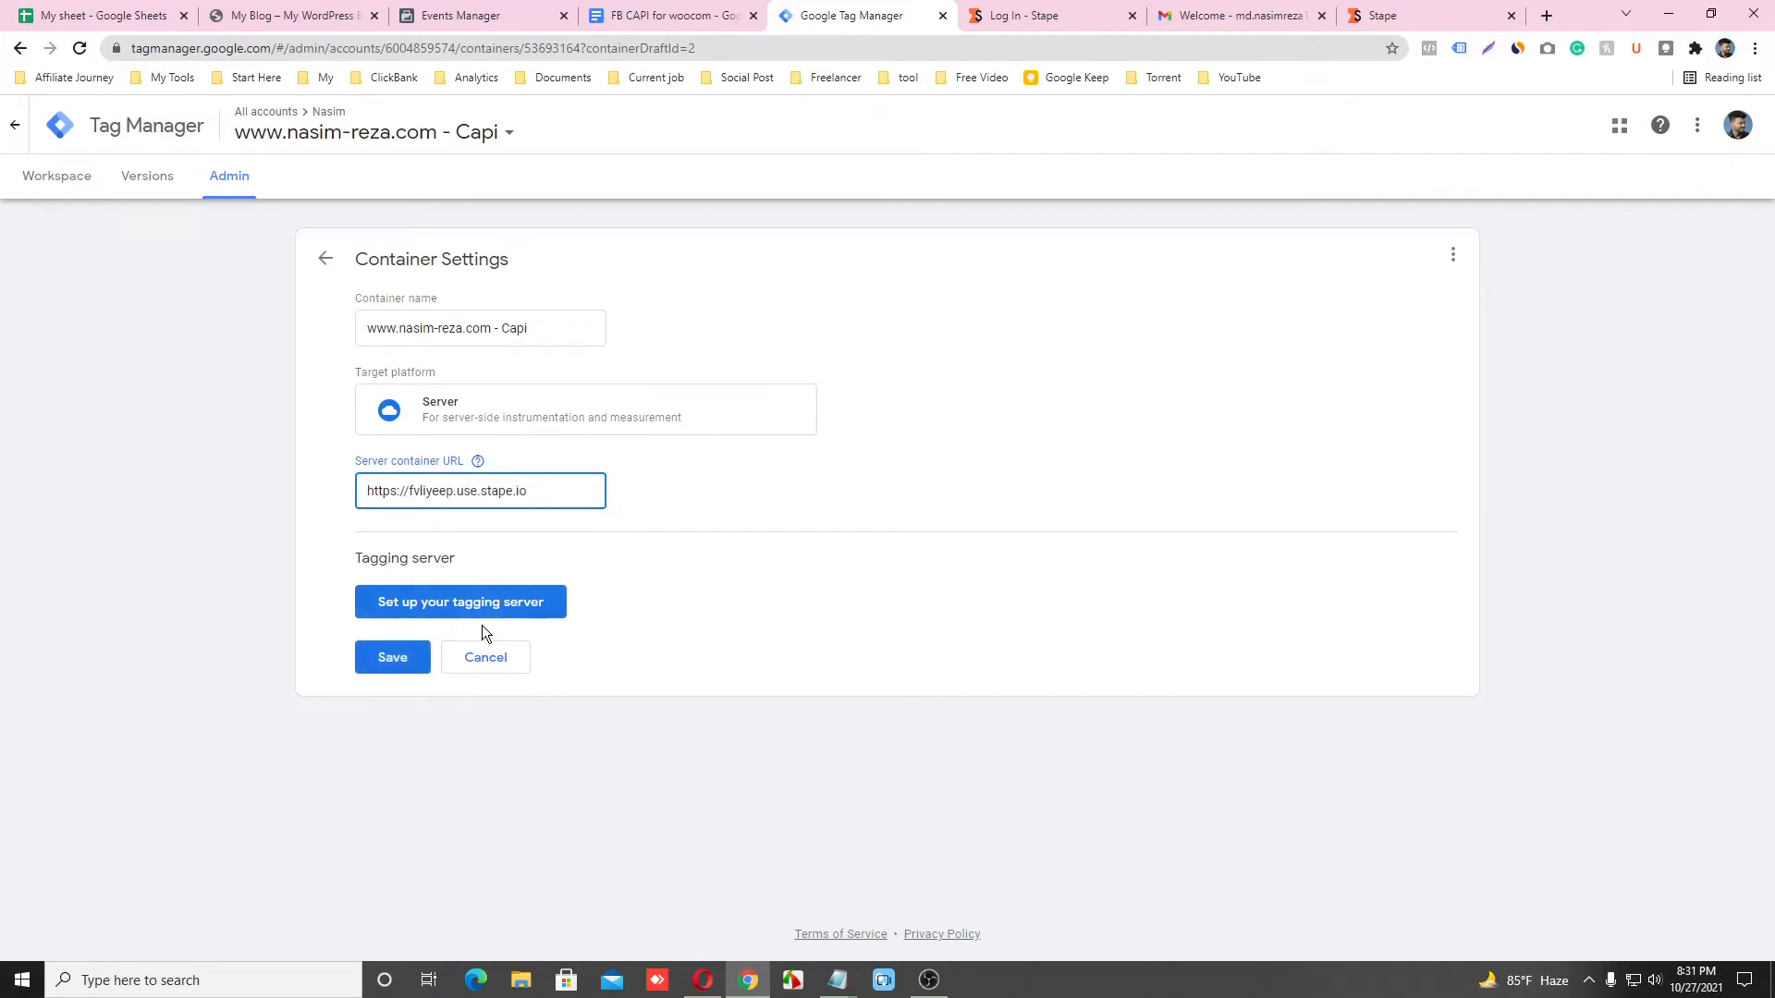
pyautogui.click(392, 656)
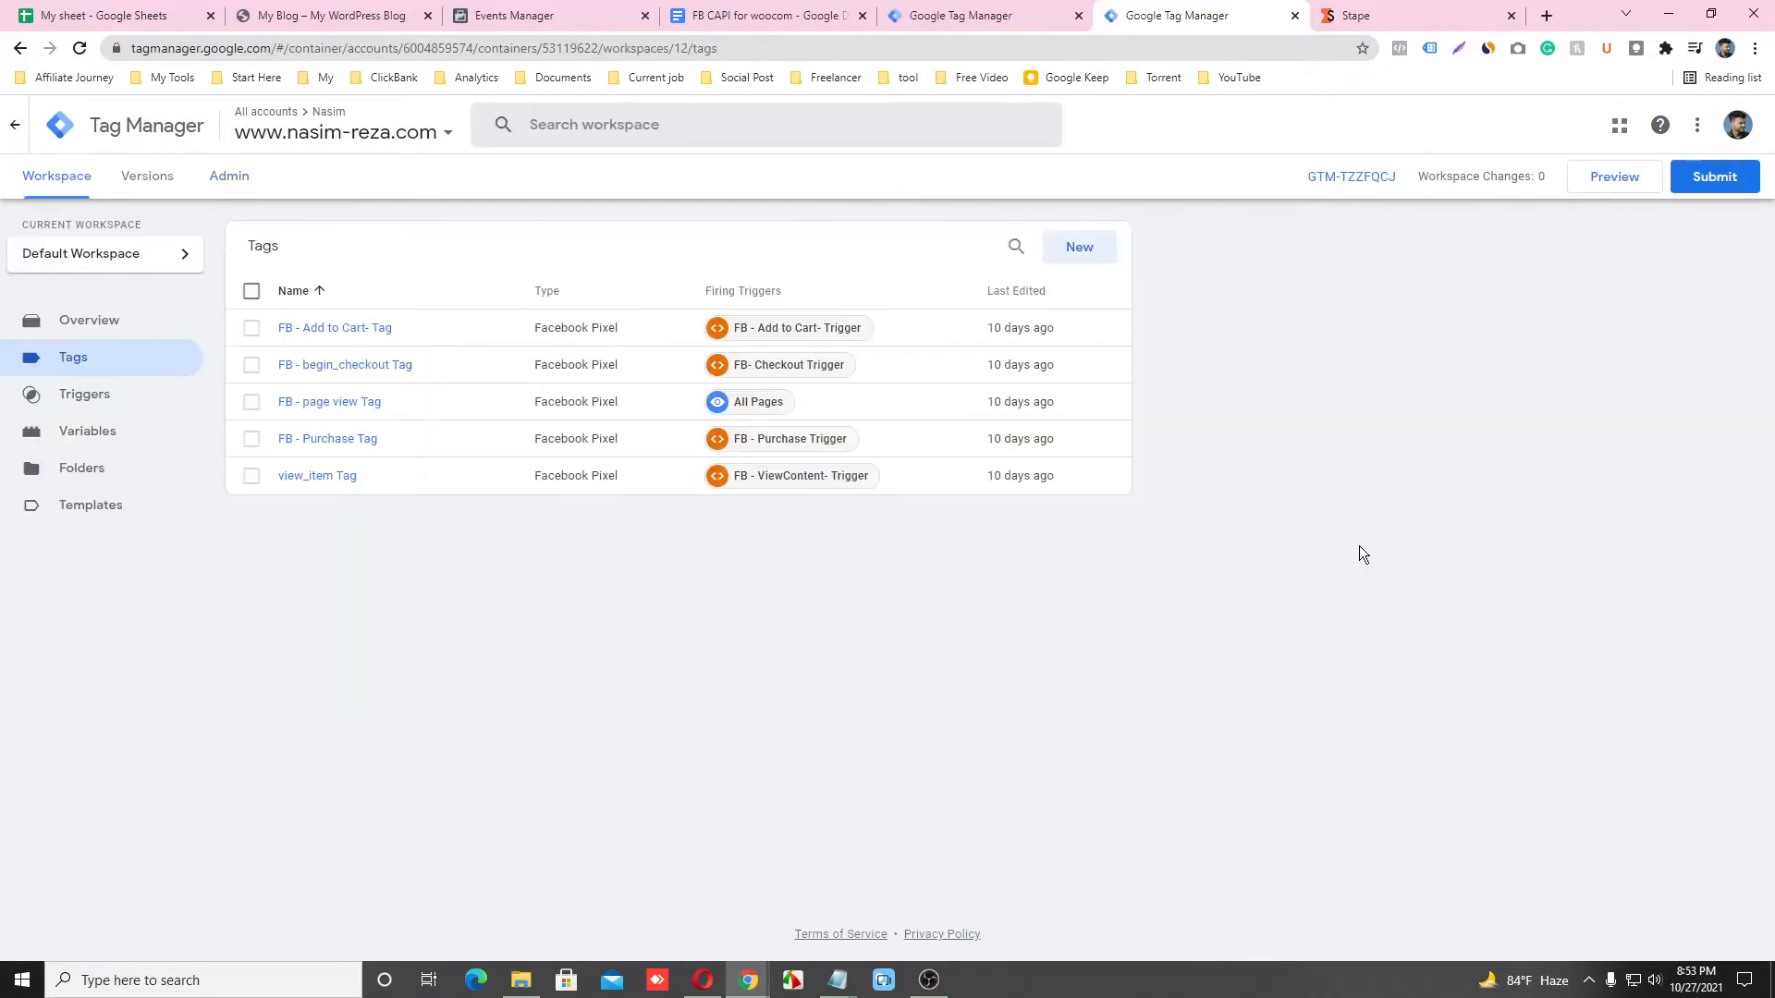
pyautogui.moveTo(1256, 522)
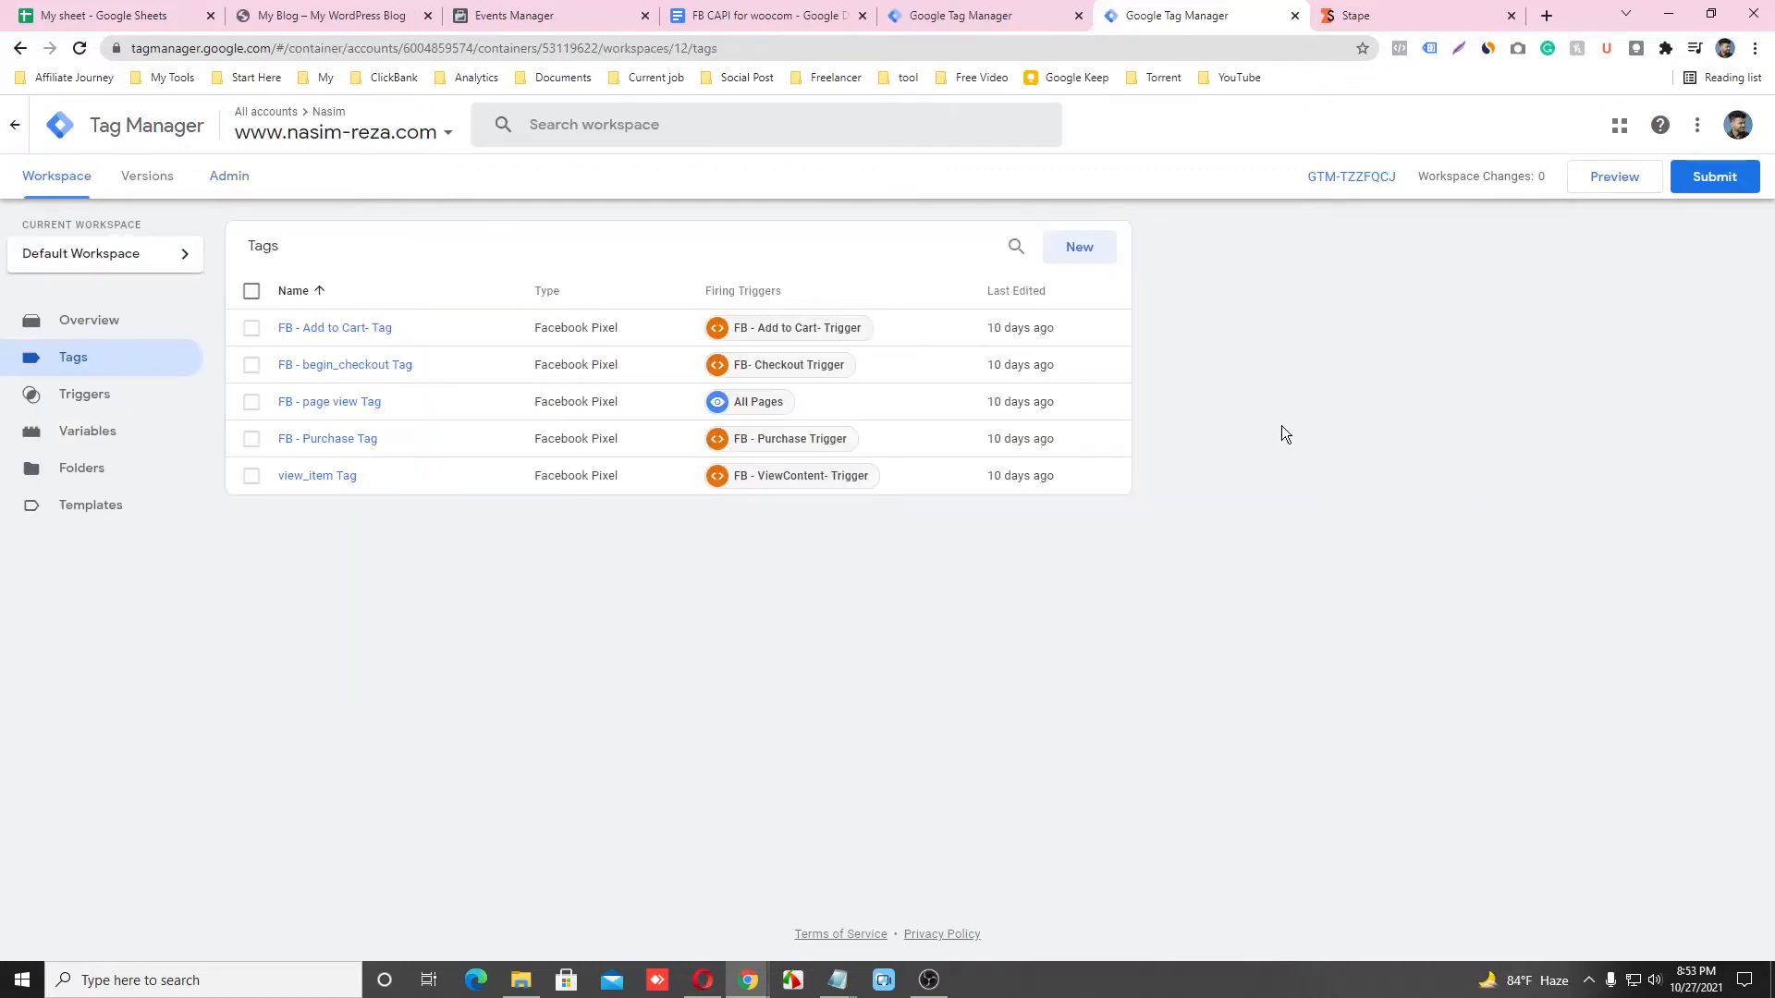
# Start a GA4 Configuration tag with Measurement ID G-15645 and 'Send to server container' enabled
pyautogui.click(1076, 247)
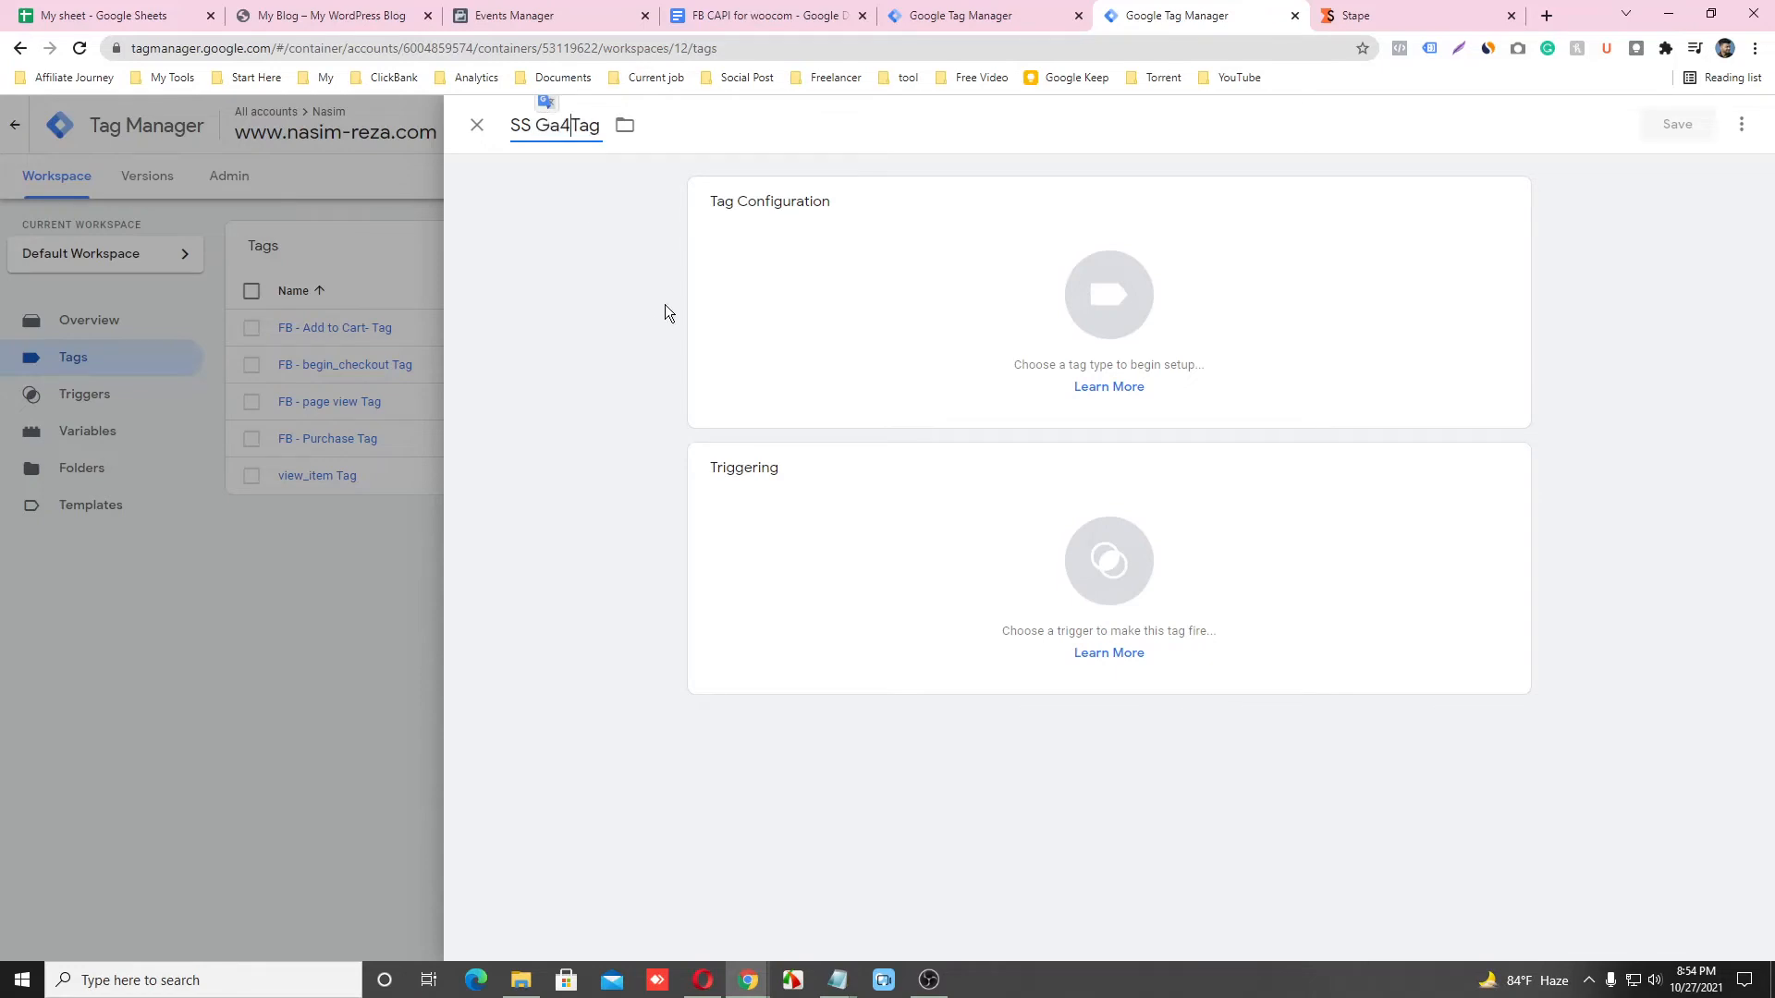
pyautogui.click(1108, 297)
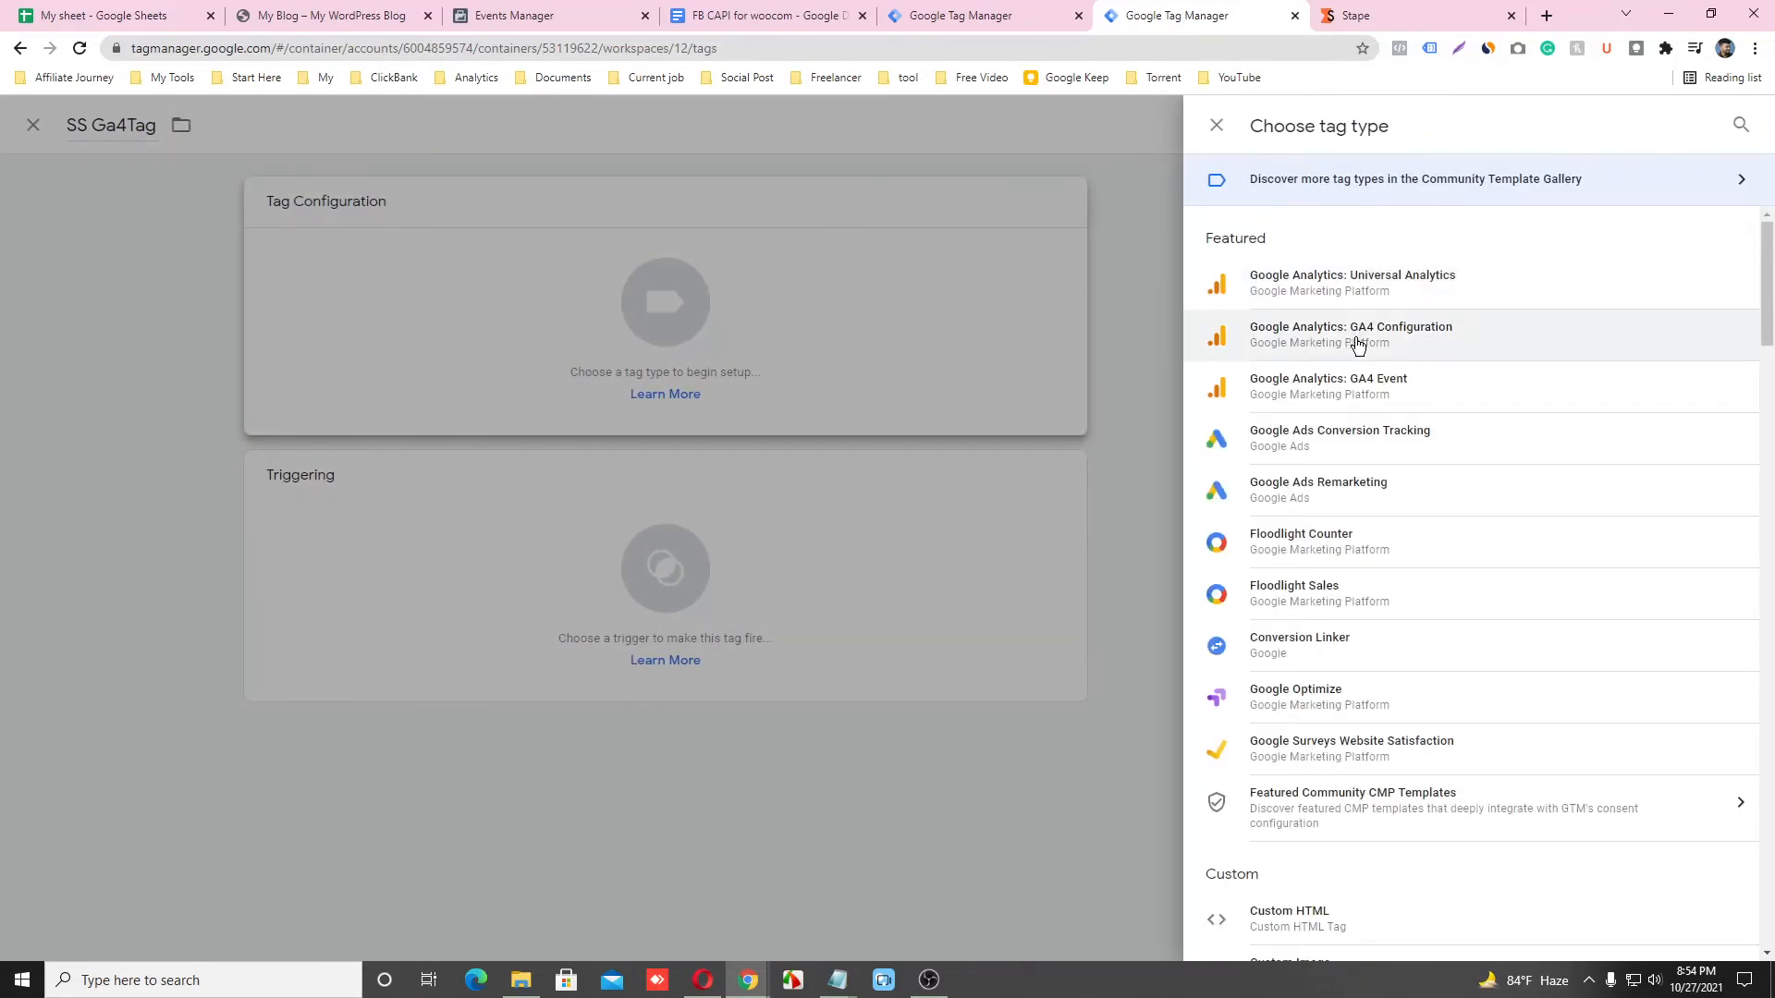
pyautogui.click(1350, 333)
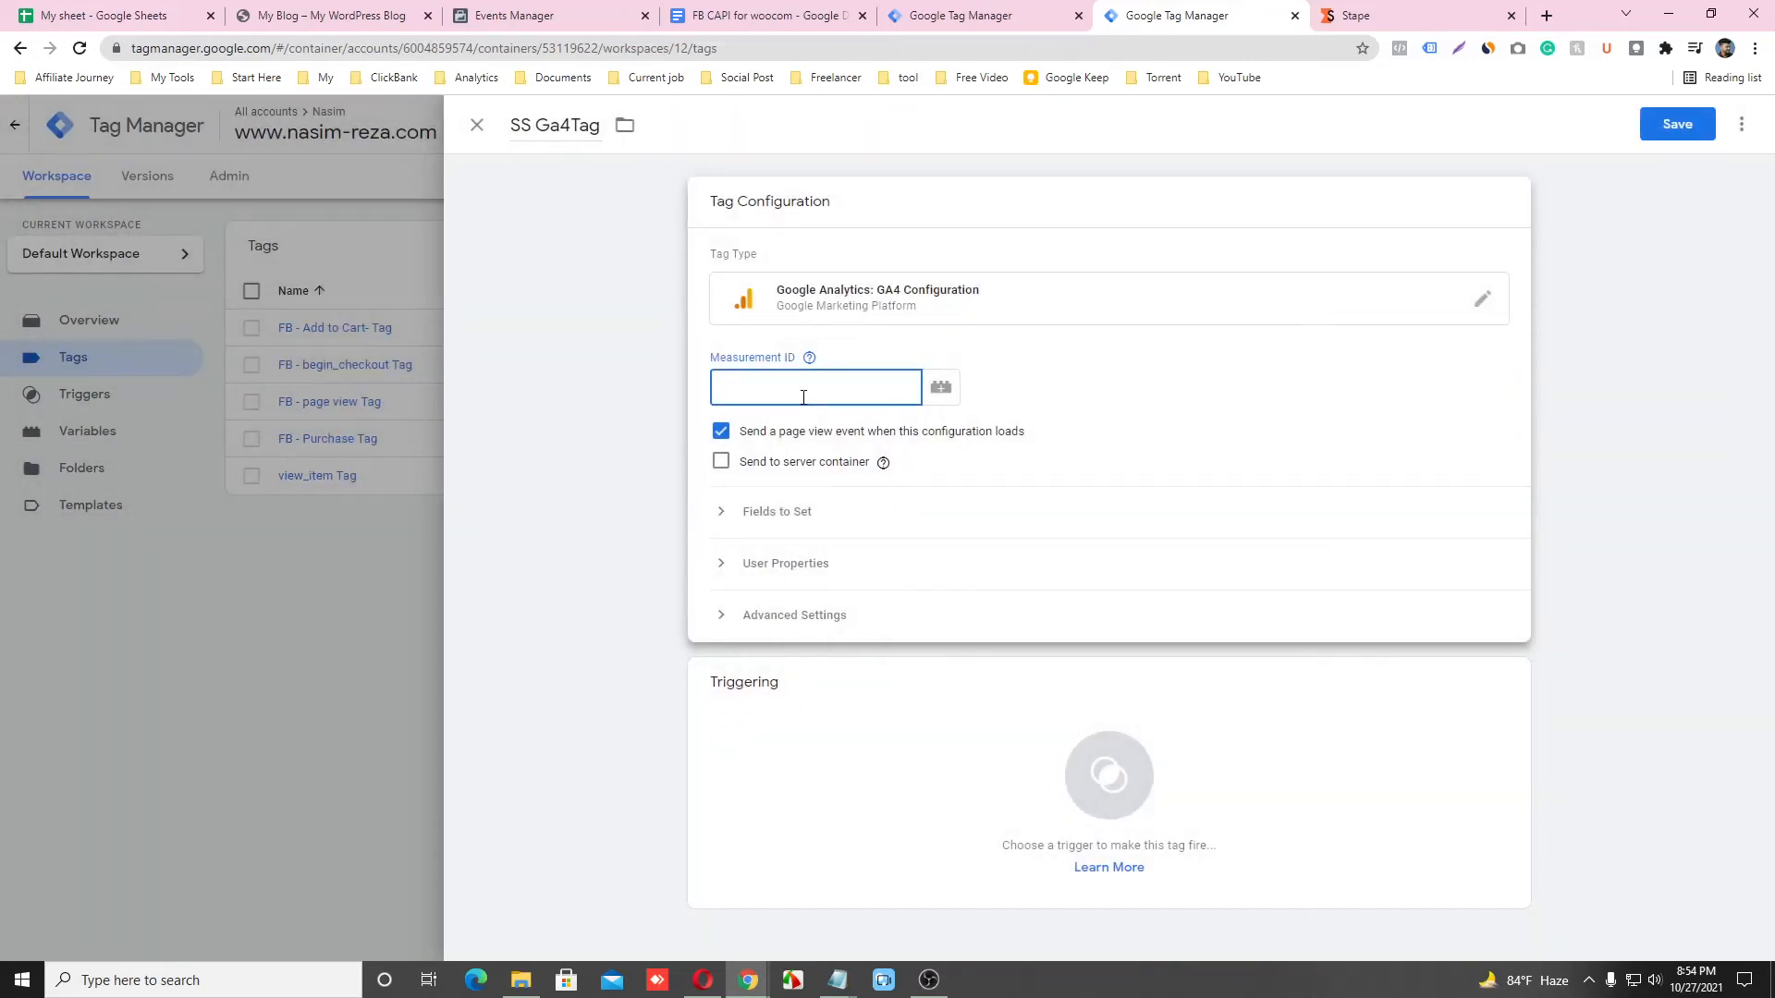
pyautogui.write('G')
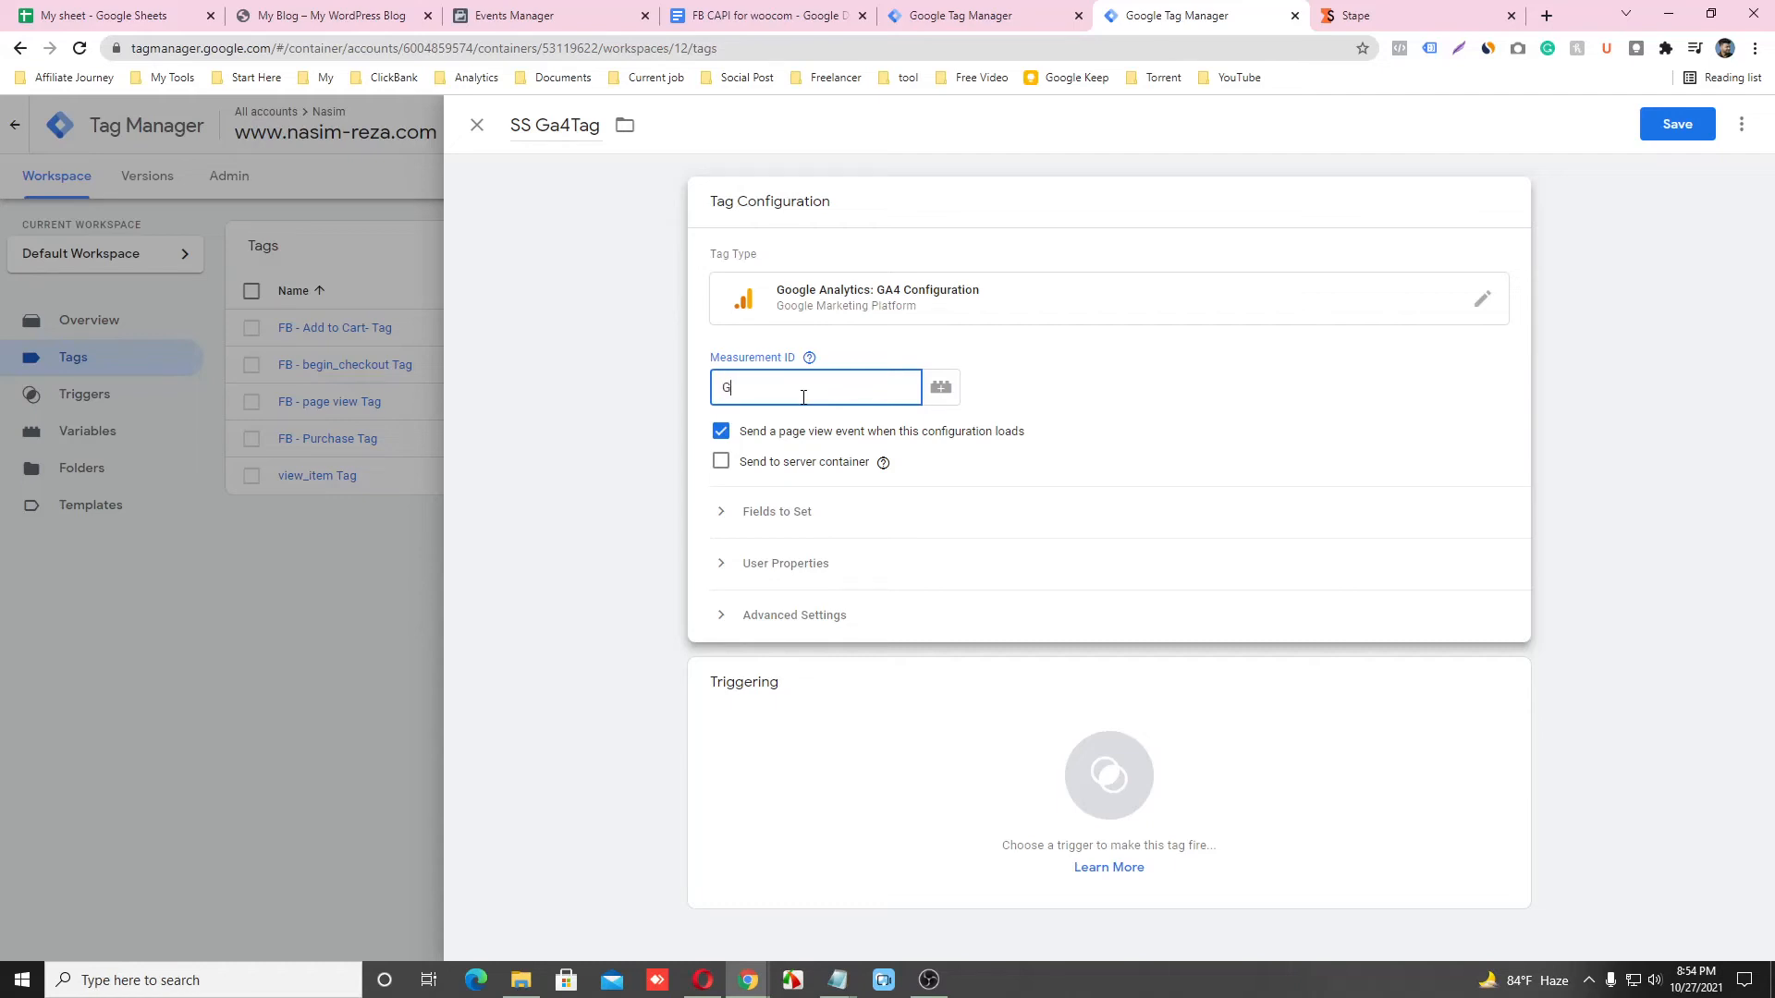
pyautogui.write('-')
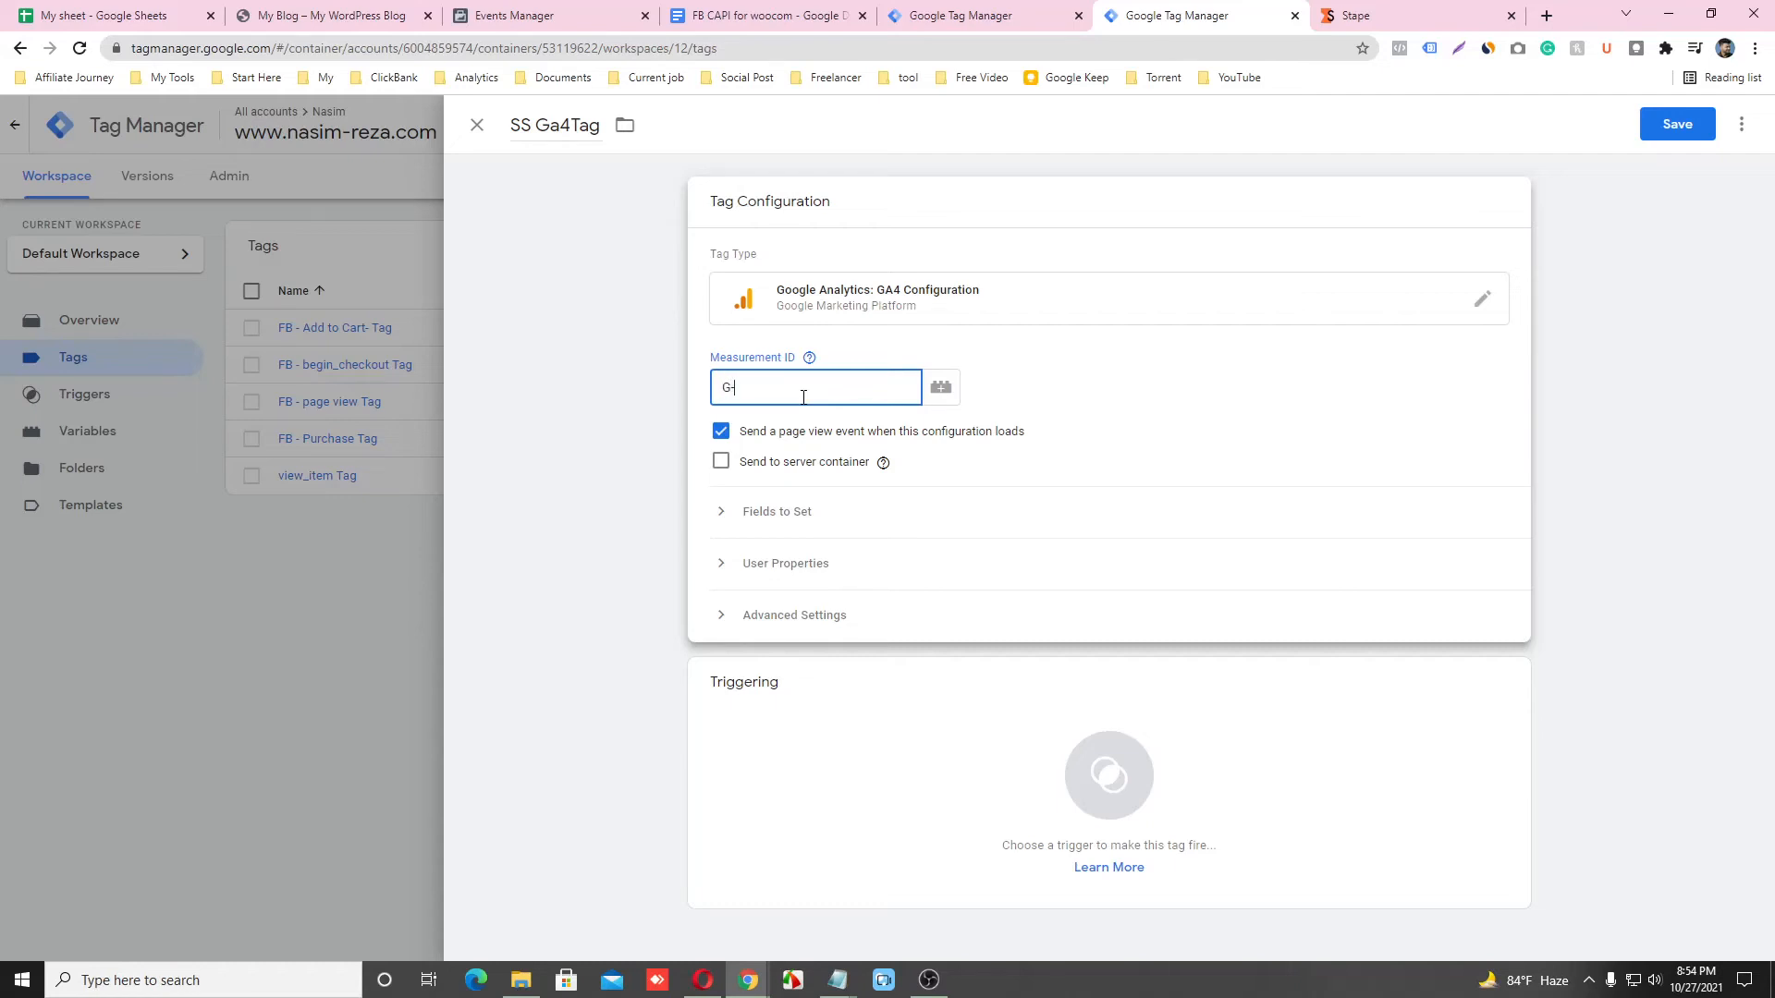
pyautogui.write('-15645')
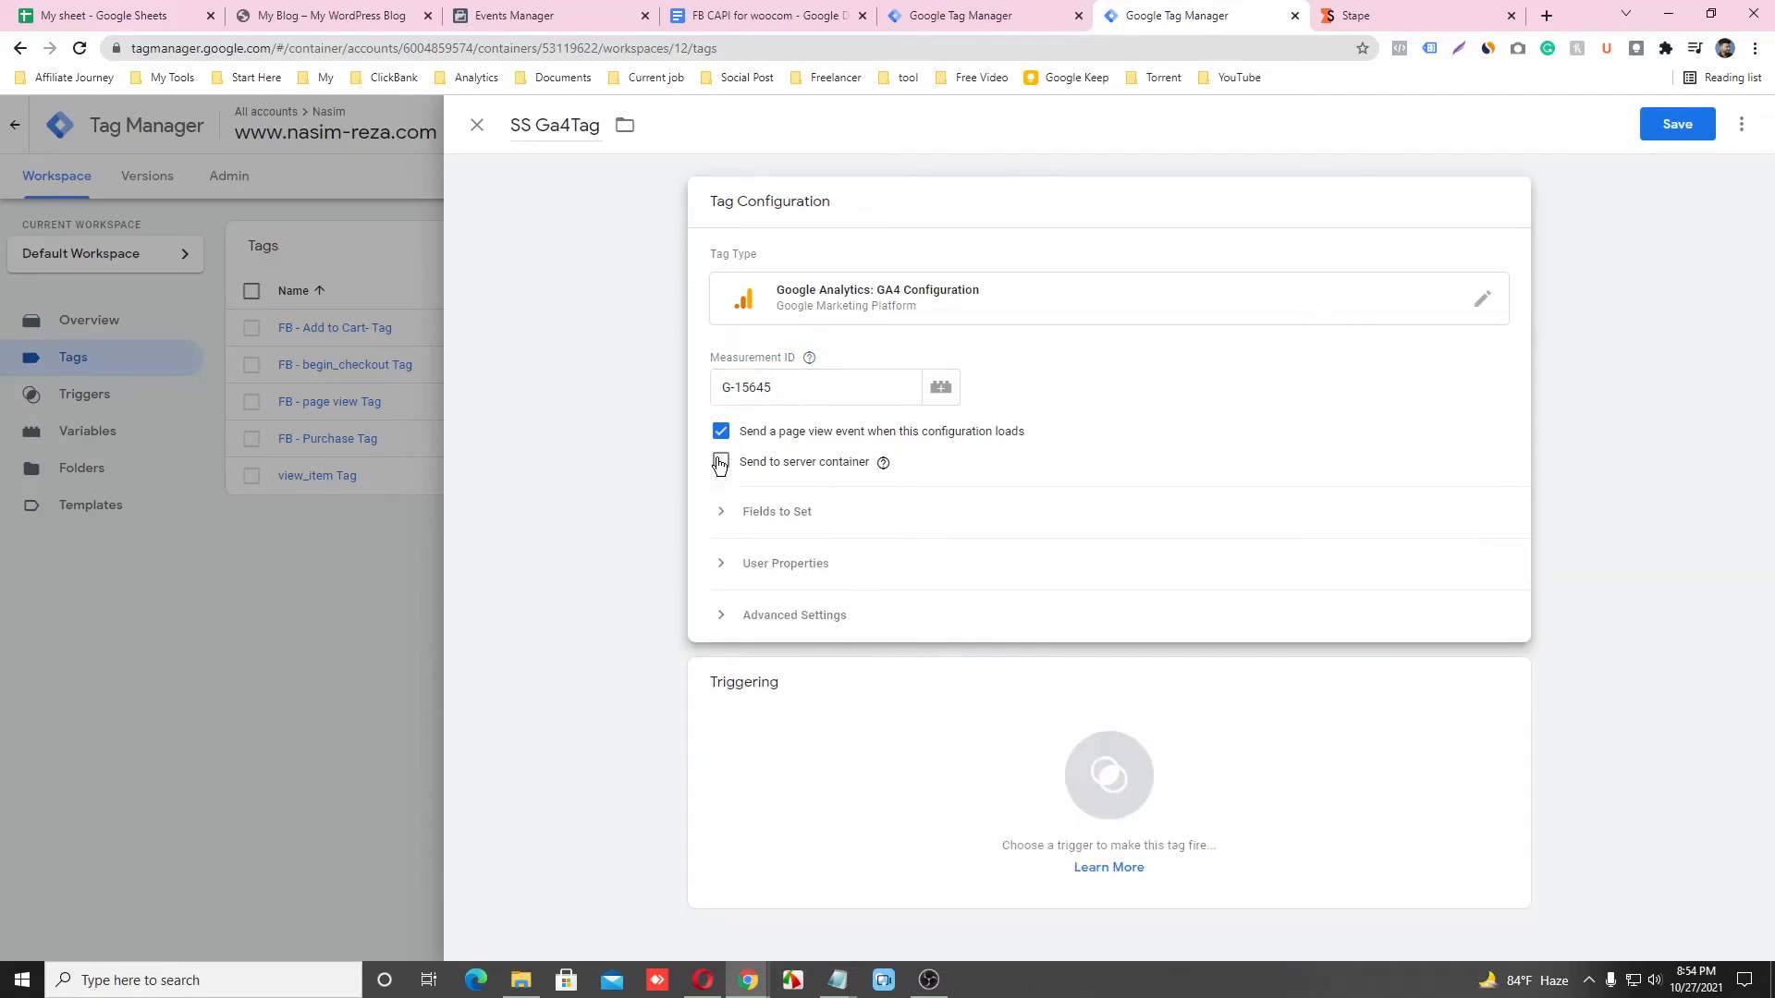
pyautogui.click(721, 462)
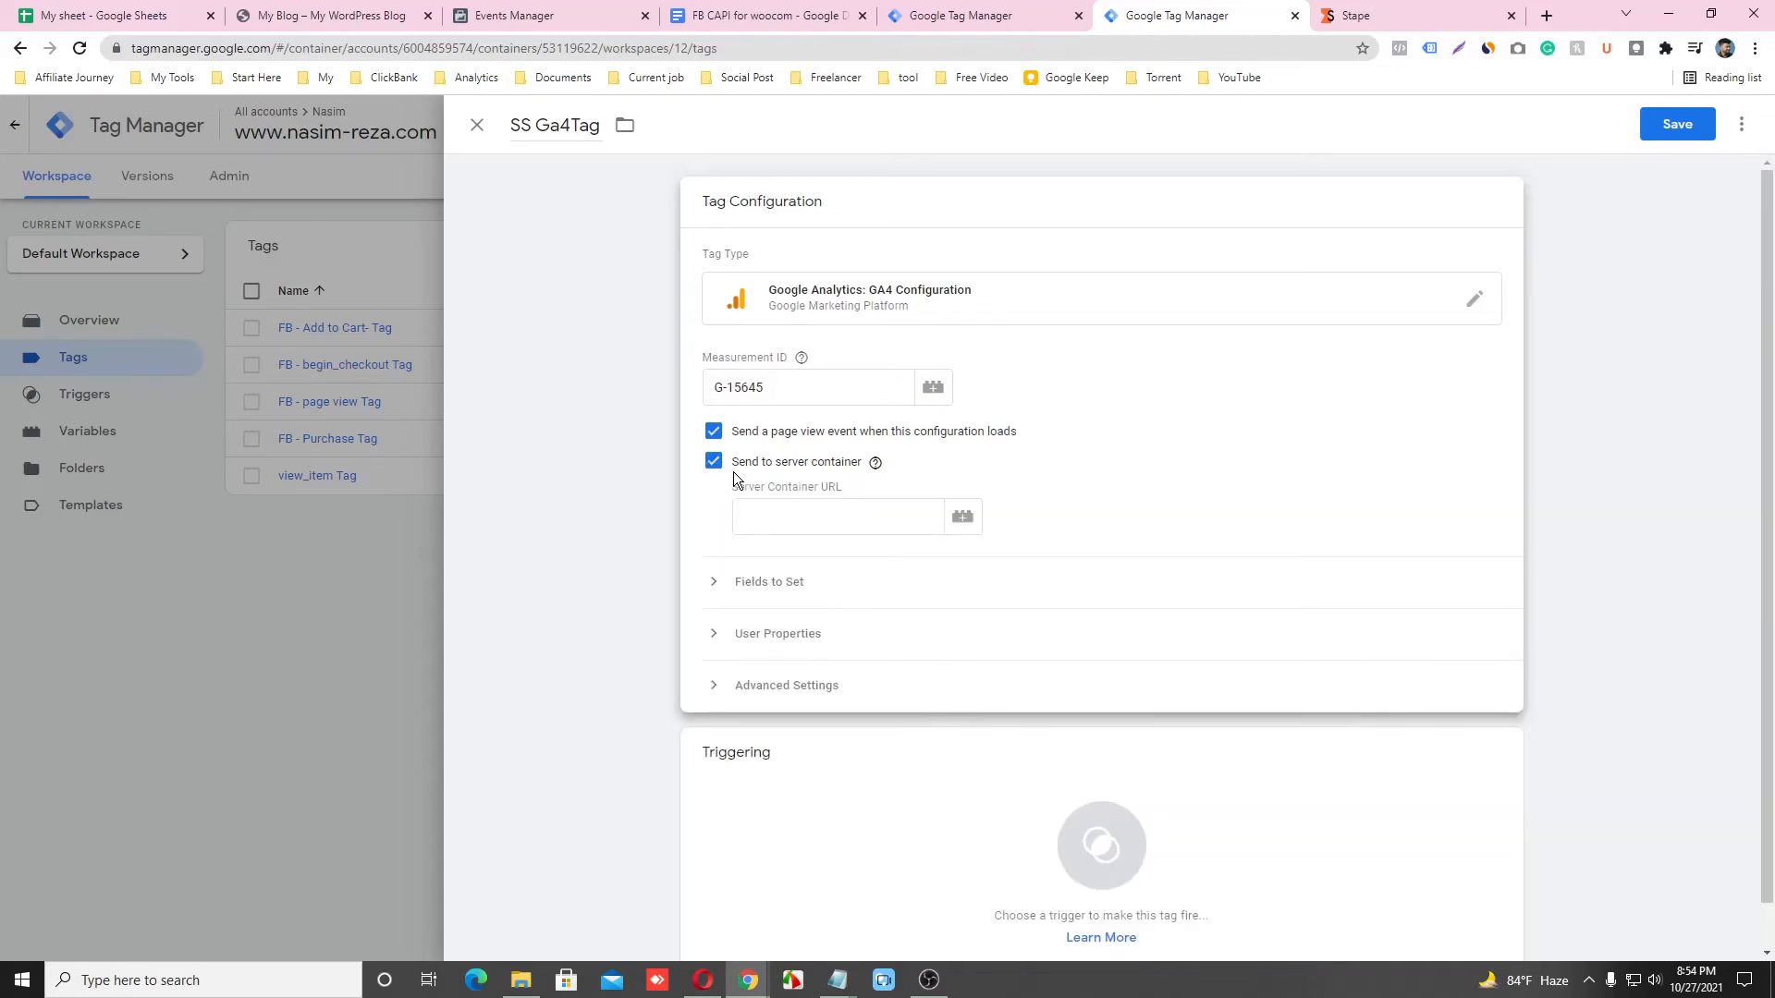
pyautogui.moveTo(745, 483)
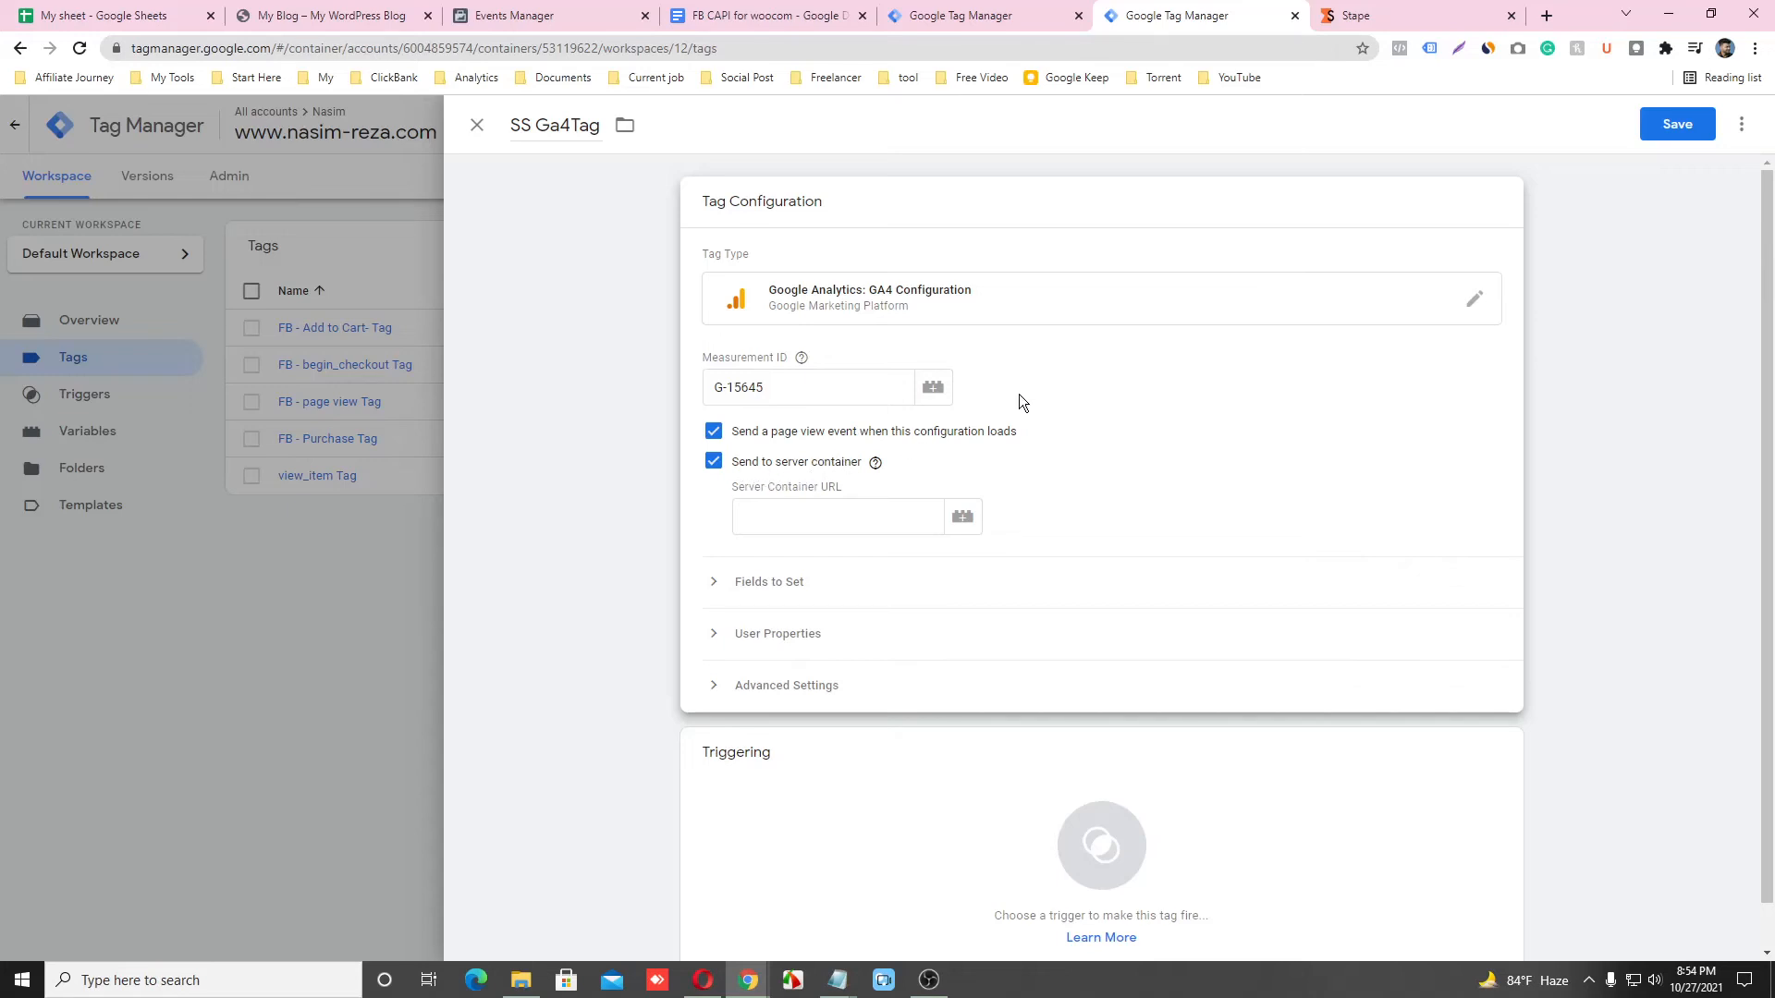
pyautogui.click(1417, 15)
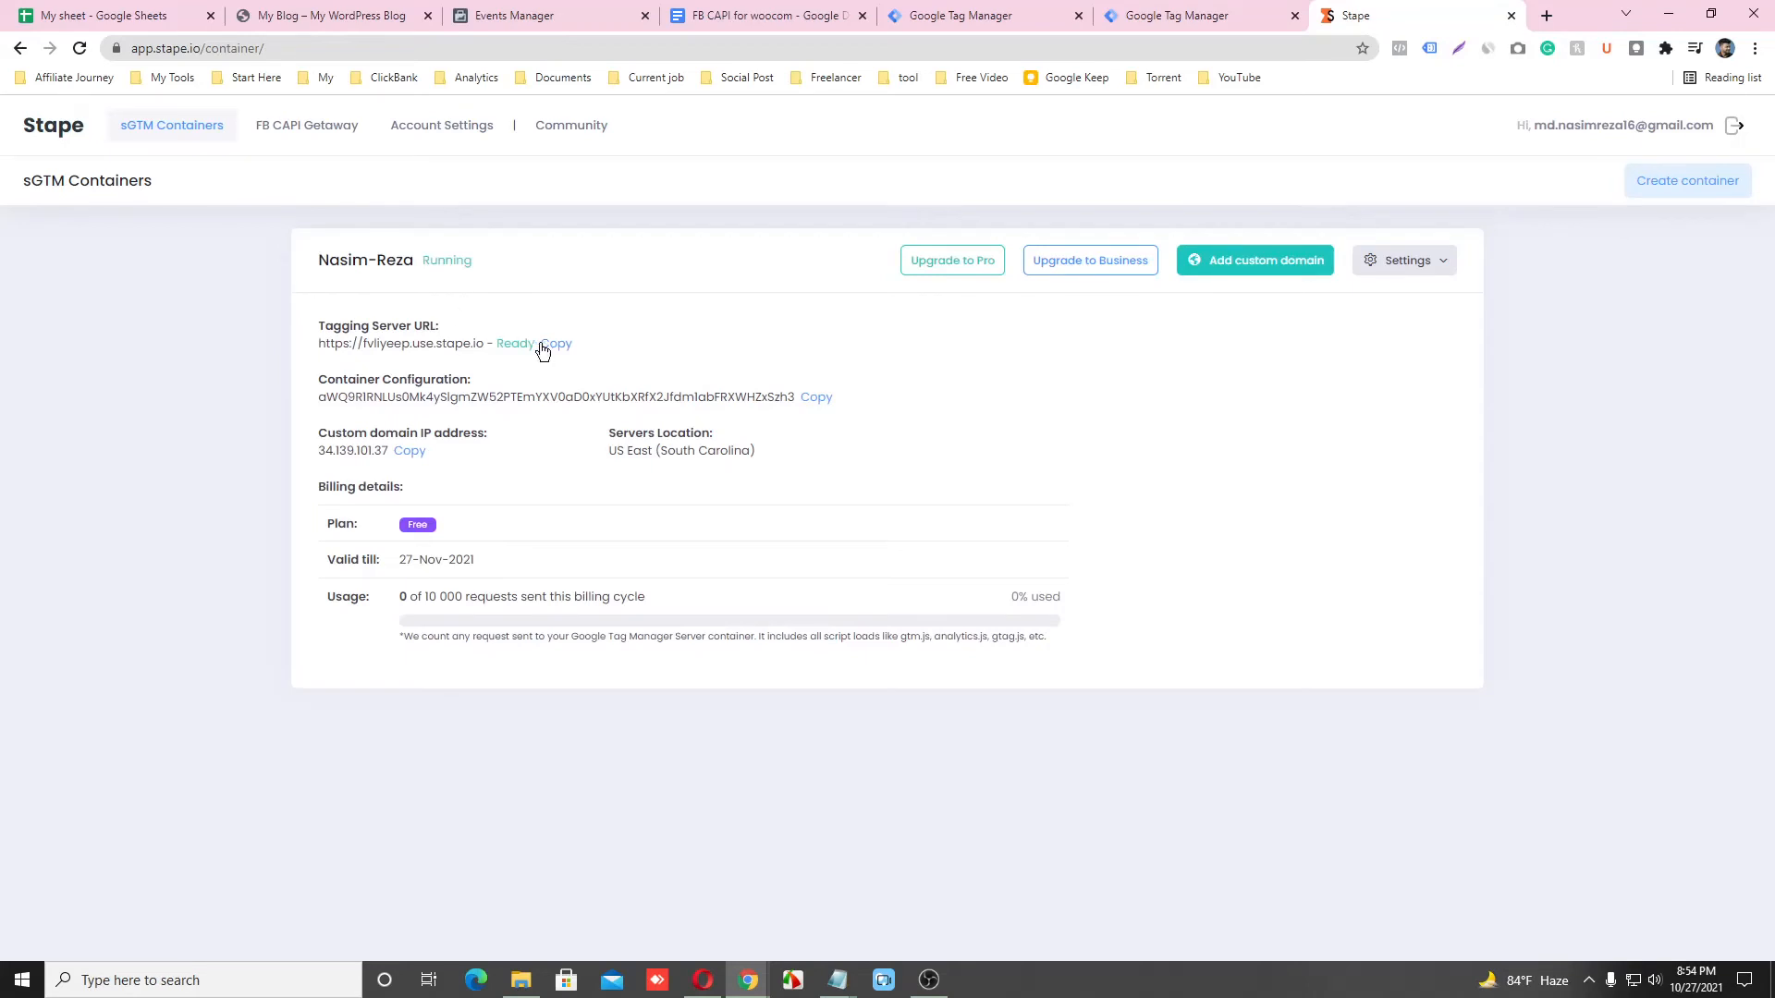
pyautogui.click(1196, 15)
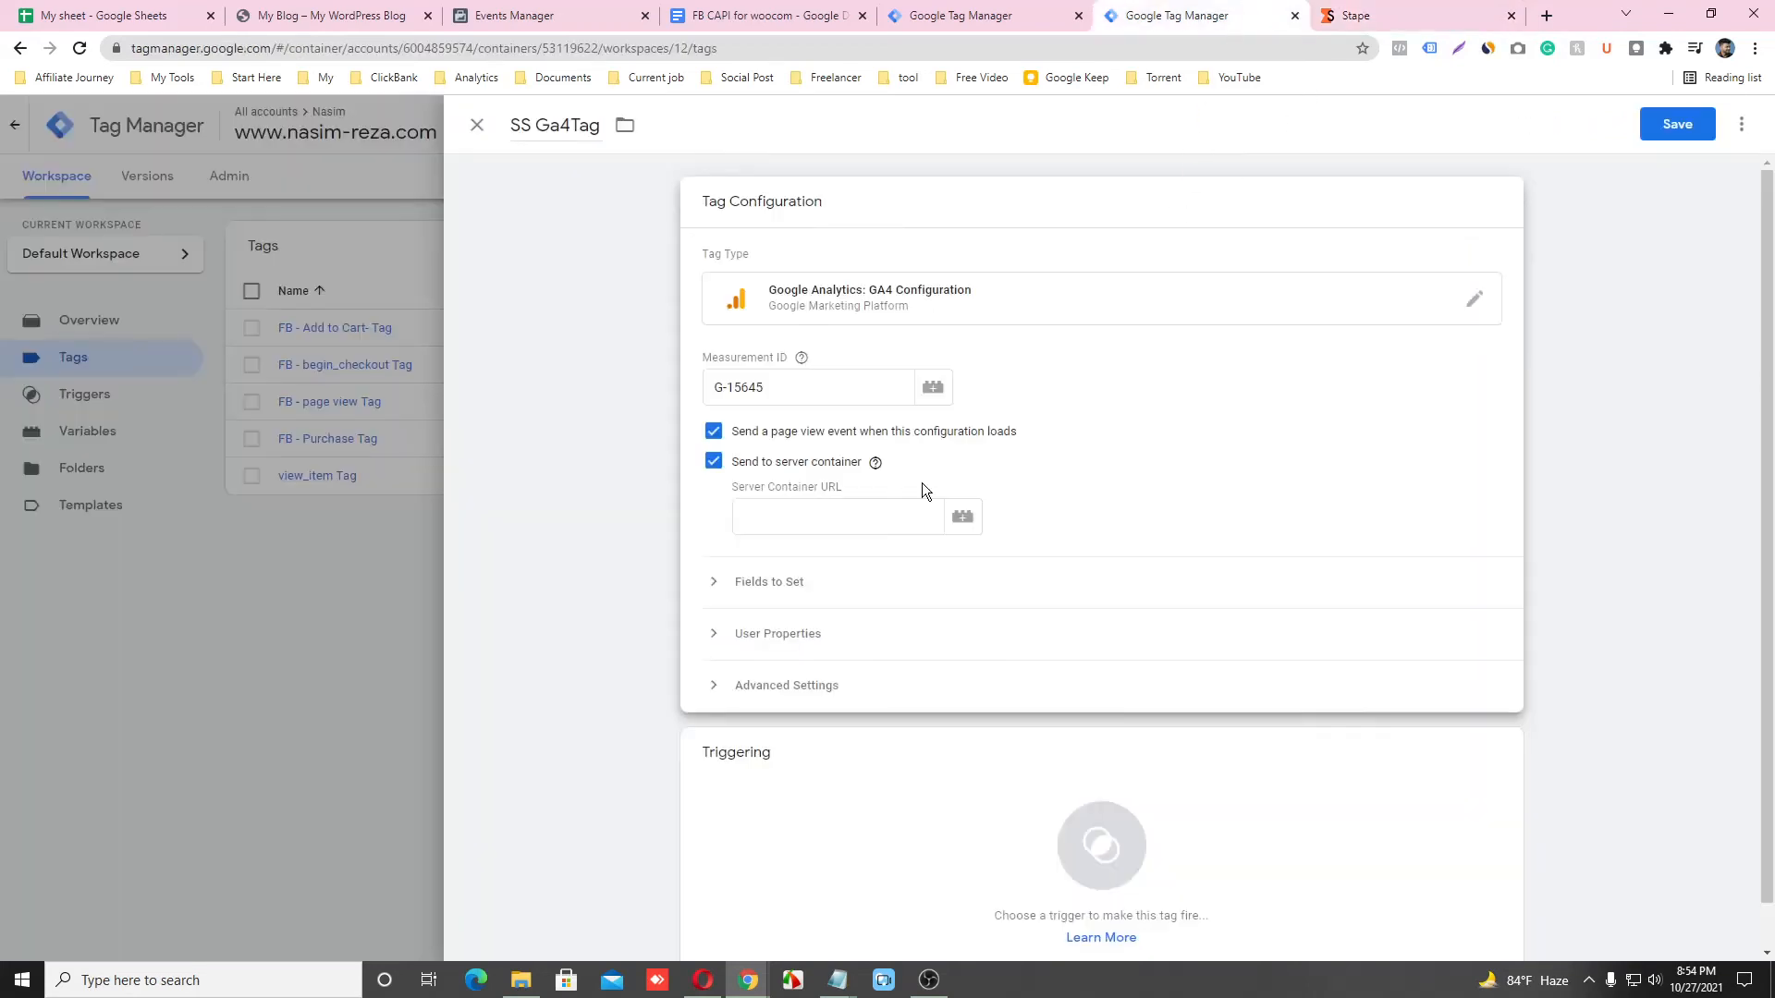
pyautogui.write('https://fvliyeep.use.stape.io')
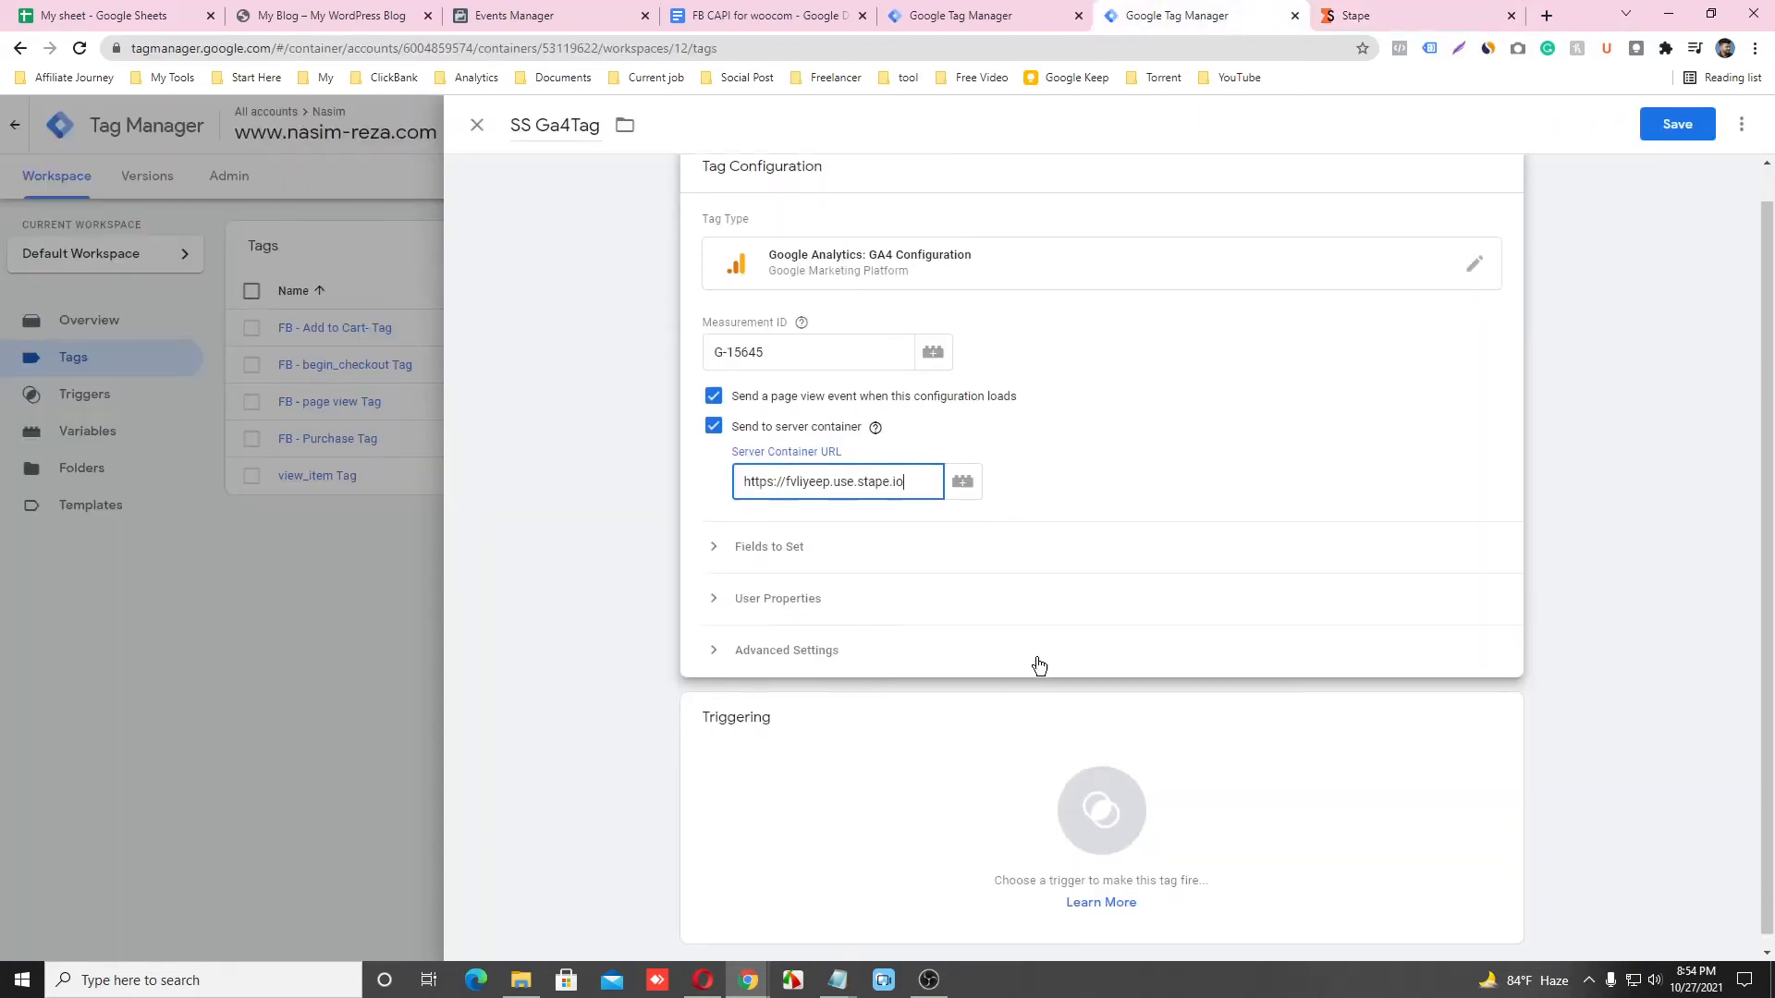
pyautogui.click(1099, 810)
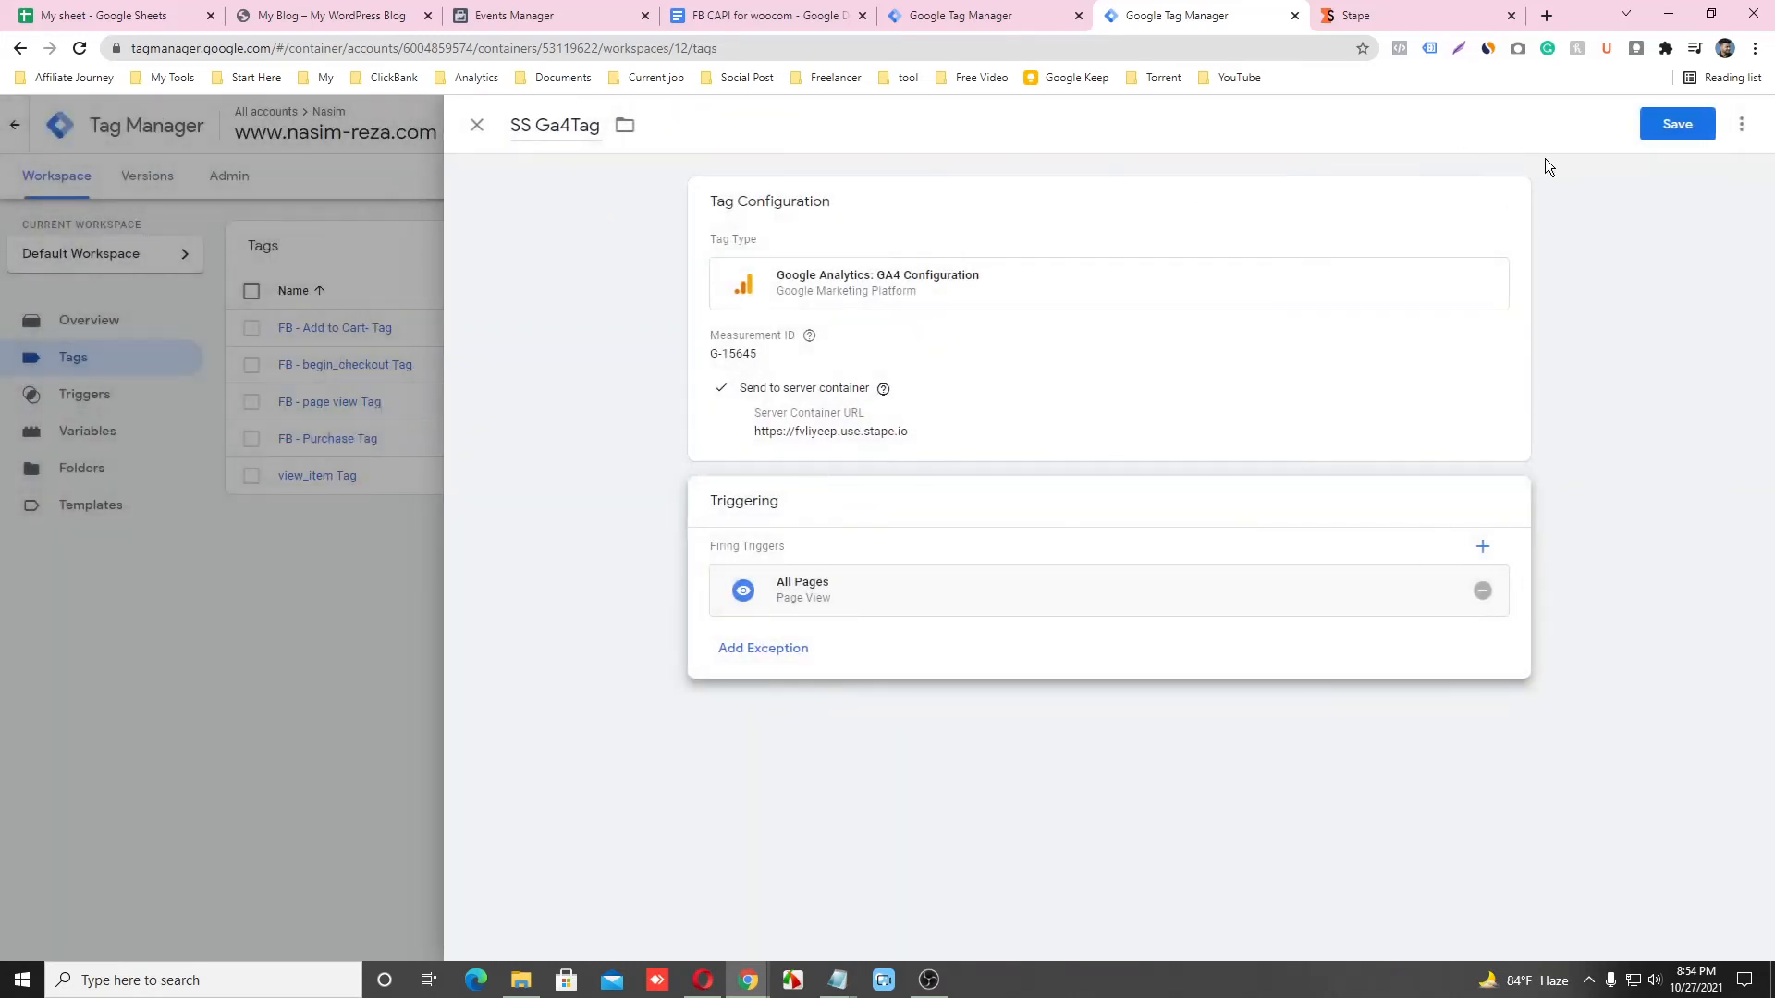
pyautogui.click(1676, 123)
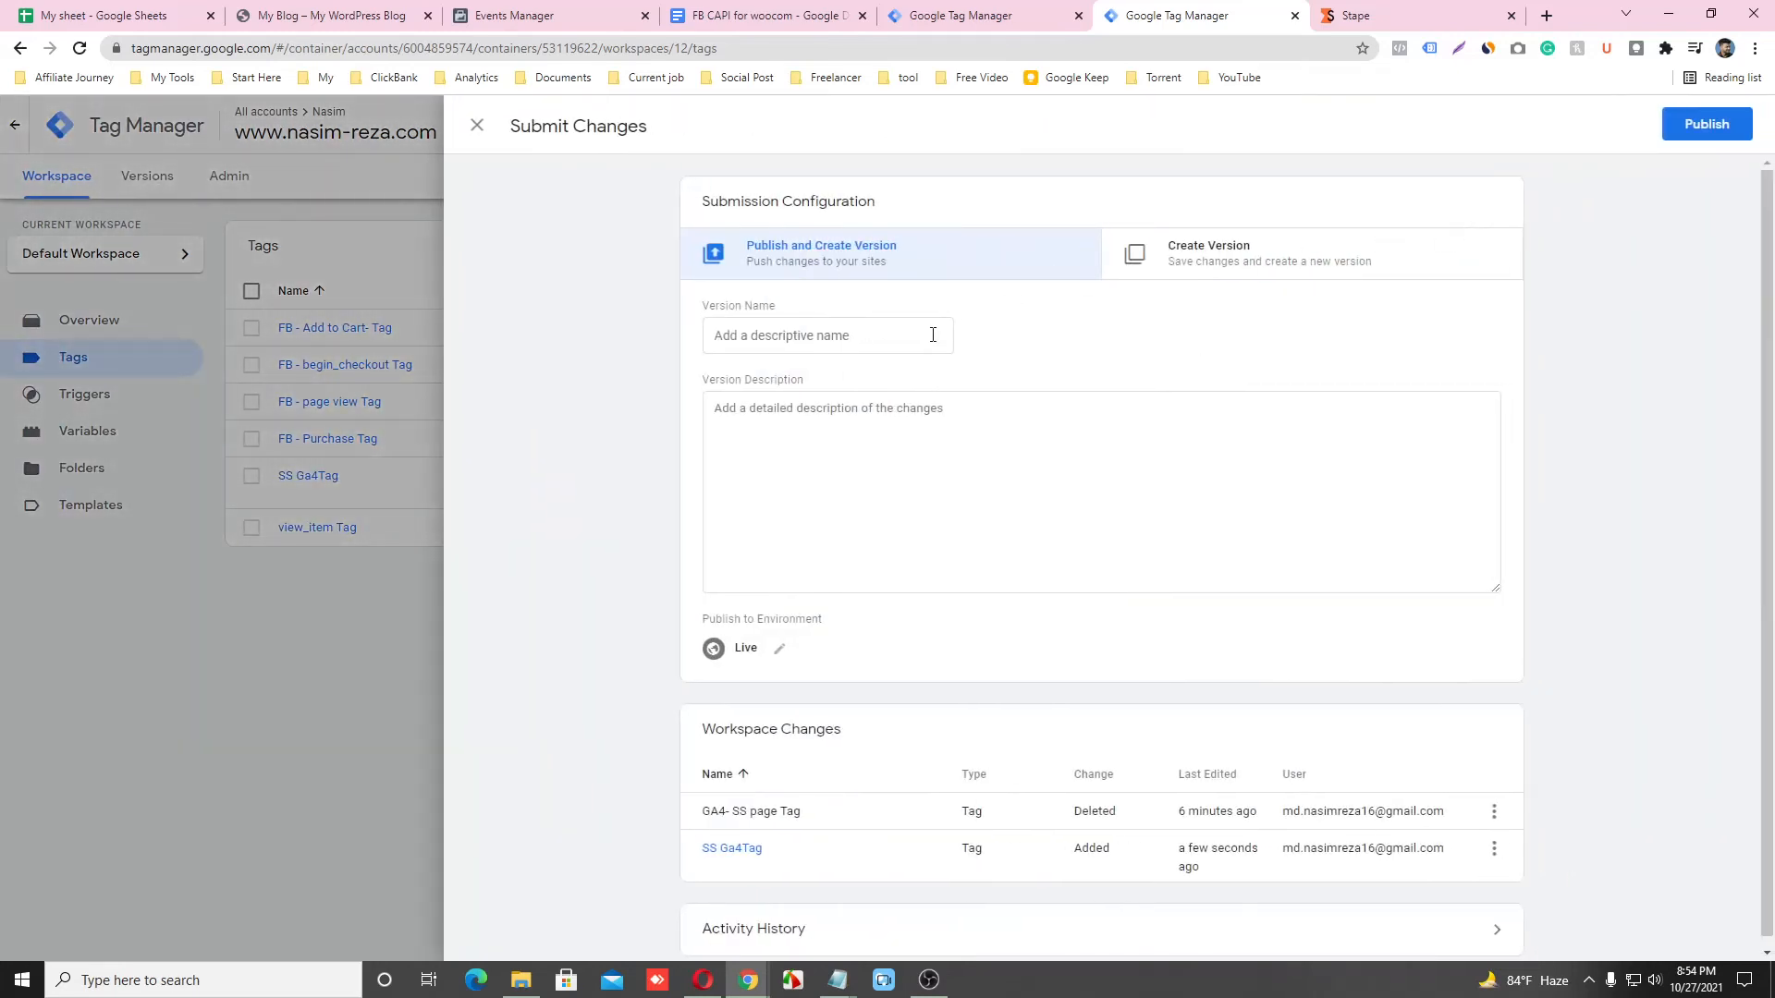
# Publish the changes as version 'sdfas' and return to the Capi container workspace
pyautogui.write('sdfas')
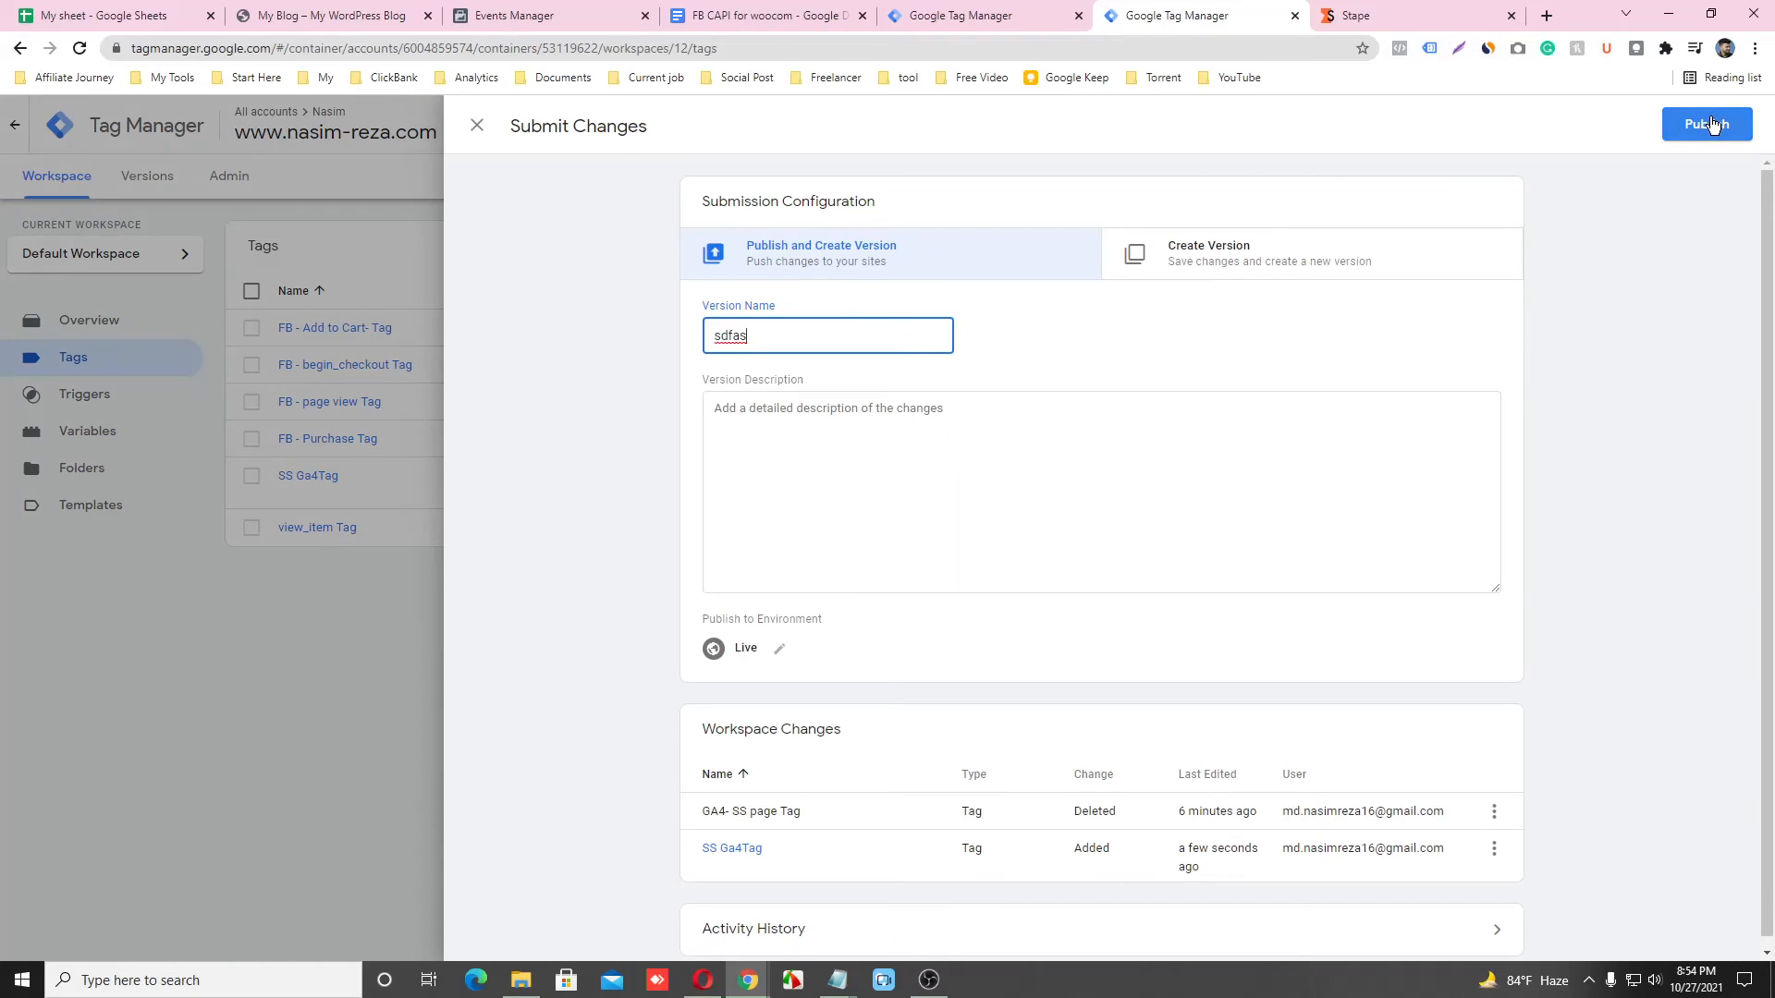
pyautogui.click(1707, 125)
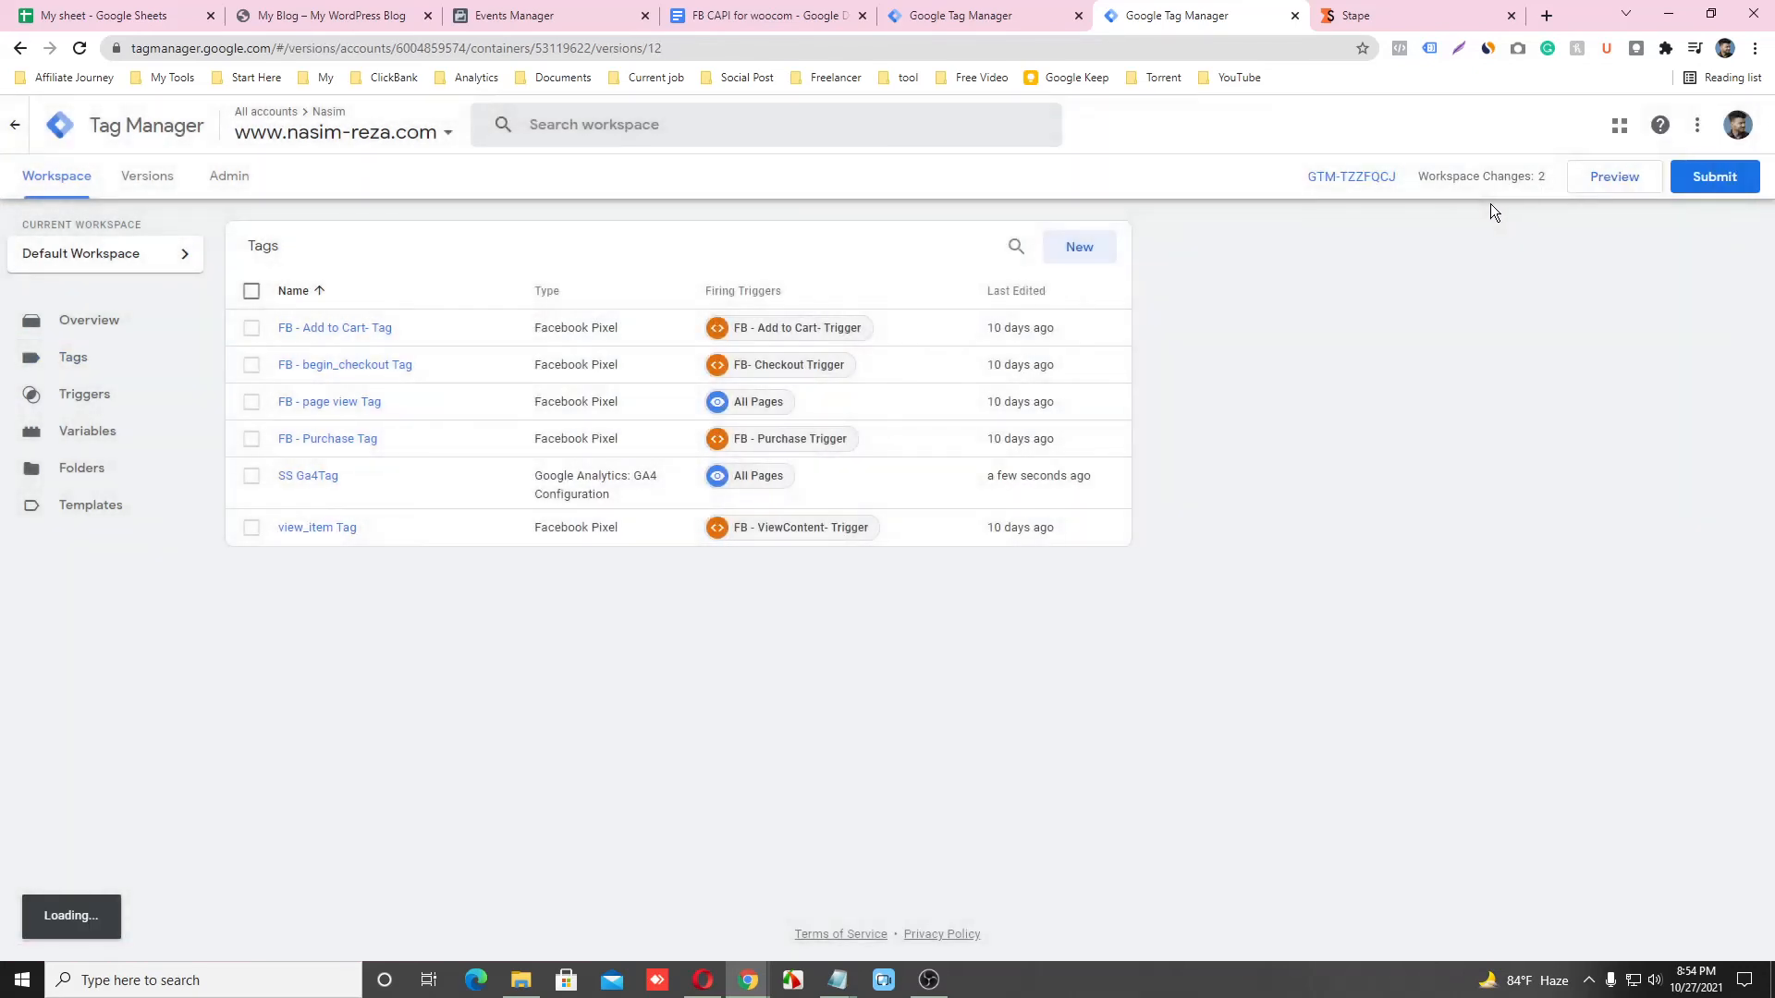
pyautogui.click(147, 176)
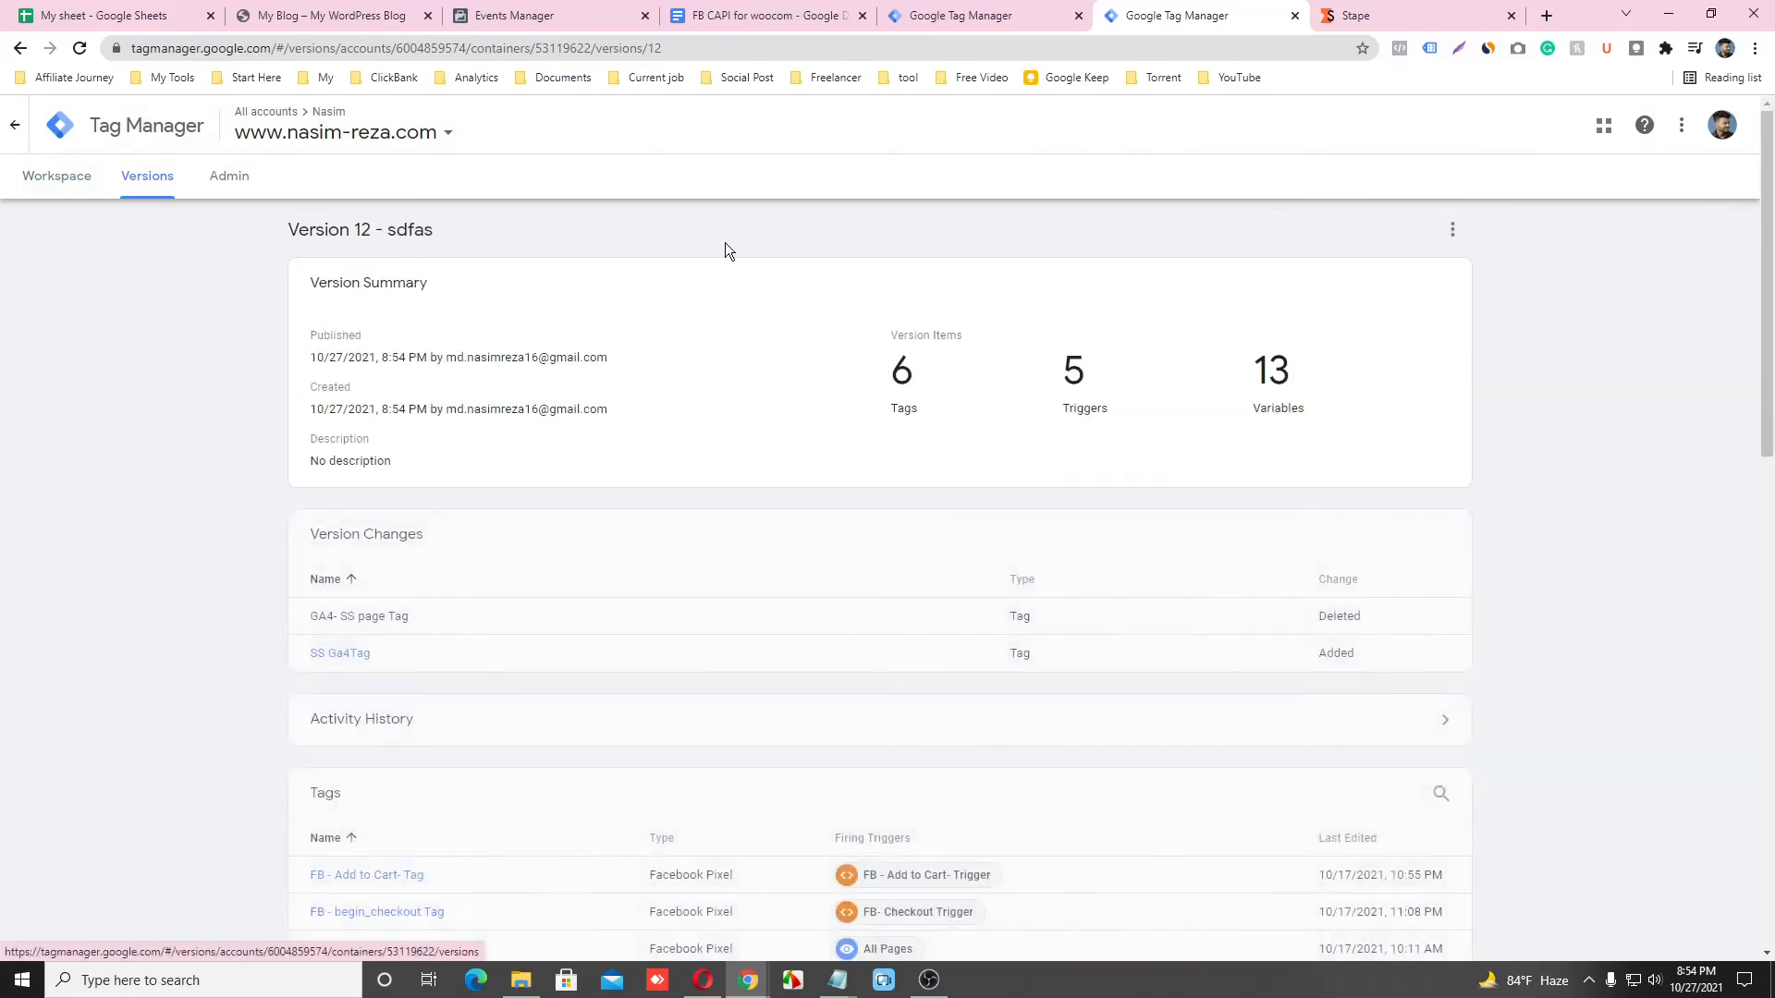
pyautogui.click(55, 176)
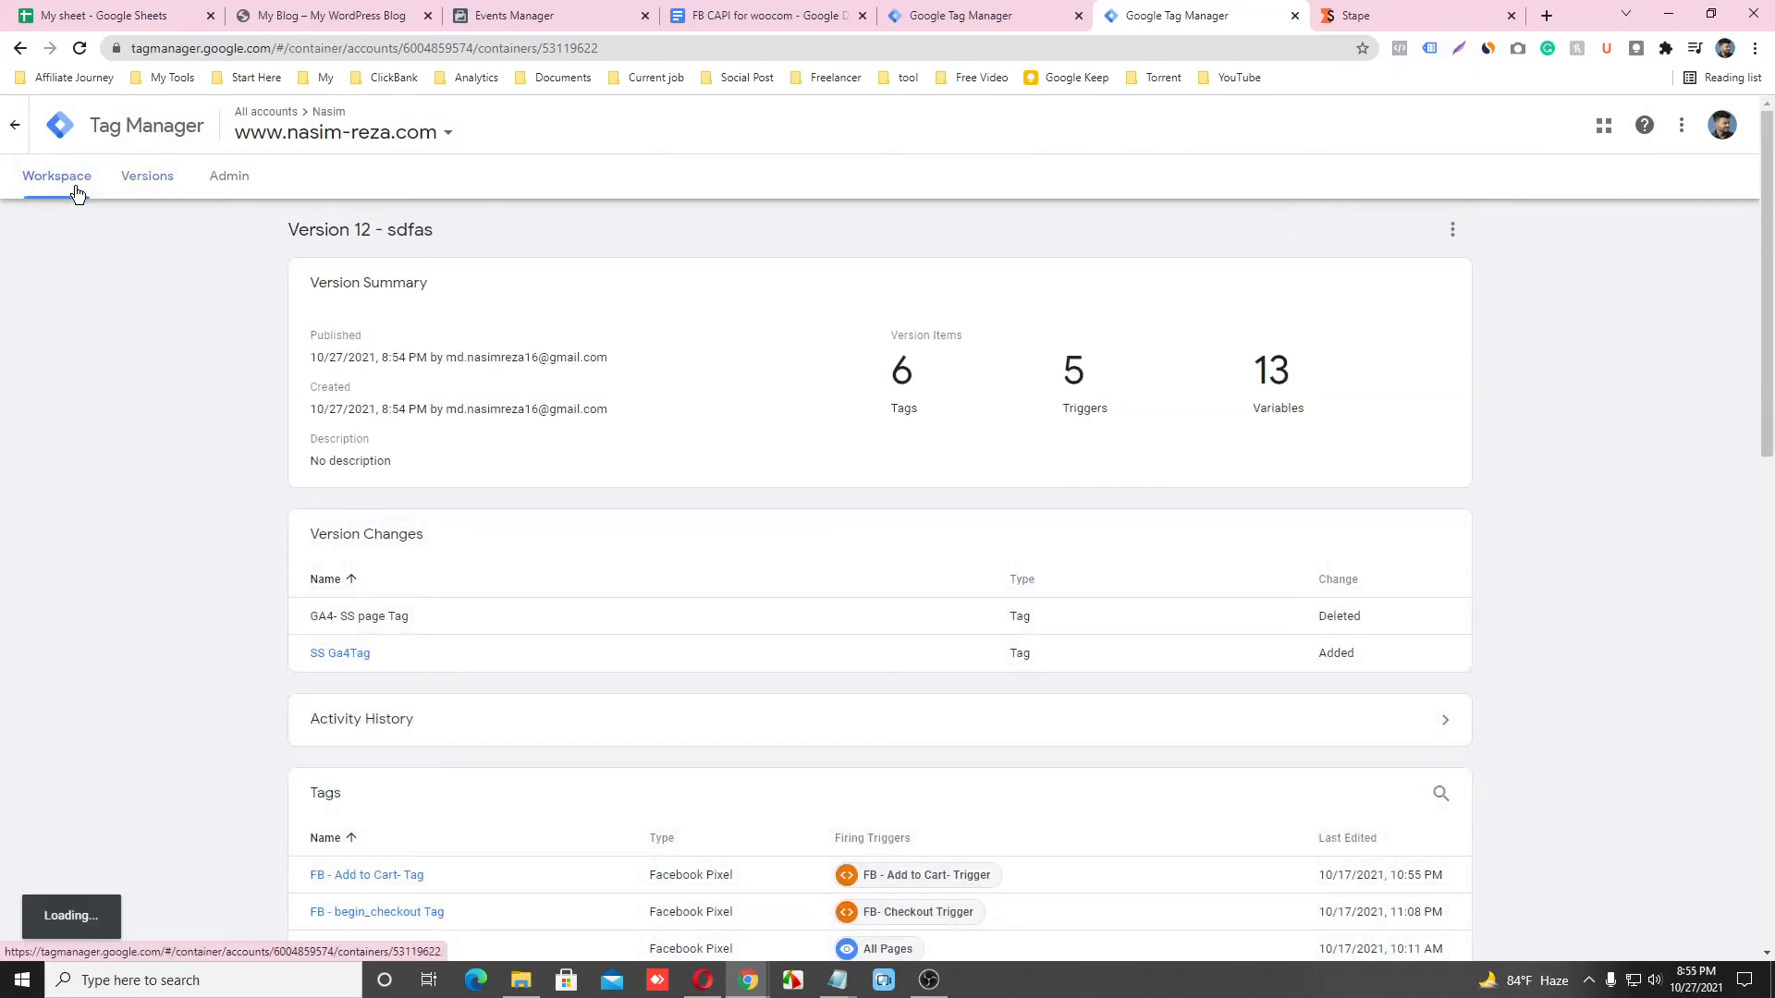
pyautogui.click(56, 175)
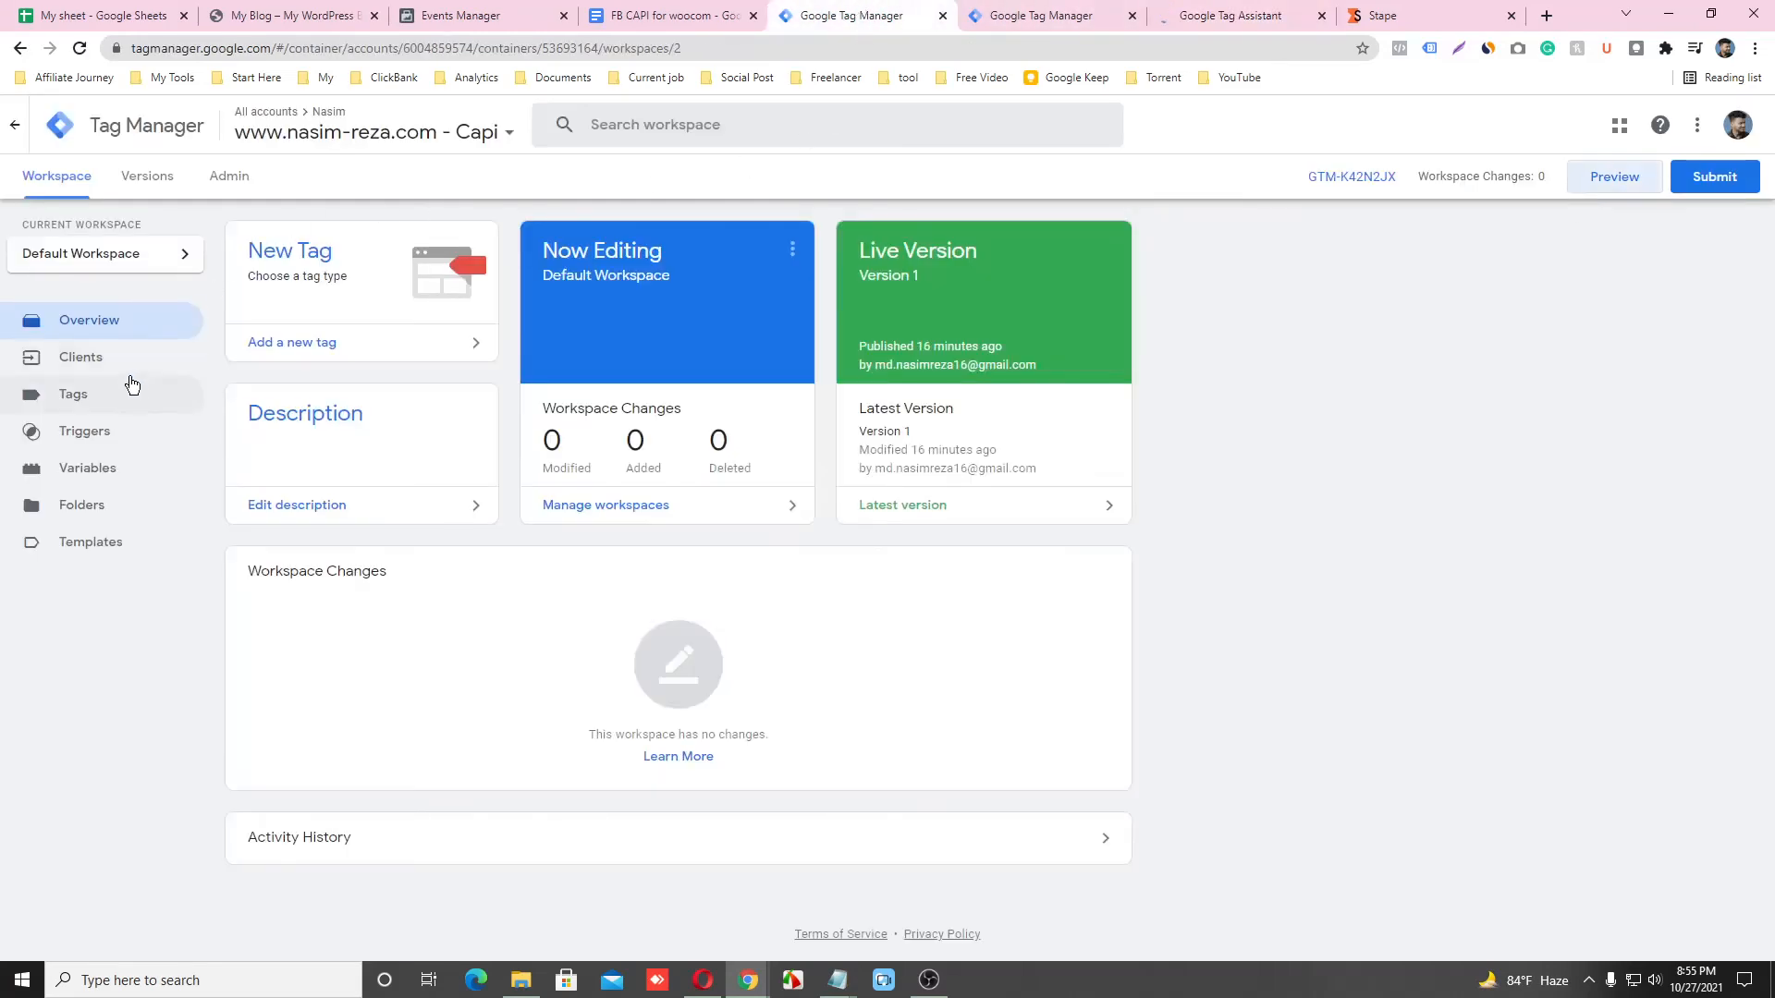
pyautogui.moveTo(80, 356)
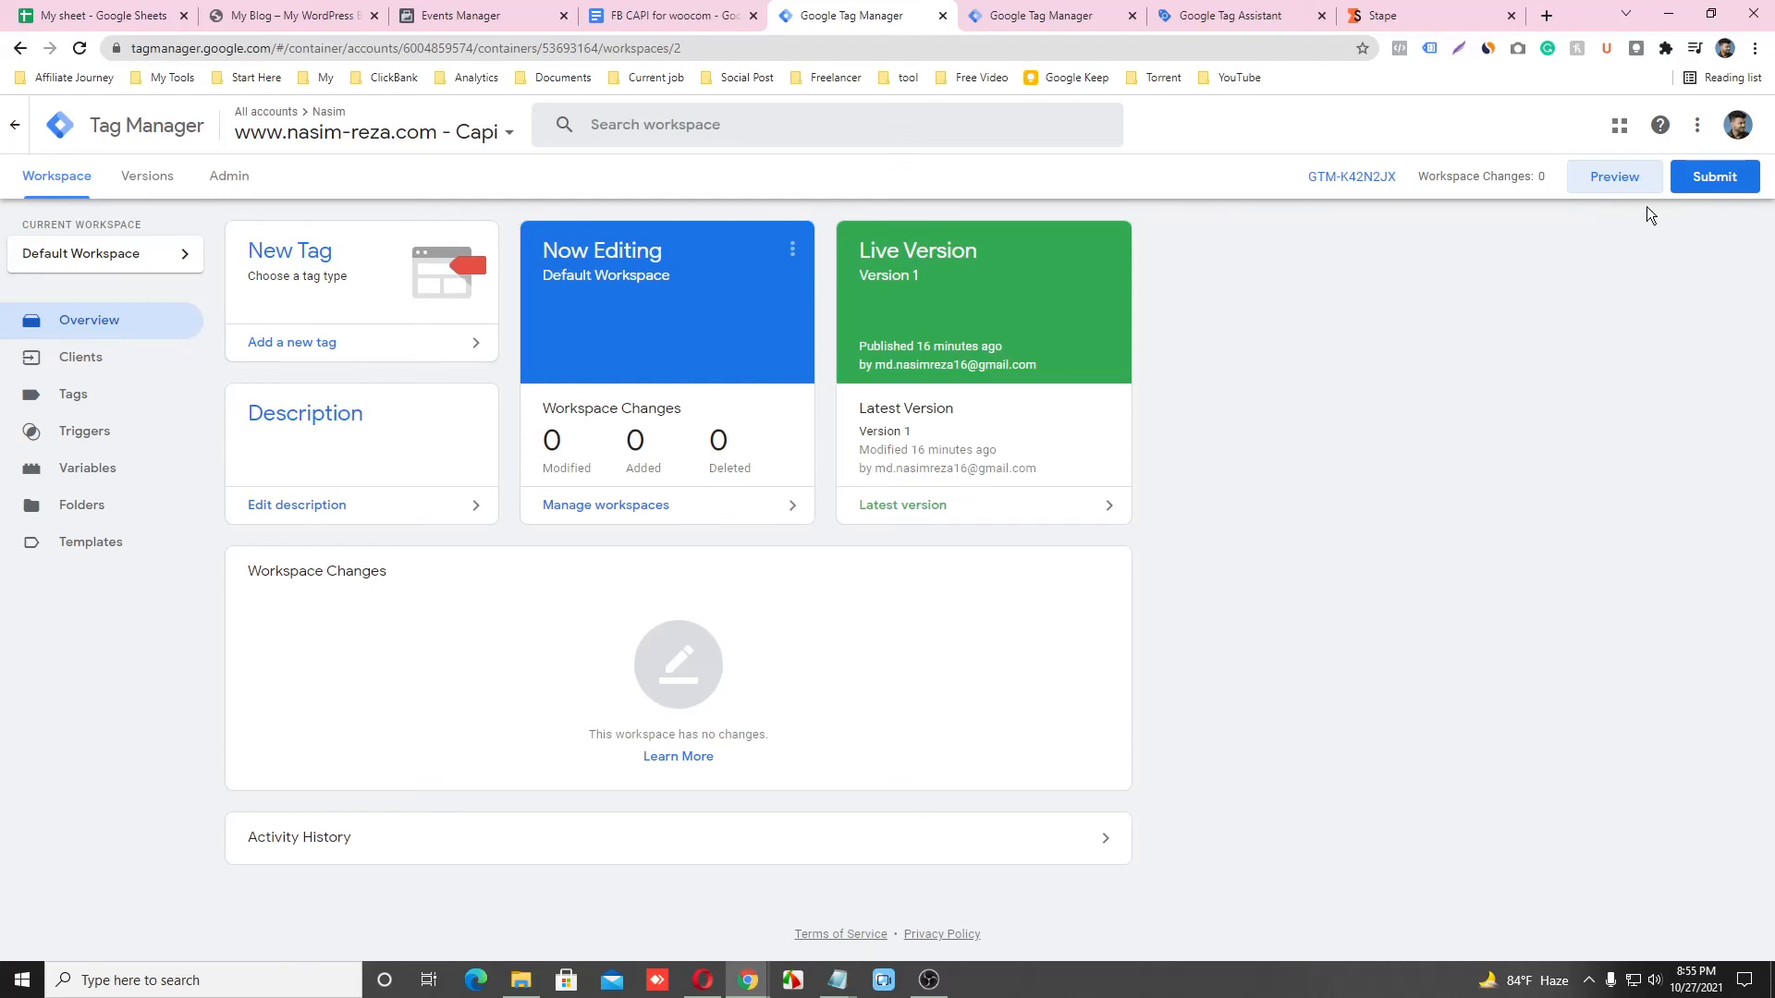
# Launch preview for the Capi server container and web container GTM-TZZFQCJ
pyautogui.click(1613, 176)
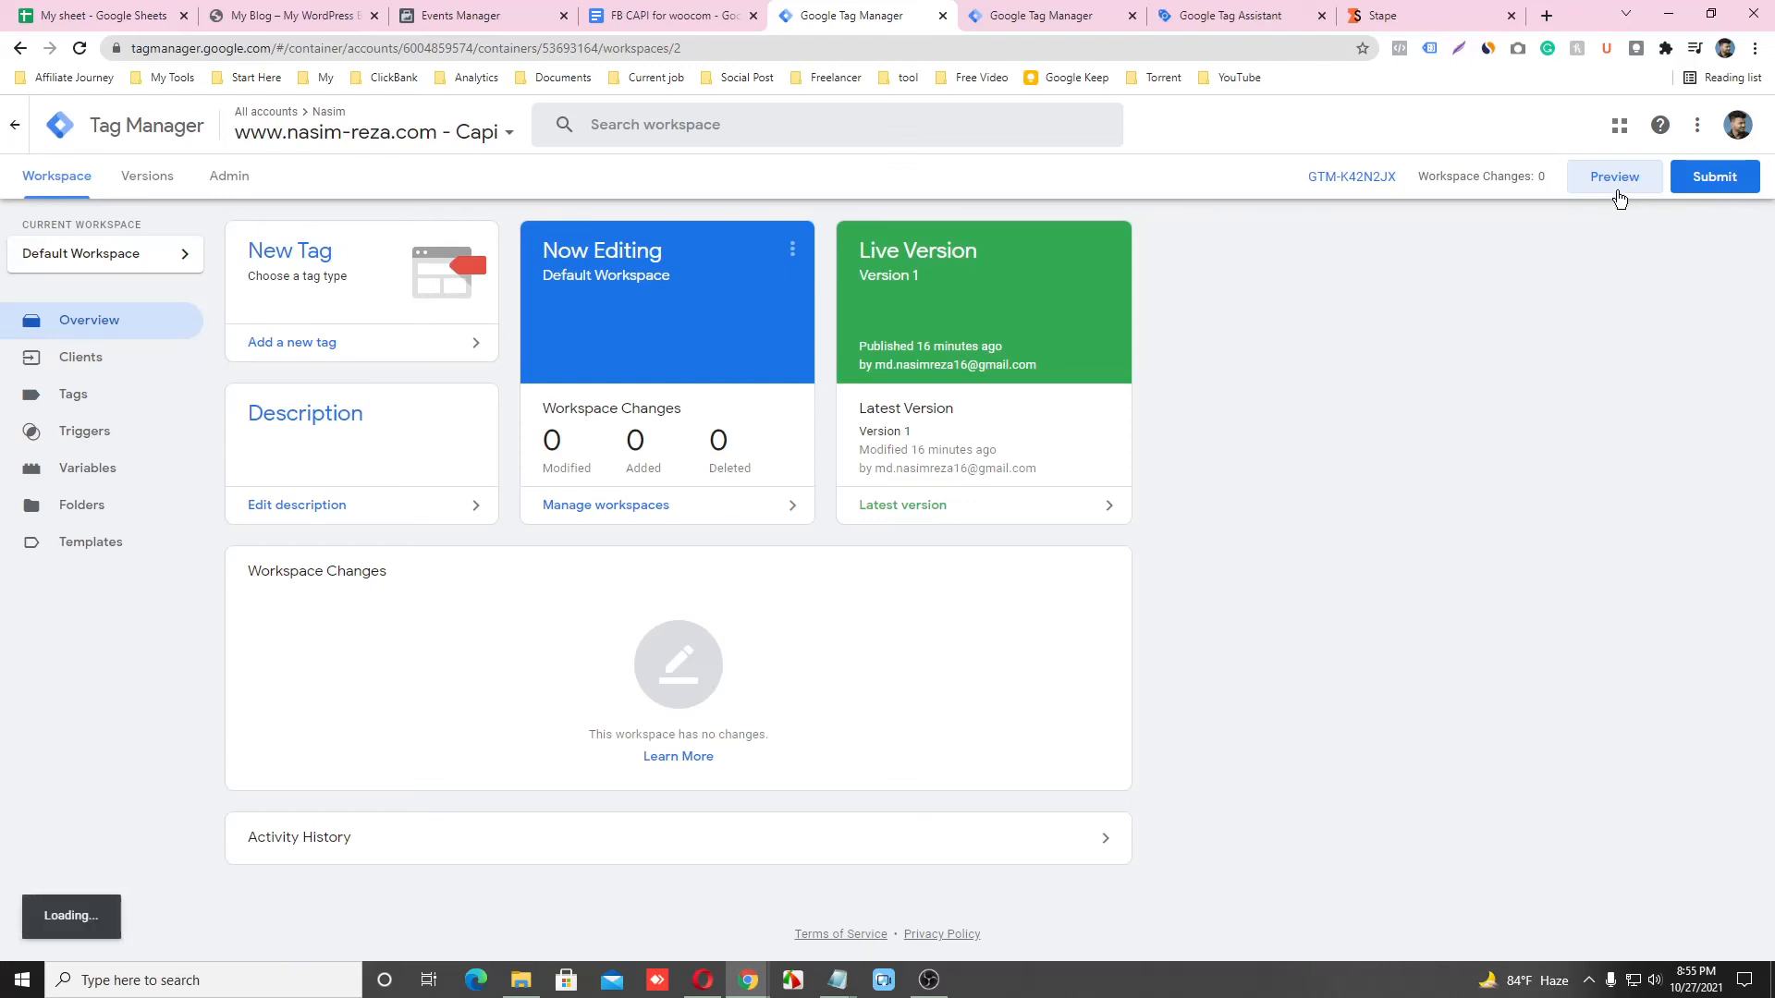
pyautogui.click(1613, 176)
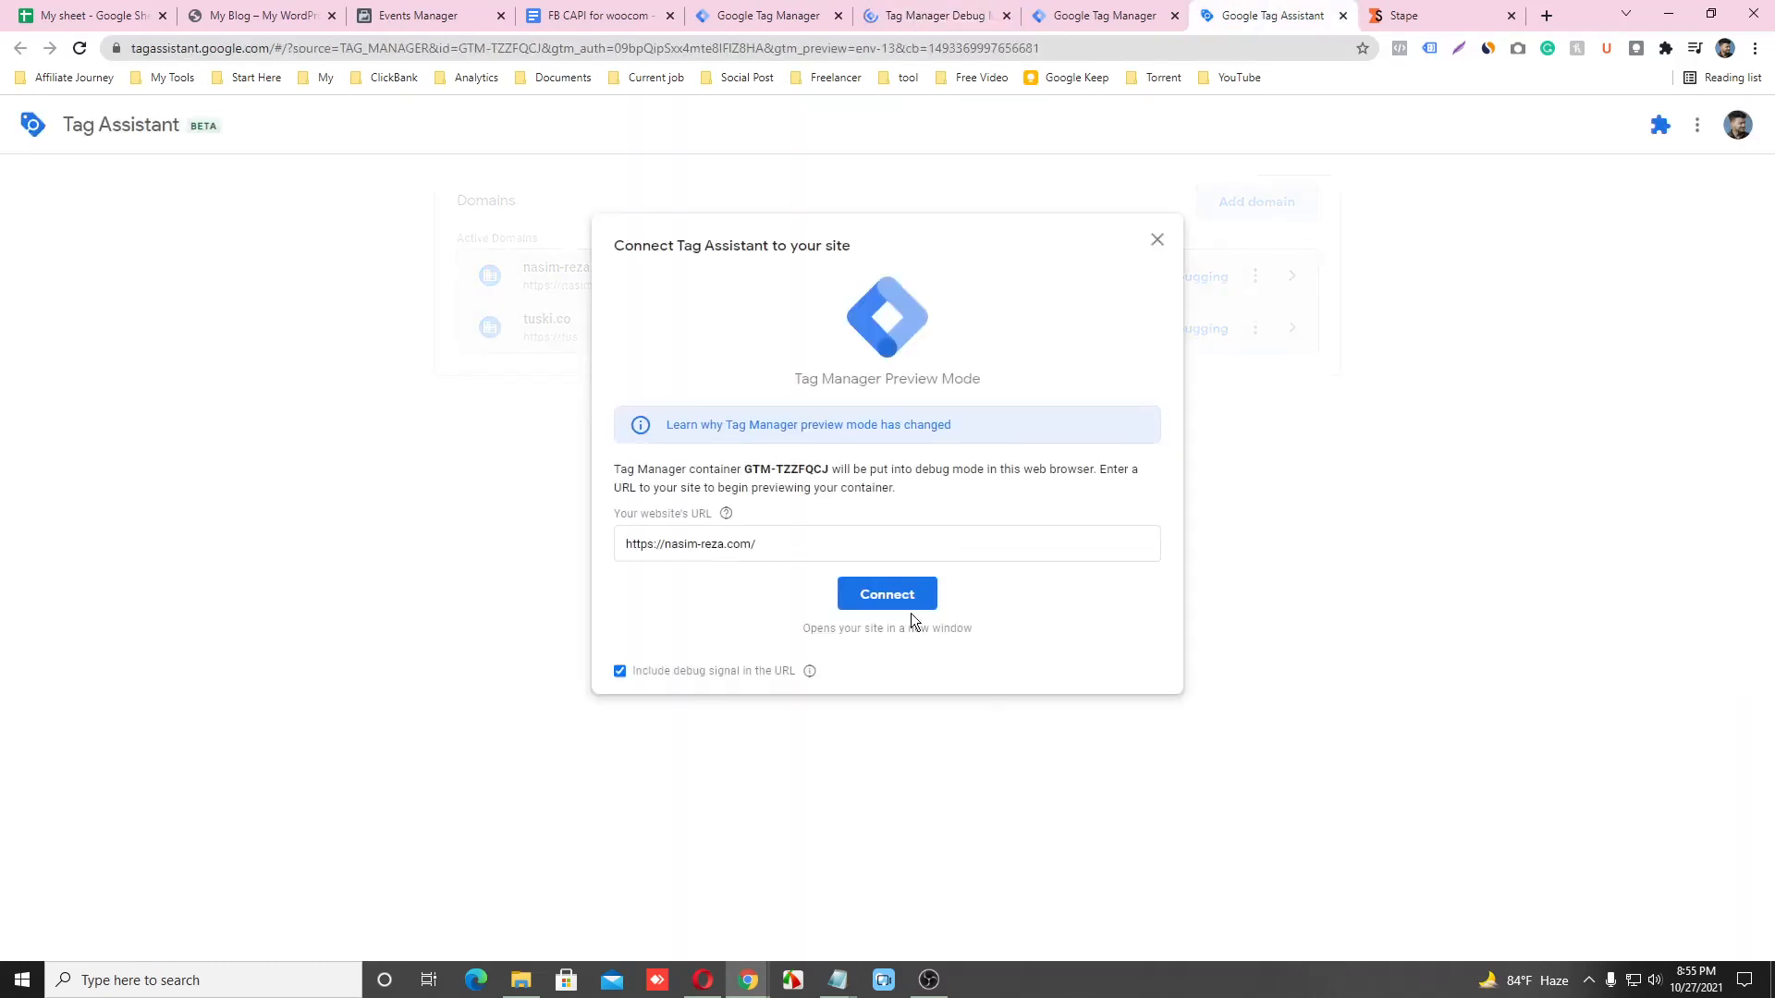
# Connect Tag Assistant to nasim-reza.com, open the Panton tunior chair page, and return to server debug
pyautogui.click(887, 593)
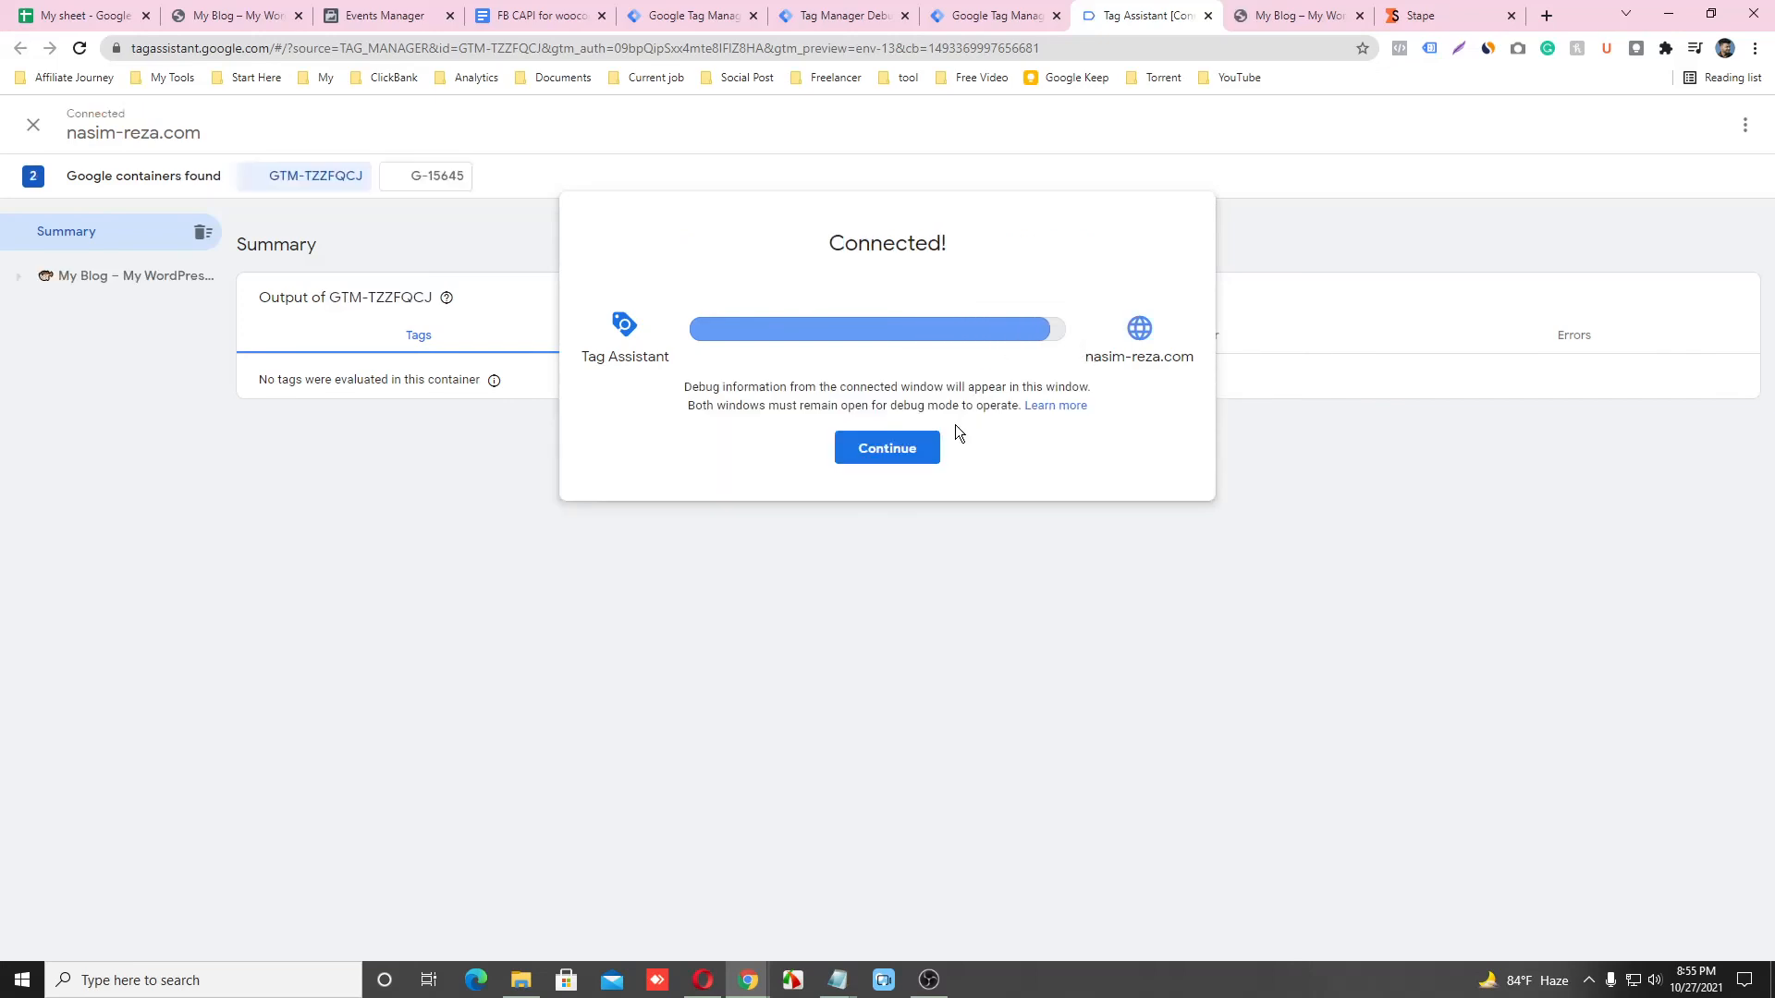
pyautogui.click(887, 447)
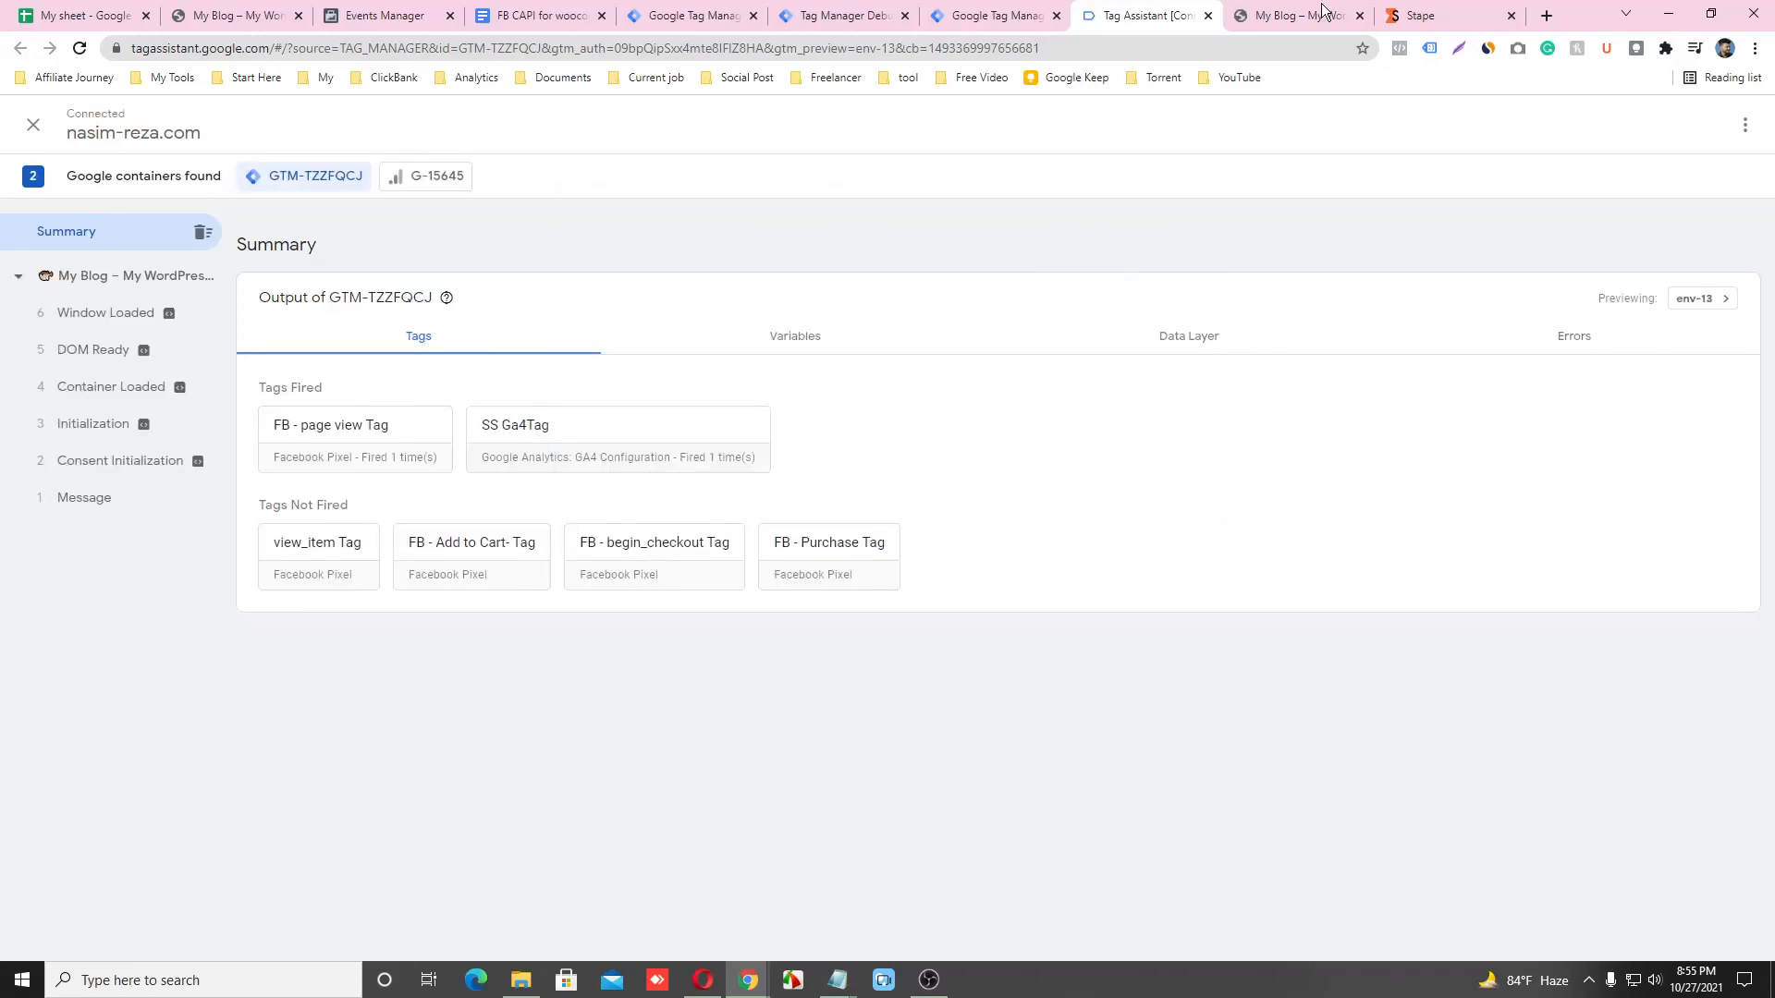
pyautogui.click(1299, 15)
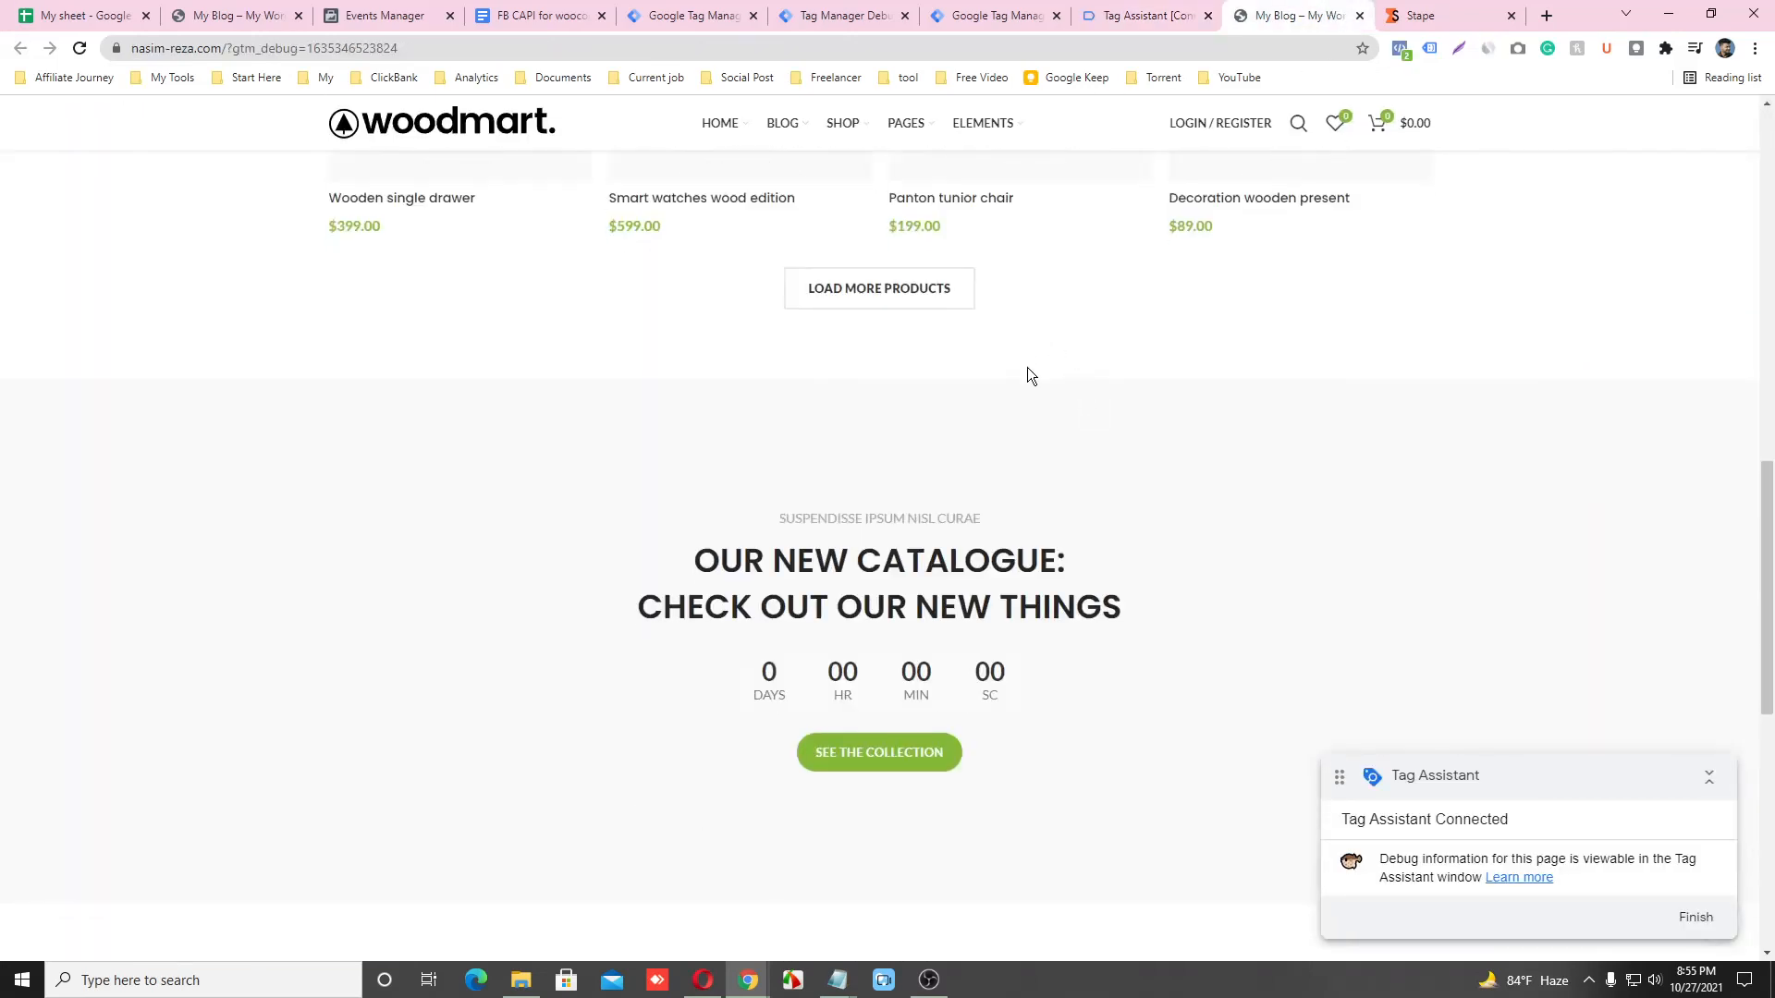
pyautogui.click(949, 197)
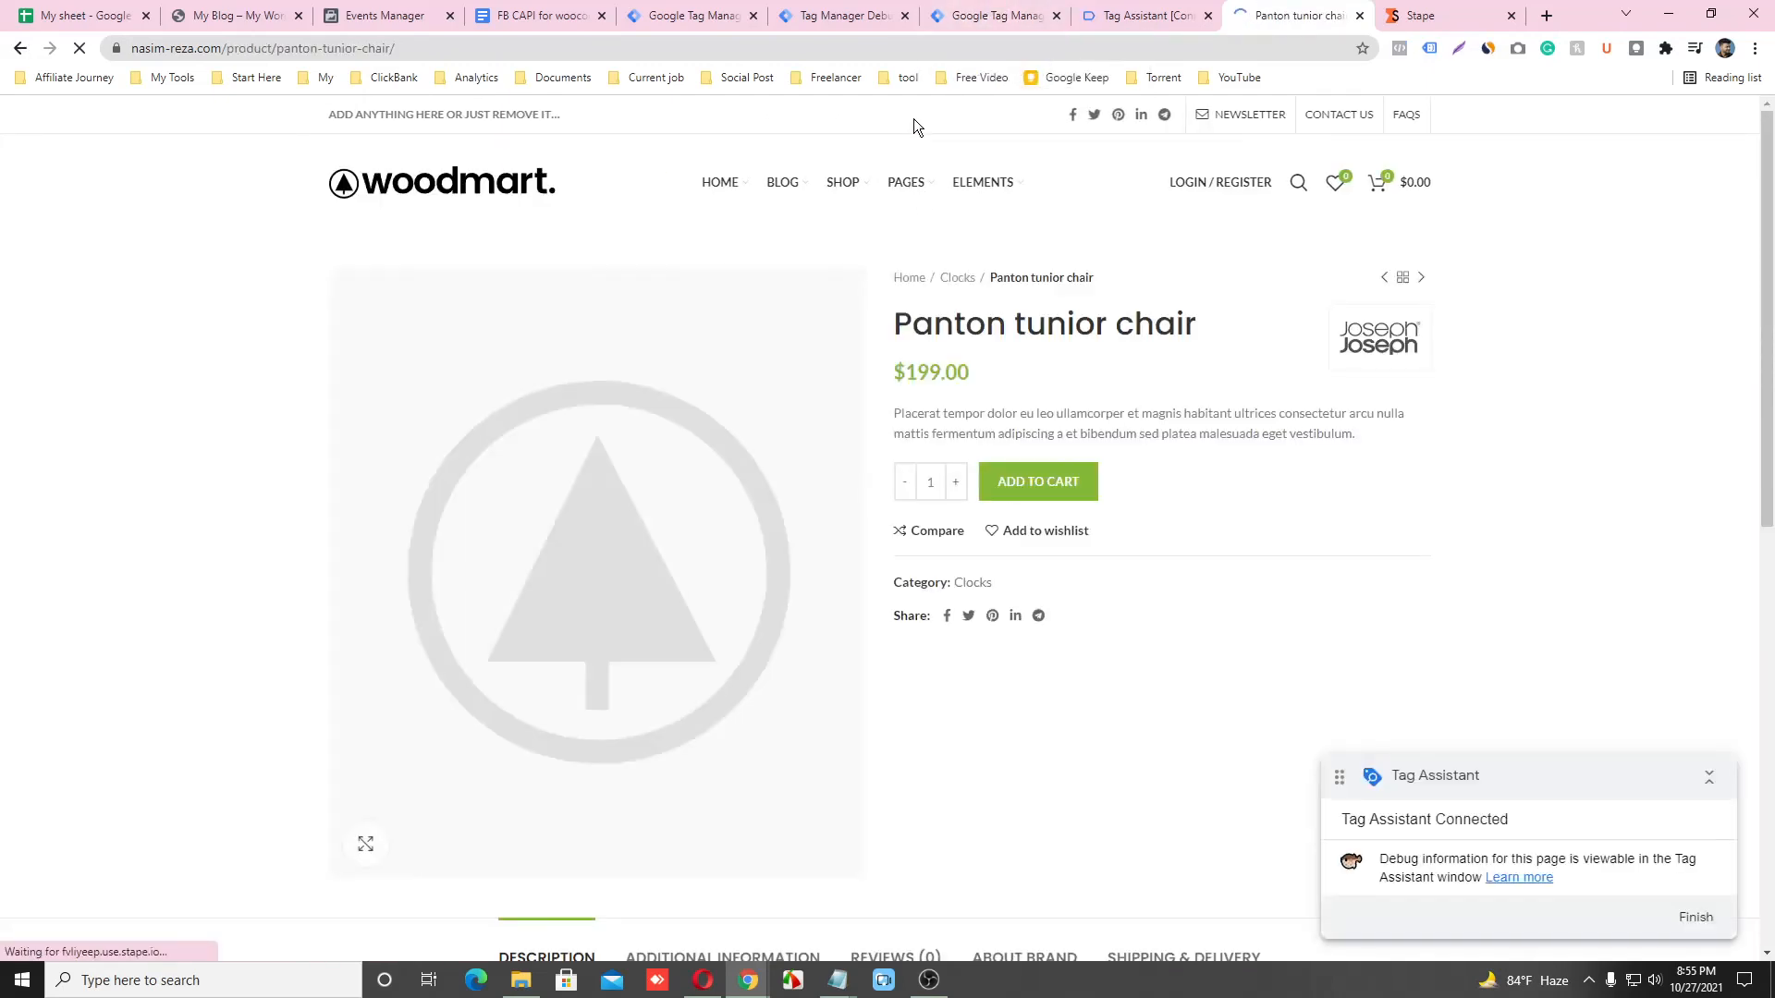
pyautogui.click(842, 15)
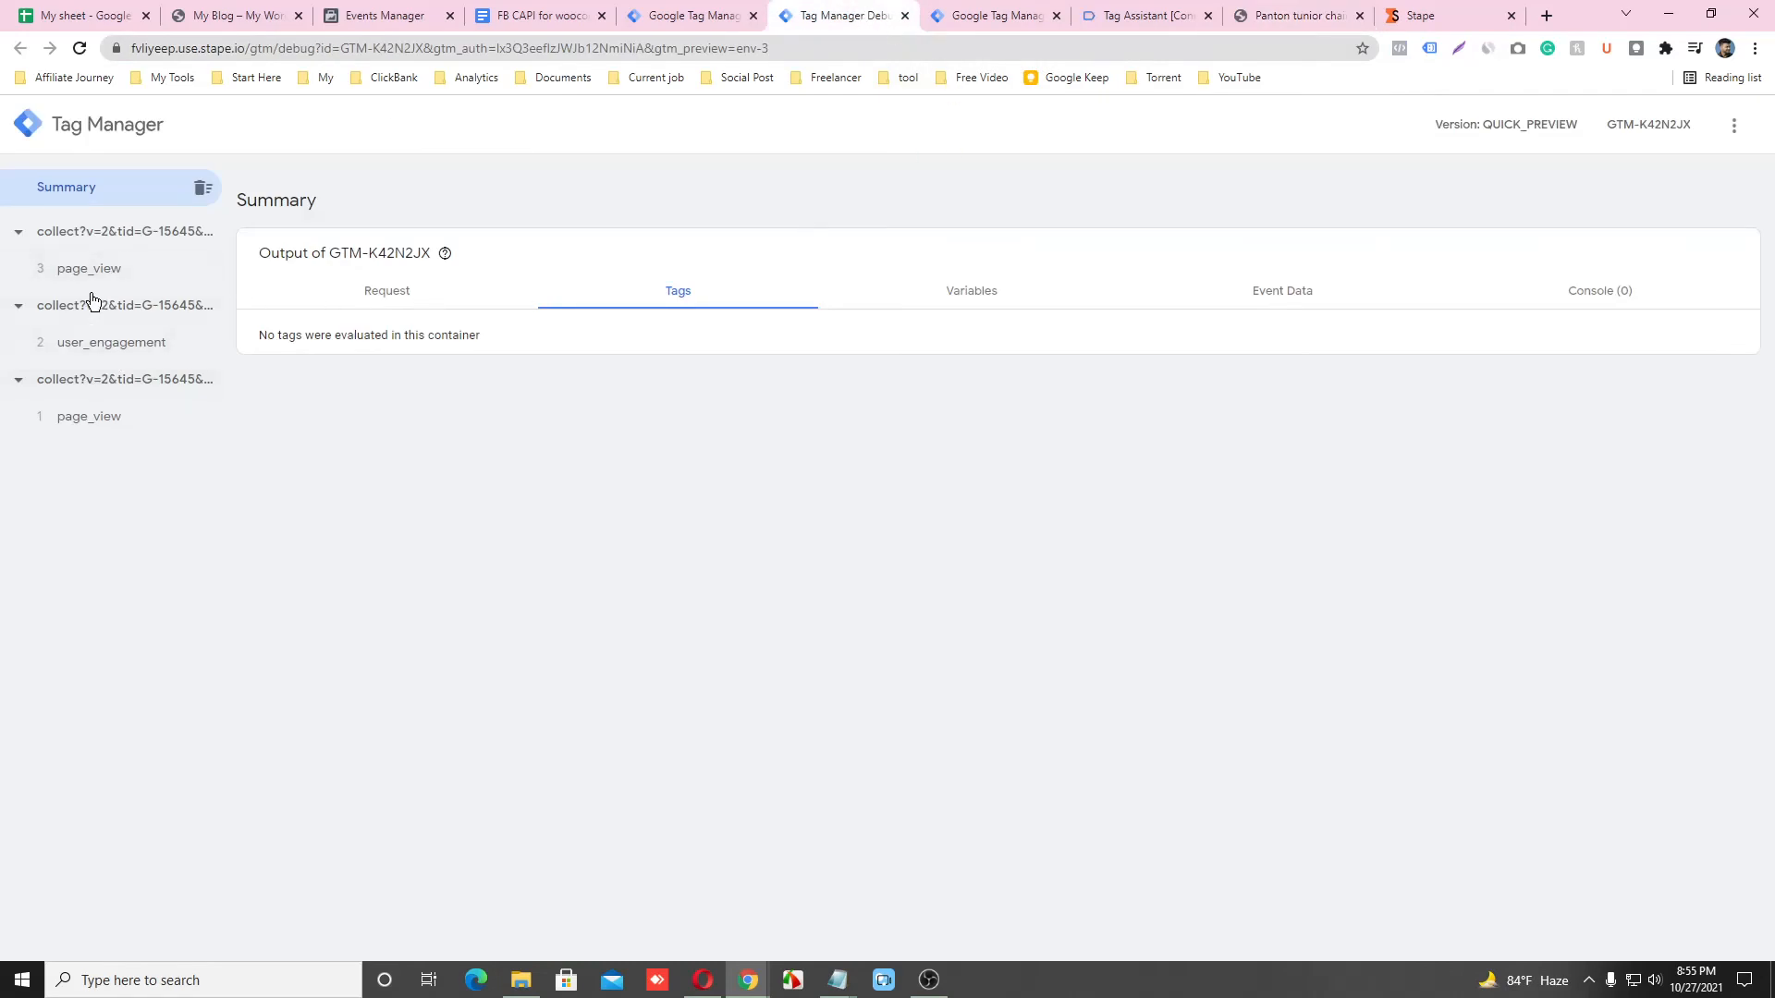
# Inspect the user_engagement event, then the latest page_view request in server preview
pyautogui.click(111, 342)
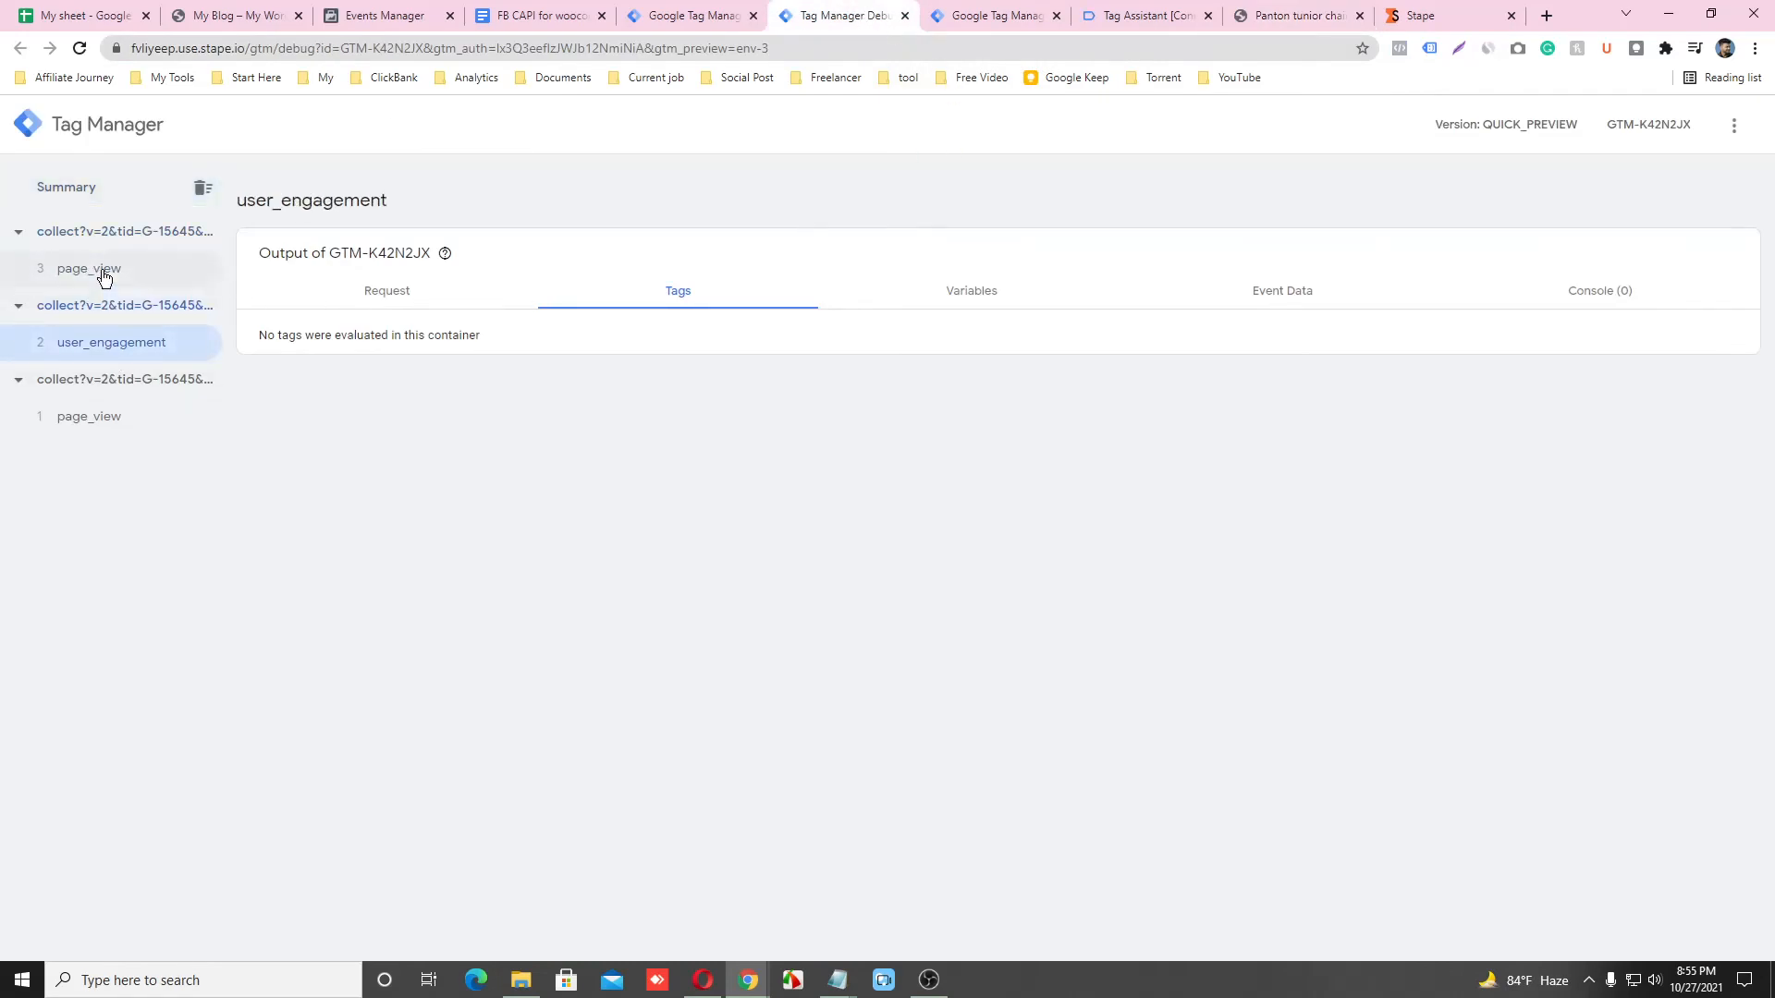
pyautogui.click(89, 268)
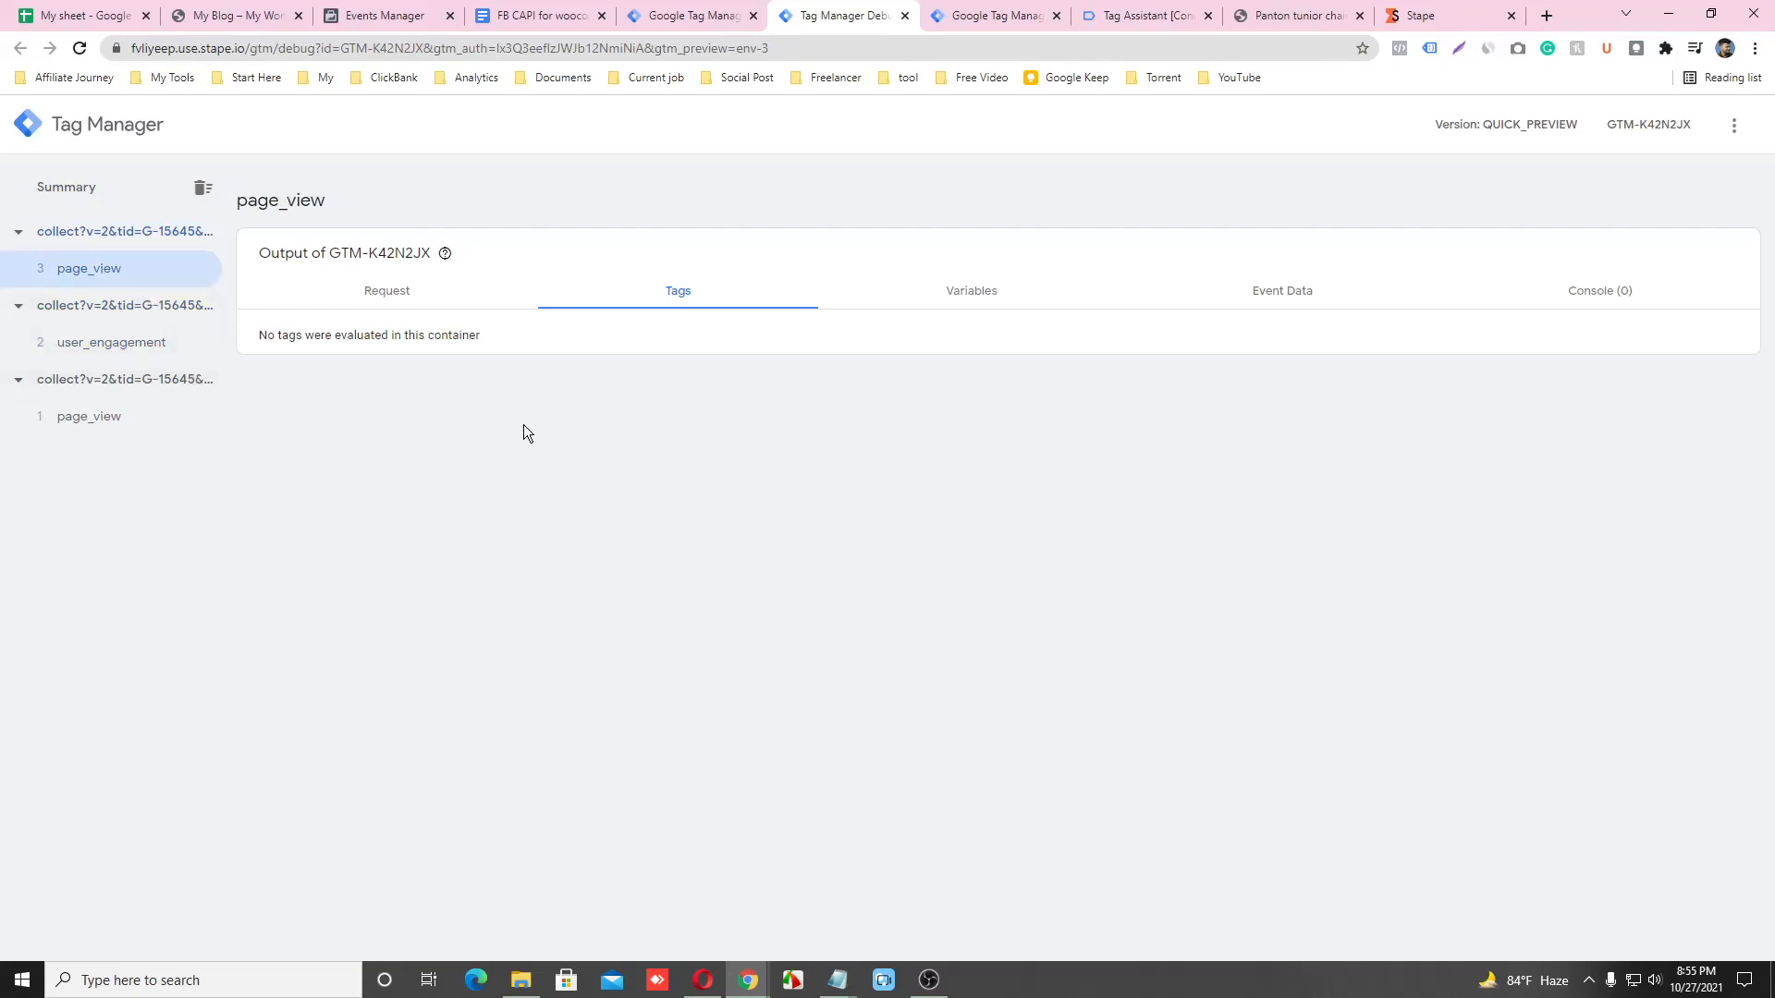
pyautogui.moveTo(861, 427)
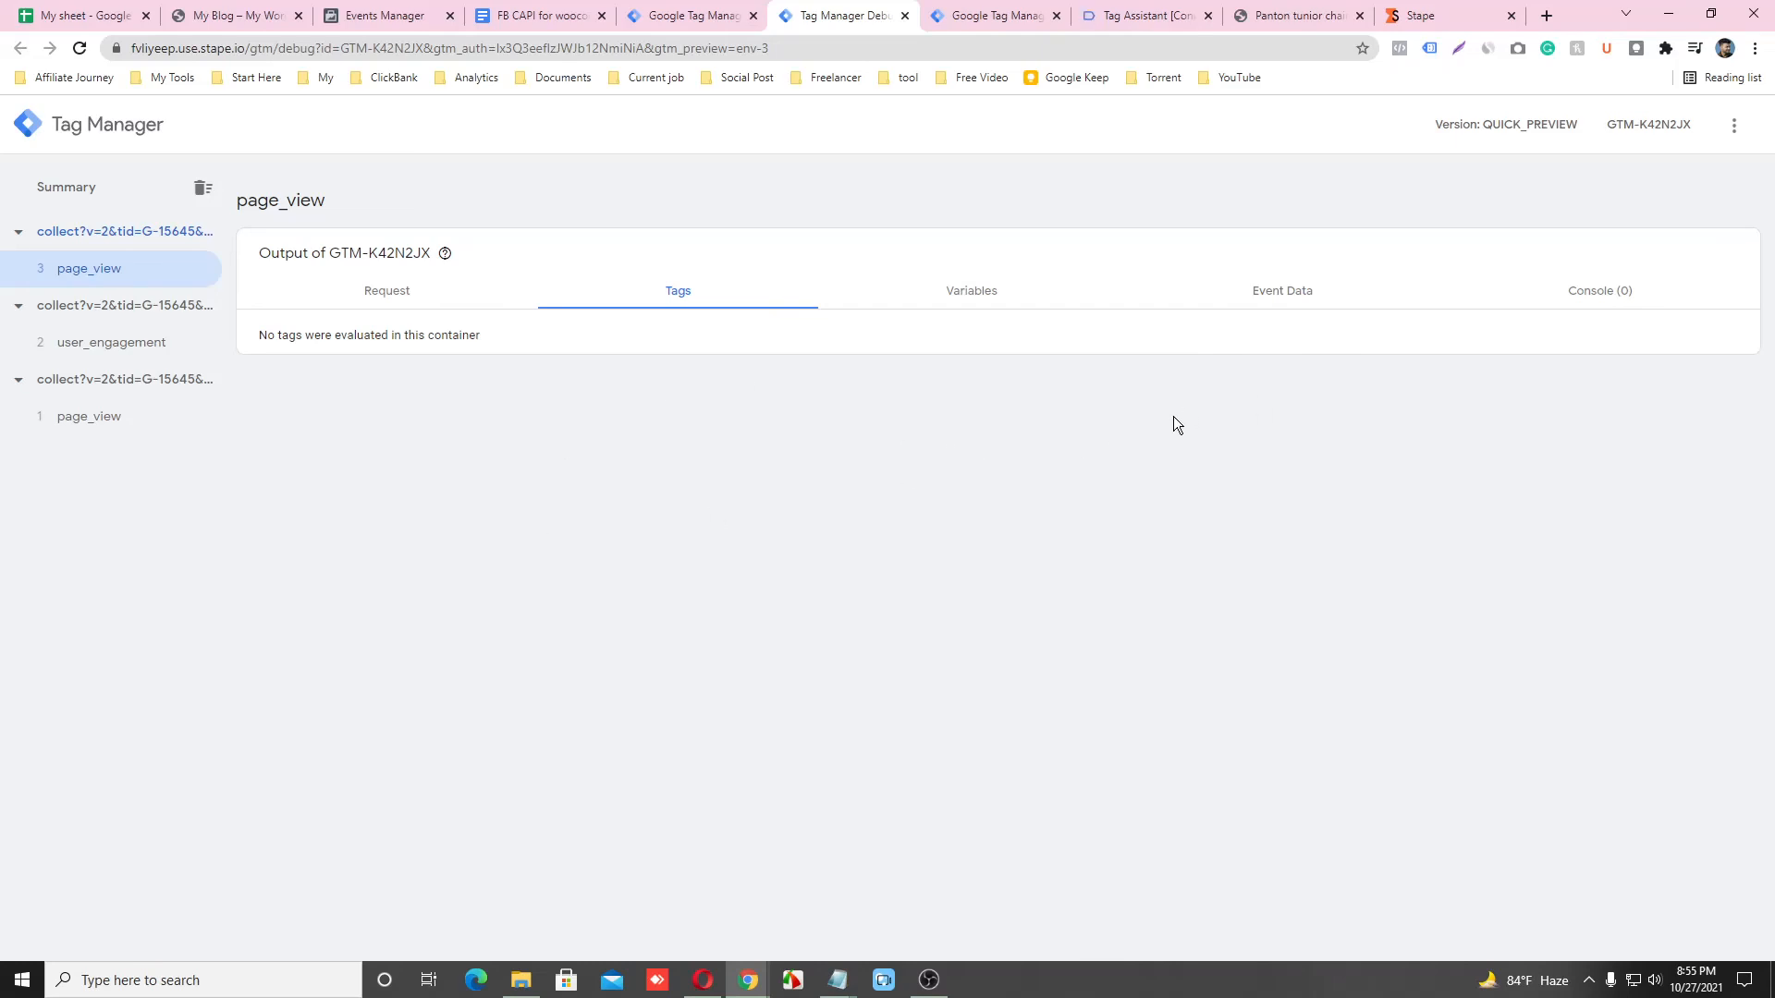
pyautogui.moveTo(1075, 402)
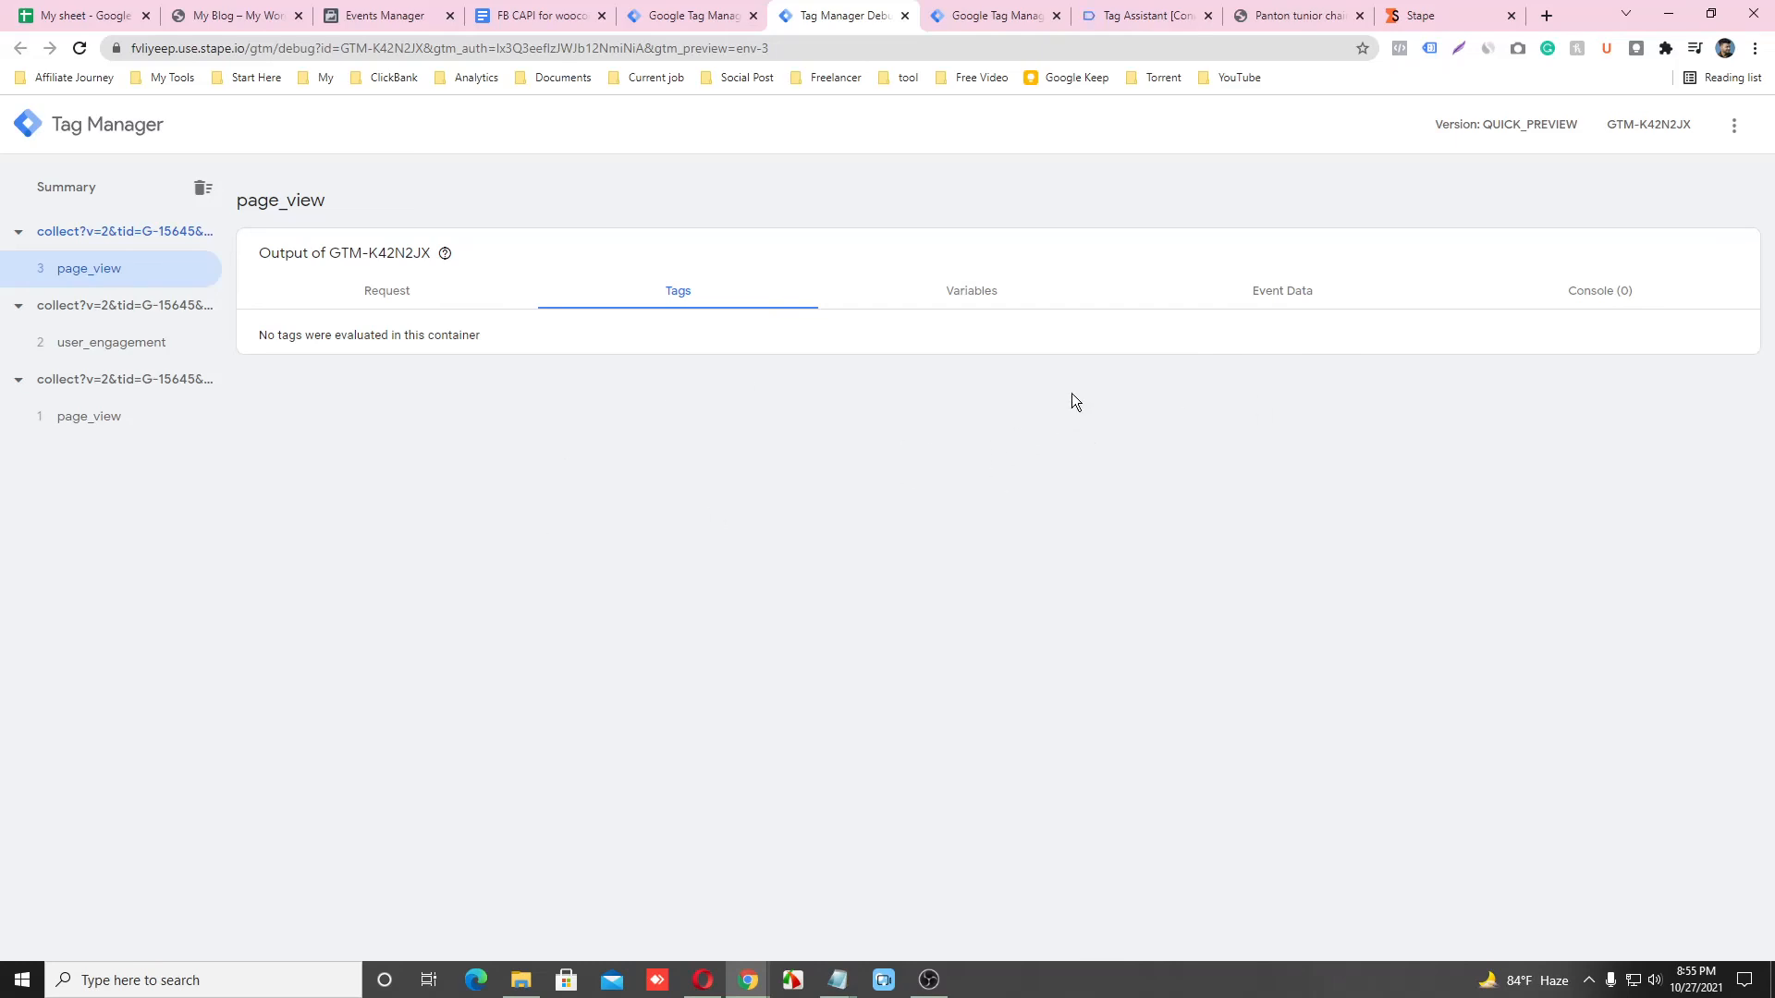
pyautogui.moveTo(1342, 442)
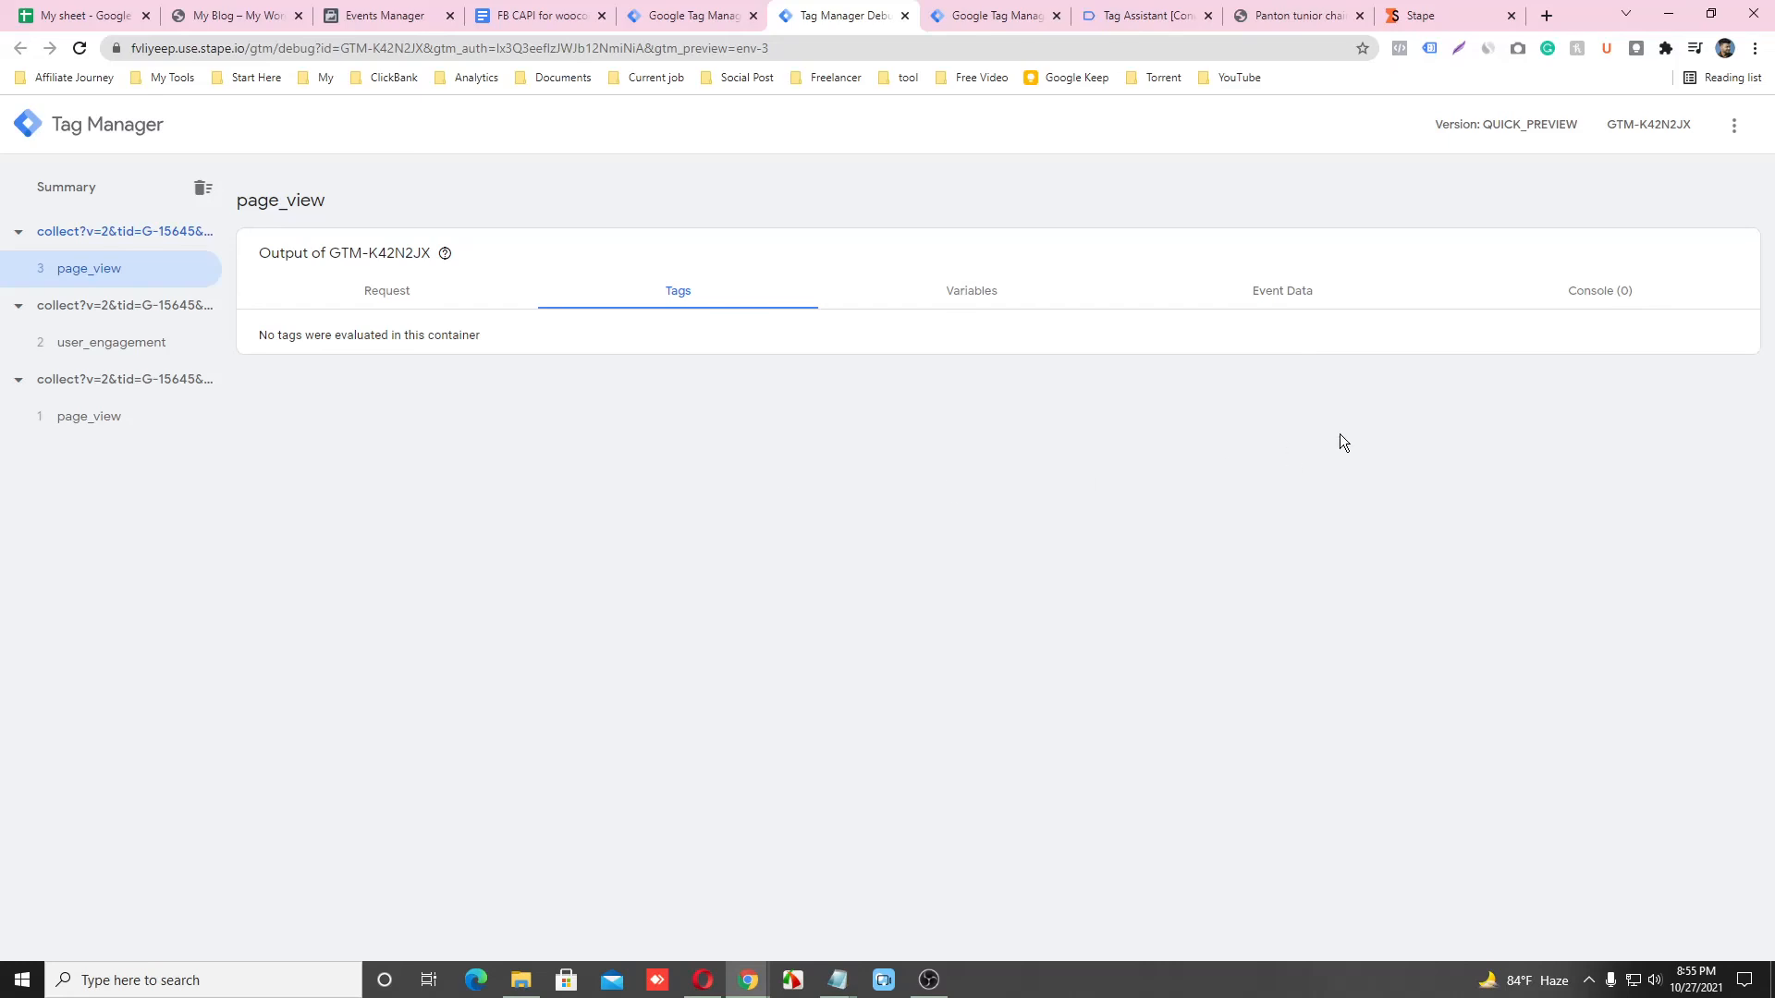
pyautogui.moveTo(983, 413)
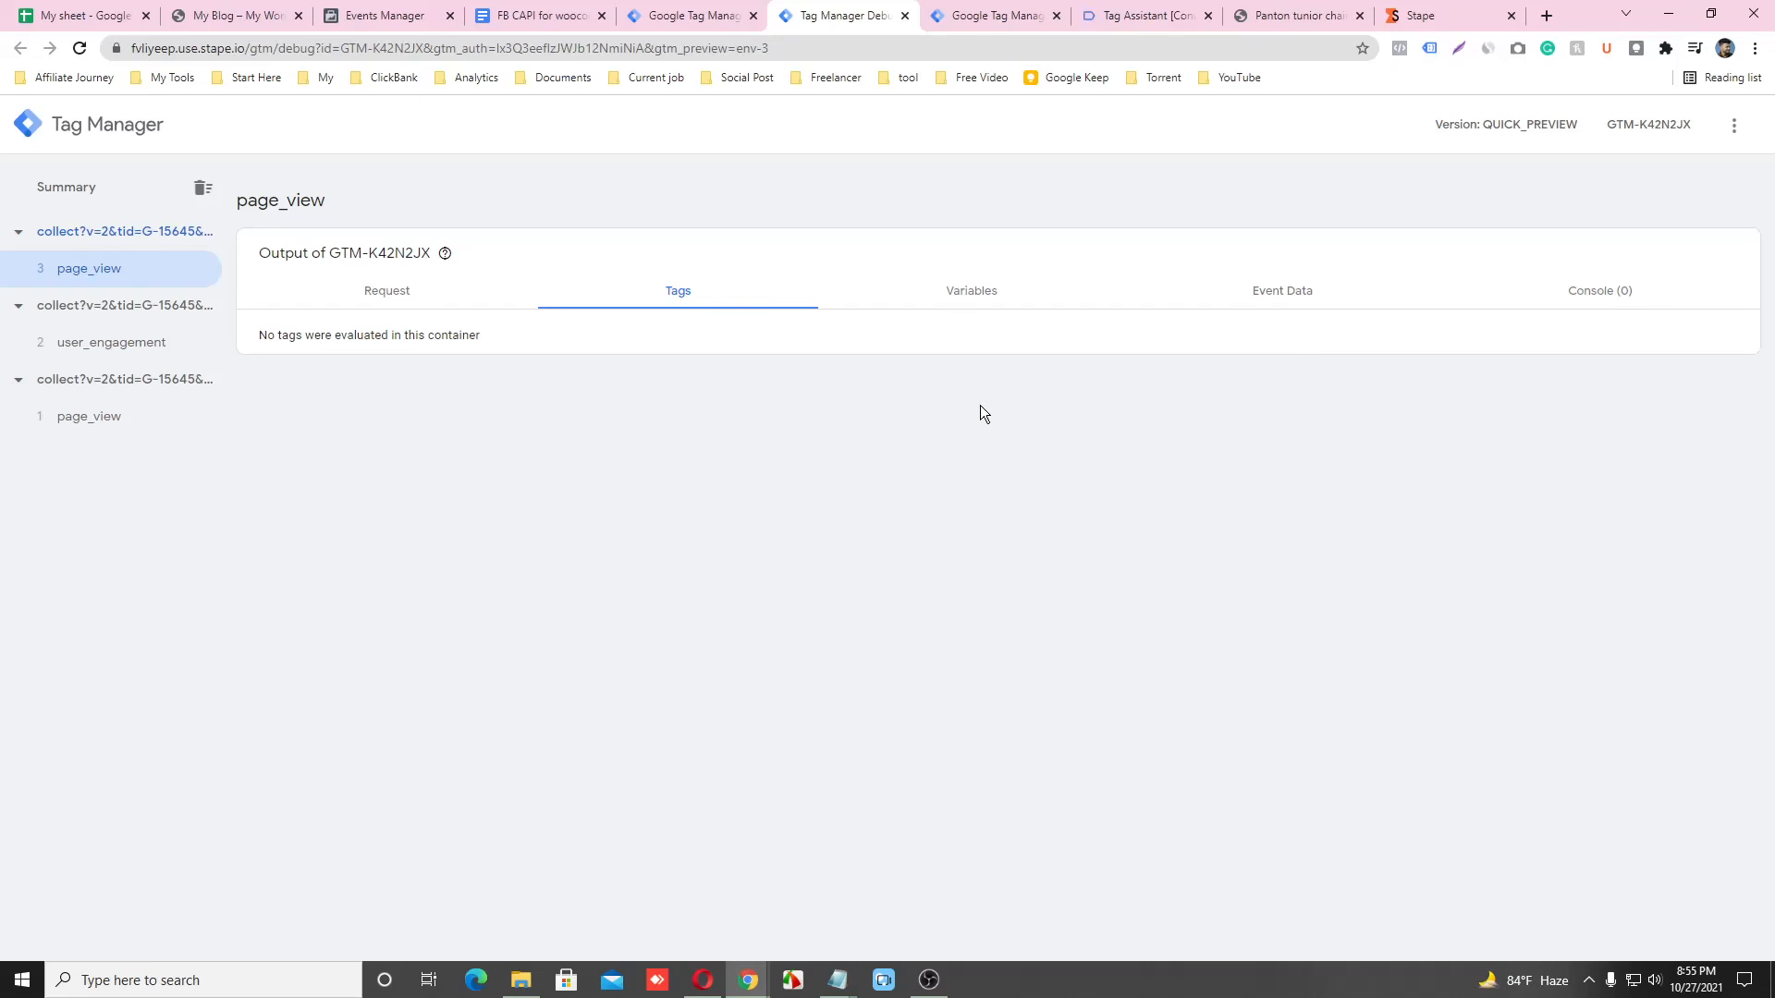